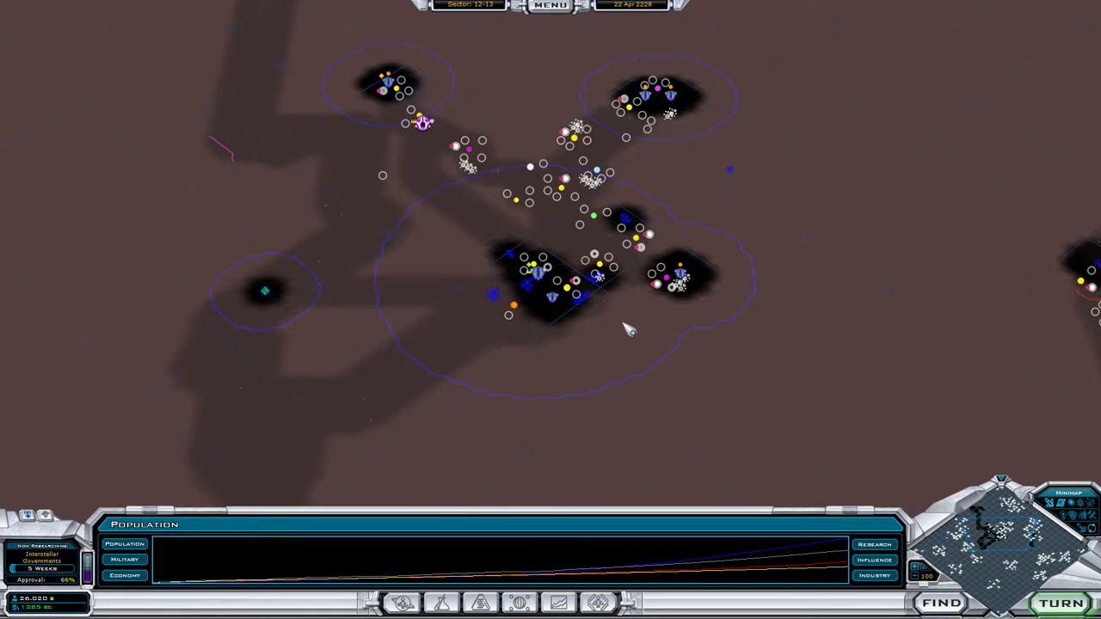
mouse_move(230, 183)
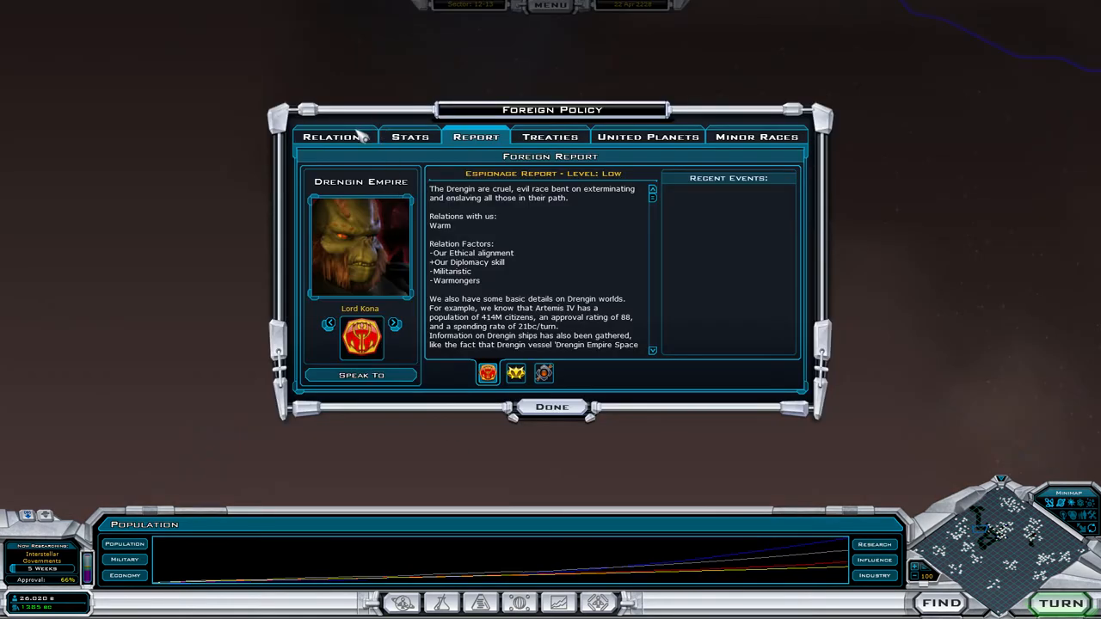
Step: Check foreign relations with the Drengin, Arcean and Krynn, then close Foreign Policy
left_click(335, 137)
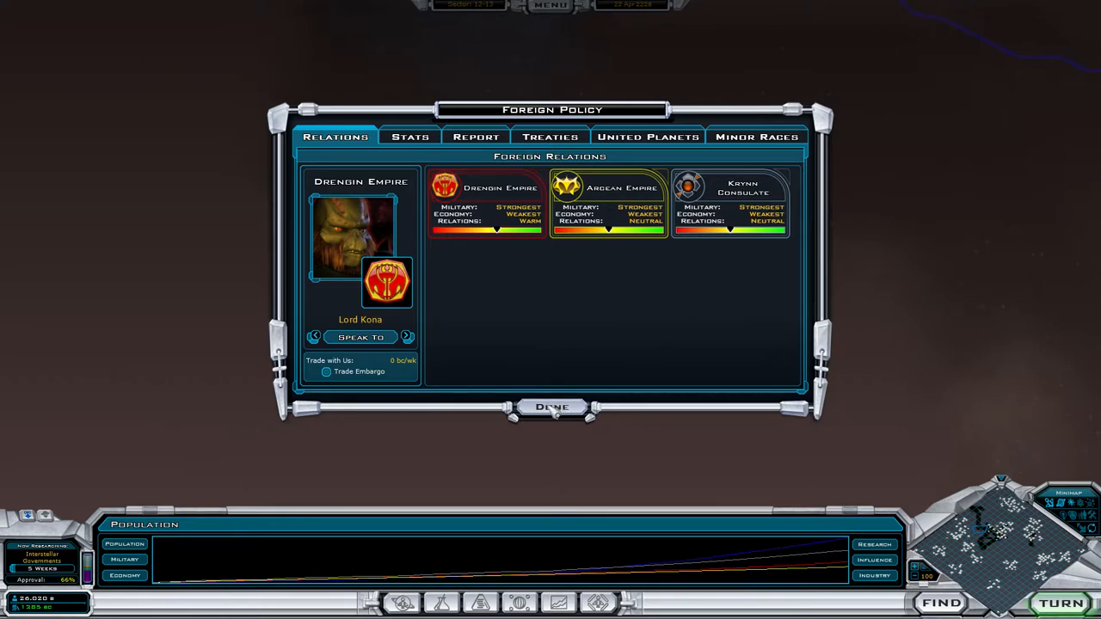
left_click(553, 407)
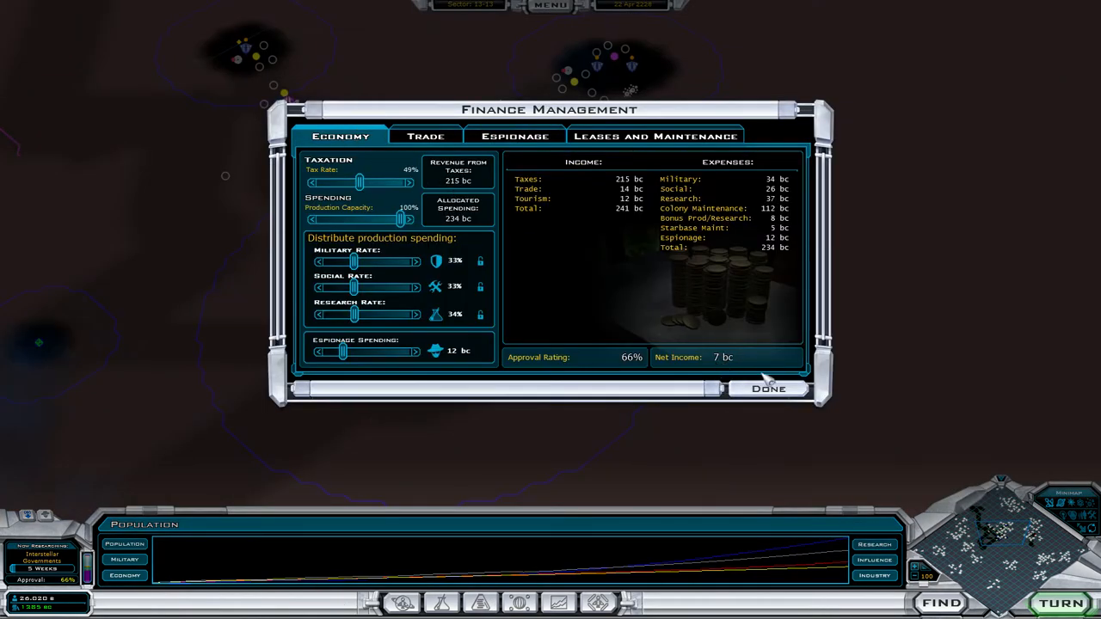
Step: Close Finance Management and show Earth's details, with its Constructor three weeks out
left_click(768, 389)
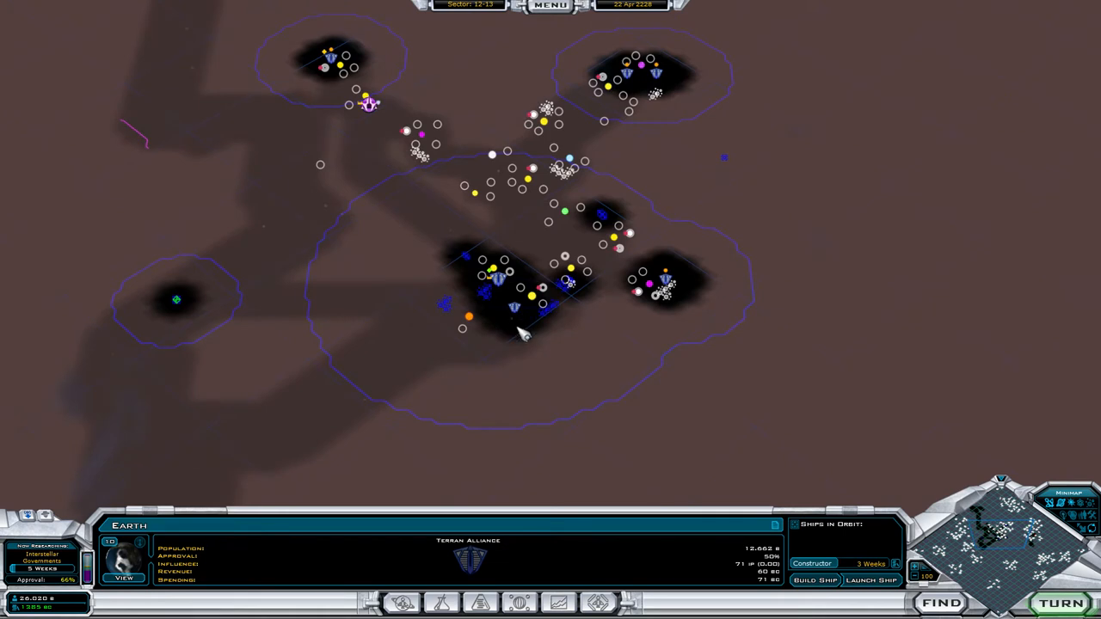
mouse_move(519, 305)
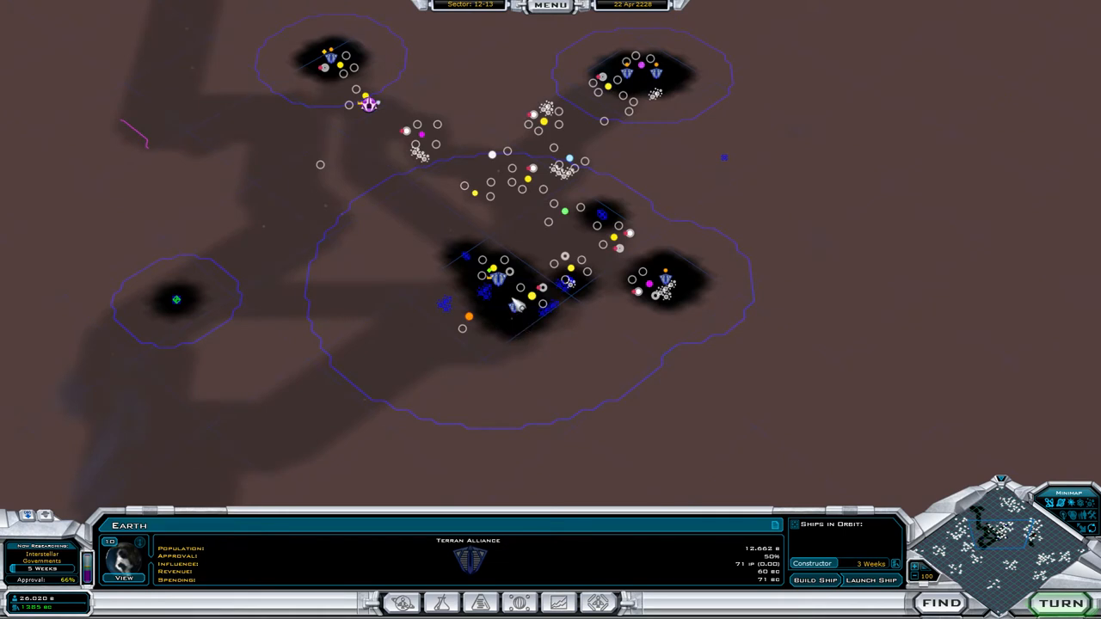
mouse_move(555, 236)
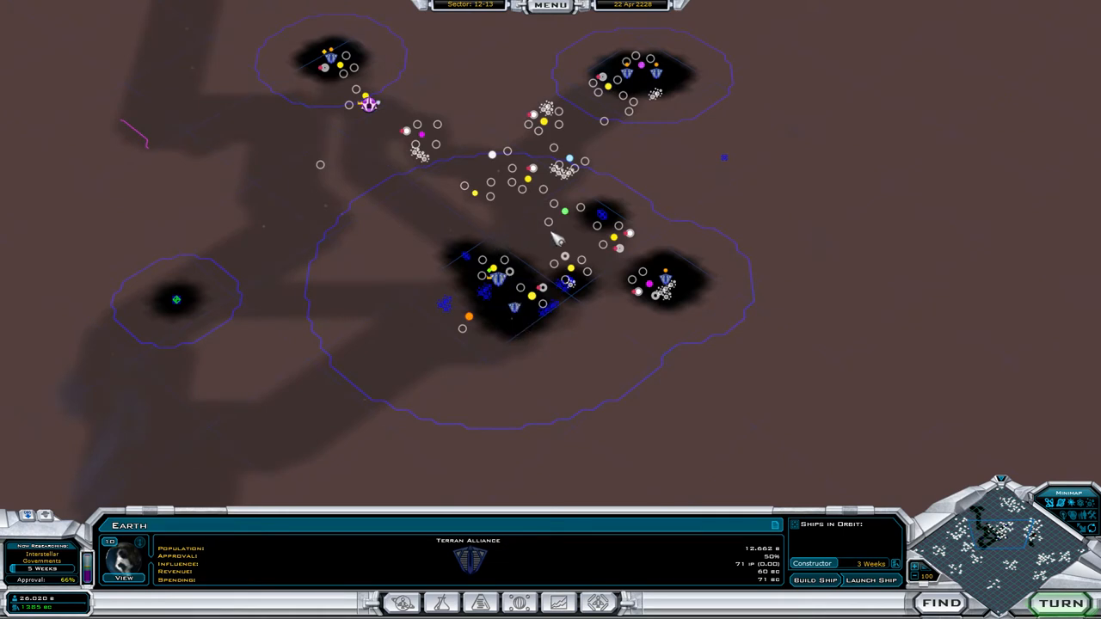
mouse_move(662, 300)
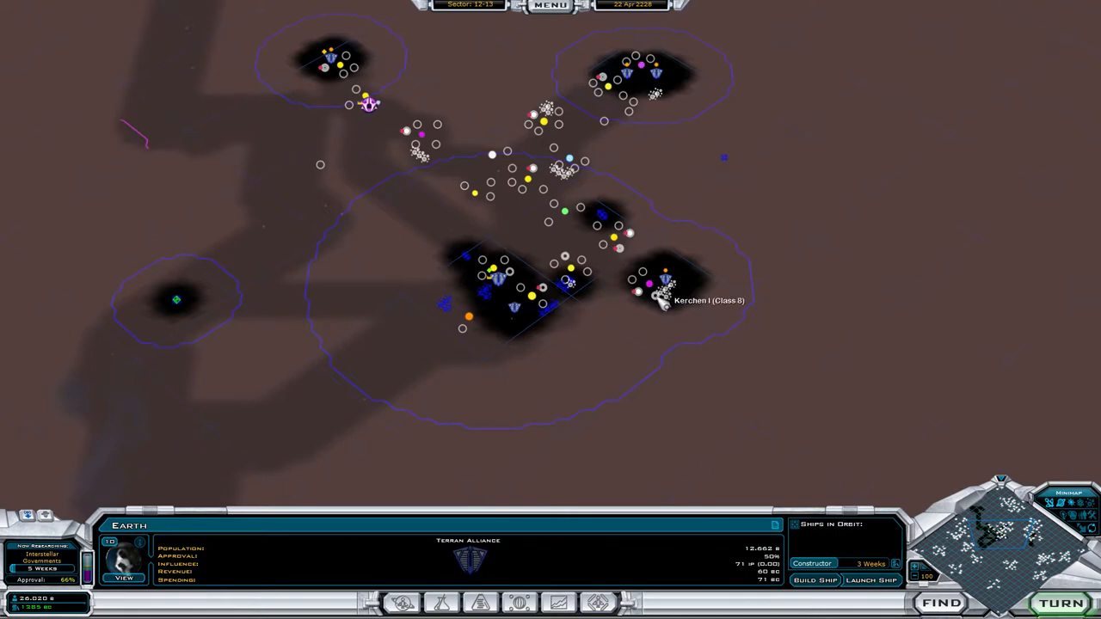
mouse_move(452, 151)
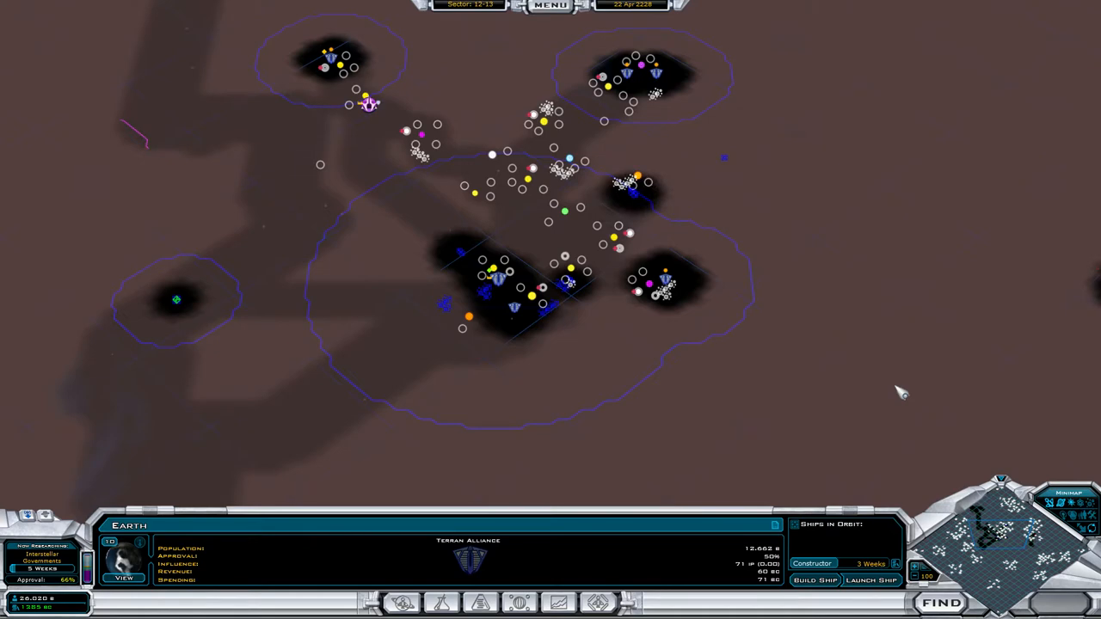
Step: Advance to 8 May and order Trotter 186 deeper into the Dujpiboonpol nebula
left_click(1063, 602)
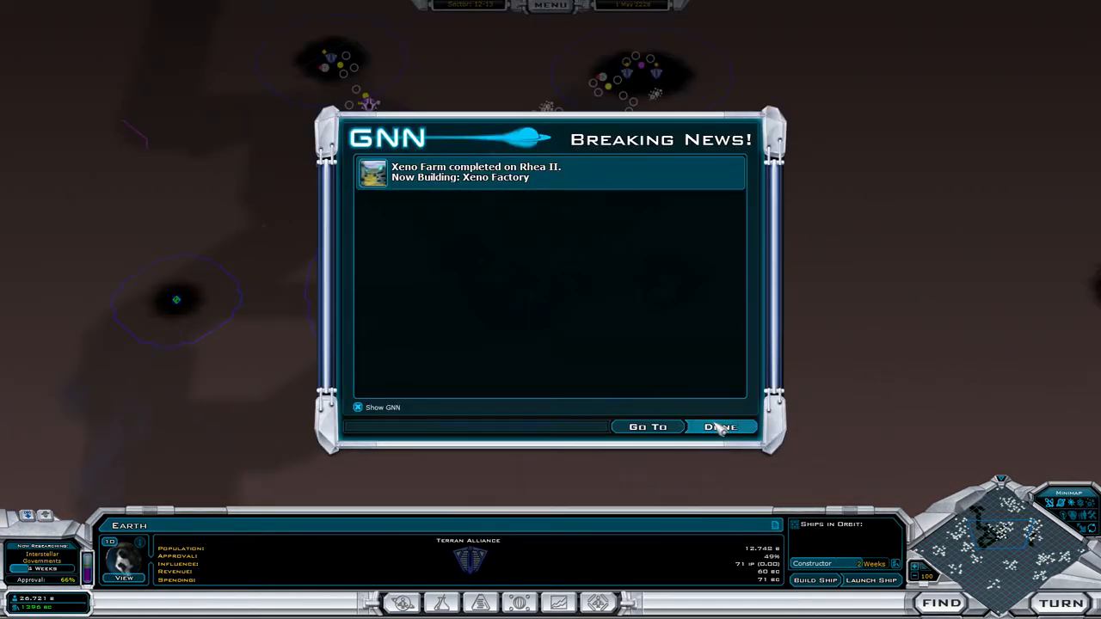
left_click(719, 427)
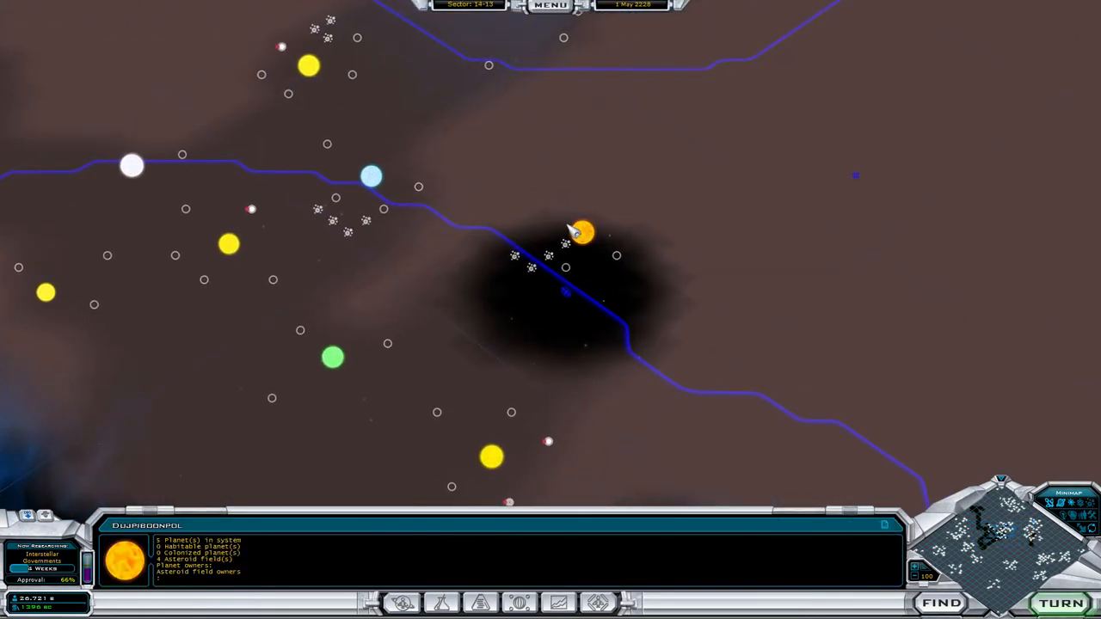
mouse_move(574, 299)
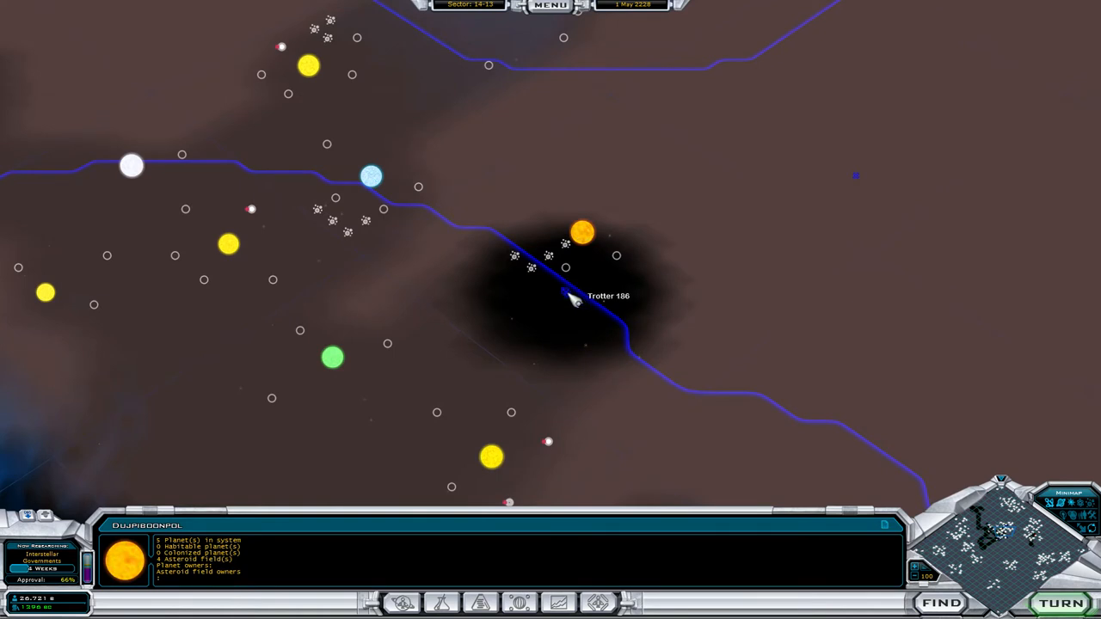
left_click(566, 277)
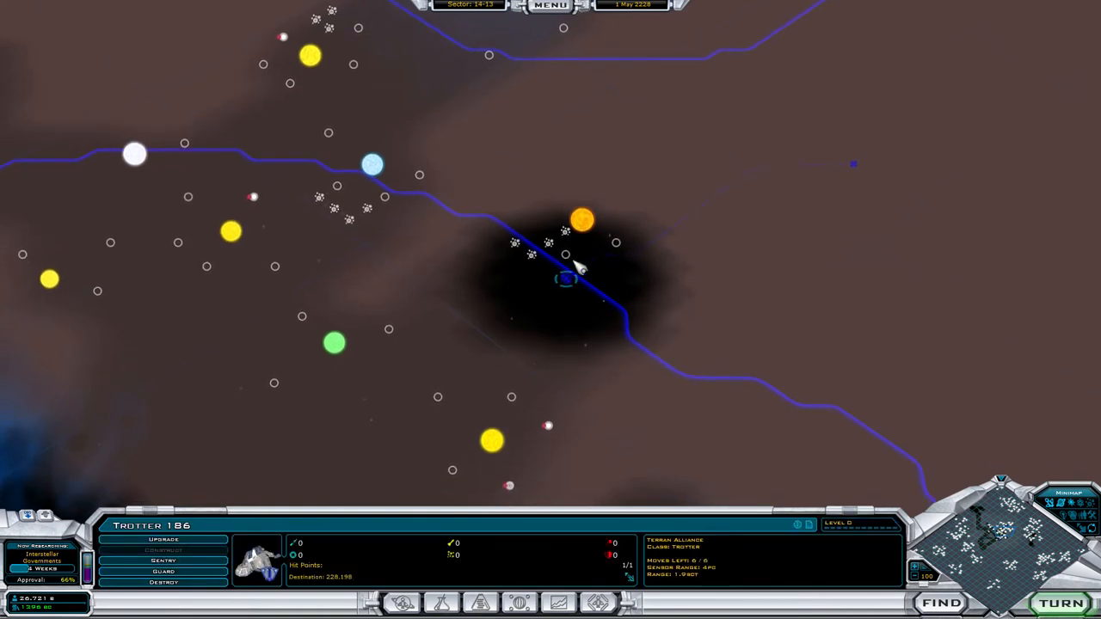
left_click(580, 220)
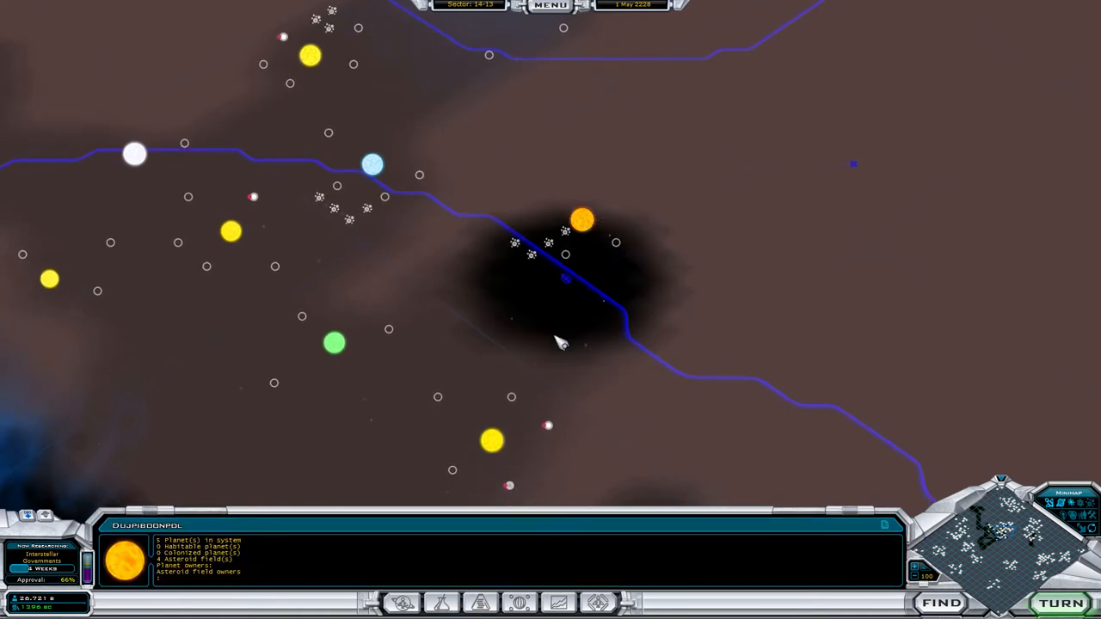
Step: End the turn and review Earth's Dark Yor II trade route in Finance Management
left_click(566, 279)
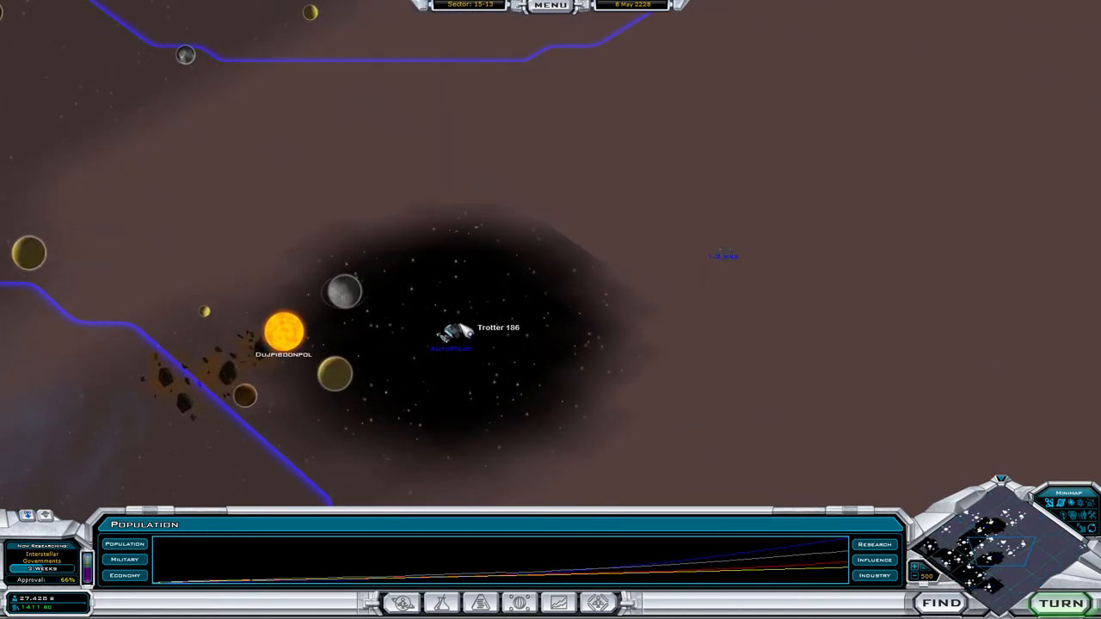
left_click(452, 334)
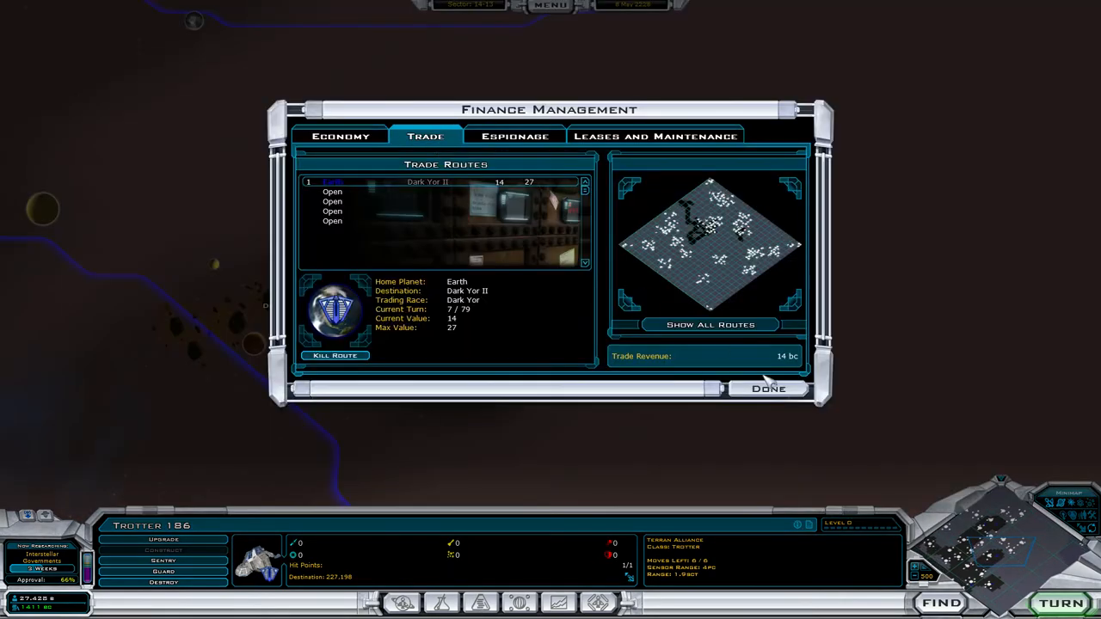
left_click(768, 389)
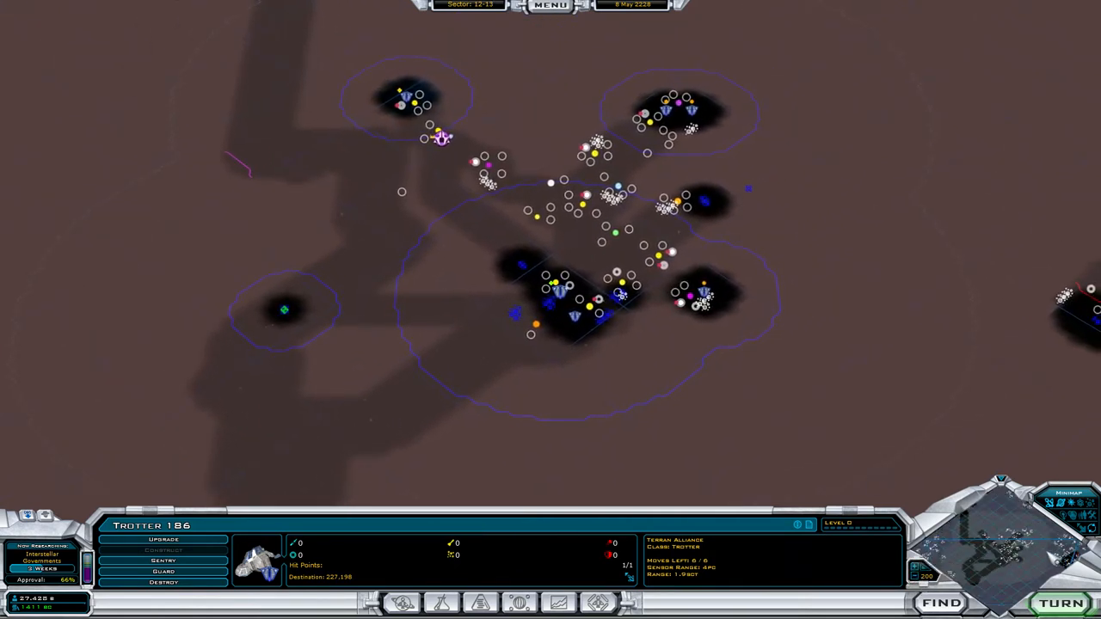
mouse_move(679, 409)
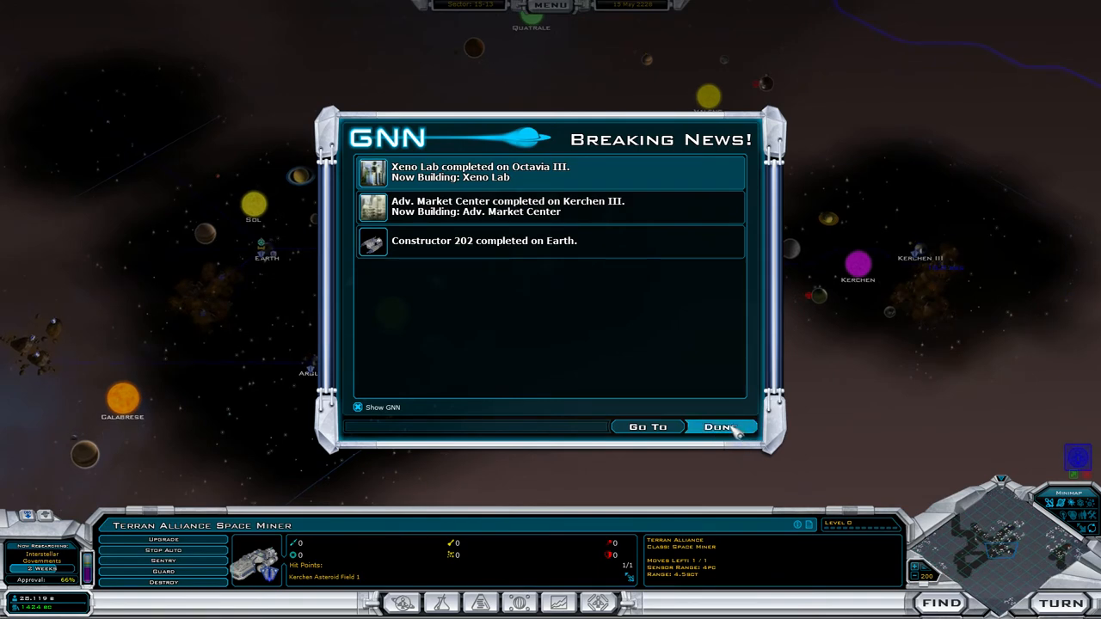
Step: Dismiss the 15 May news of Constructor 202 and view the Colony Ship design
left_click(719, 426)
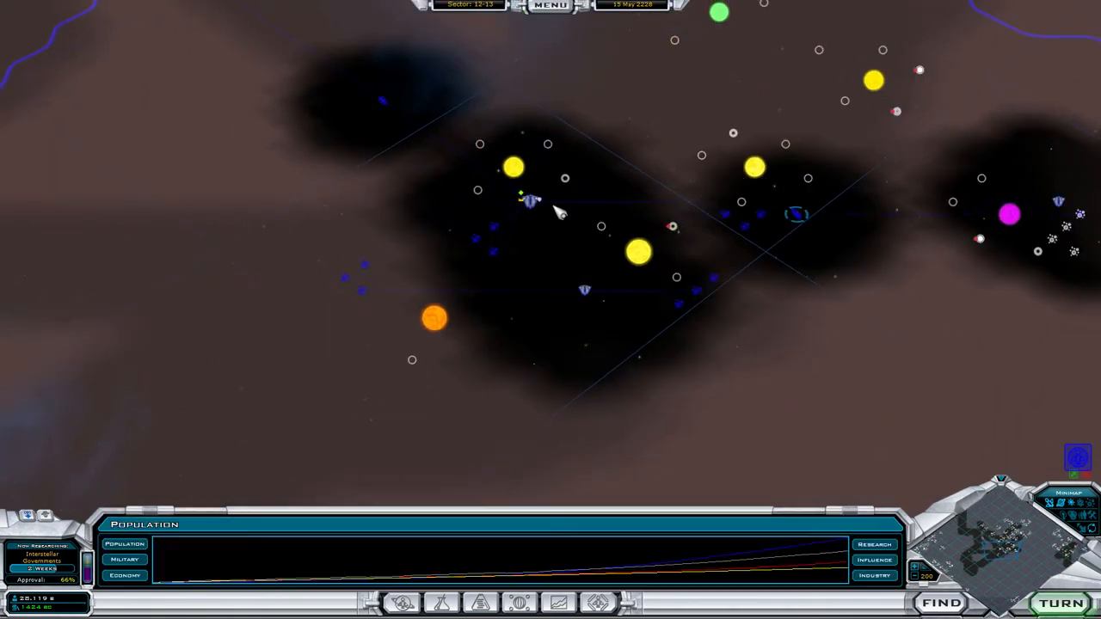
left_click(531, 202)
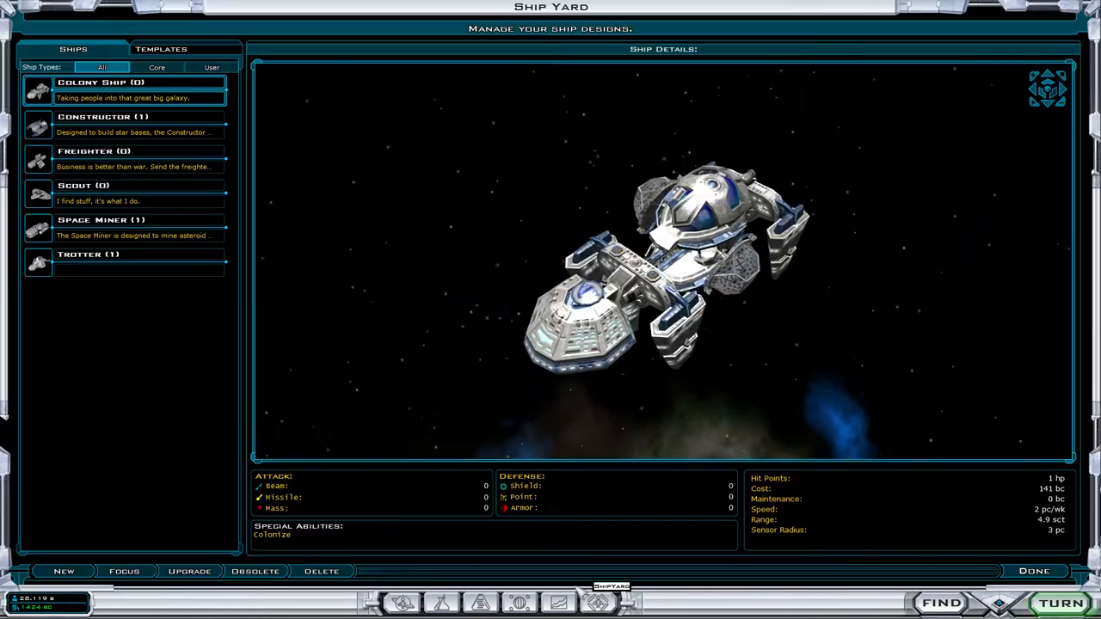
mouse_move(65, 570)
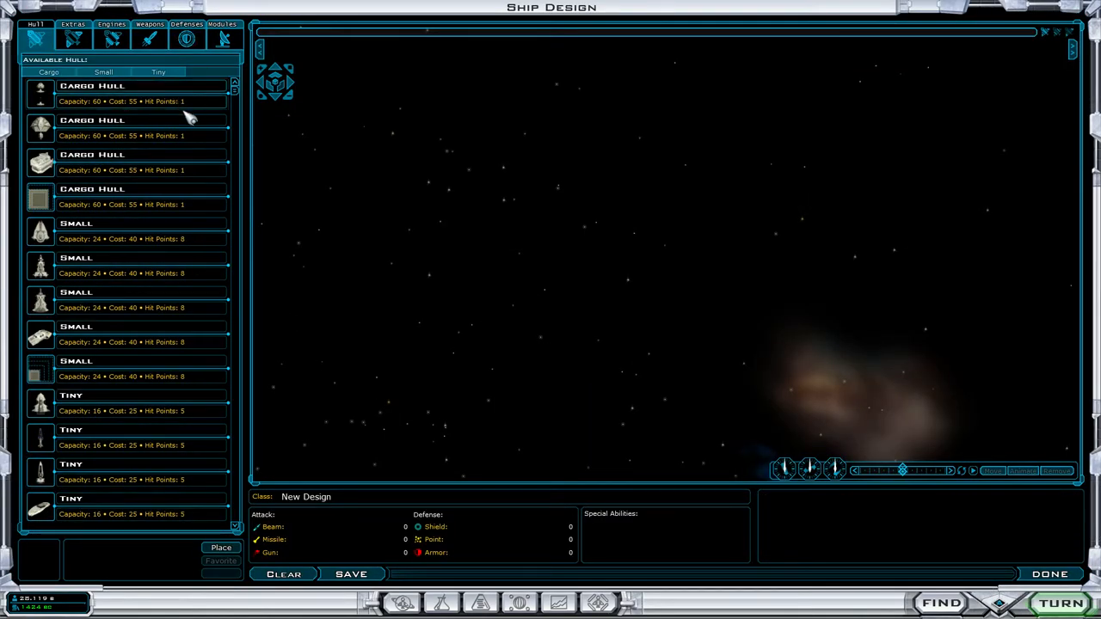
mouse_move(172, 342)
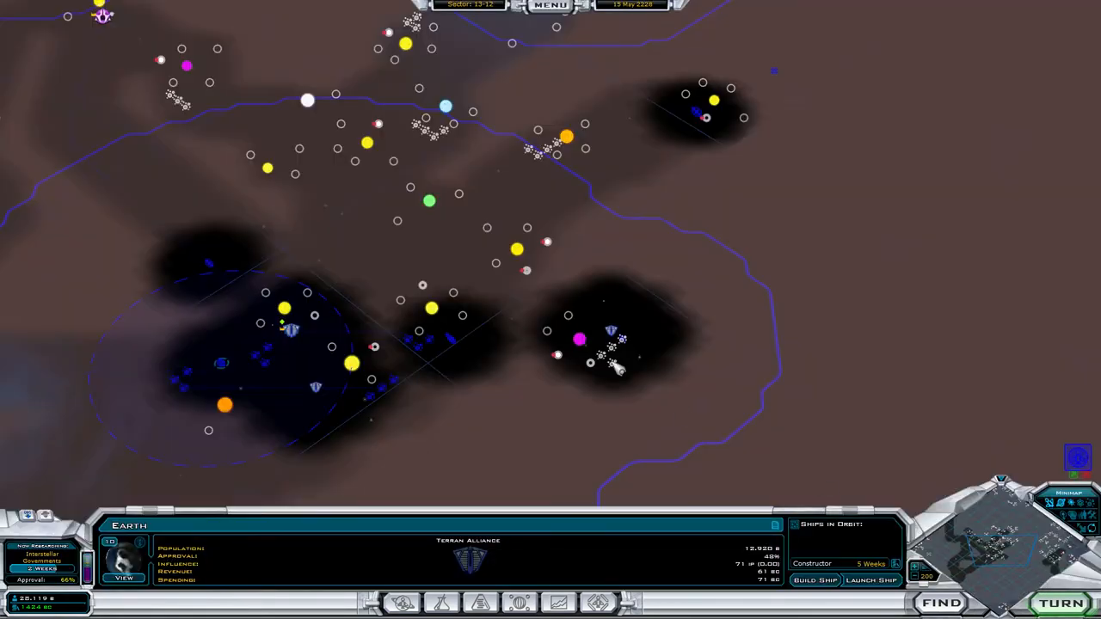
Step: Queue another Constructor at Earth from the Quick Build List
left_click(813, 580)
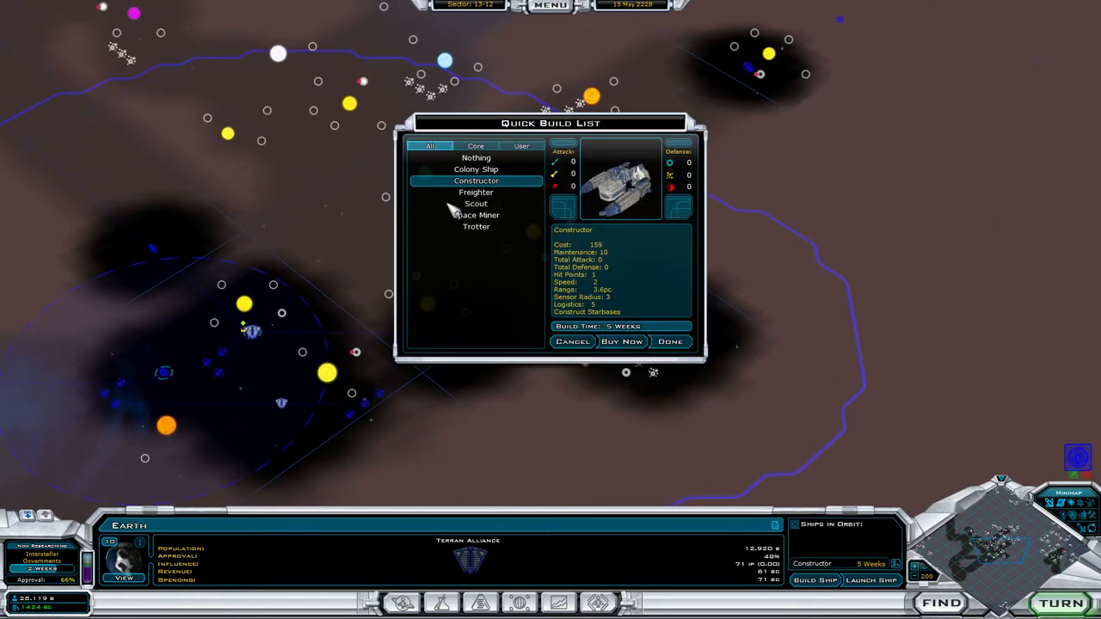
left_click(476, 204)
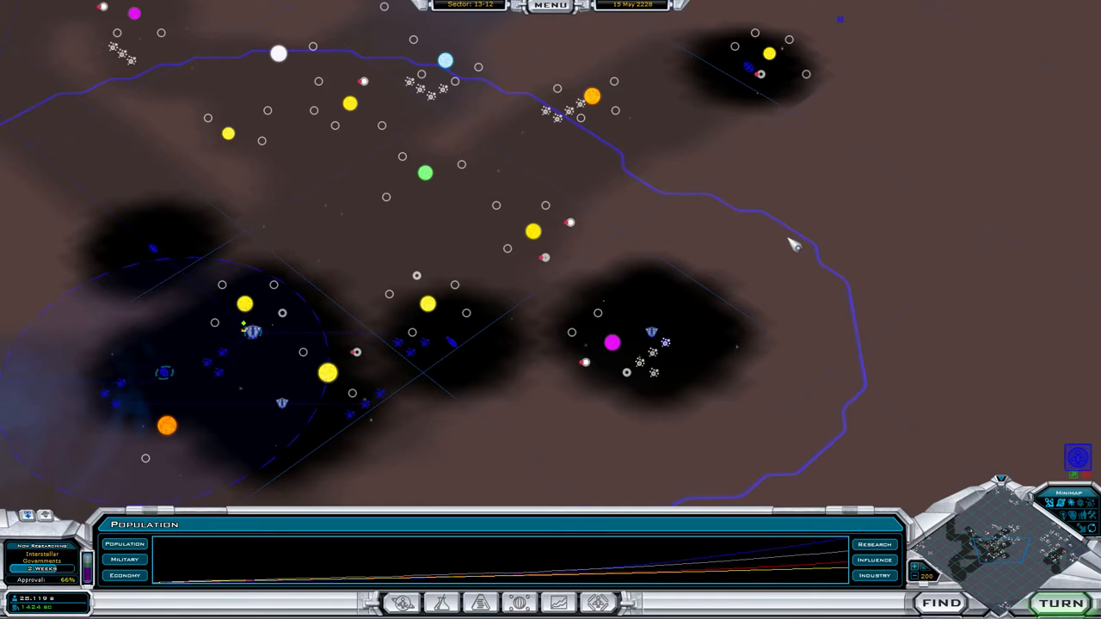
mouse_move(785, 252)
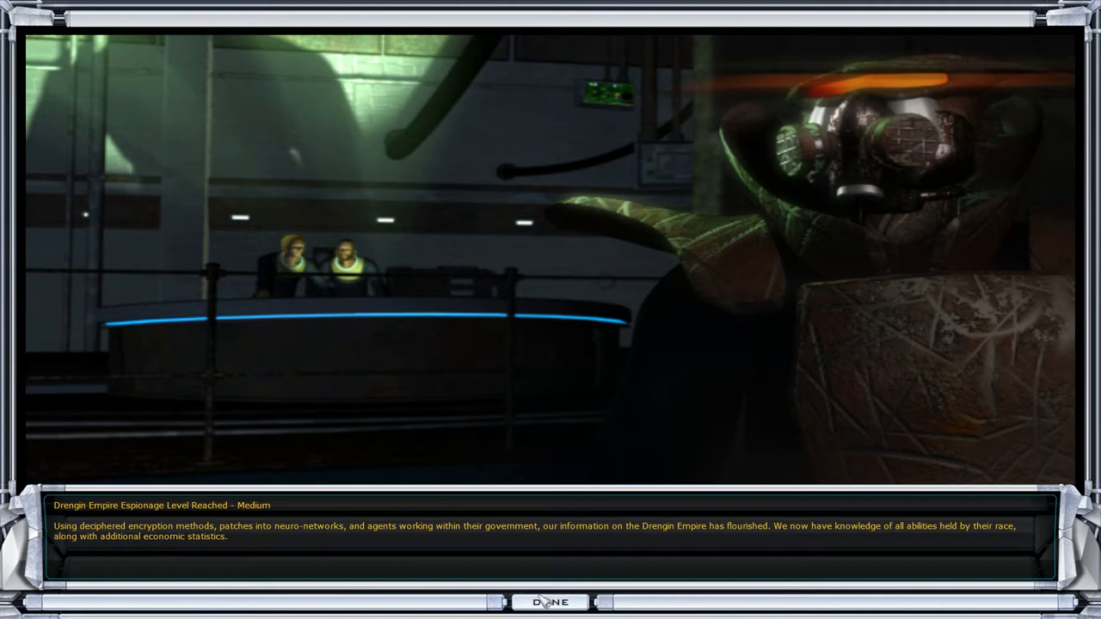
Step: Dismiss the espionage report, contact the LentzLandians, and acknowledge the Paulos I trade route
left_click(551, 602)
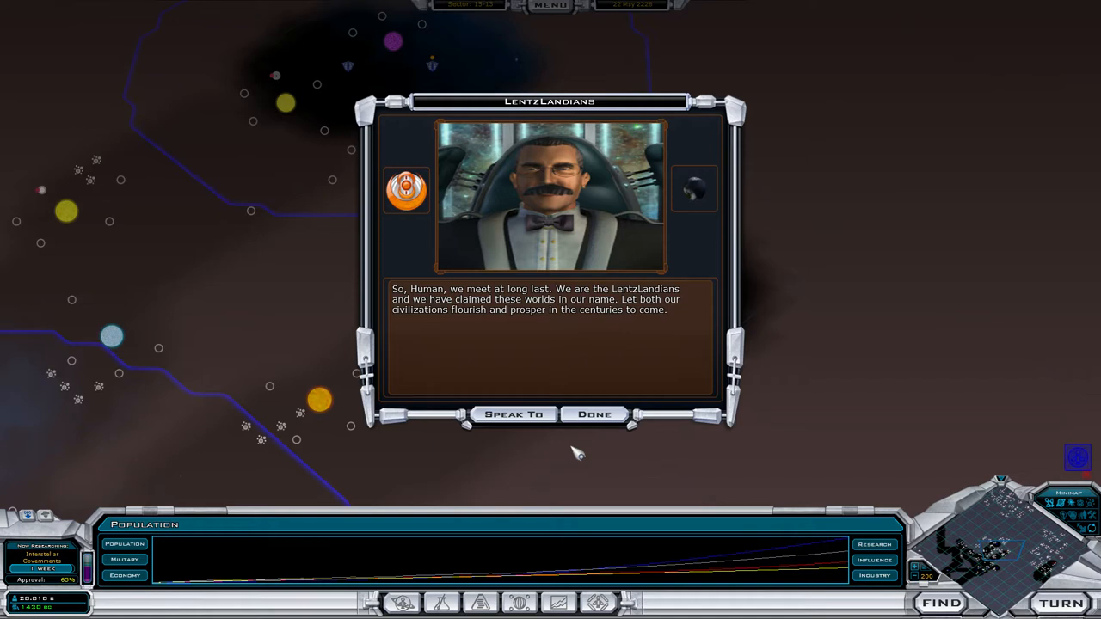
mouse_move(573, 455)
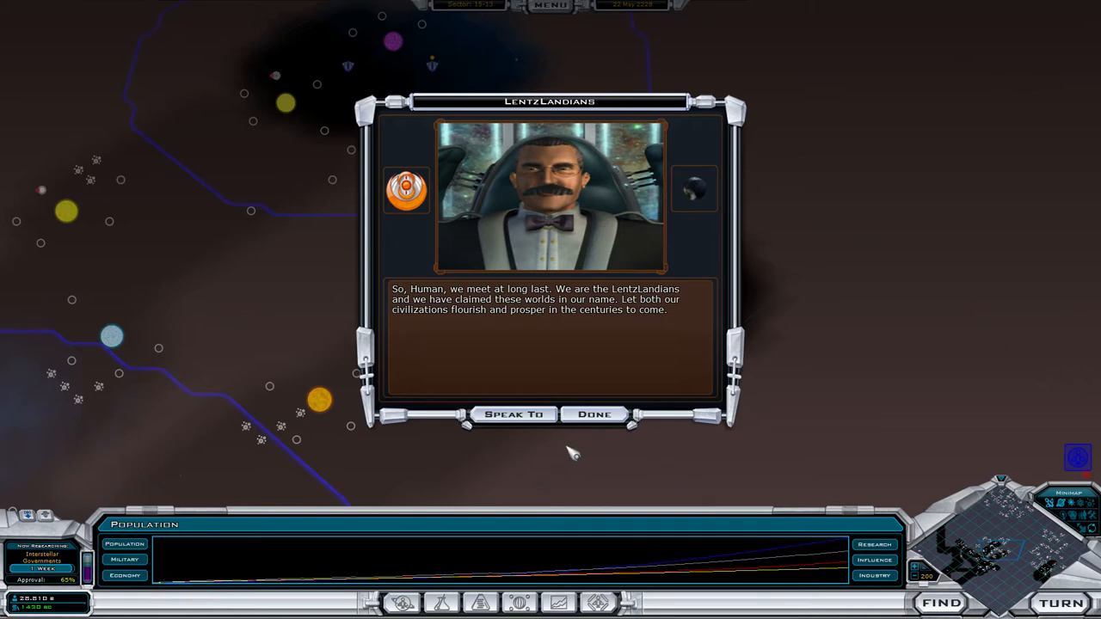
left_click(513, 414)
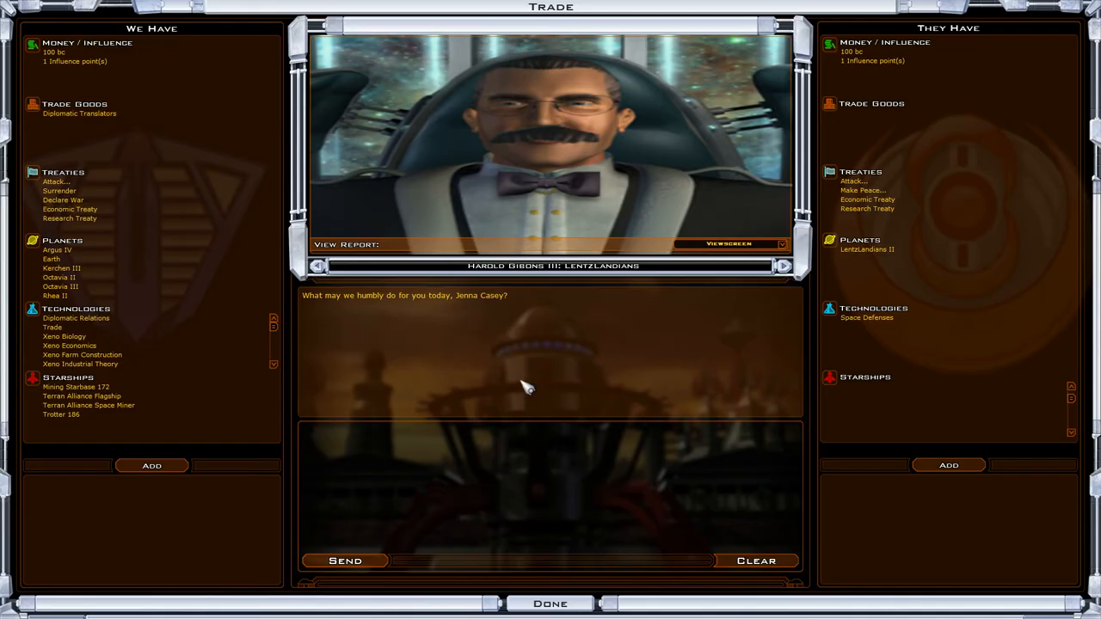
mouse_move(541, 273)
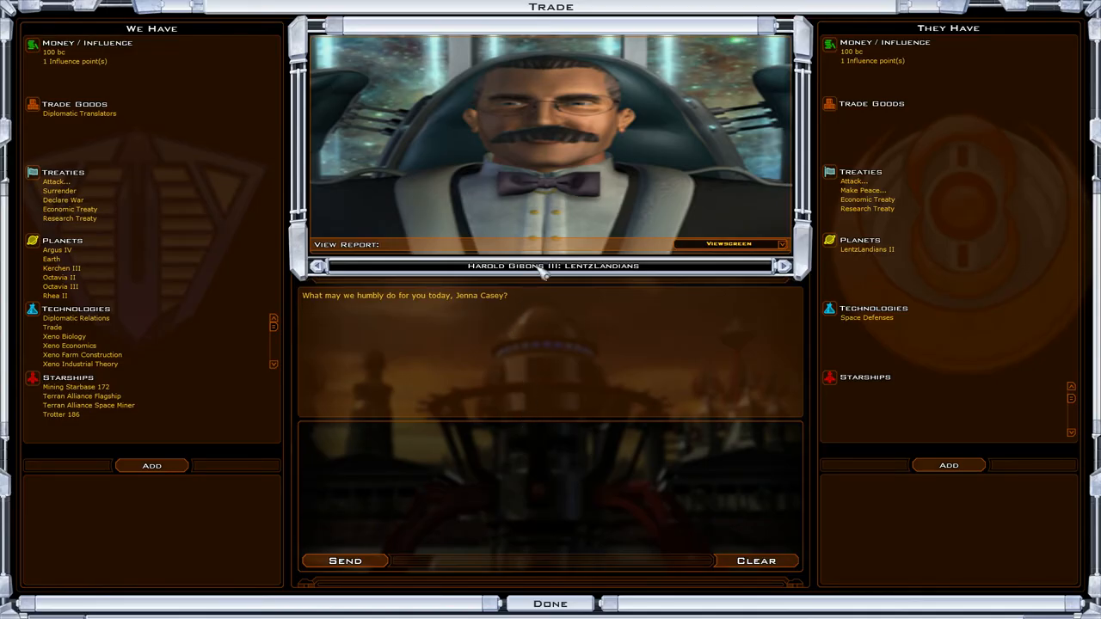
mouse_move(727, 523)
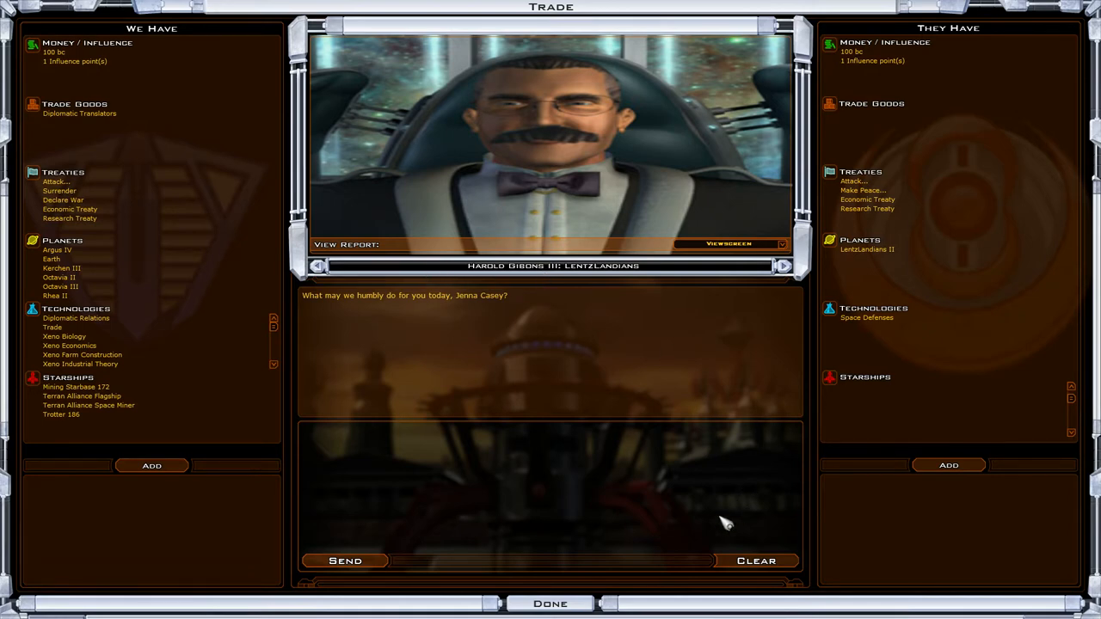
left_click(550, 603)
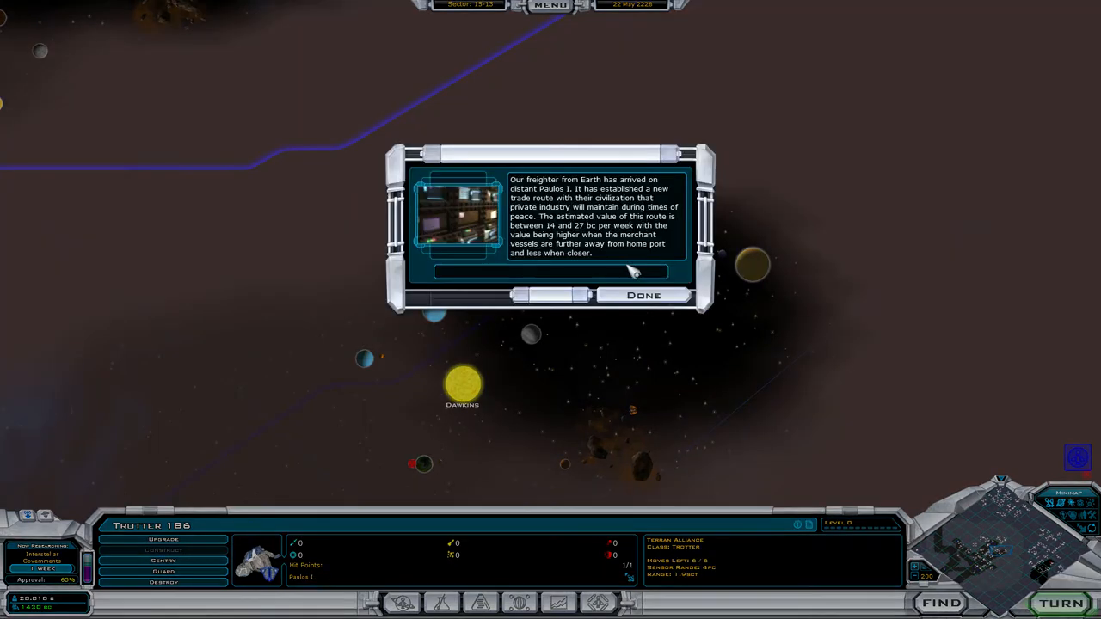
left_click(643, 295)
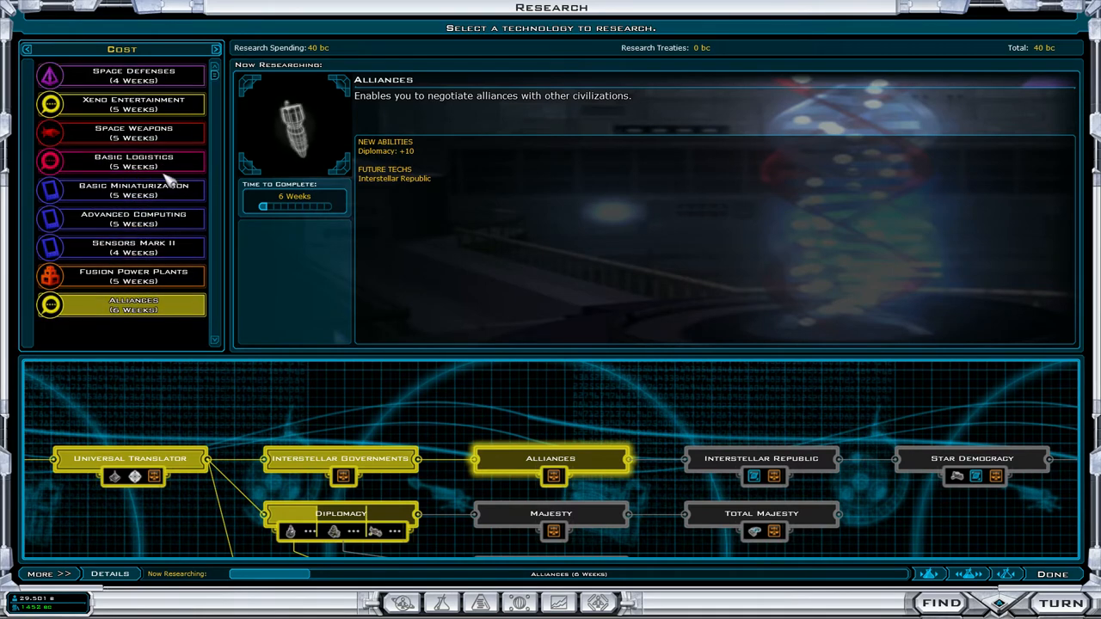
Step: Set Space Weapons as the research project and return to the galaxy map
left_click(134, 134)
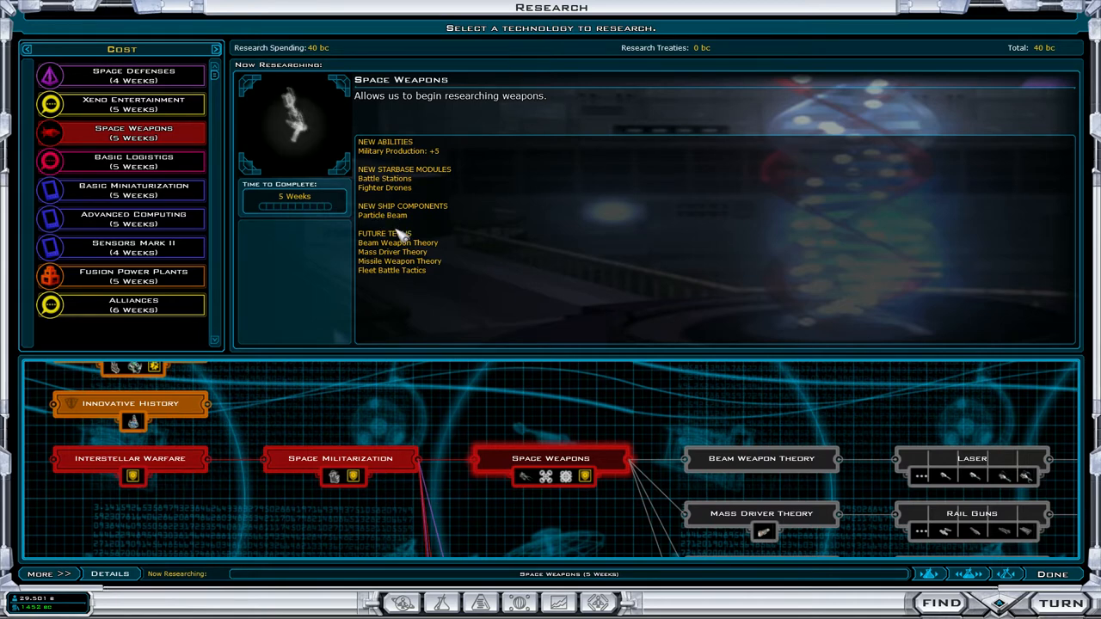
mouse_move(710, 370)
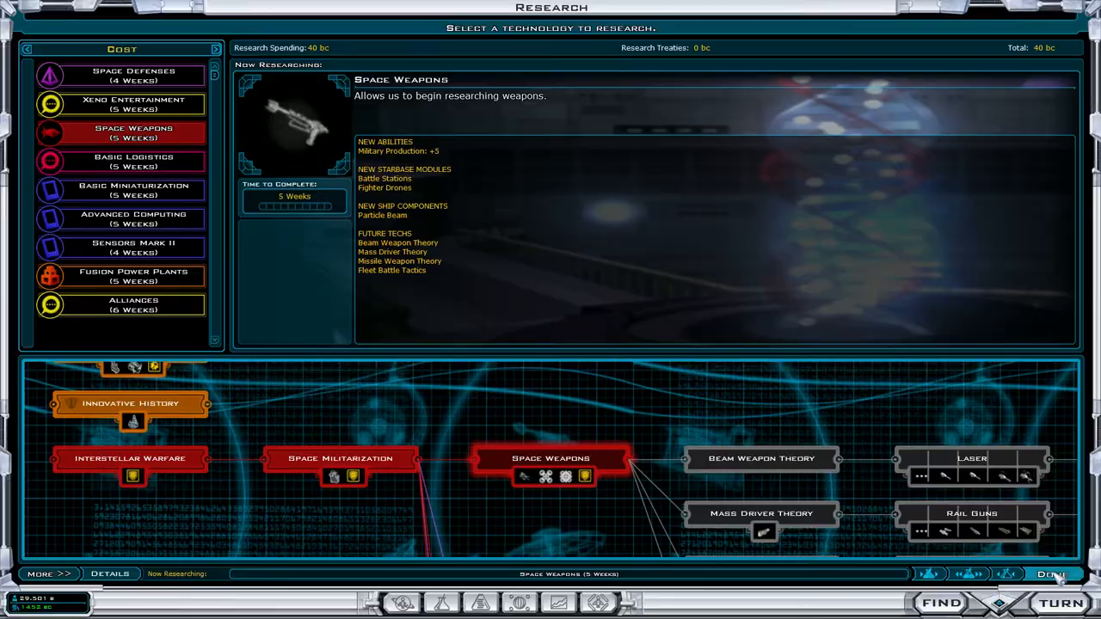
left_click(1053, 574)
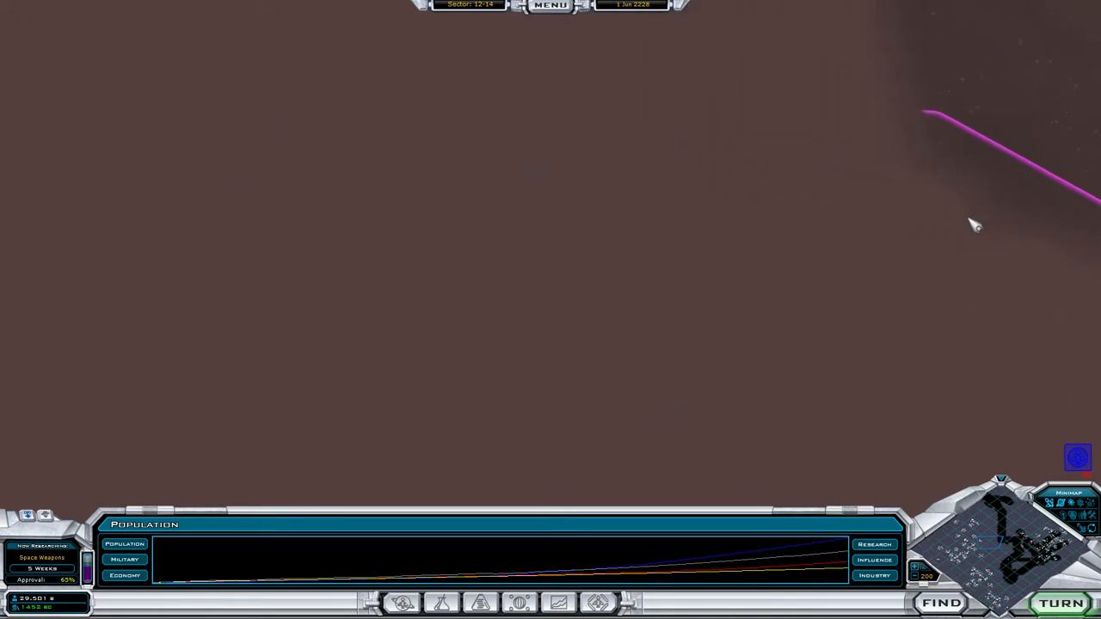
mouse_move(845, 203)
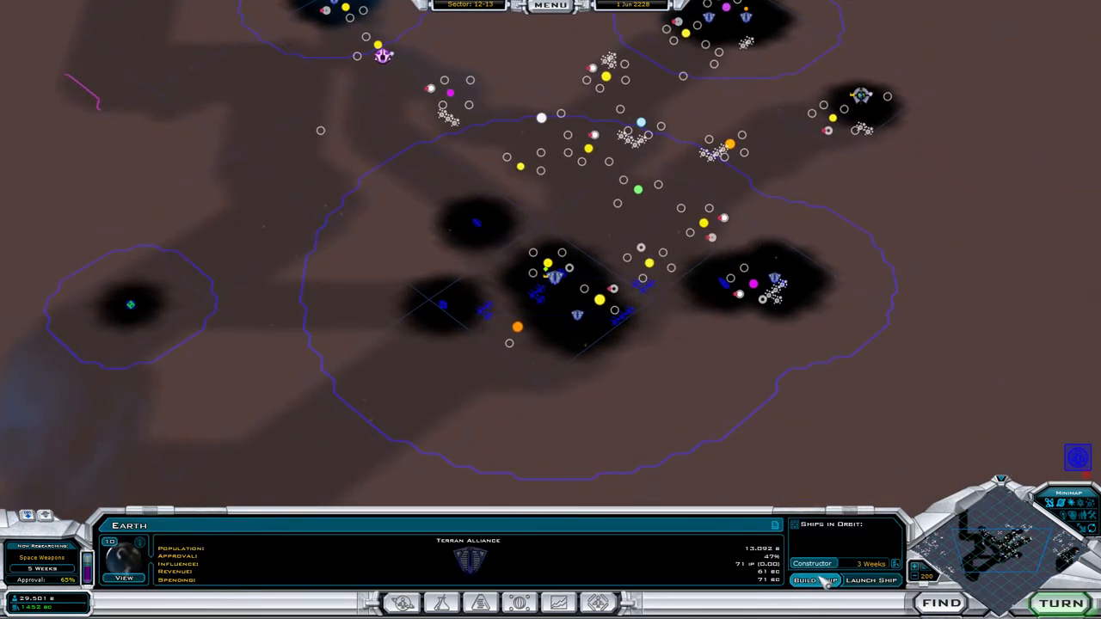
Step: Build Trotter 216 at Earth, dismiss the Xeno Factory and completion news, and view espionage
left_click(893, 564)
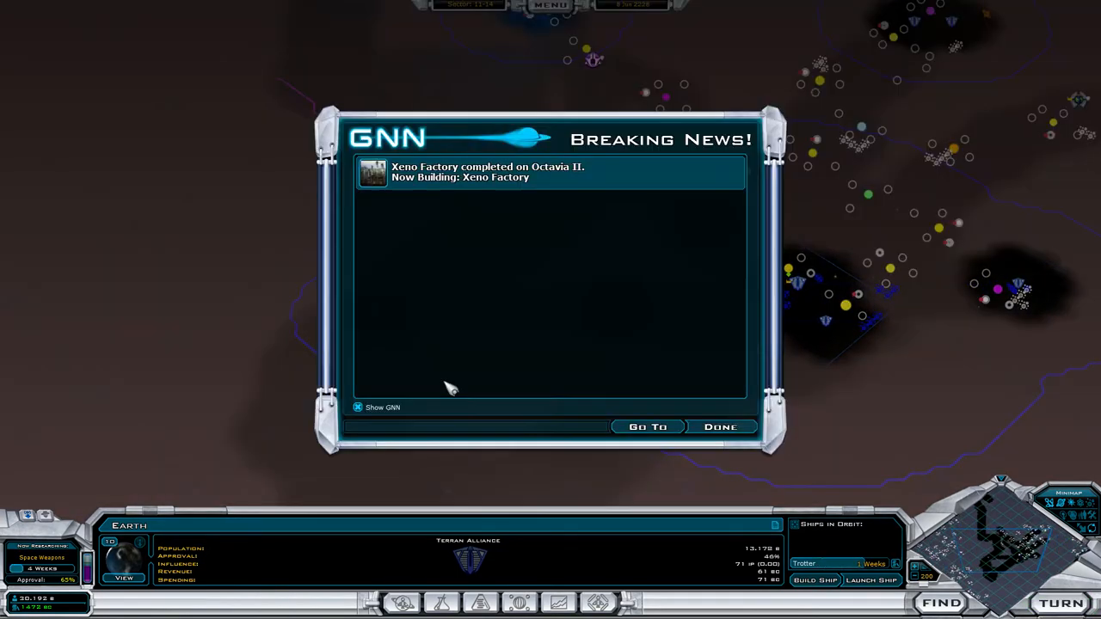
left_click(719, 427)
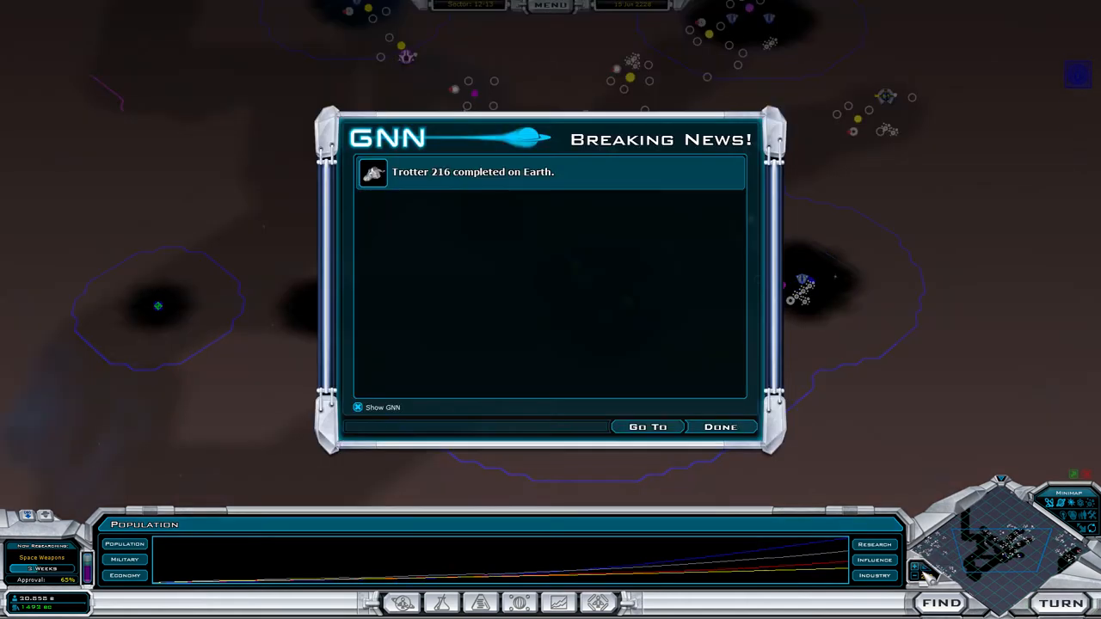
left_click(720, 426)
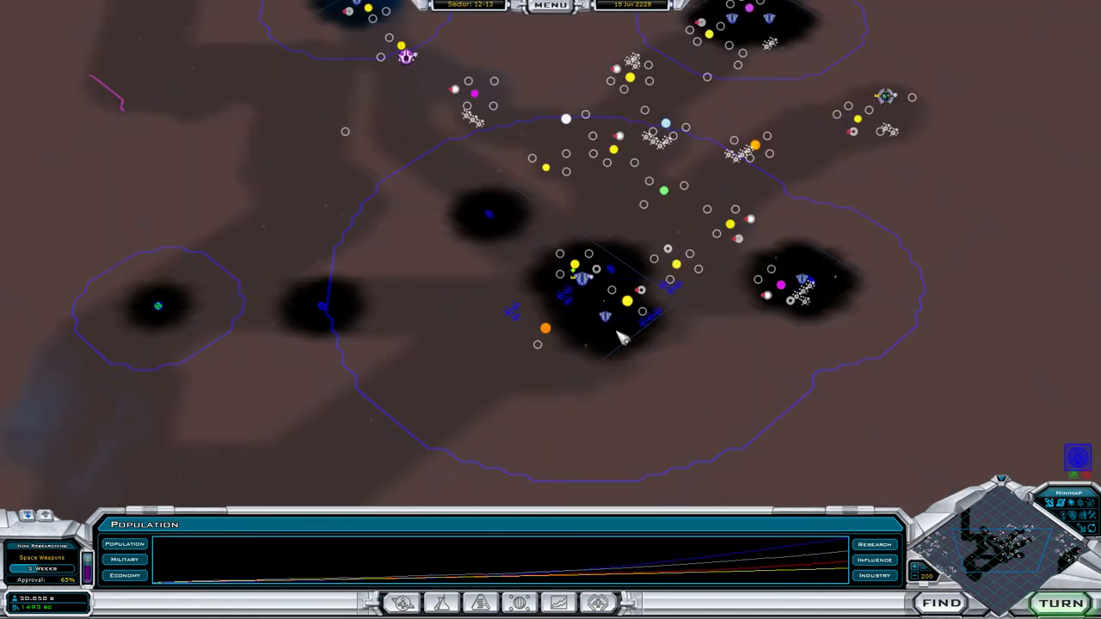
left_click(605, 318)
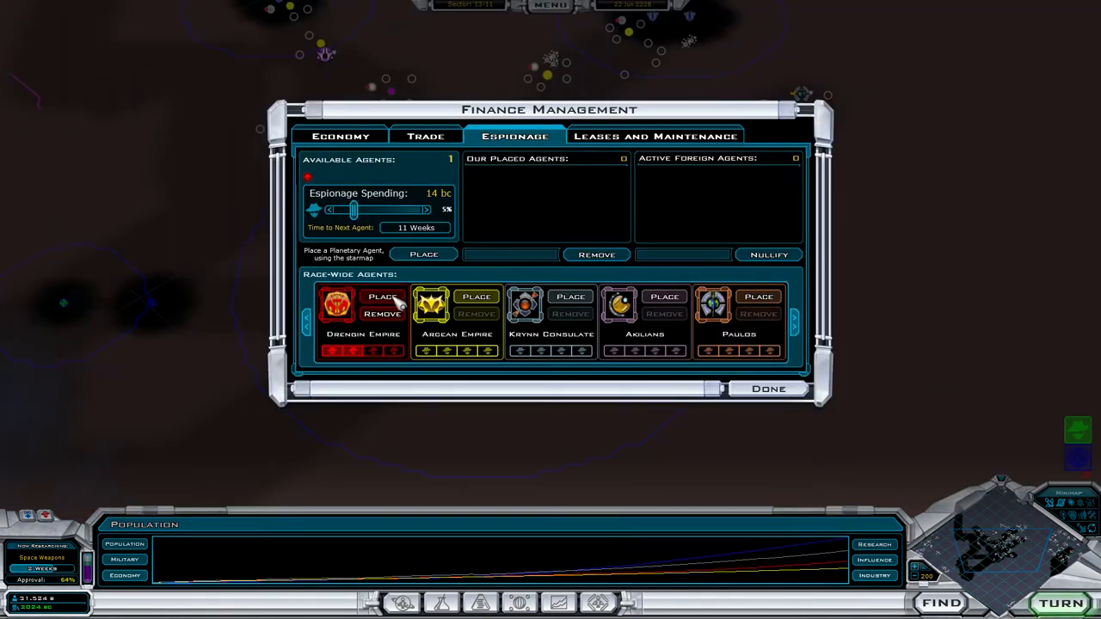
Step: Close espionage finances, talk with the Drengin Empire, and view Krynn Consulate relations
left_click(767, 389)
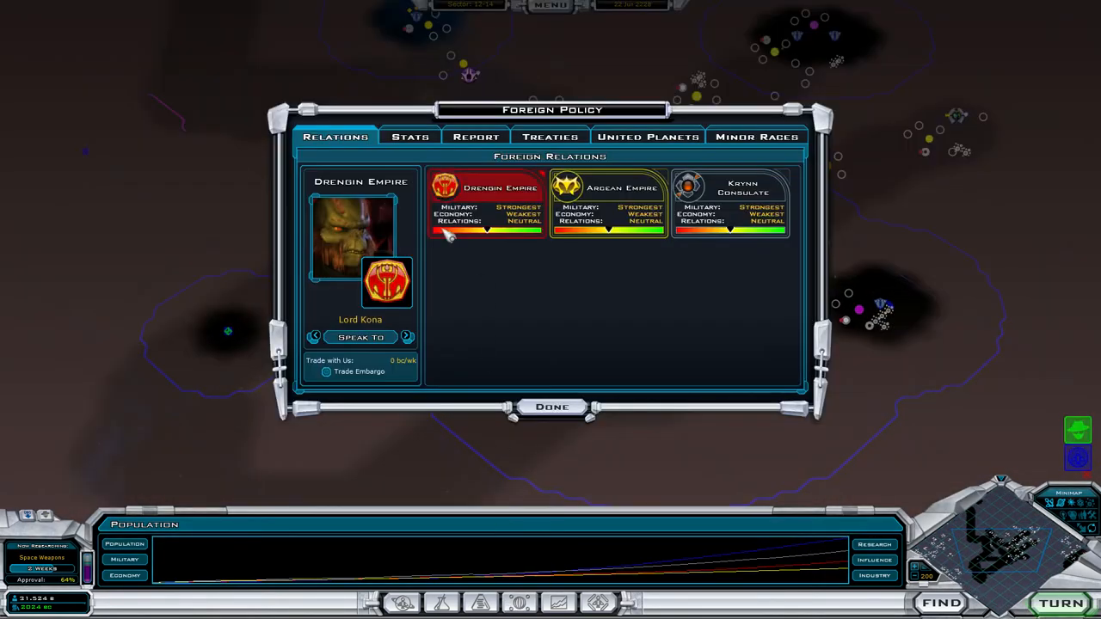
left_click(360, 337)
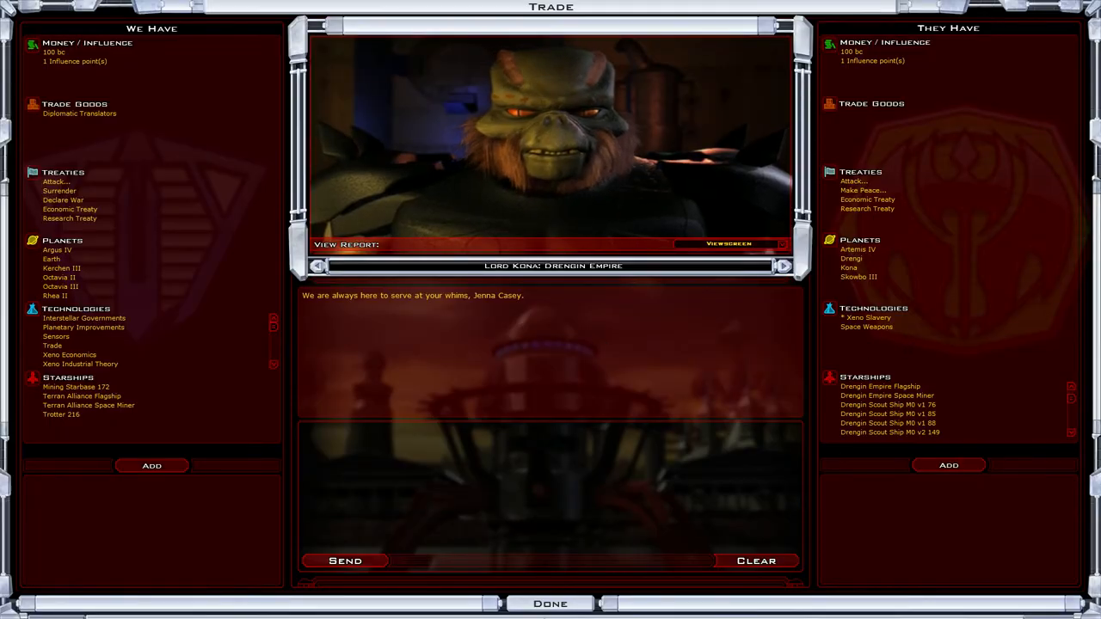
left_click(549, 603)
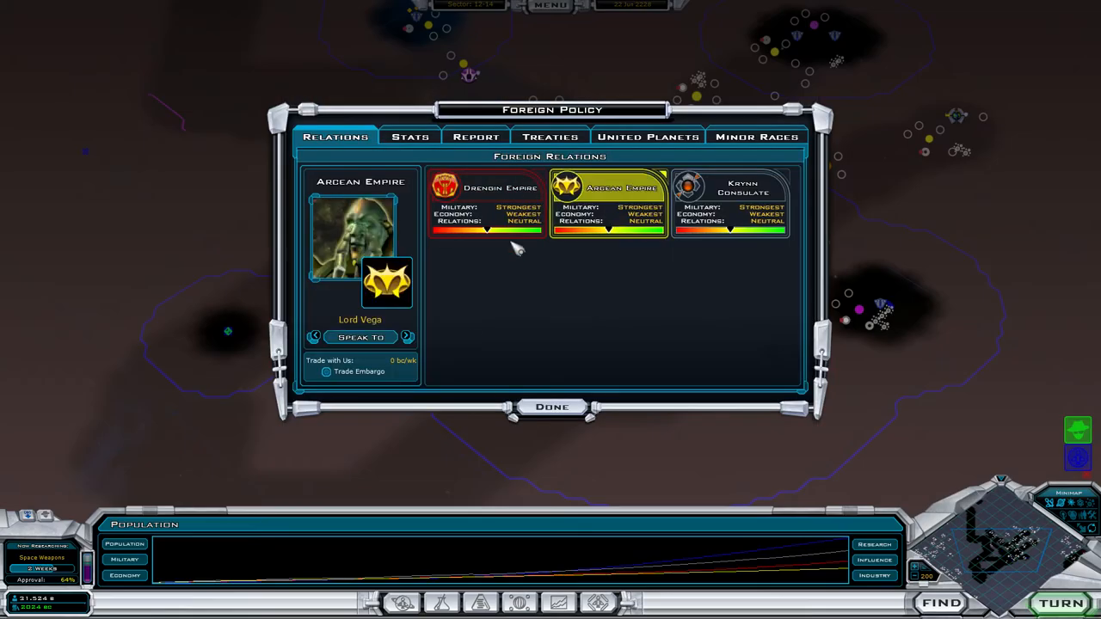
left_click(360, 337)
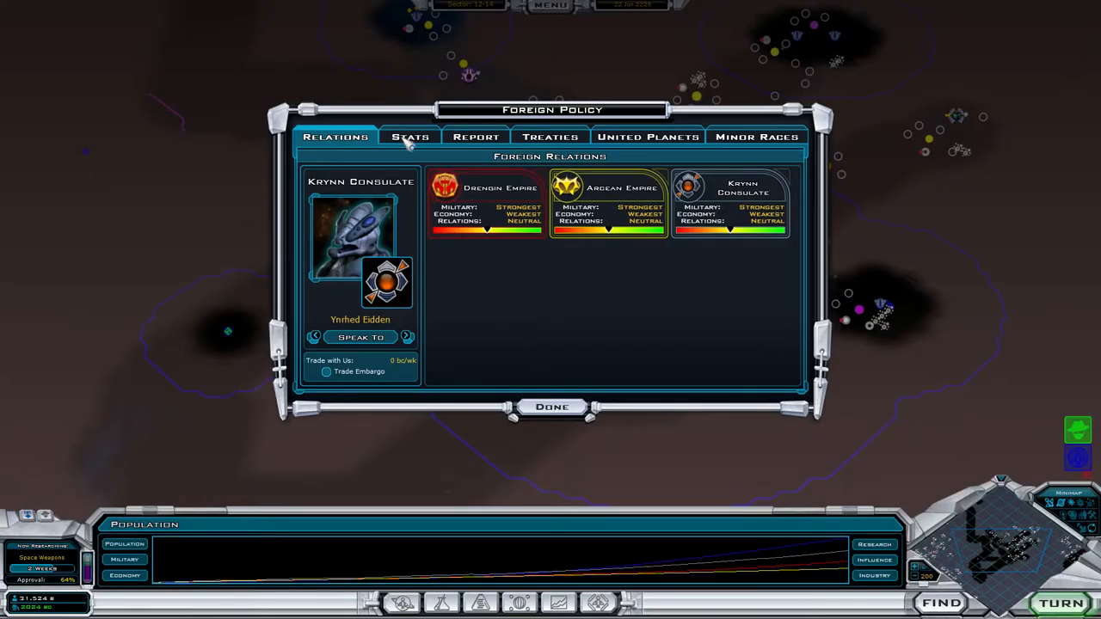
Step: Check the minor races and hold talks with the Dark Yor and Akilians
left_click(756, 136)
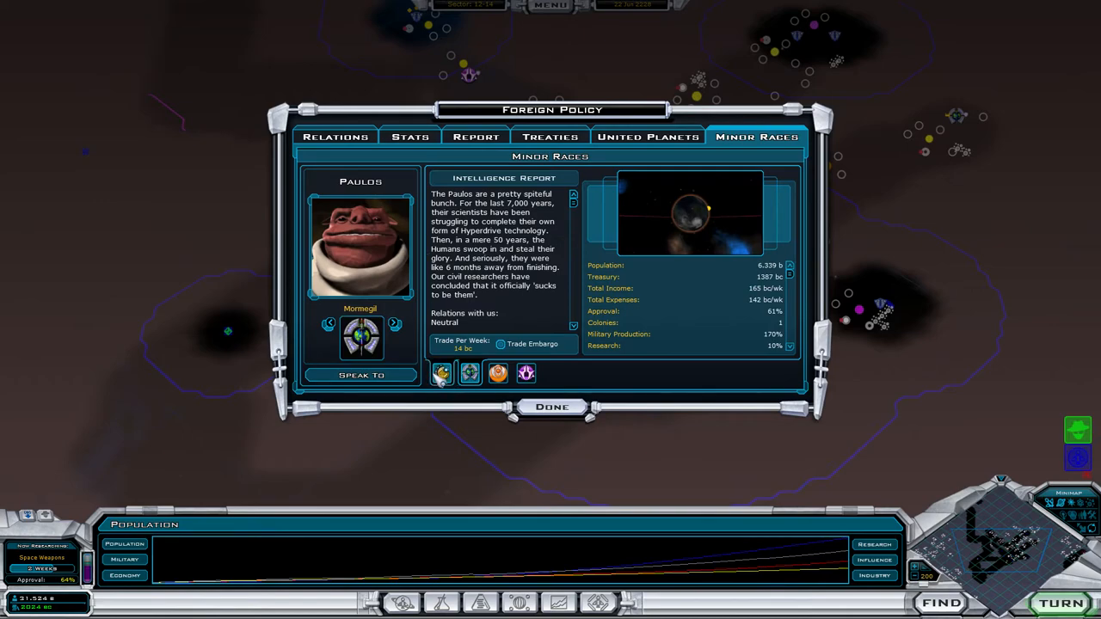
left_click(360, 375)
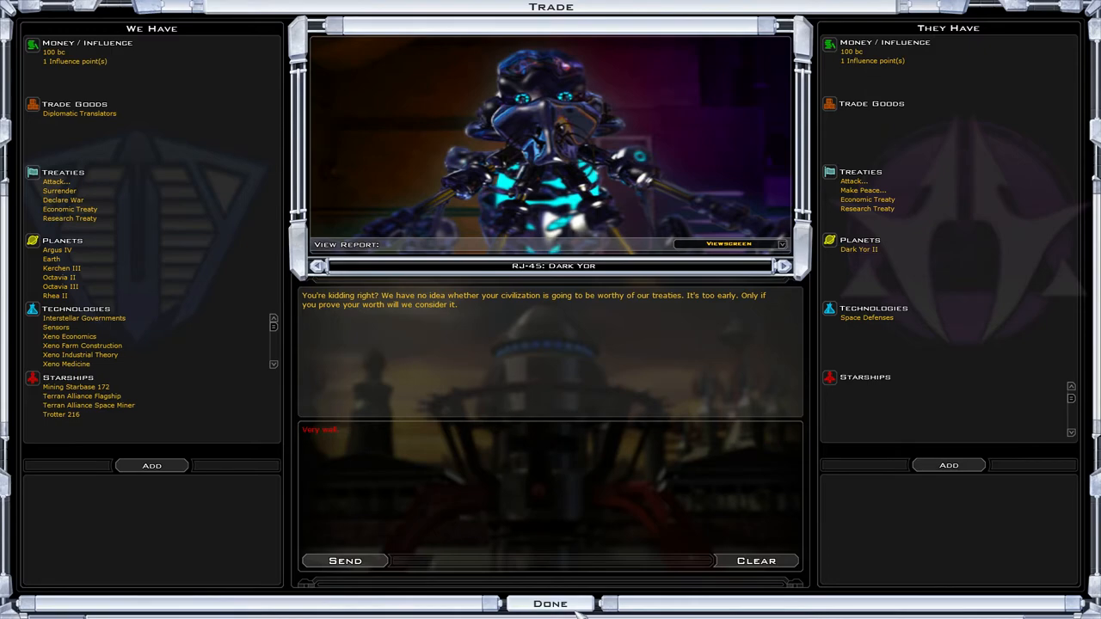
left_click(550, 603)
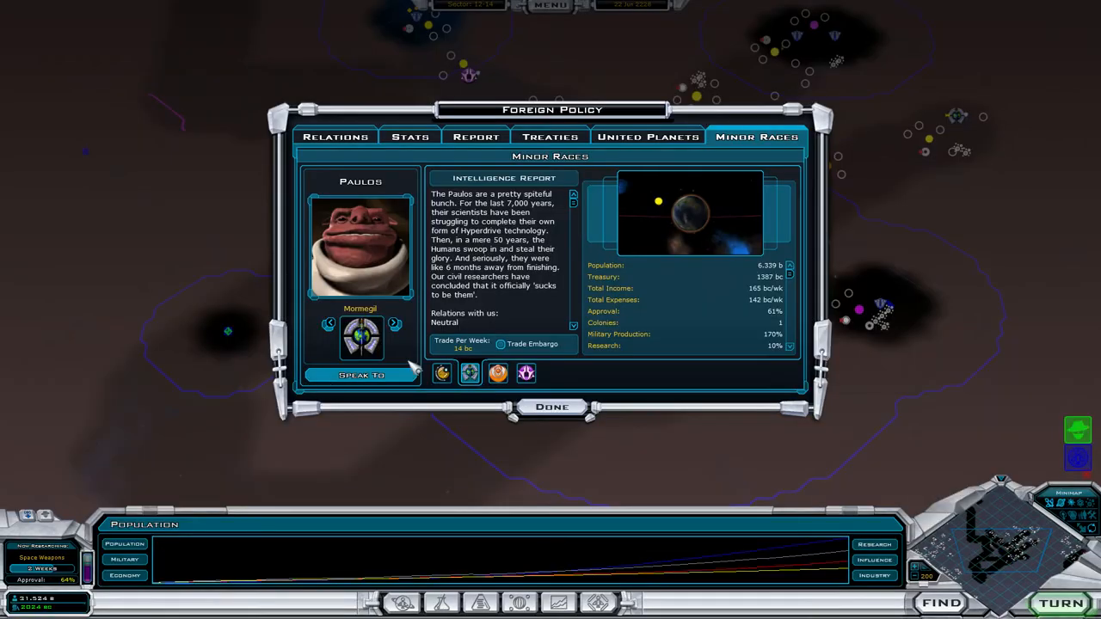
left_click(359, 374)
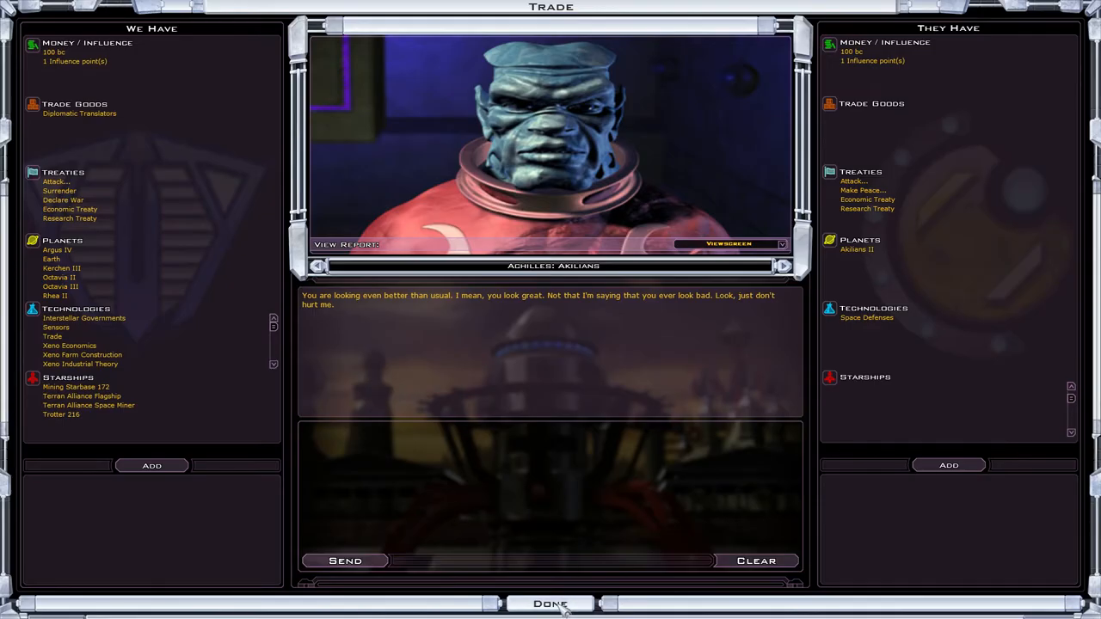
left_click(550, 603)
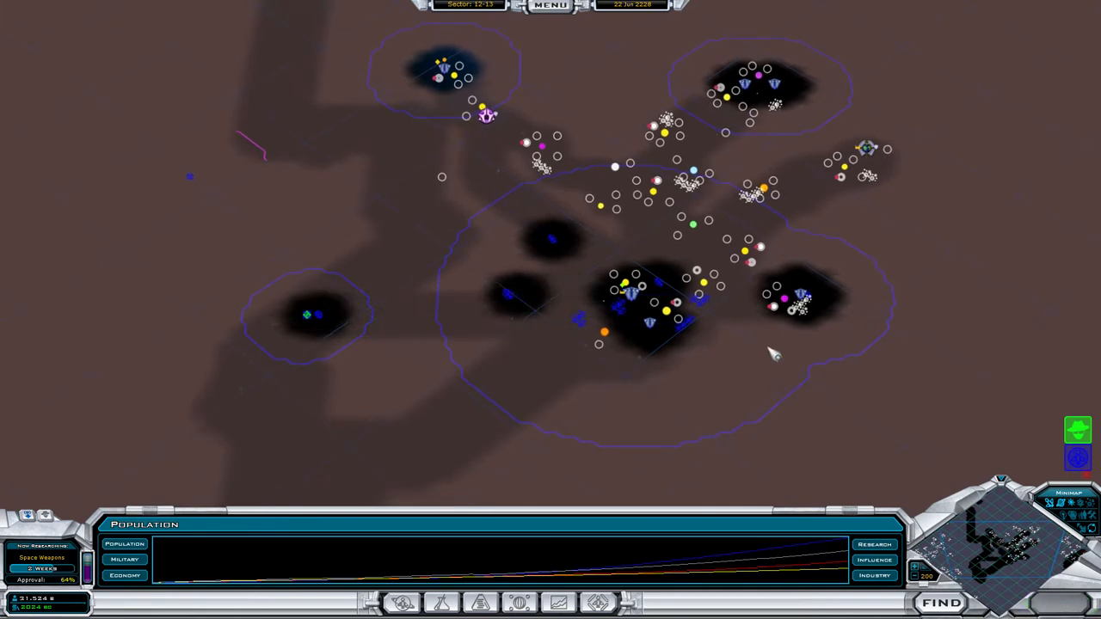
Step: End the turn to 1 July 2228 and dismiss the quarterly report
left_click(1064, 602)
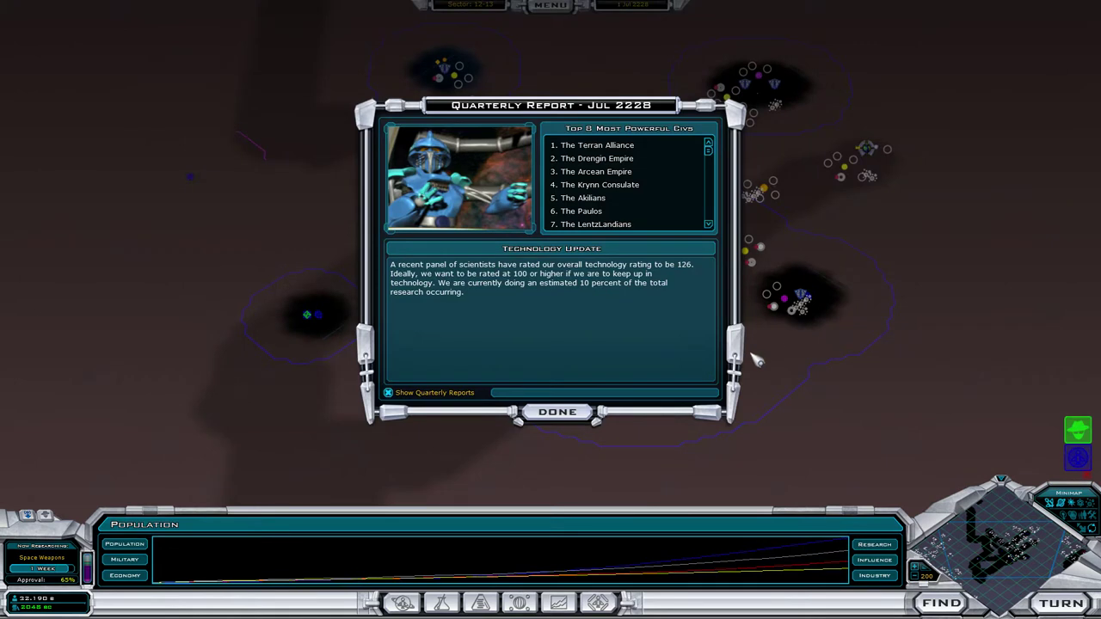
left_click(557, 411)
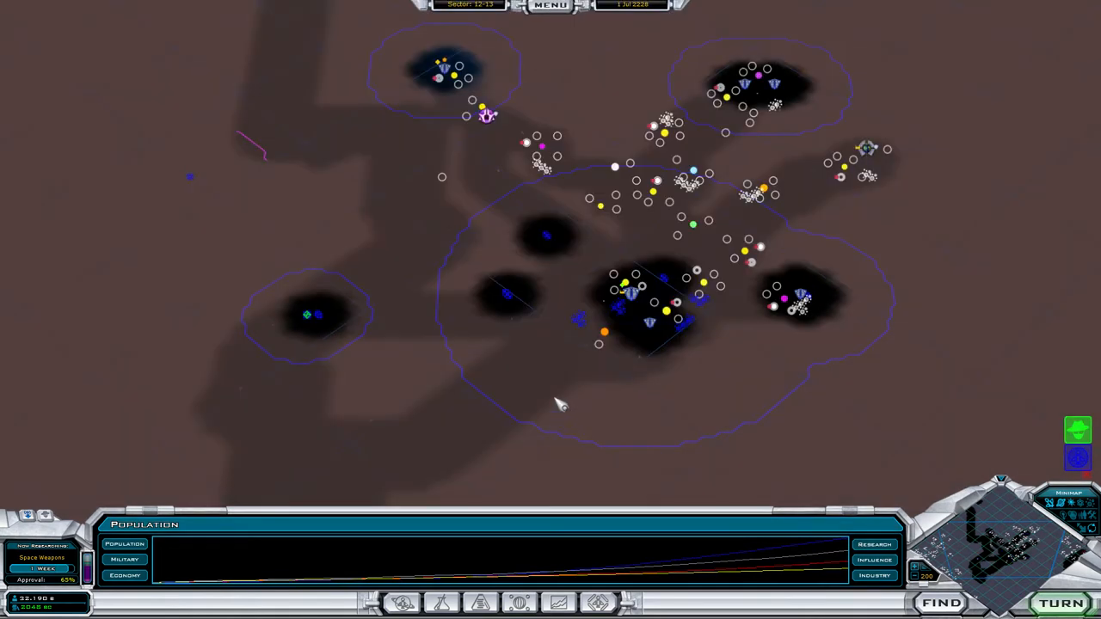
mouse_move(680, 357)
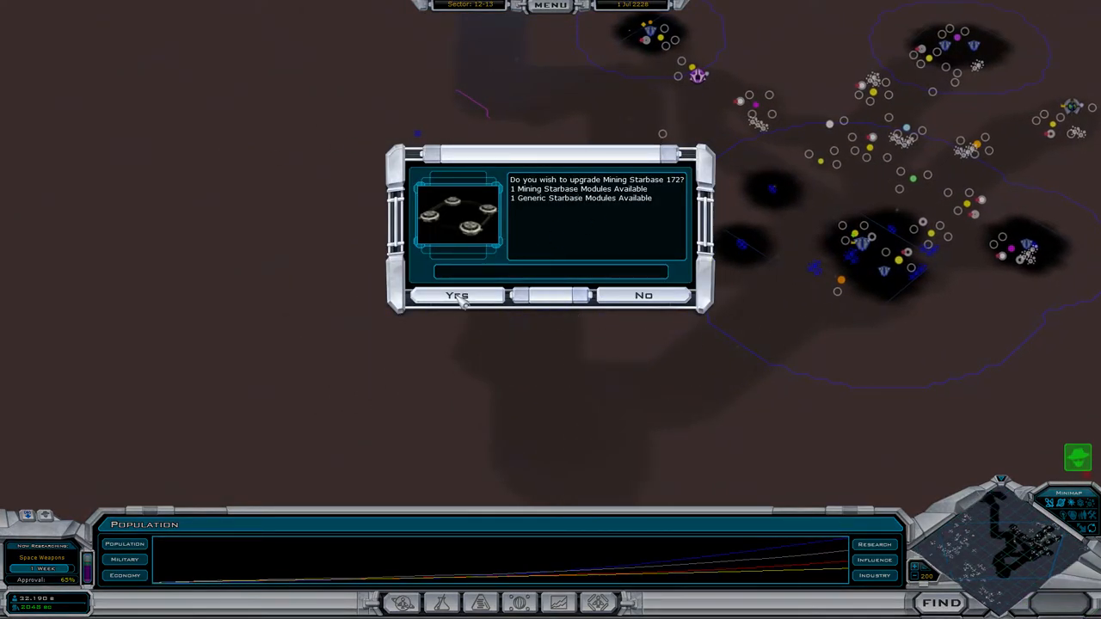
Step: Approve upgrading Mining Starbase 172 and confirm building the Mining Barracks module
left_click(456, 295)
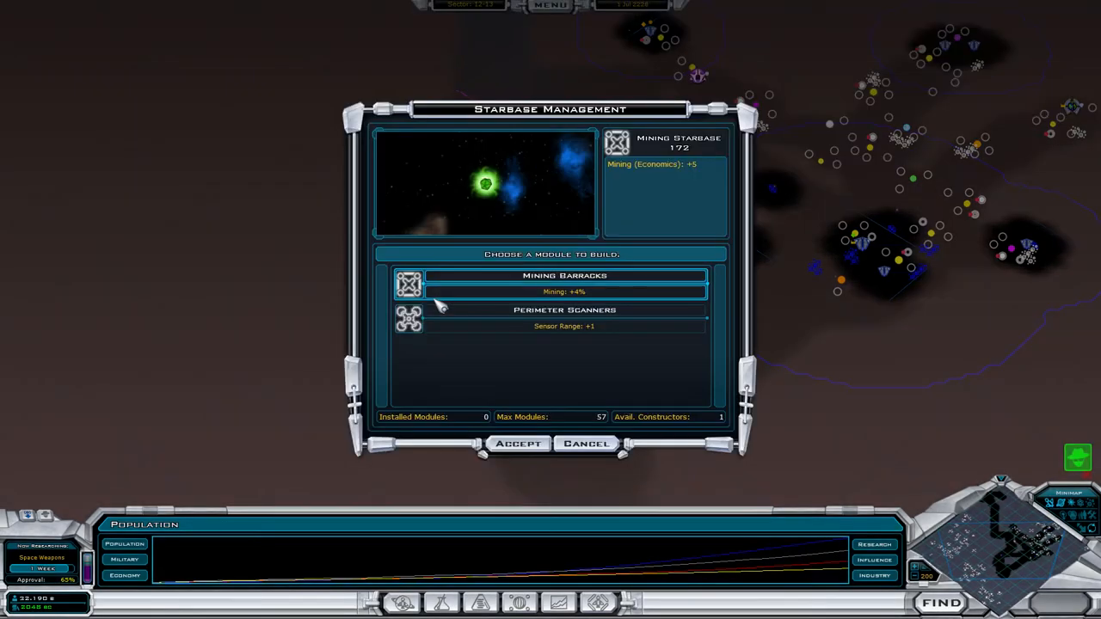
mouse_move(546, 320)
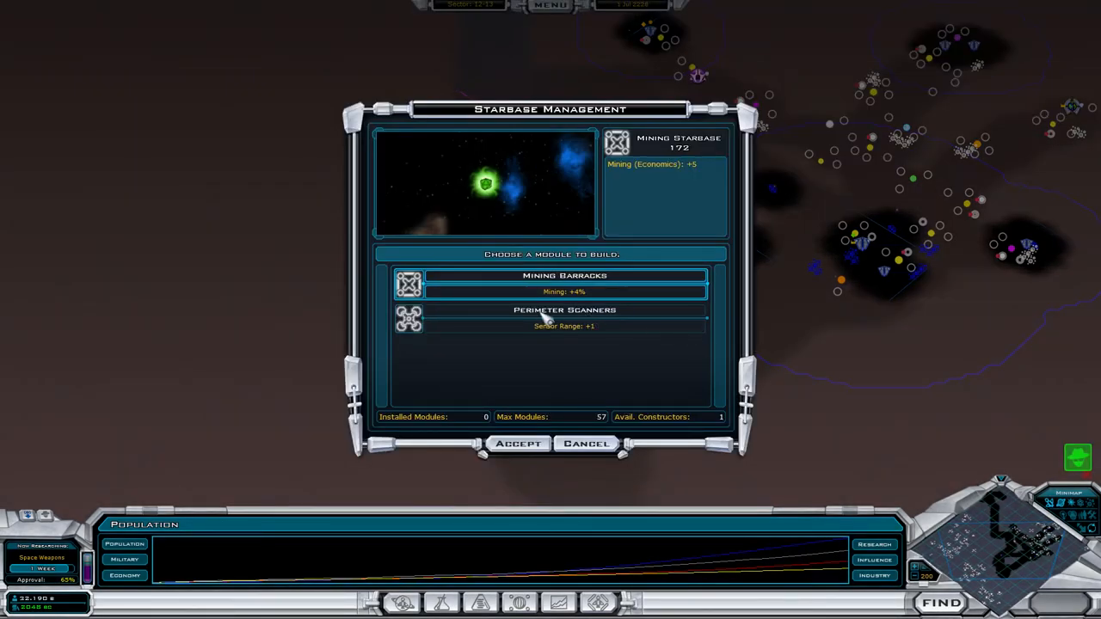
mouse_move(594, 297)
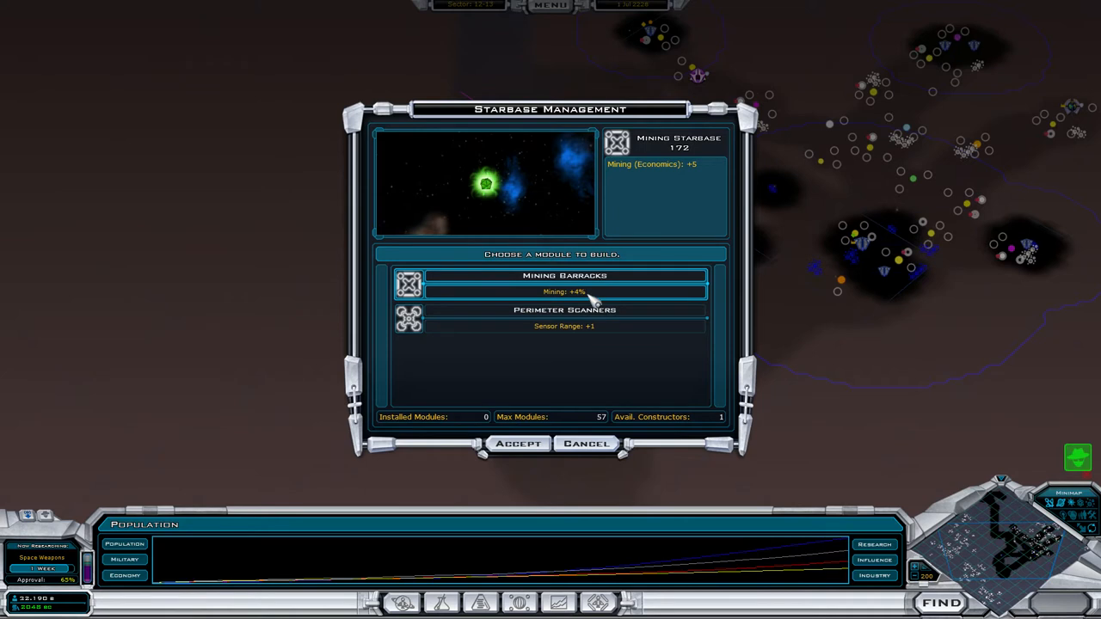
mouse_move(697, 172)
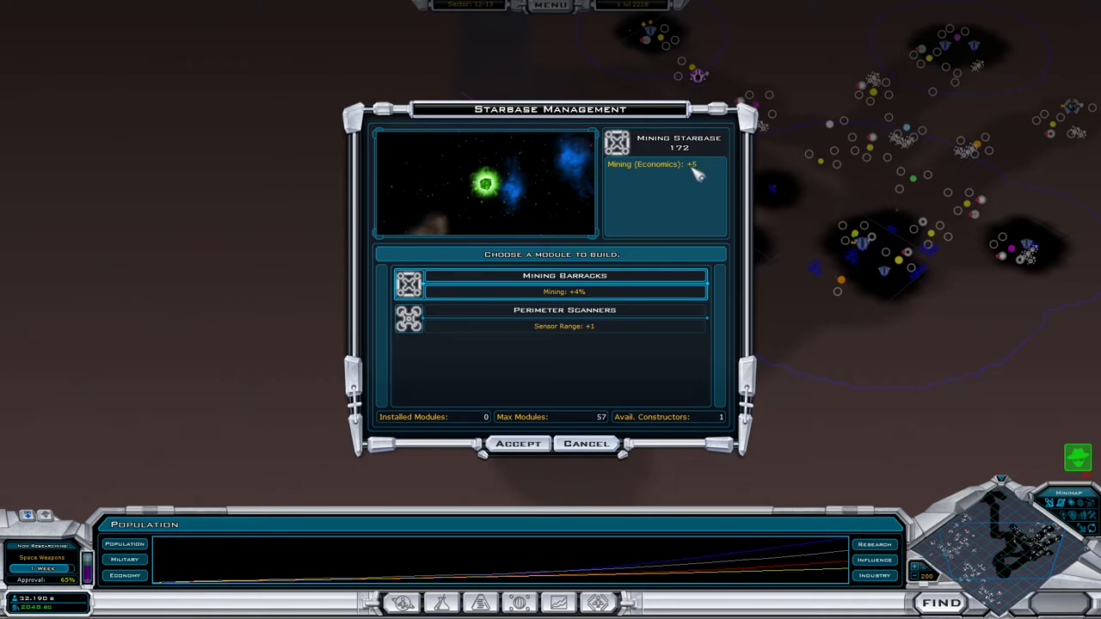
mouse_move(691, 187)
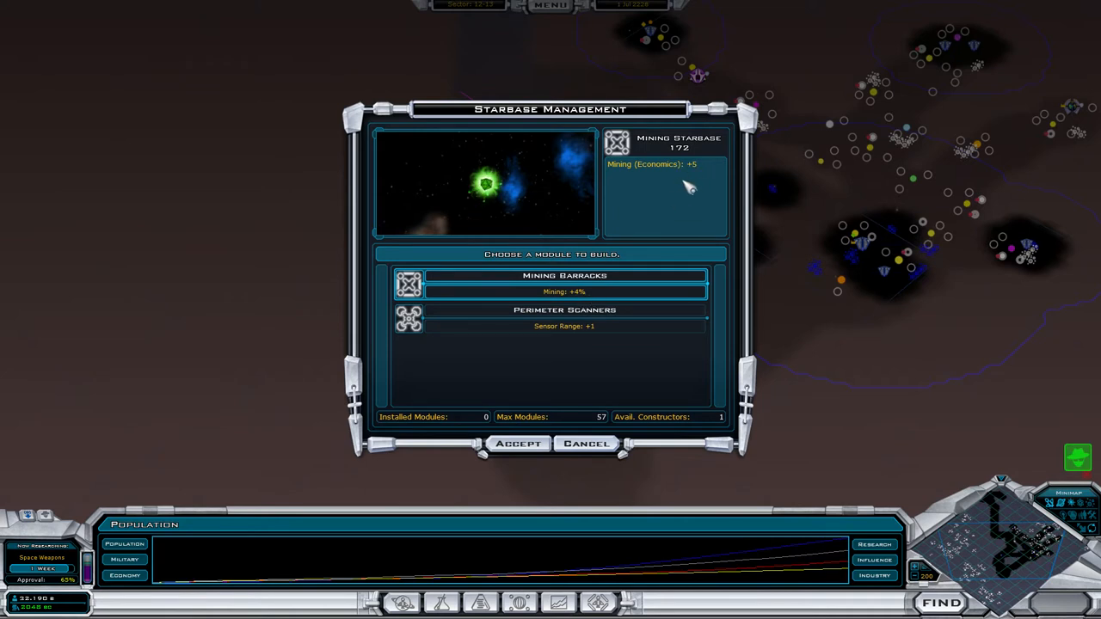
mouse_move(491, 377)
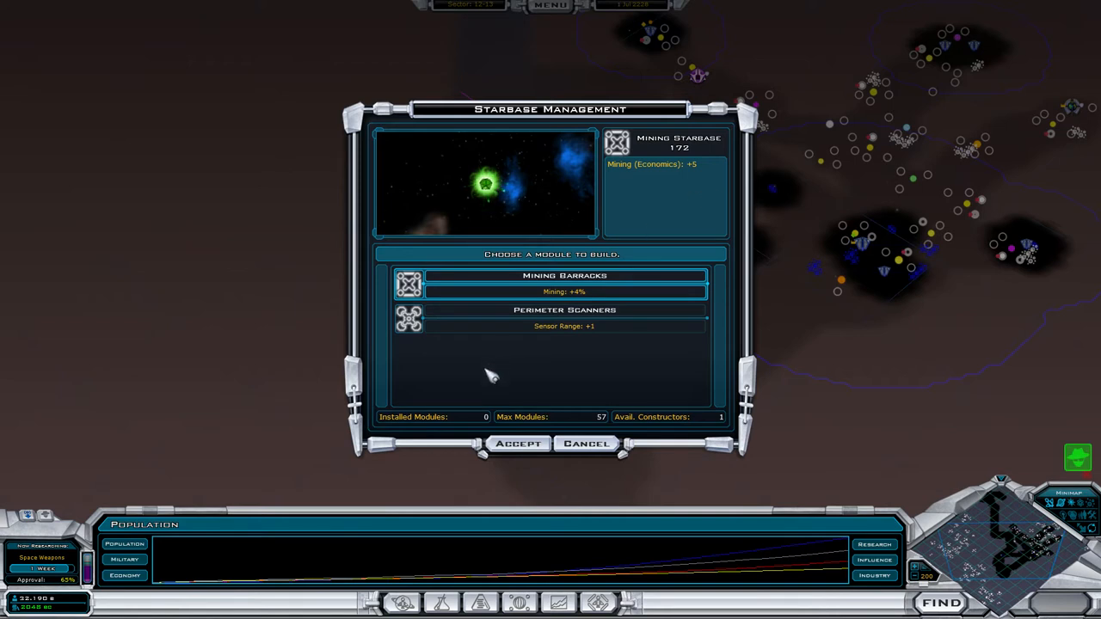
left_click(586, 444)
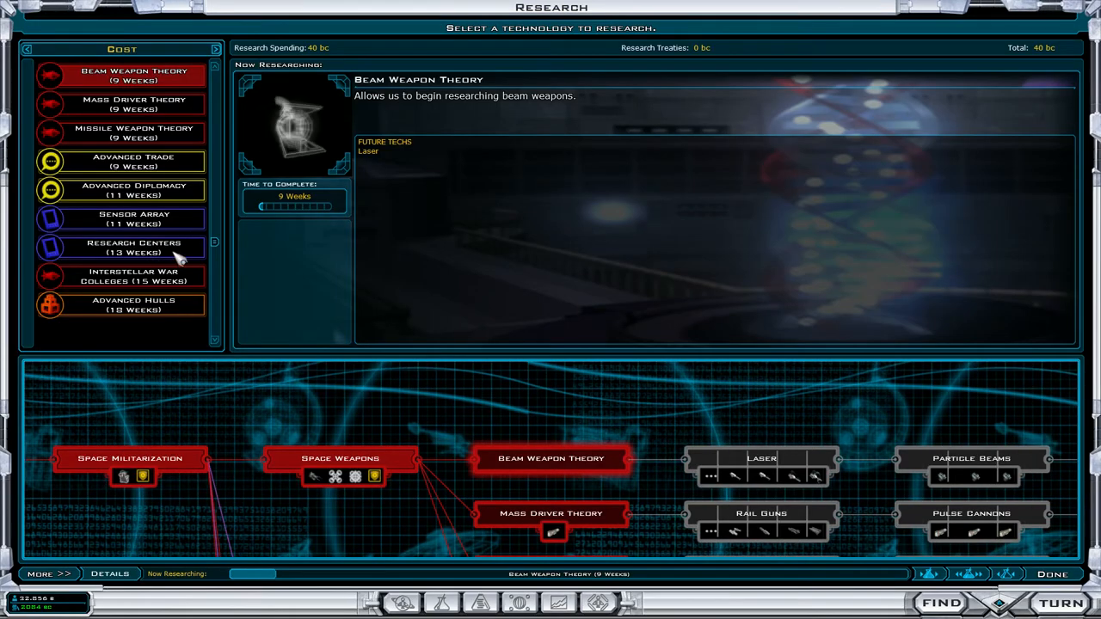
Step: Browse the tech tree, briefly pick Advanced Materials, then research Basic Logistics instead
scroll("up", 3)
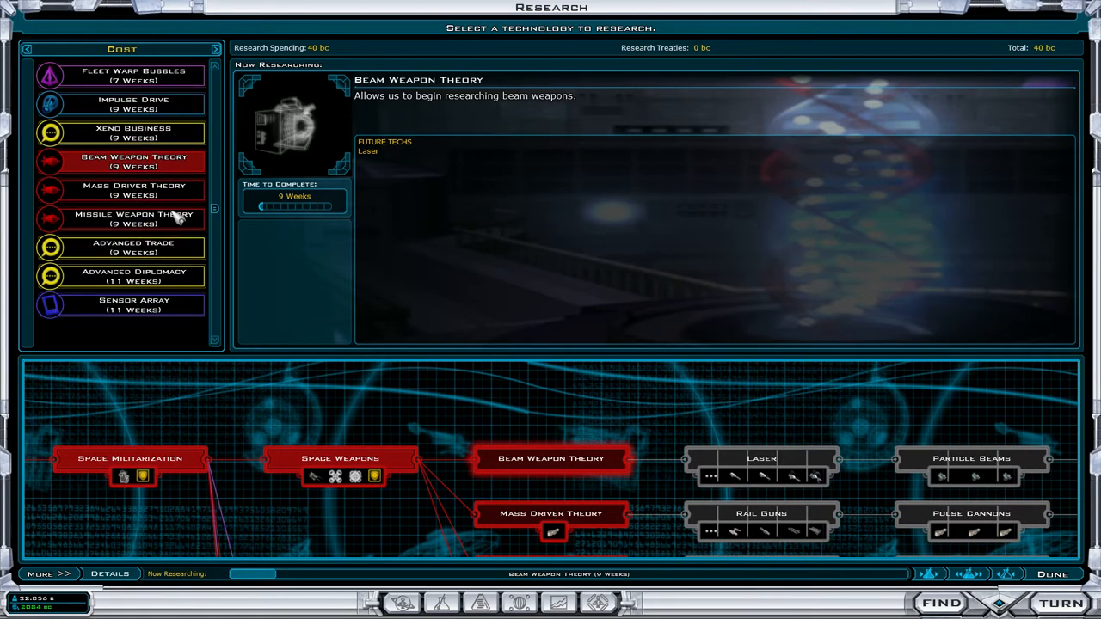
scroll("up", 3)
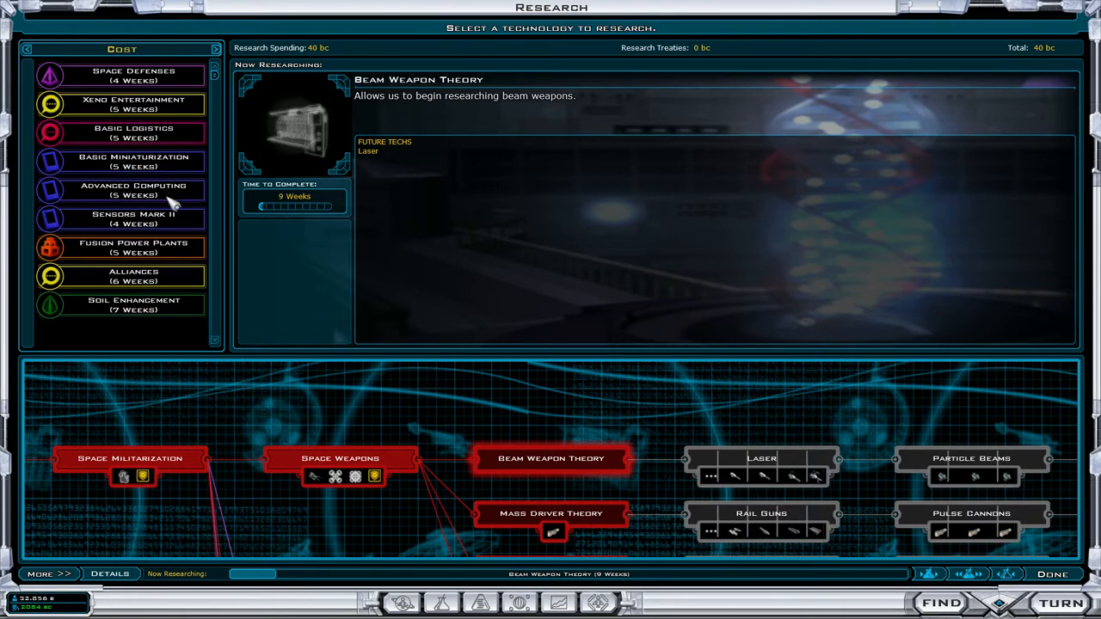
scroll("down", 3)
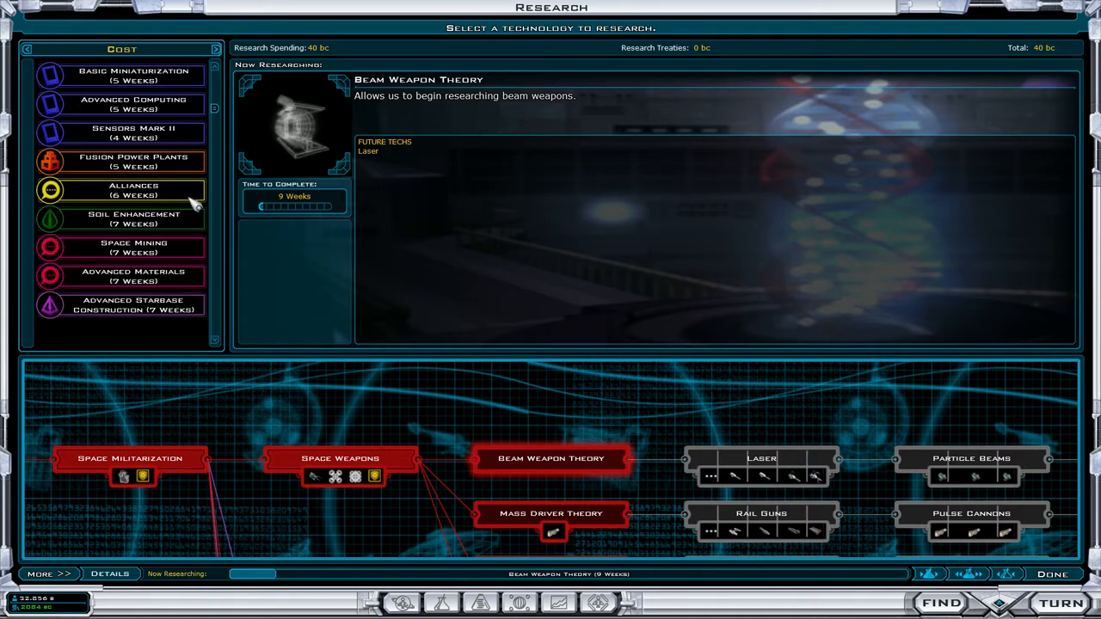
left_click(133, 277)
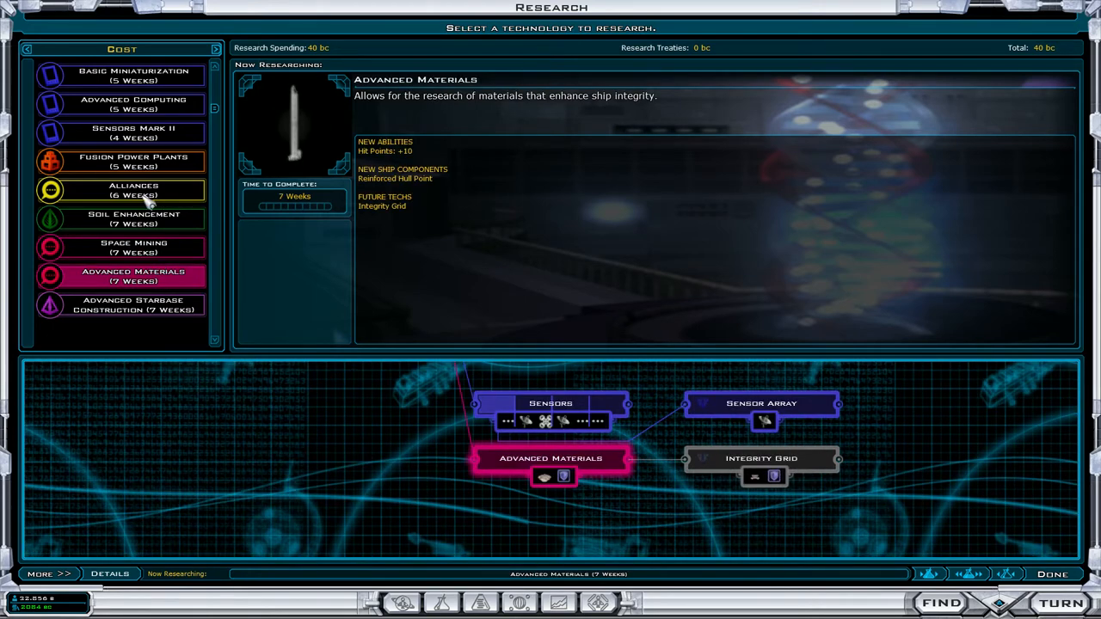
scroll("up", 3)
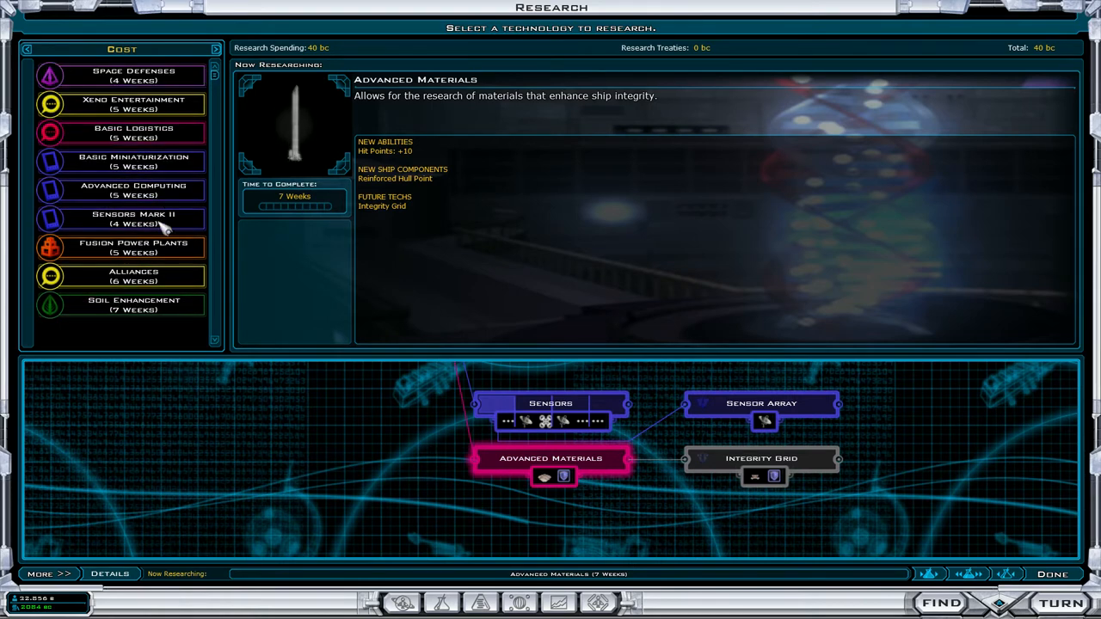
scroll("down", 3)
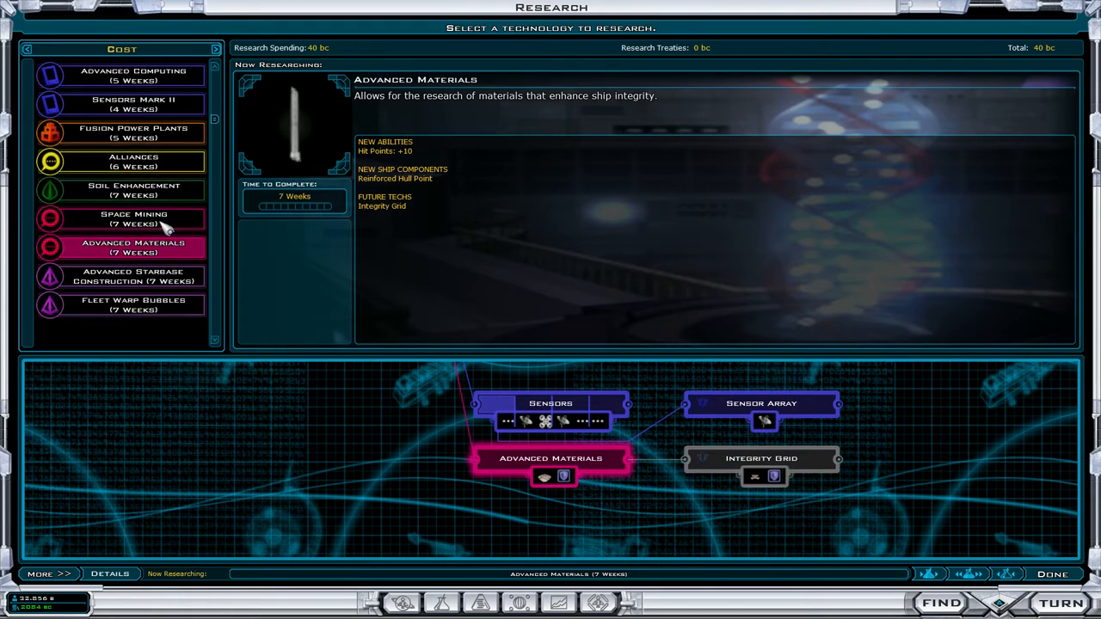
scroll("down", 3)
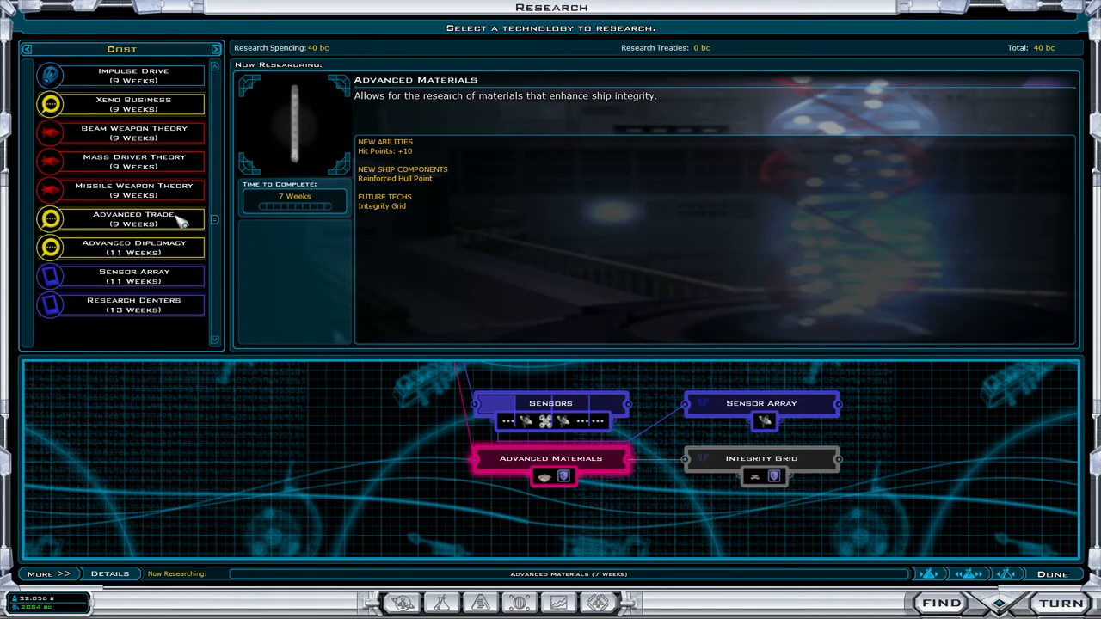
scroll("down", 3)
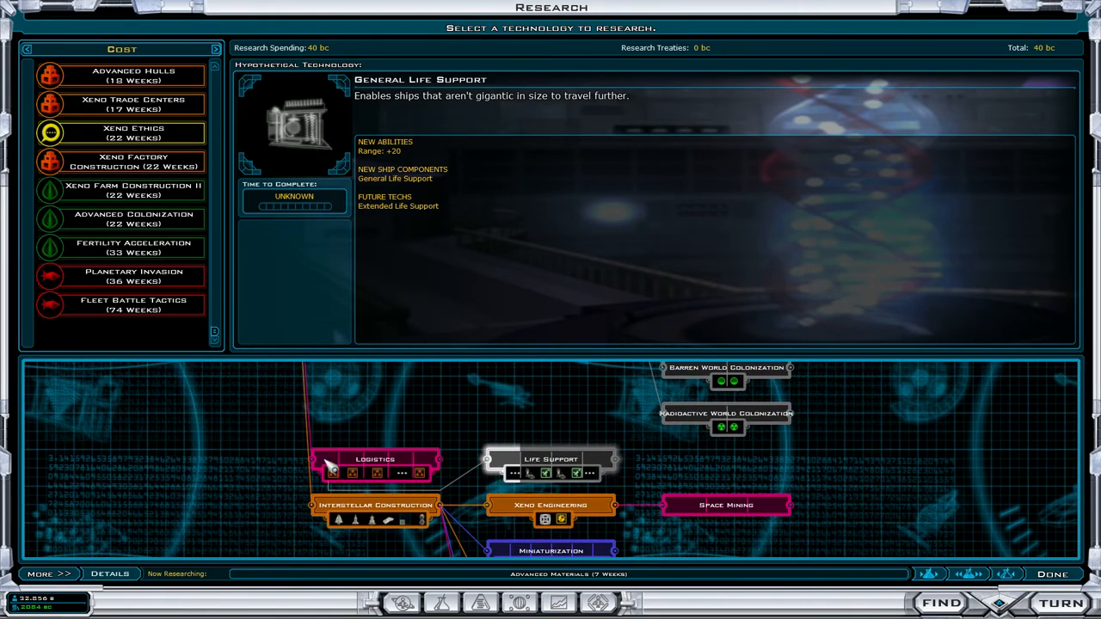
left_click(375, 458)
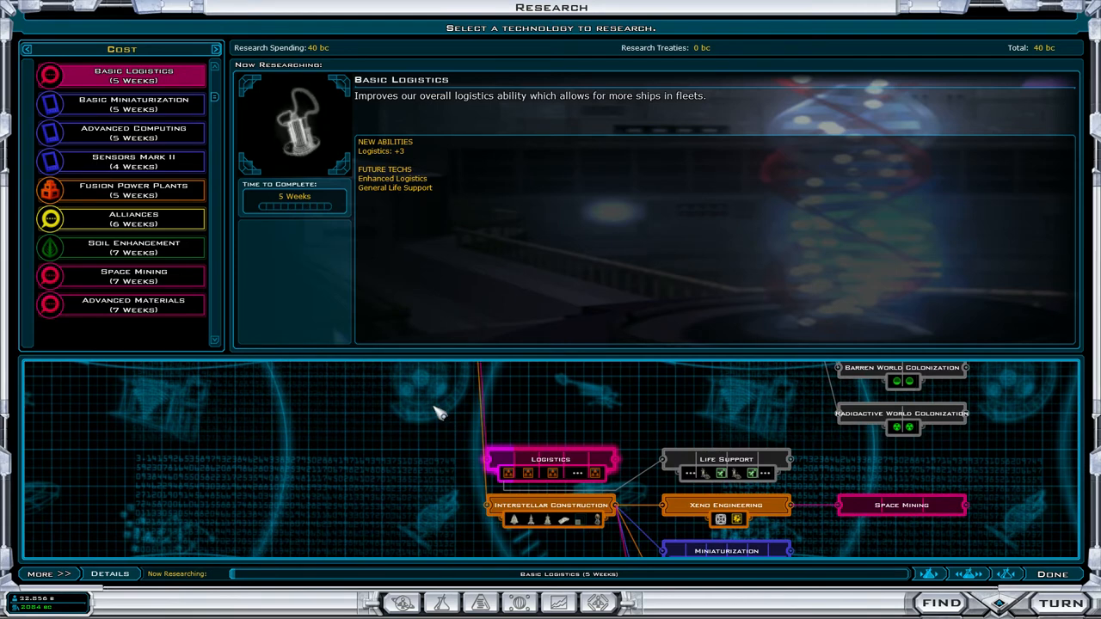
mouse_move(730, 377)
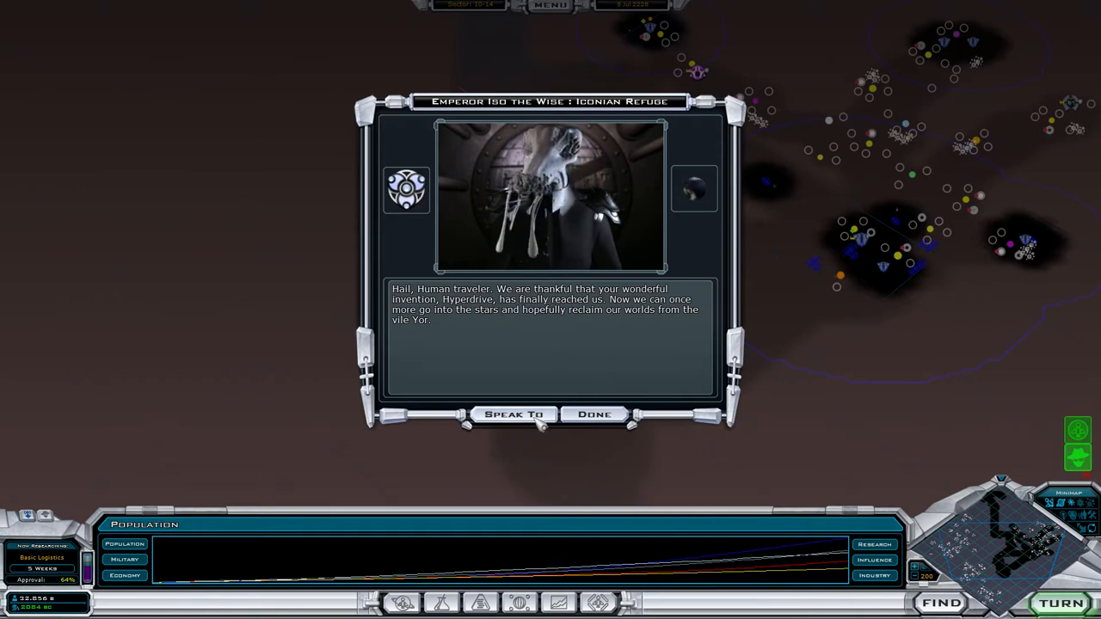
Step: Speak to the Iconian Refuge, dismiss the reports list, and select their Beam Weapon Theory
left_click(513, 414)
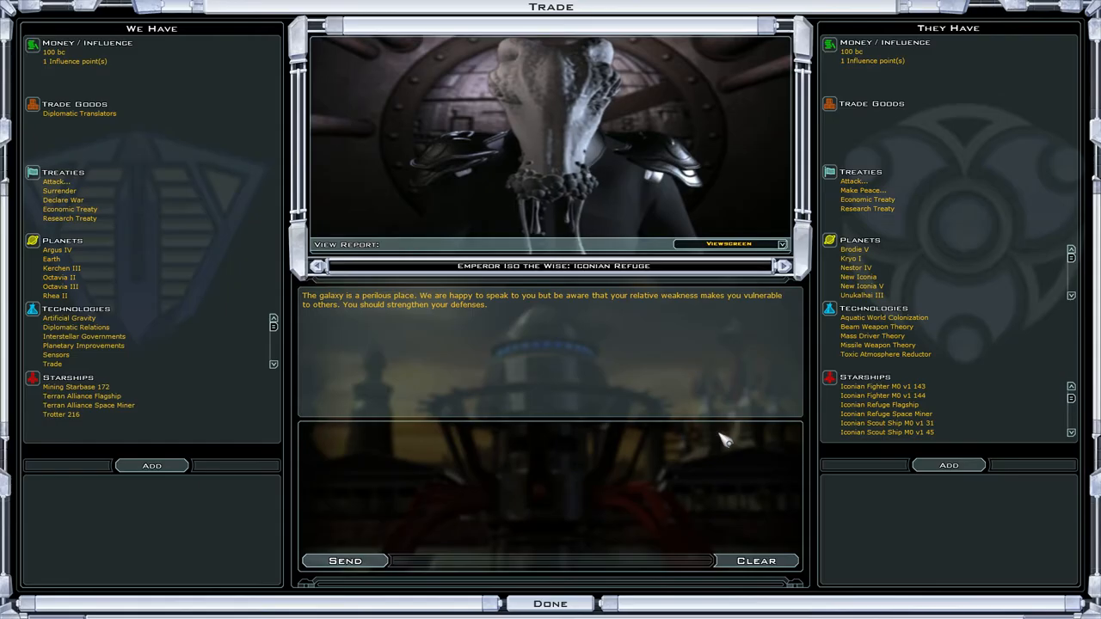
mouse_move(704, 445)
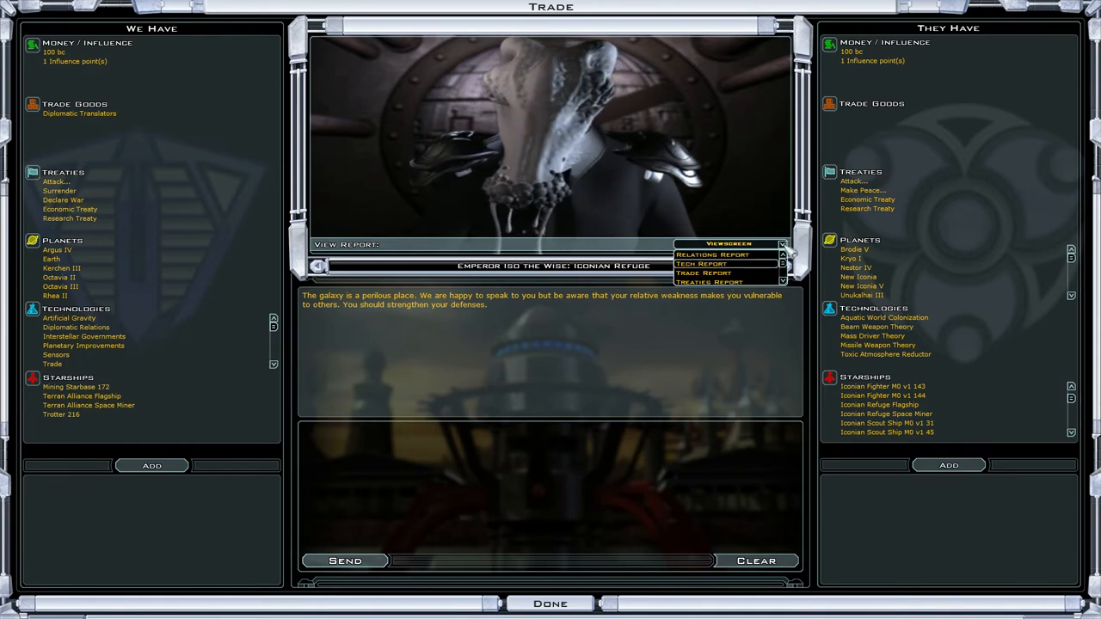
left_click(728, 243)
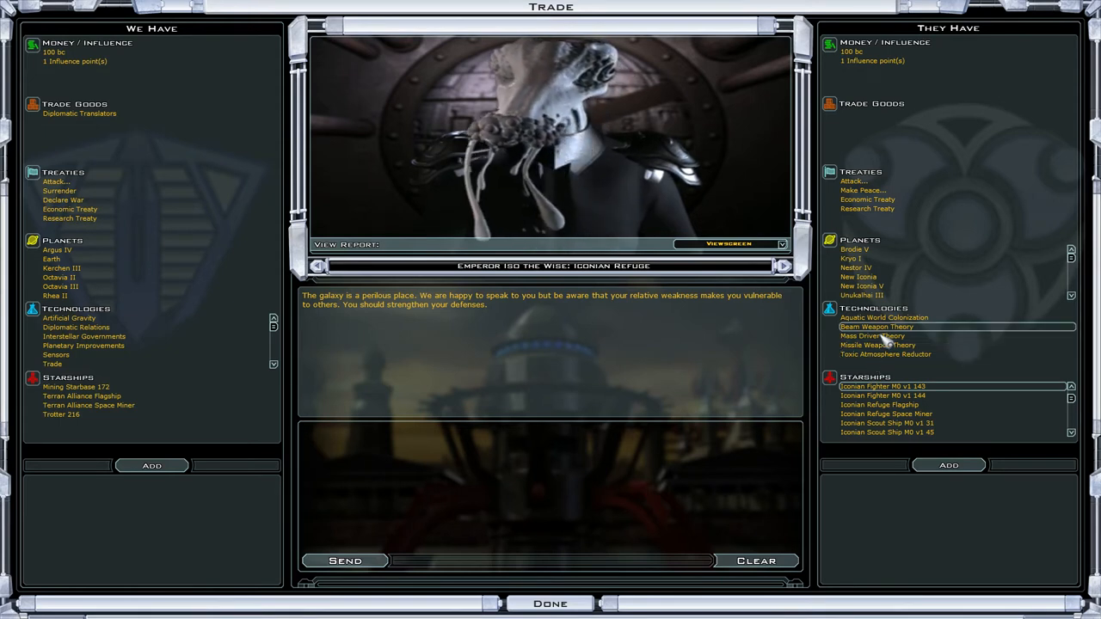
left_click(885, 354)
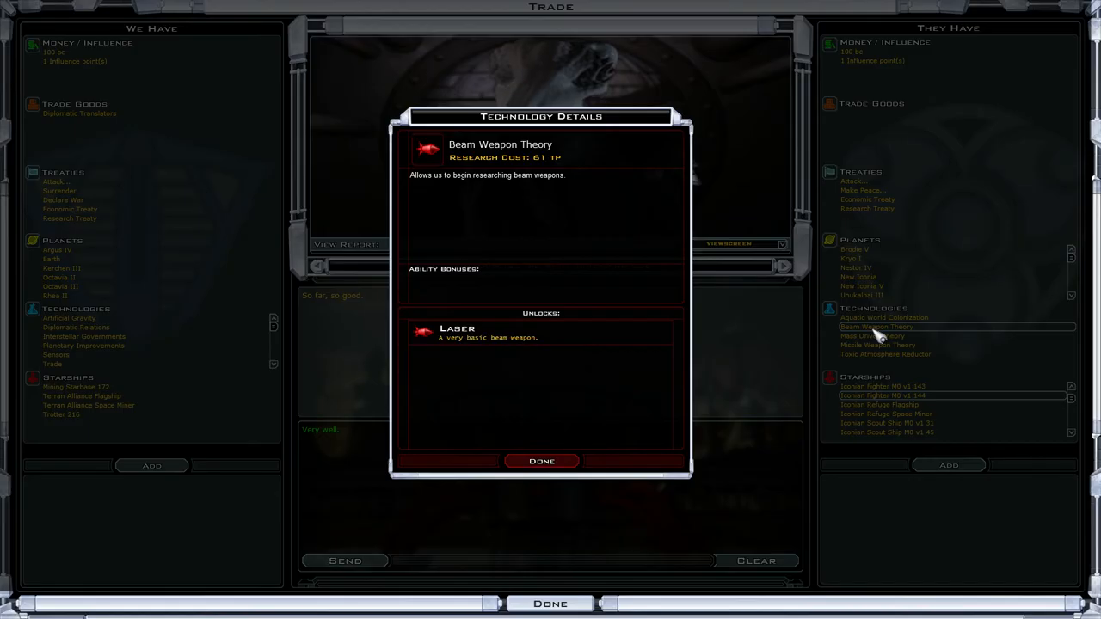
mouse_move(572, 494)
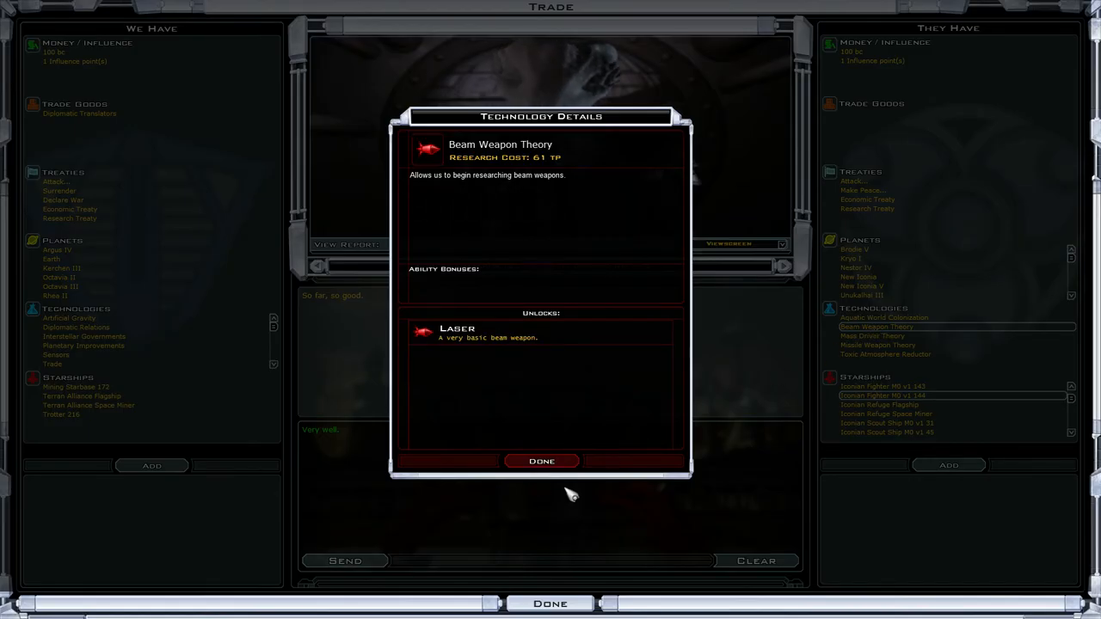
Step: Close the Beam Weapon Theory technology details window
left_click(542, 461)
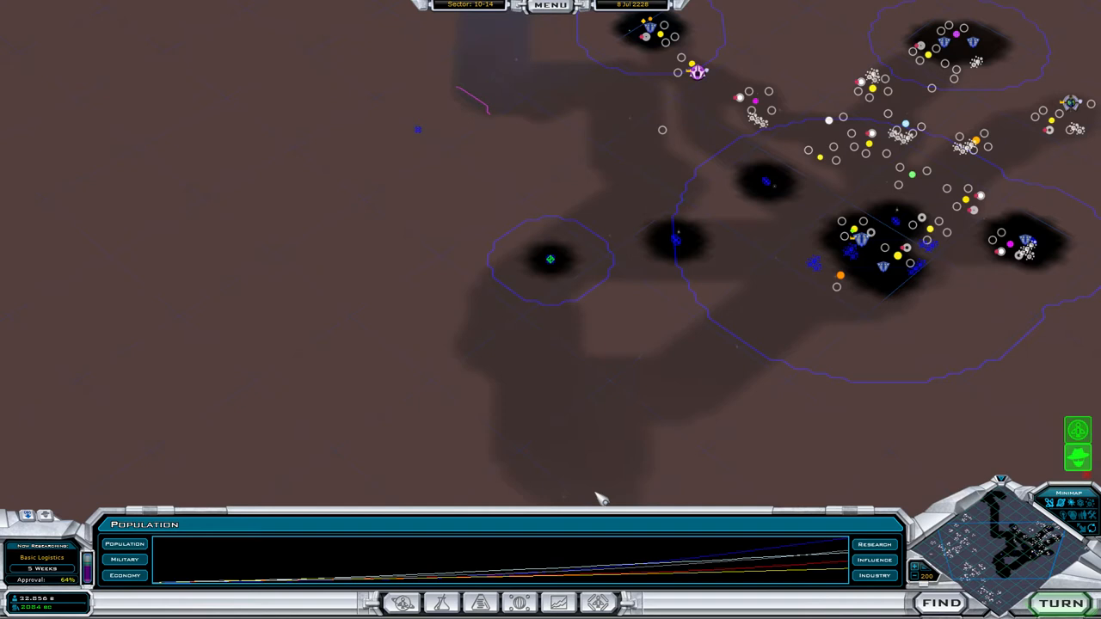
mouse_move(645, 438)
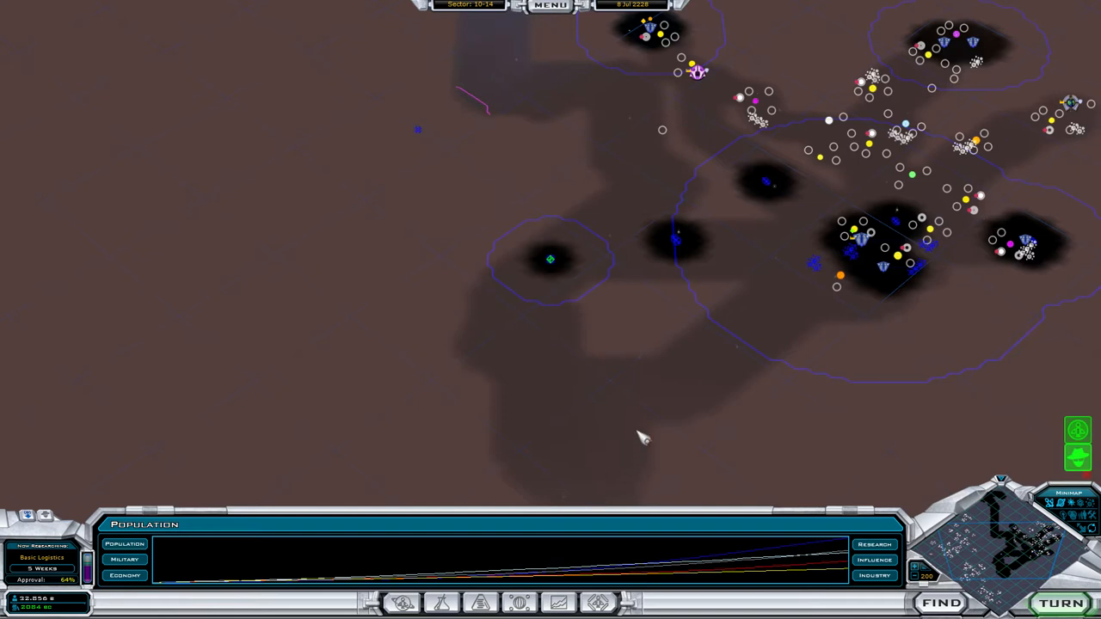
mouse_move(650, 338)
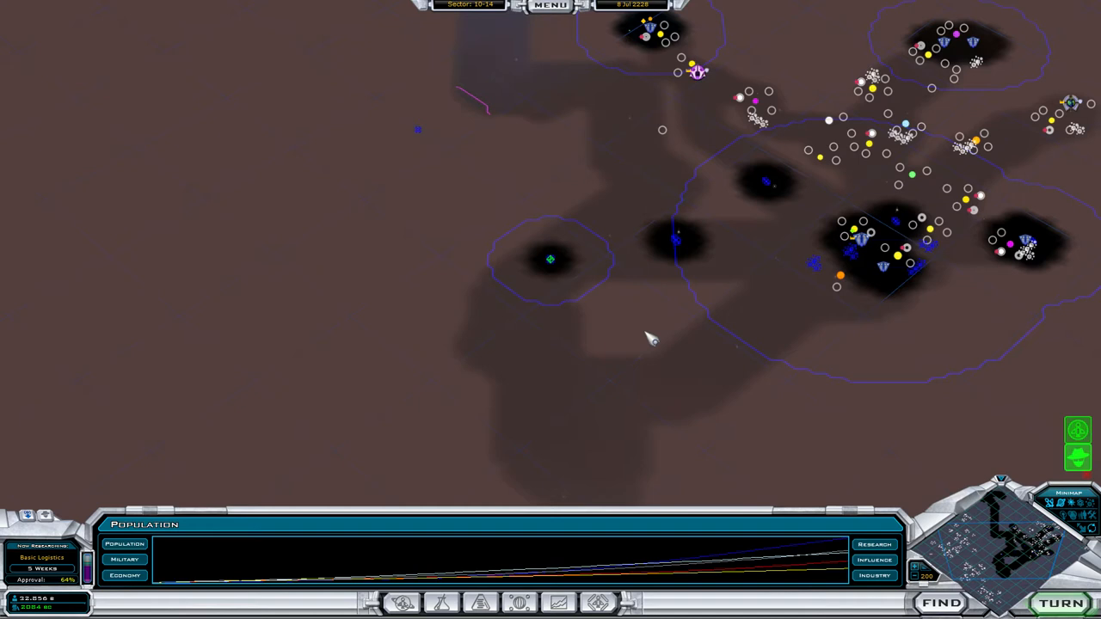
mouse_move(663, 338)
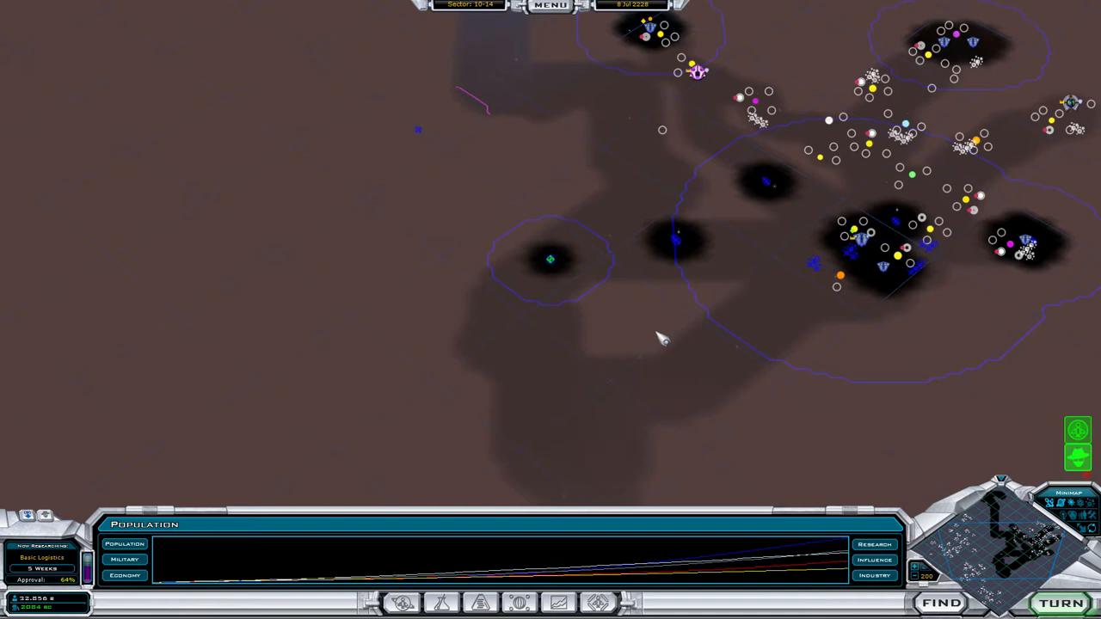
mouse_move(886, 381)
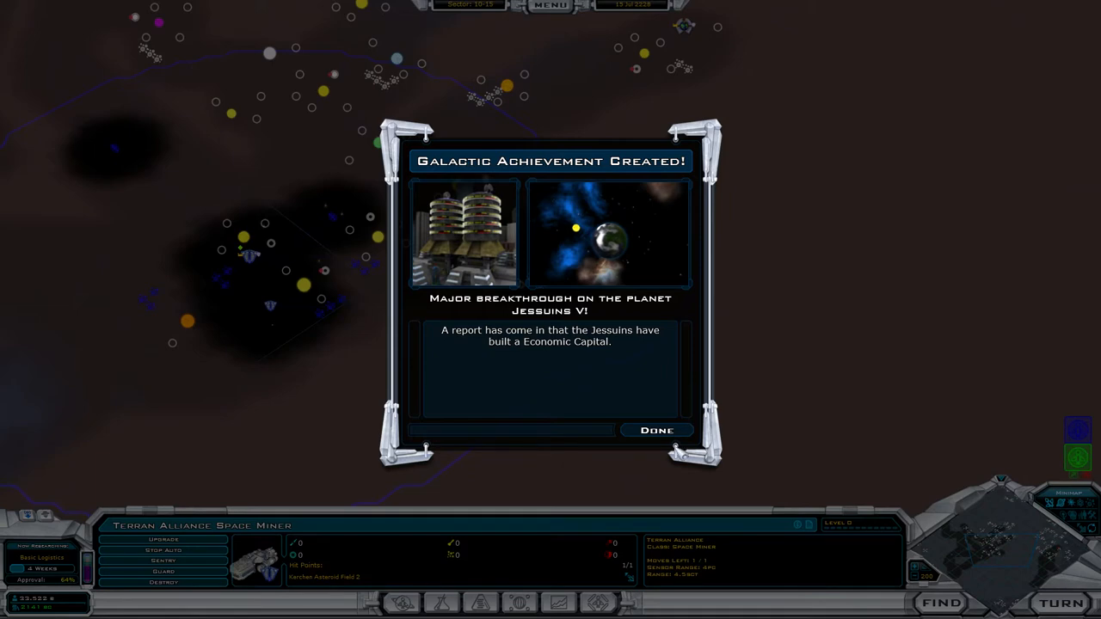
Step: Dismiss the Jessuins economic capital report and the Trotter 230 completion news
left_click(656, 430)
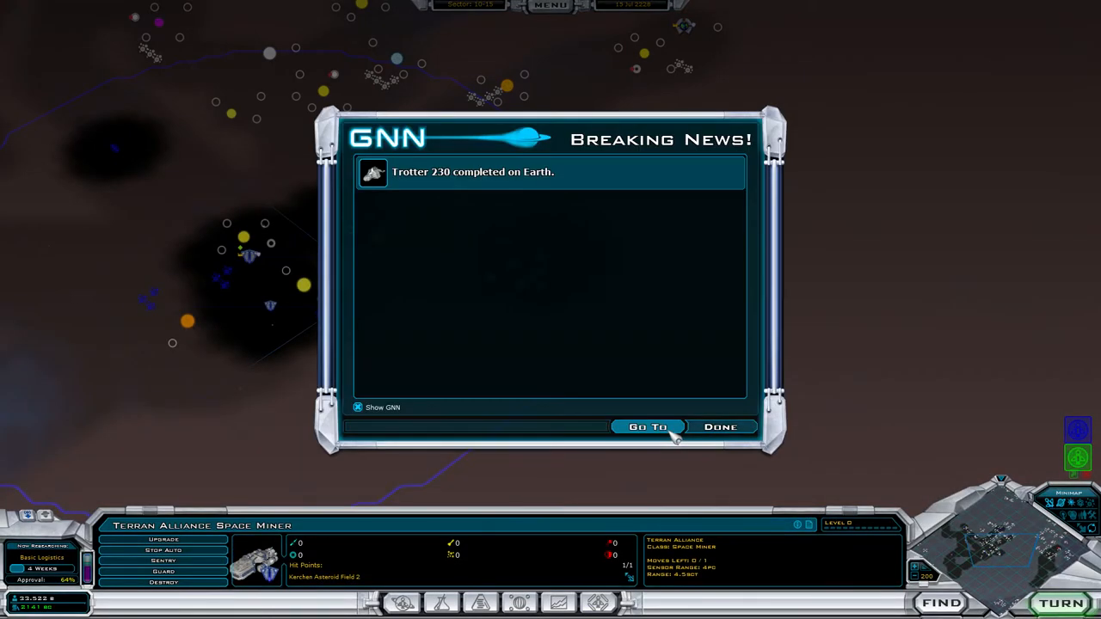
mouse_move(722, 427)
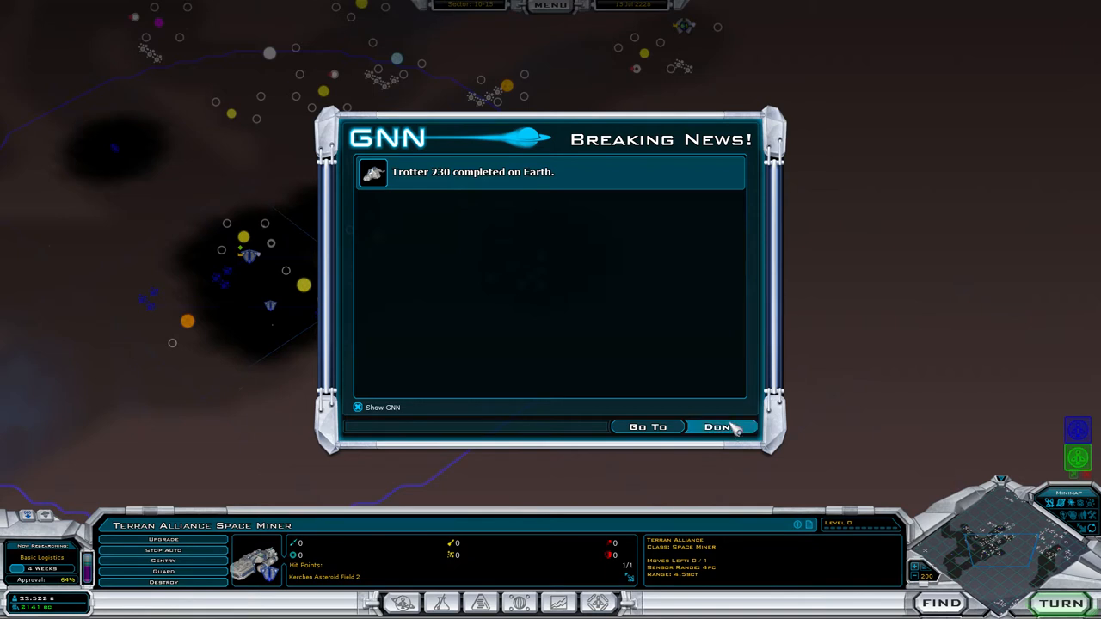
mouse_move(501, 258)
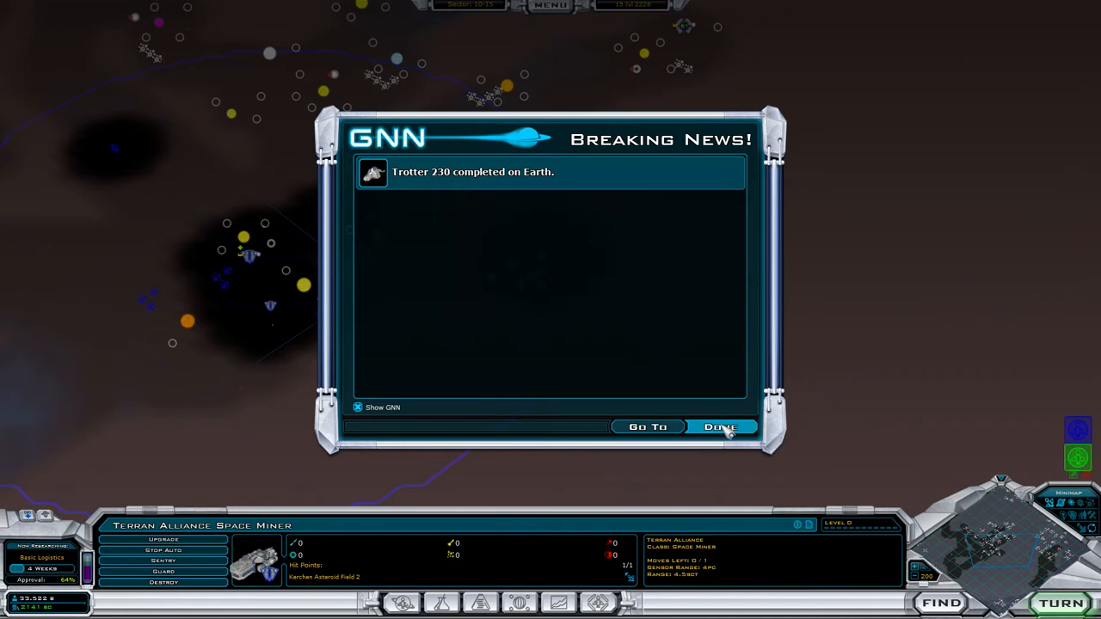
left_click(721, 426)
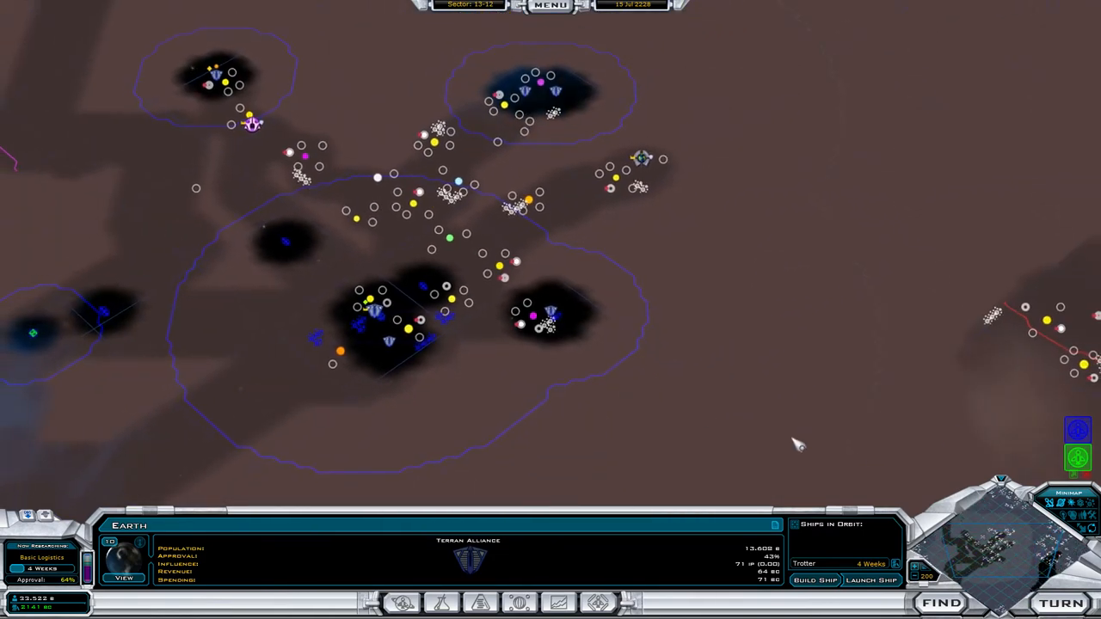
mouse_move(1041, 551)
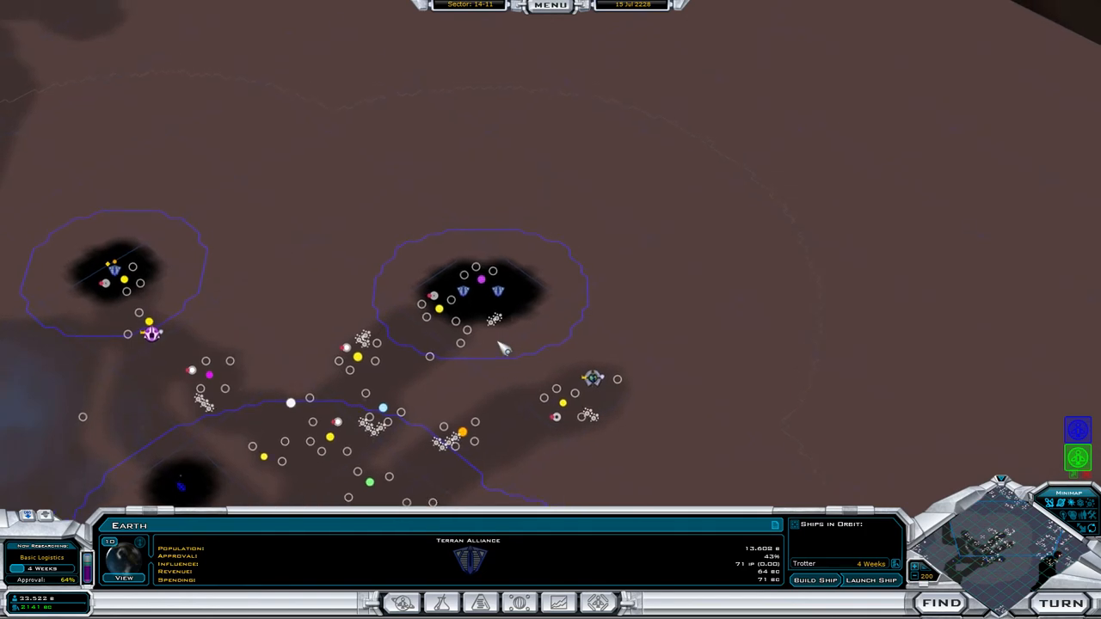
Step: Zoom the map around Earth and open Earth's Build Ship quick list
scroll("down", 3)
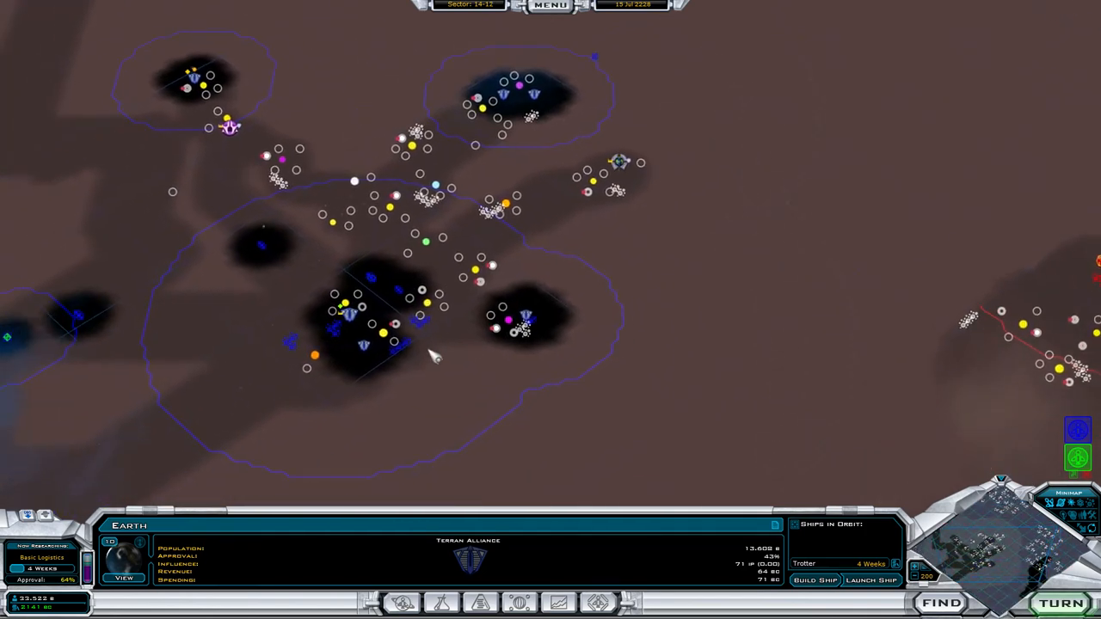
left_click(814, 579)
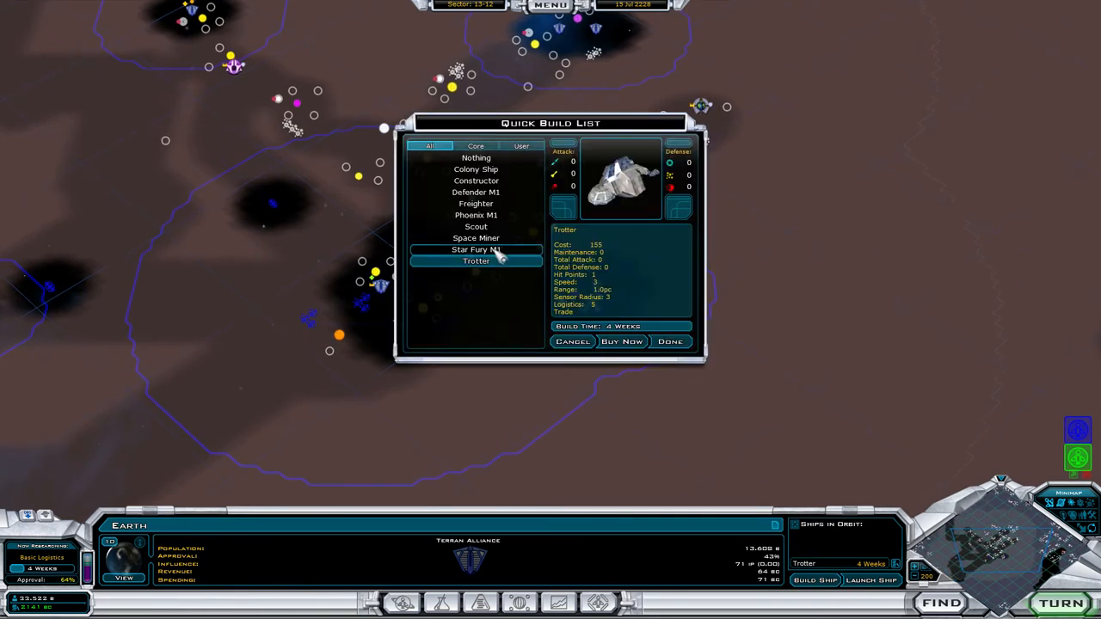
Step: Preview the Defender M1 and Phoenix M1 ships in Earth's quick build list
left_click(476, 192)
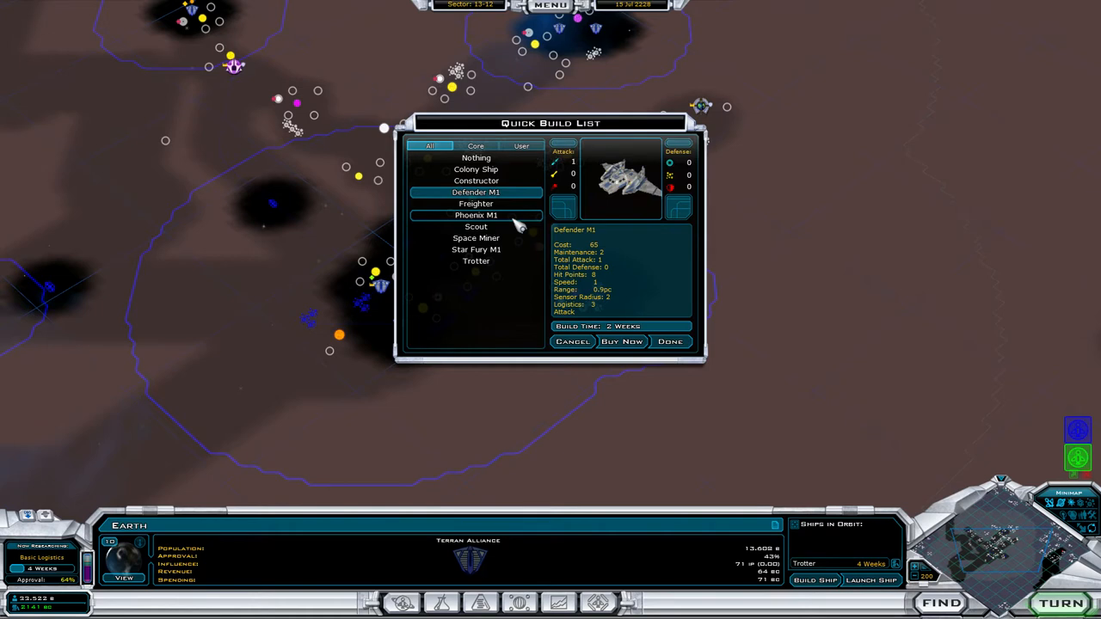
left_click(476, 181)
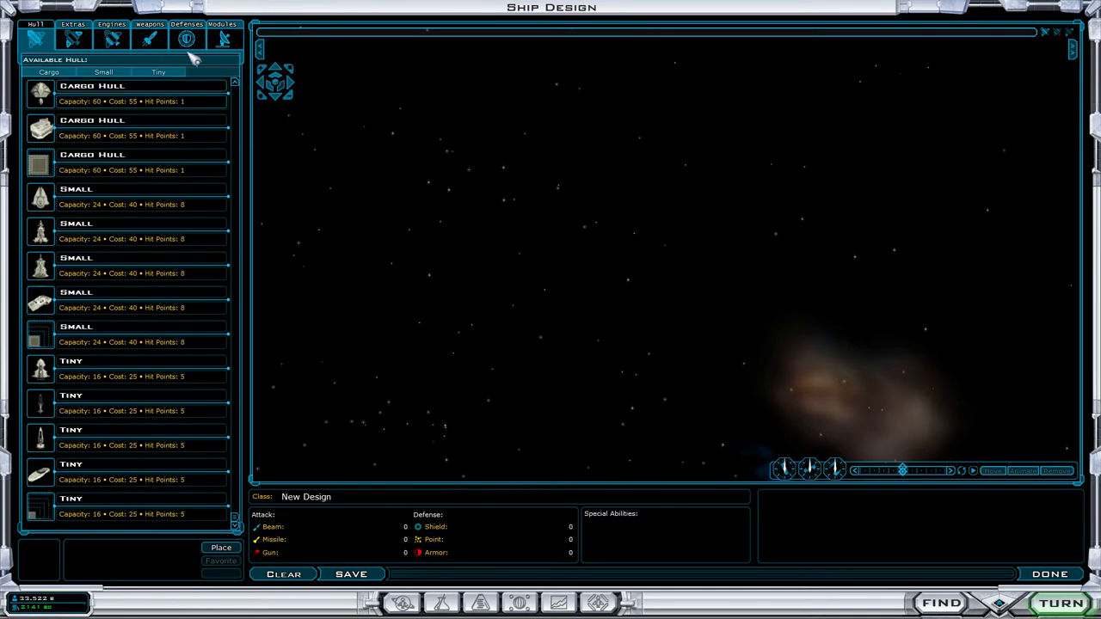
Step: Browse the module, weapon and defense lists, then choose a tiny hull
left_click(222, 37)
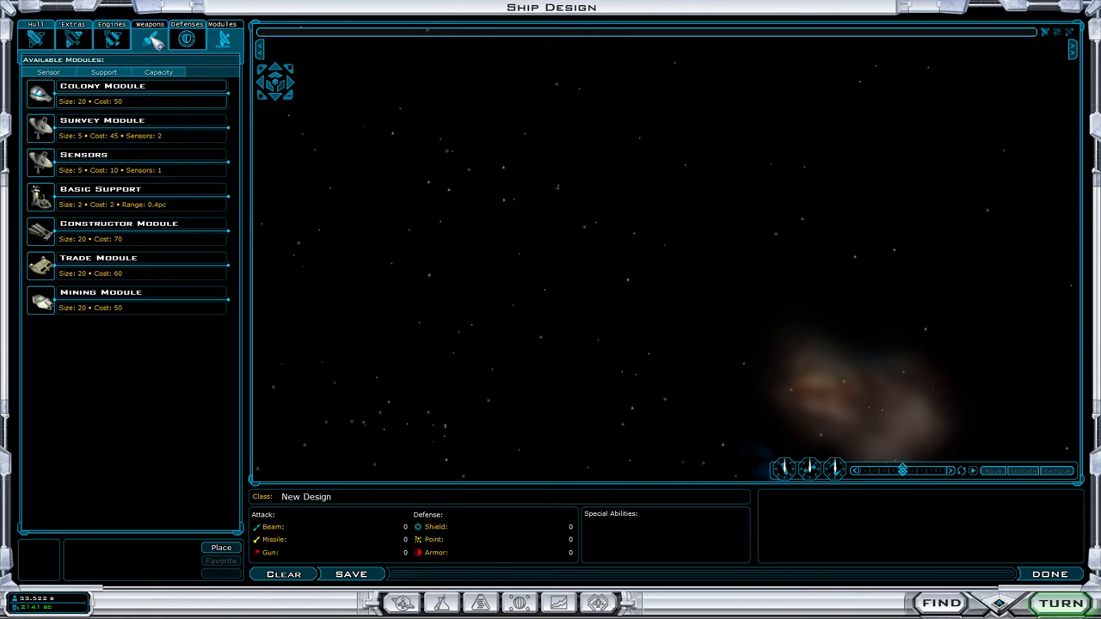
left_click(150, 24)
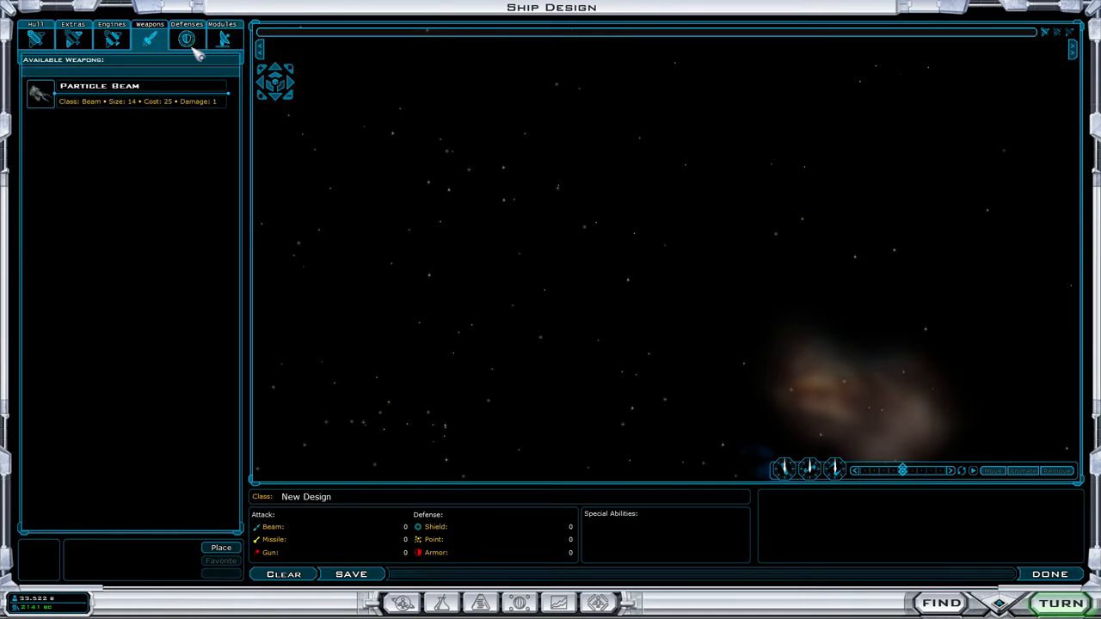
left_click(222, 24)
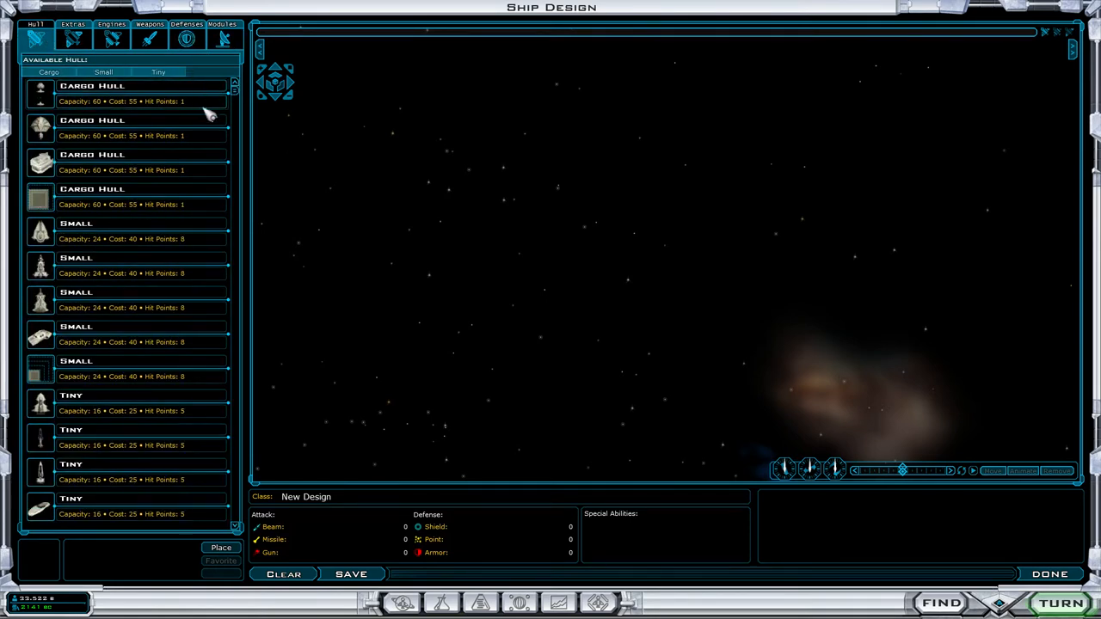
left_click(129, 231)
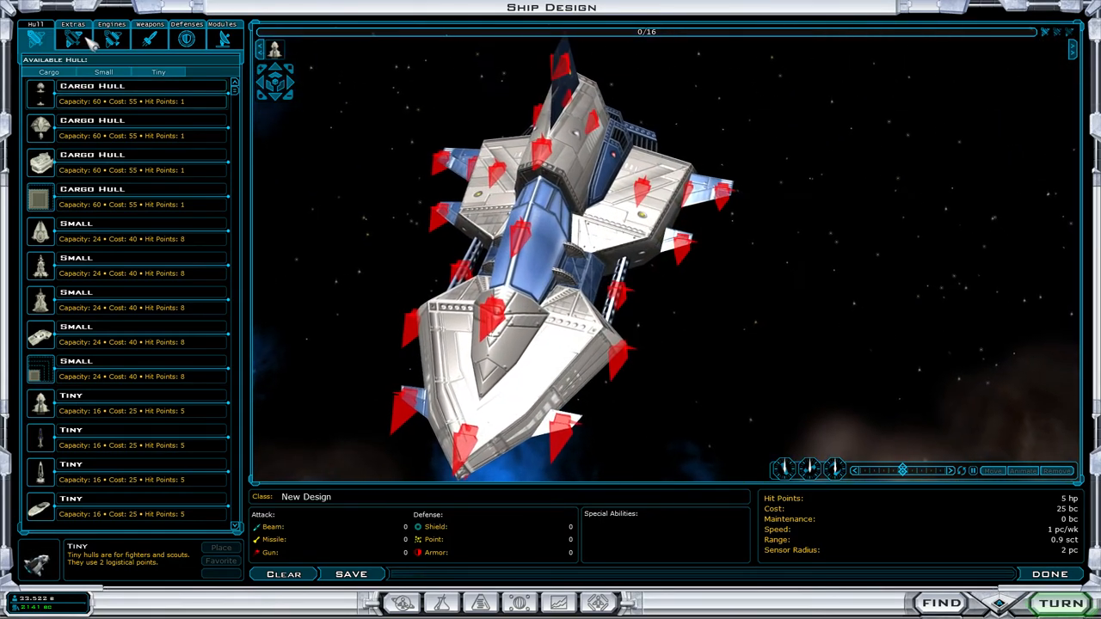
Step: Add a particle beam to the tiny hull, then switch to a small hull, discarding changes
left_click(149, 23)
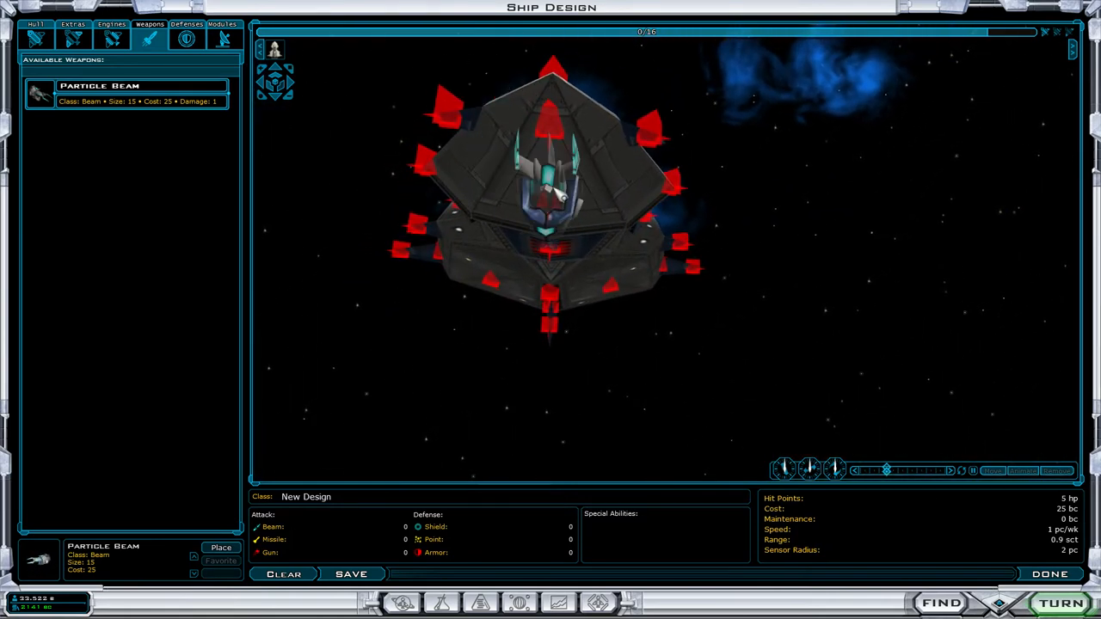
left_click(221, 547)
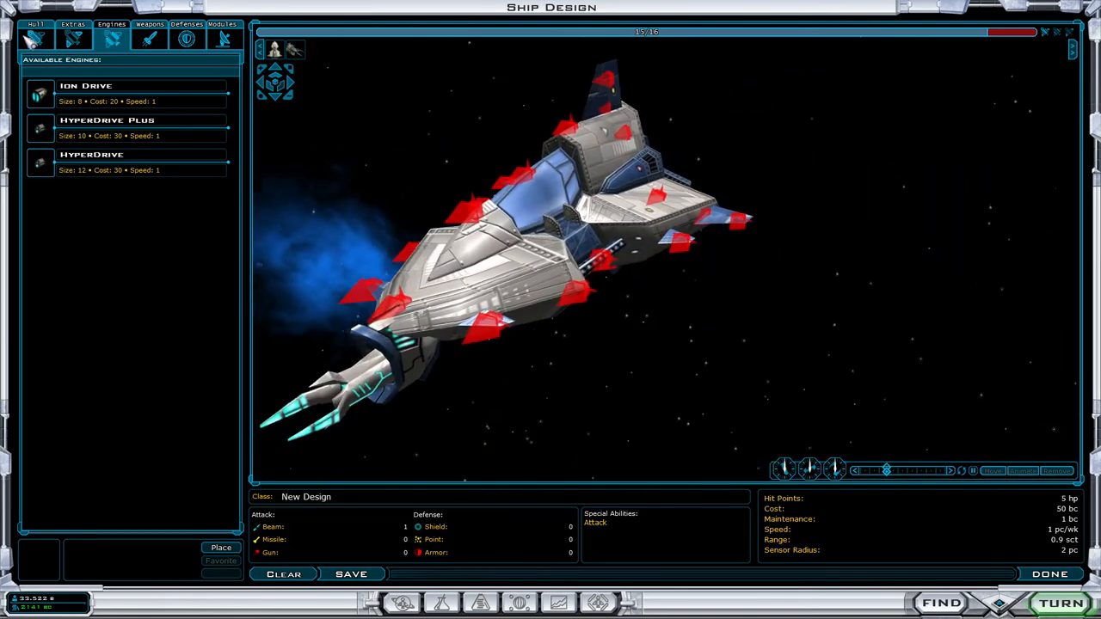
left_click(36, 23)
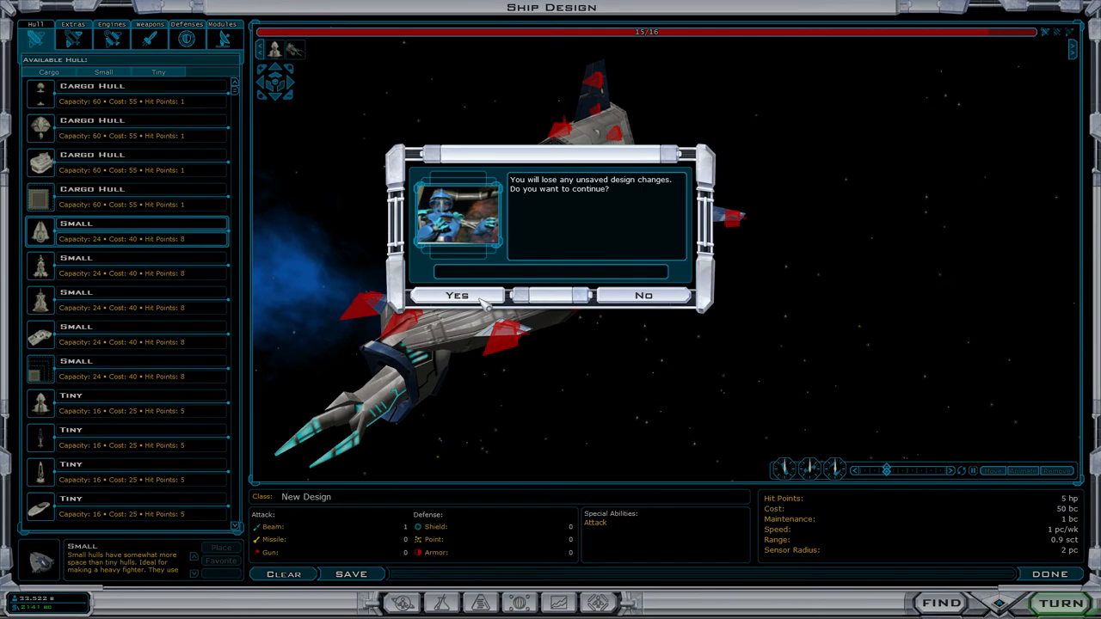
left_click(457, 295)
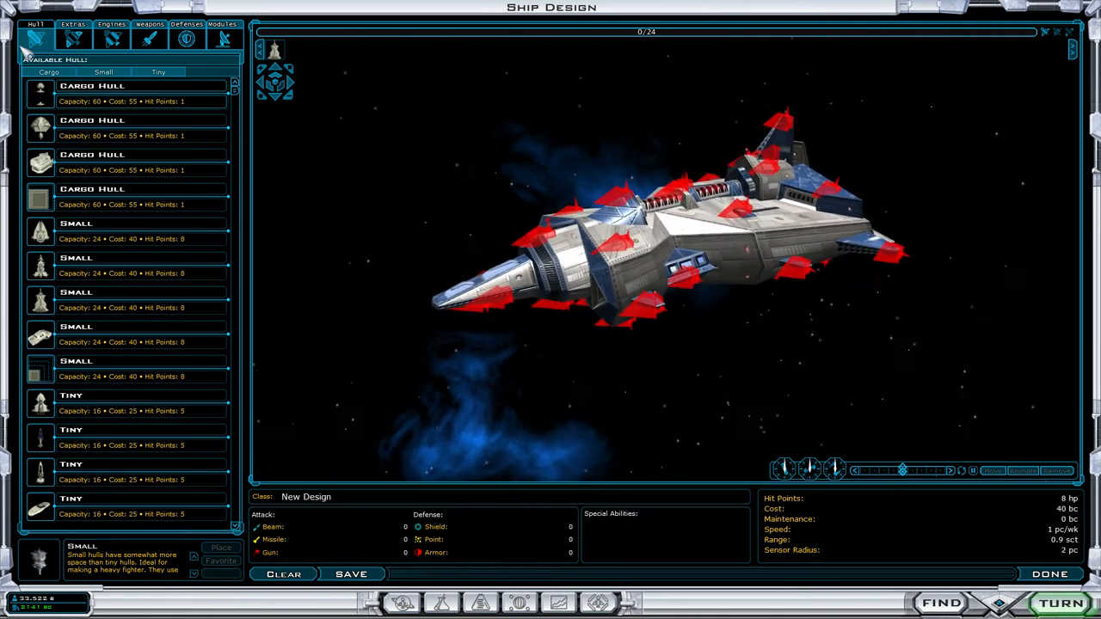
Step: Place a particle beam on the small hull, try the Sensors module, then return to hulls
left_click(149, 37)
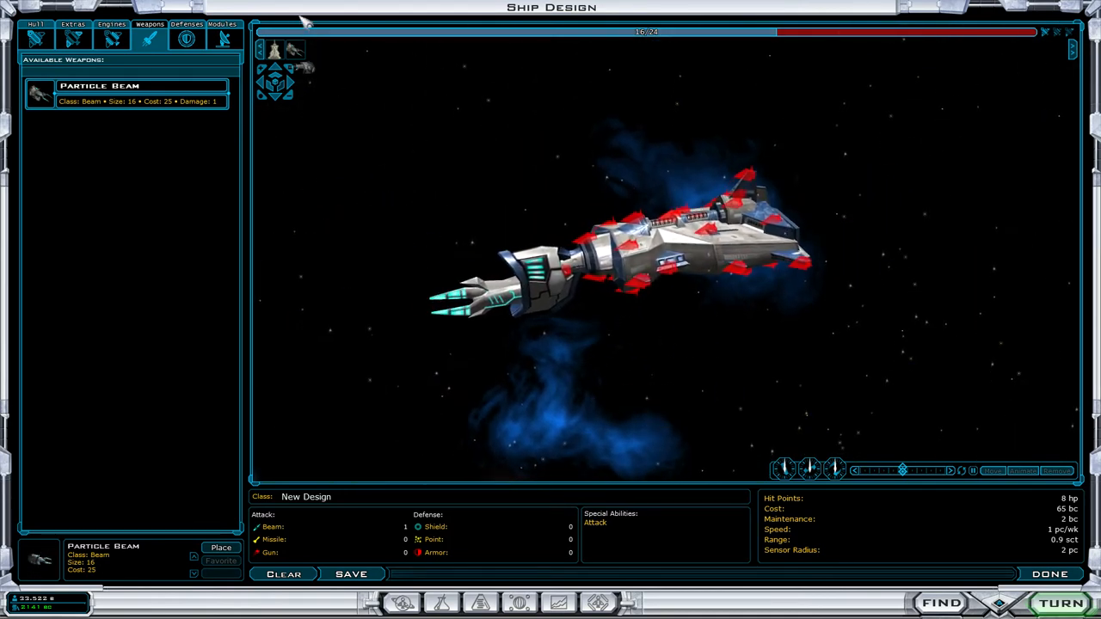
left_click(283, 574)
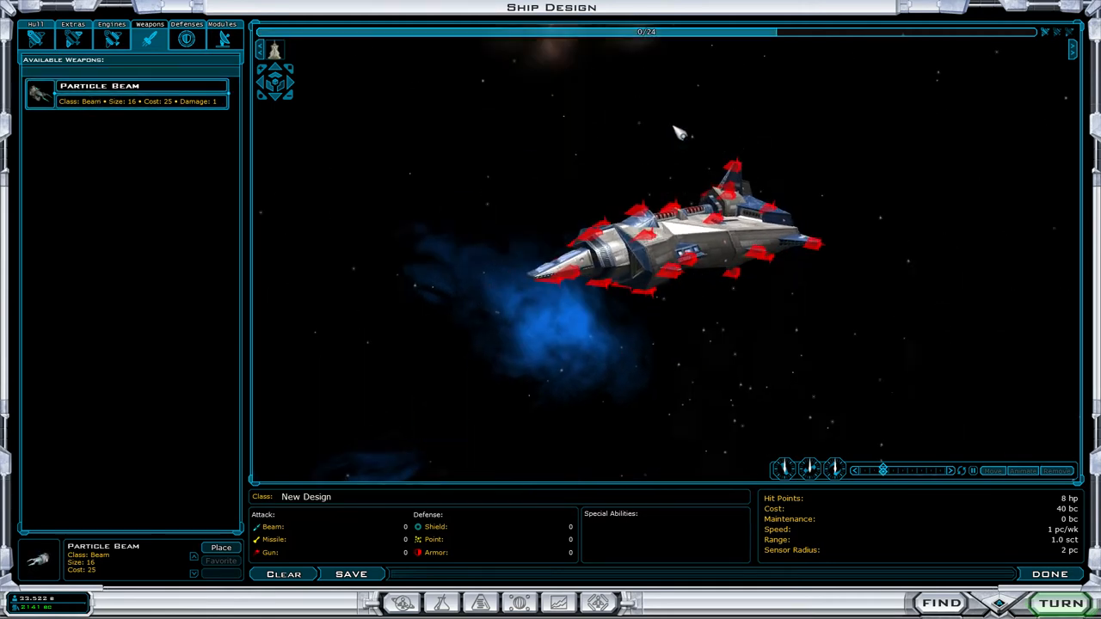
left_click(221, 548)
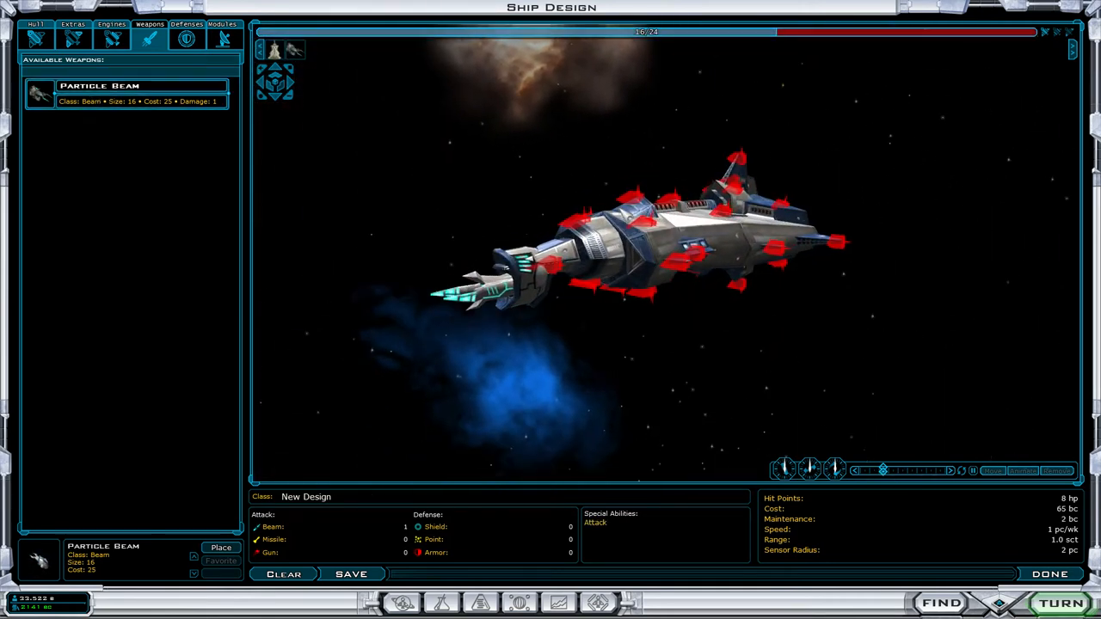
left_click(223, 23)
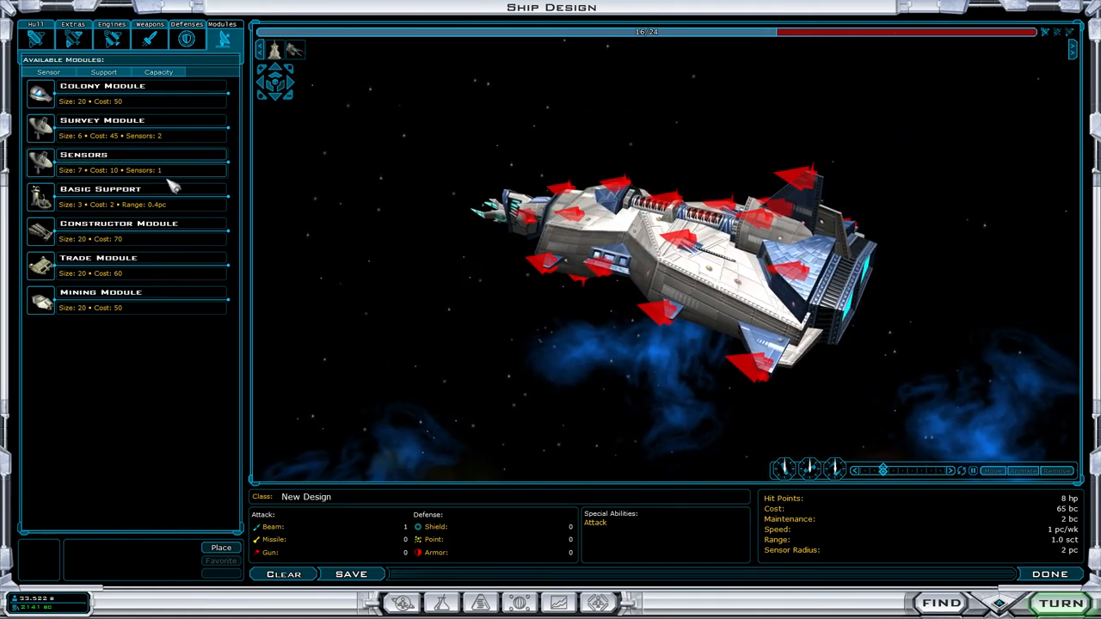
left_click(112, 24)
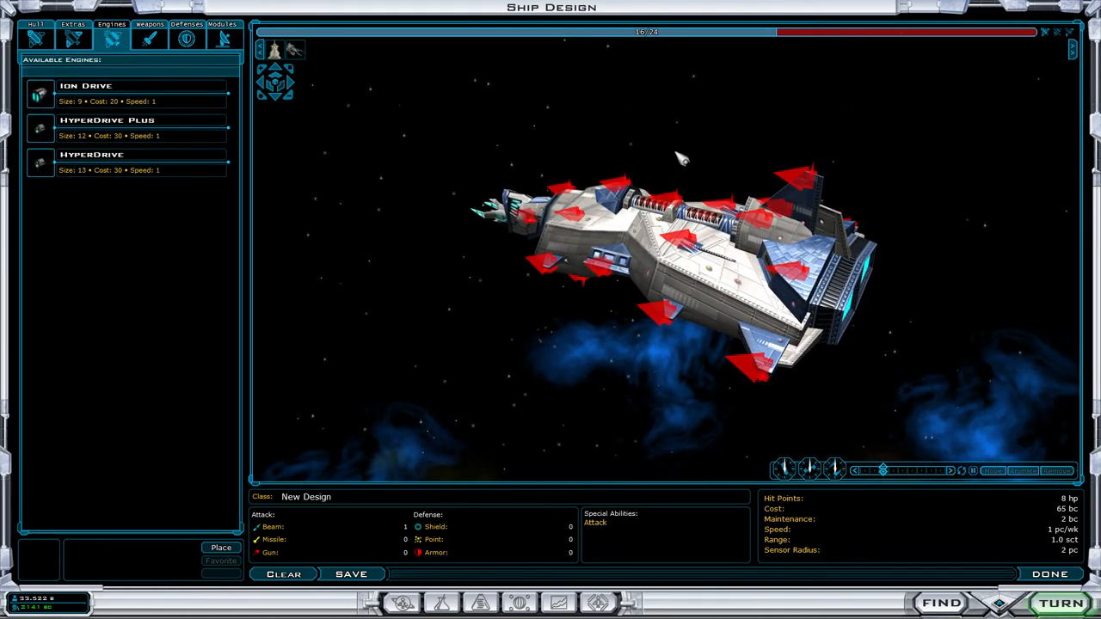
left_click(129, 92)
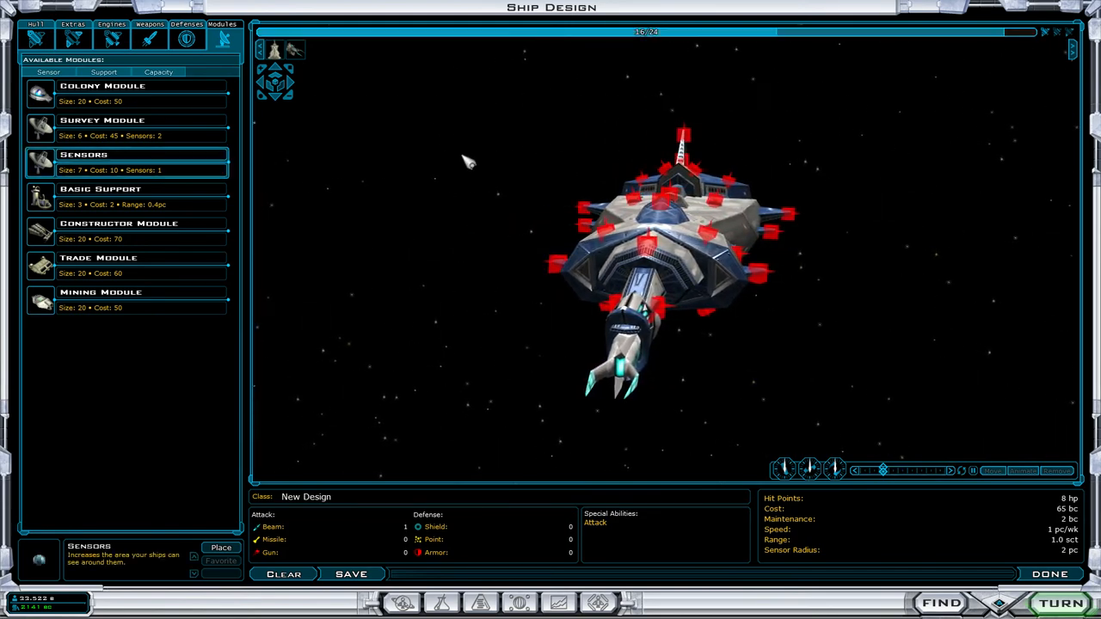
mouse_move(521, 241)
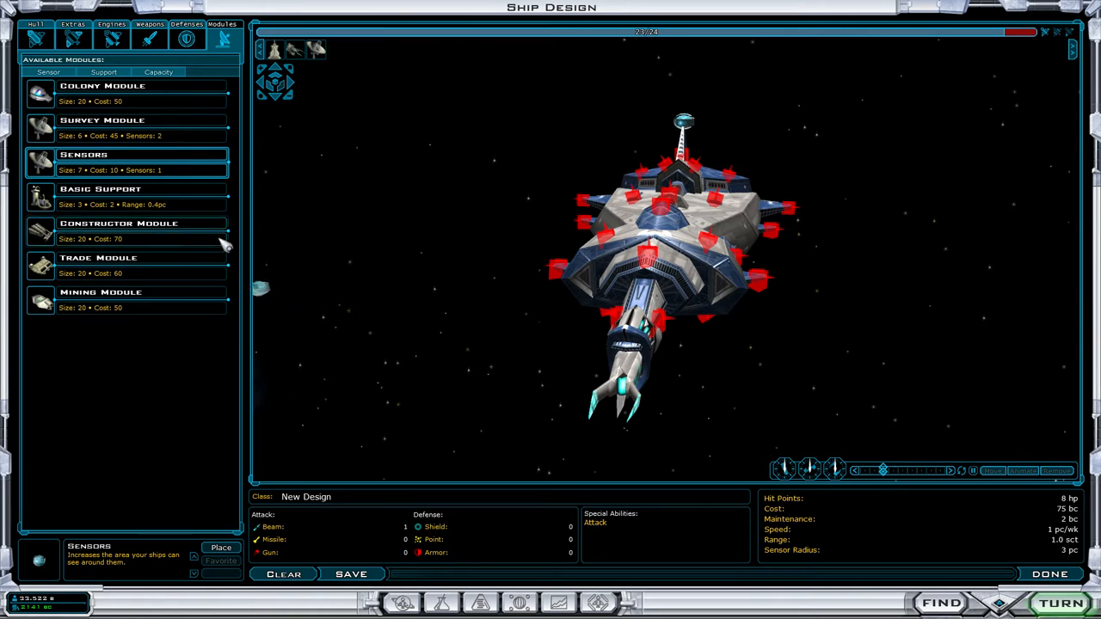
mouse_move(107, 177)
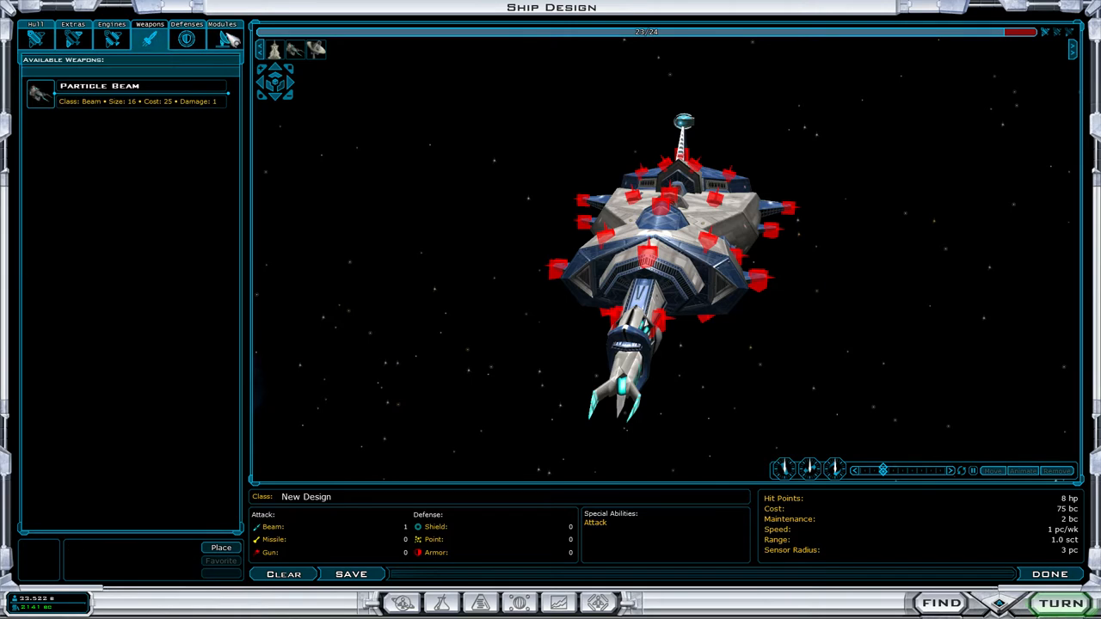
left_click(223, 33)
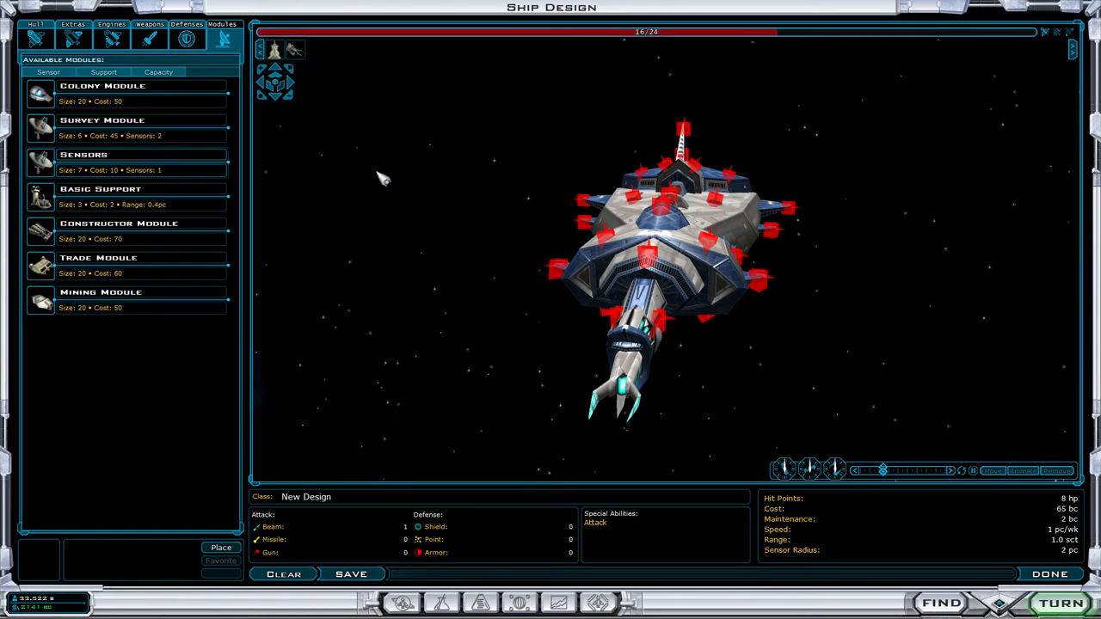
mouse_move(453, 136)
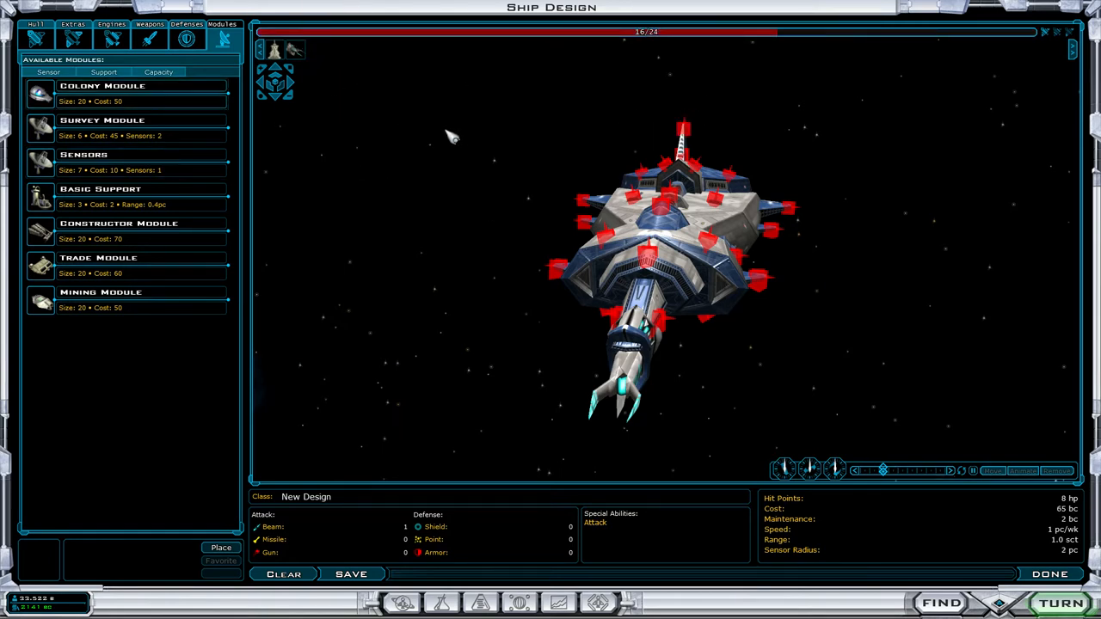
mouse_move(662, 43)
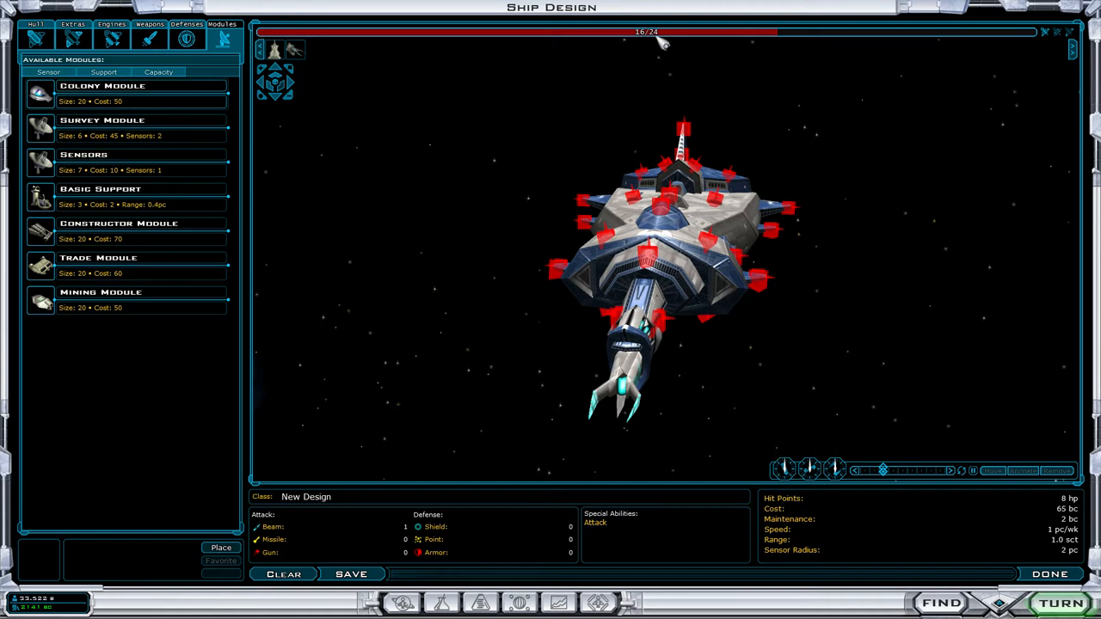
left_click(36, 25)
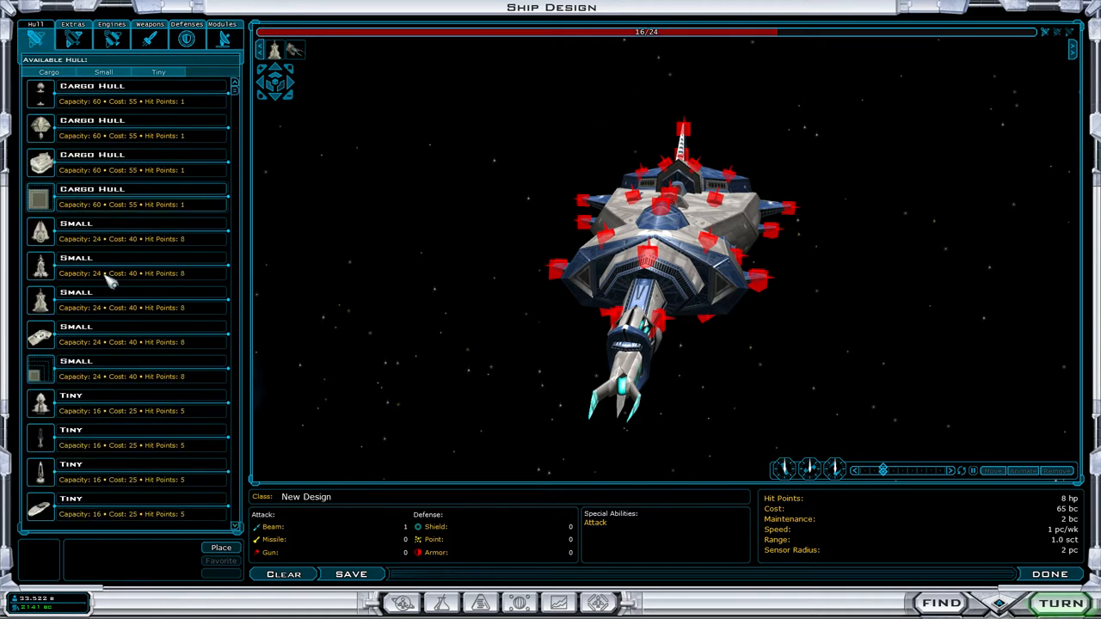
Step: Build the tiny-hull particle-beam fighter, name it 'Gnat', and save the design
scroll("down", 3)
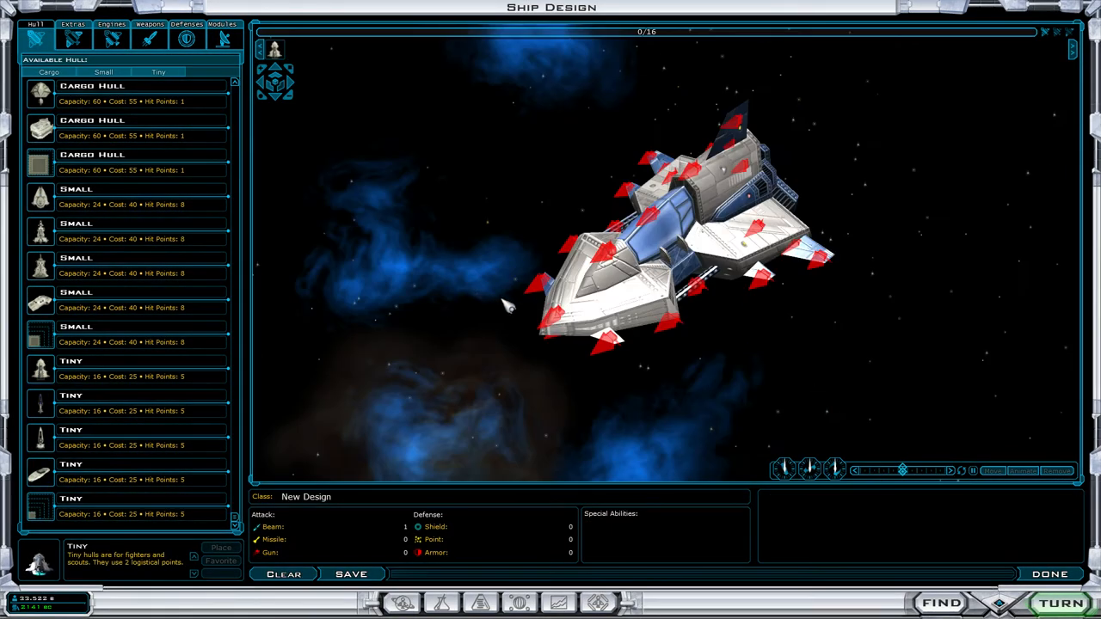
left_click(111, 24)
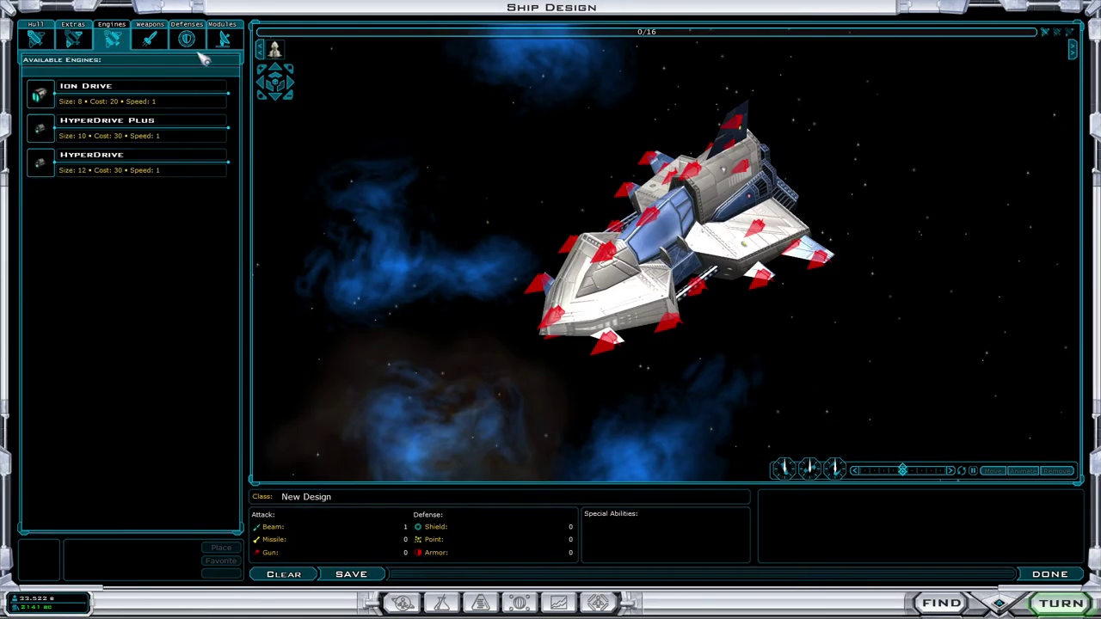
left_click(149, 37)
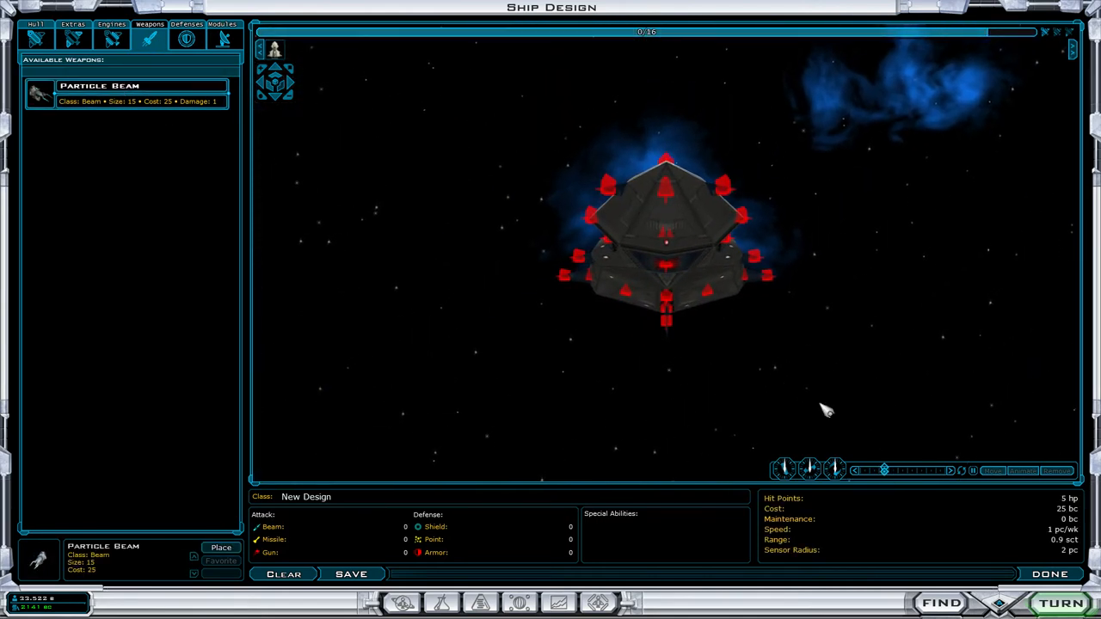
mouse_move(671, 202)
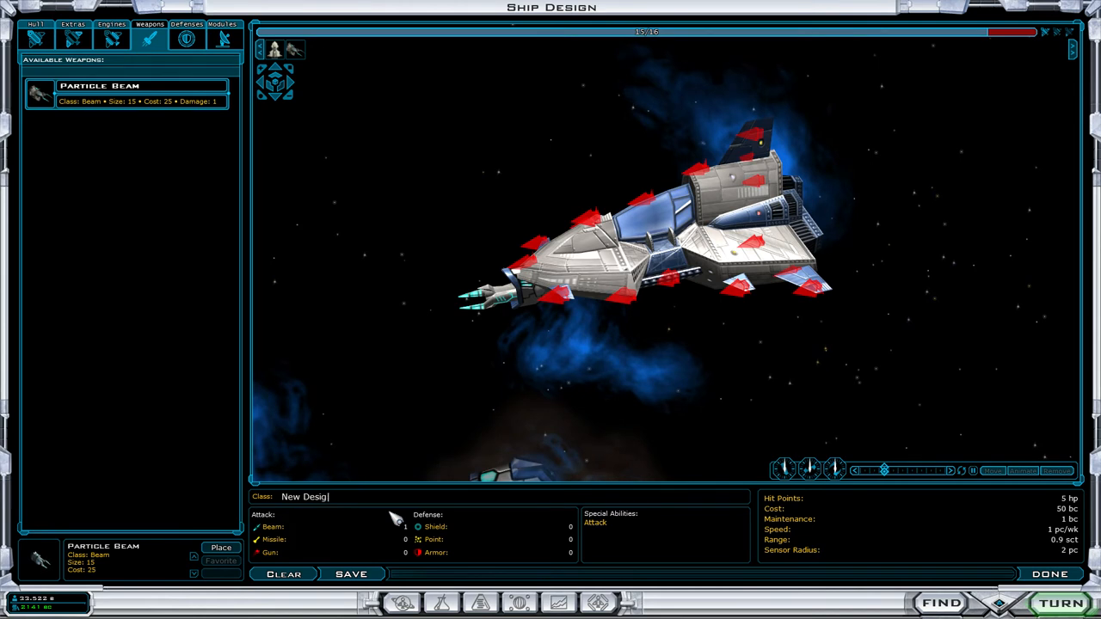
type("Gna")
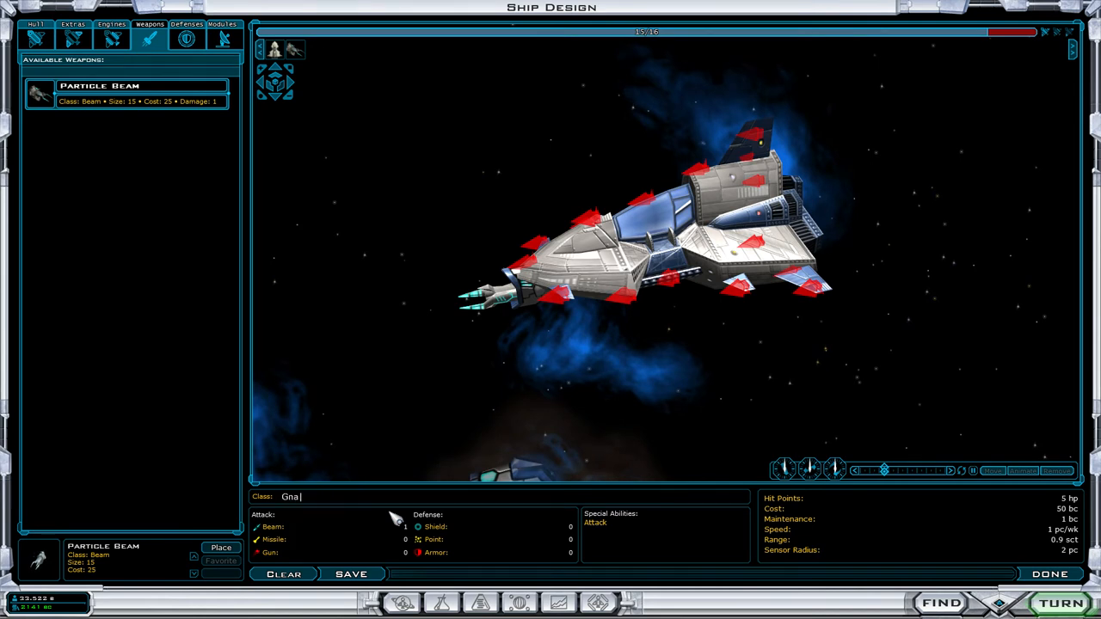
left_click(350, 574)
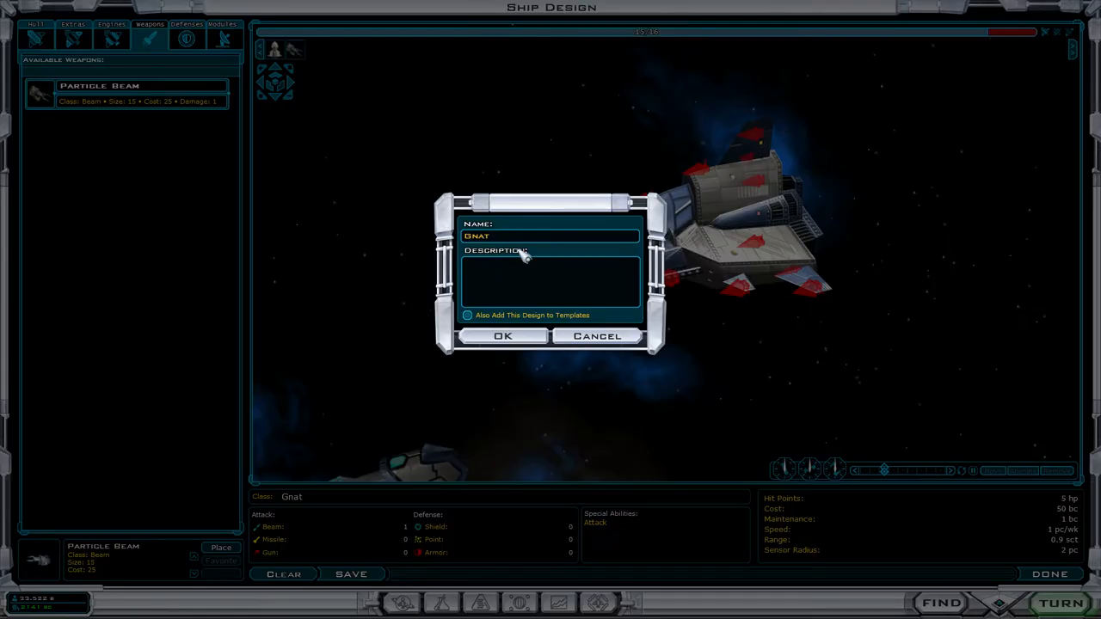
left_click(502, 336)
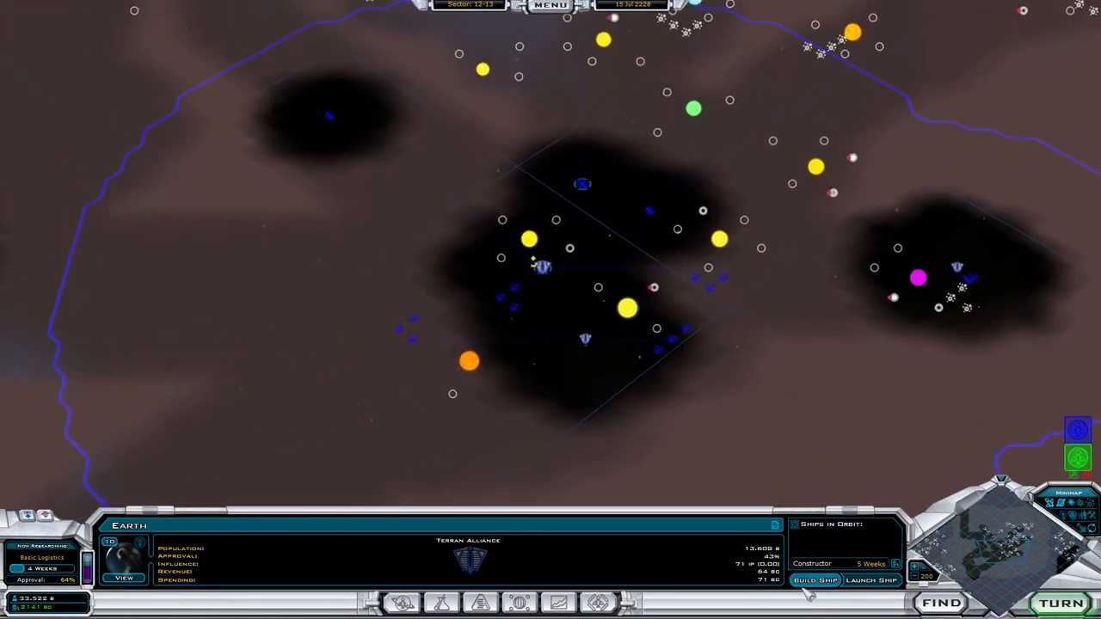
Step: Queue a Gnat on Earth and dismiss the breaking news report
left_click(813, 580)
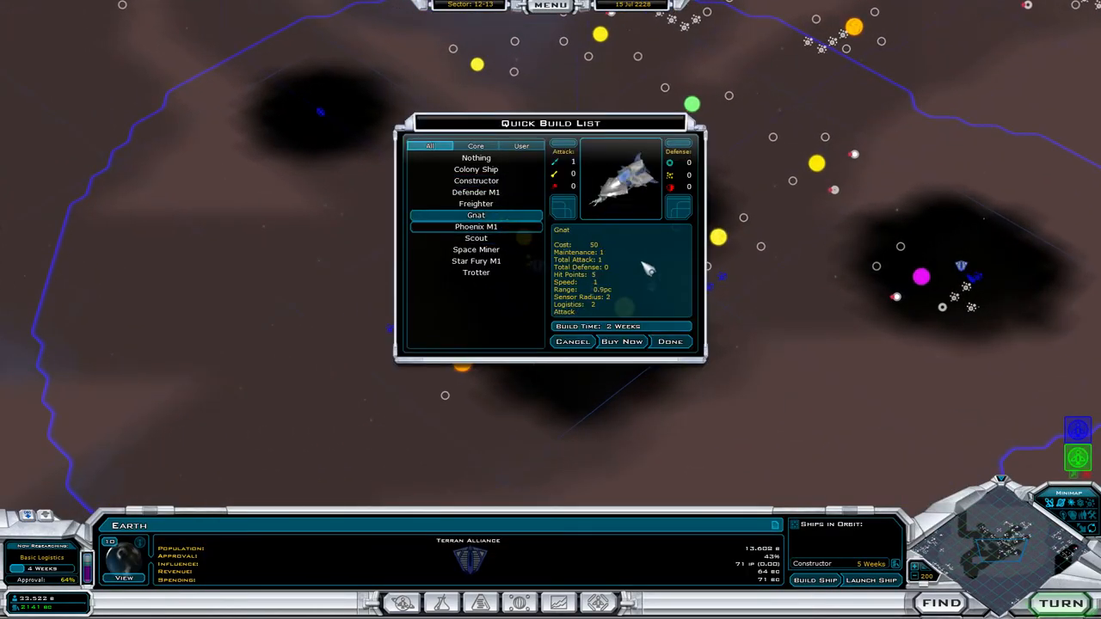
left_click(670, 341)
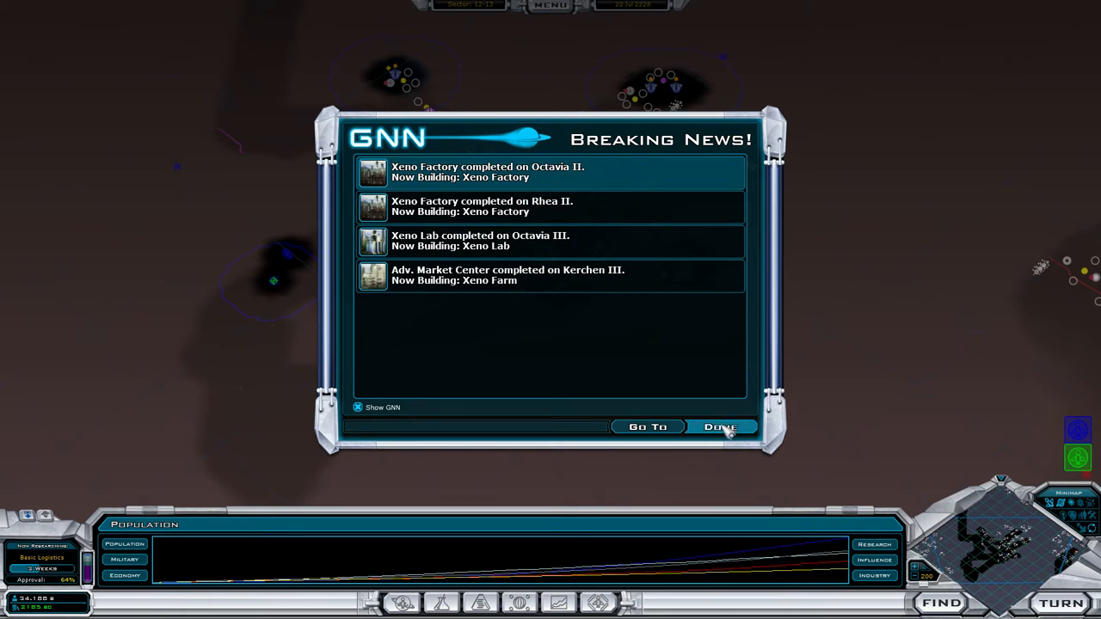
left_click(721, 427)
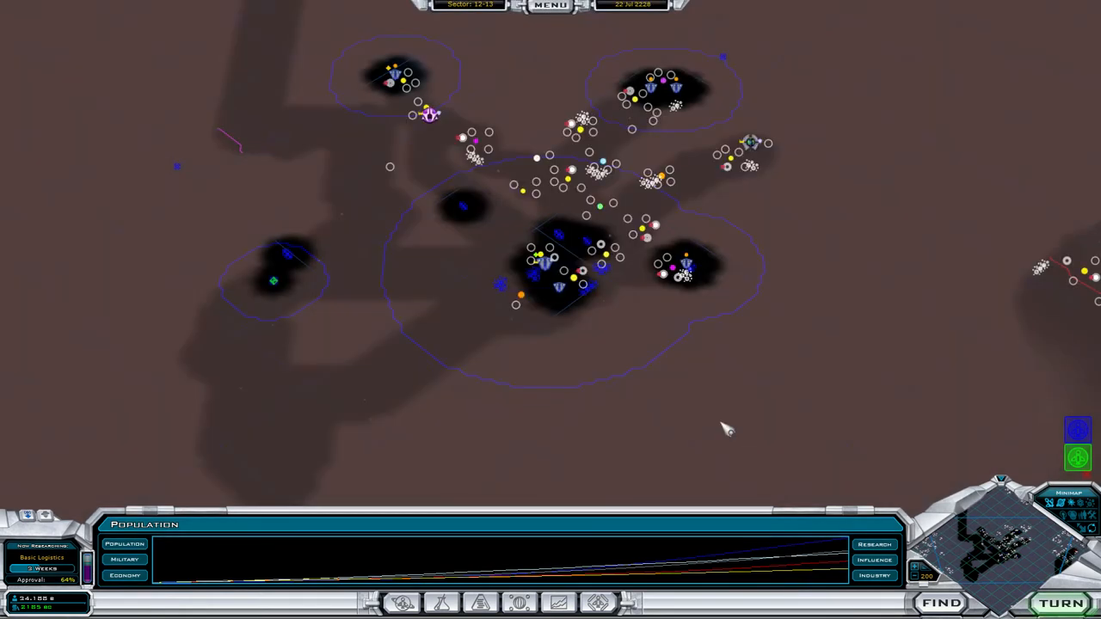
mouse_move(366, 365)
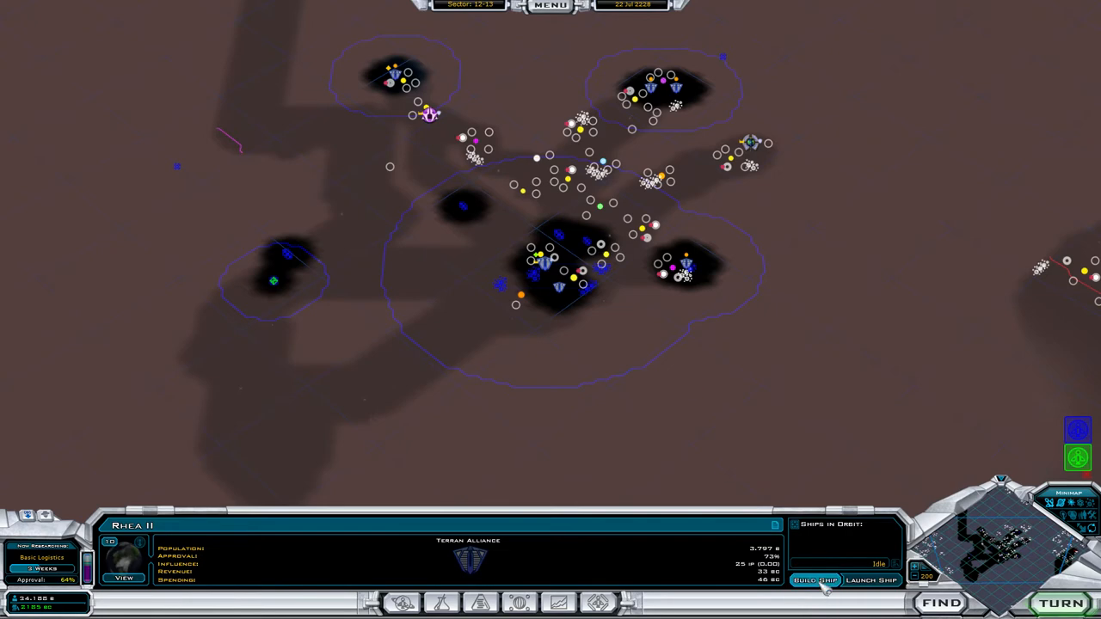
Step: Add a Xeno Factory to Rhea II's build queue and close its colony management
left_click(814, 580)
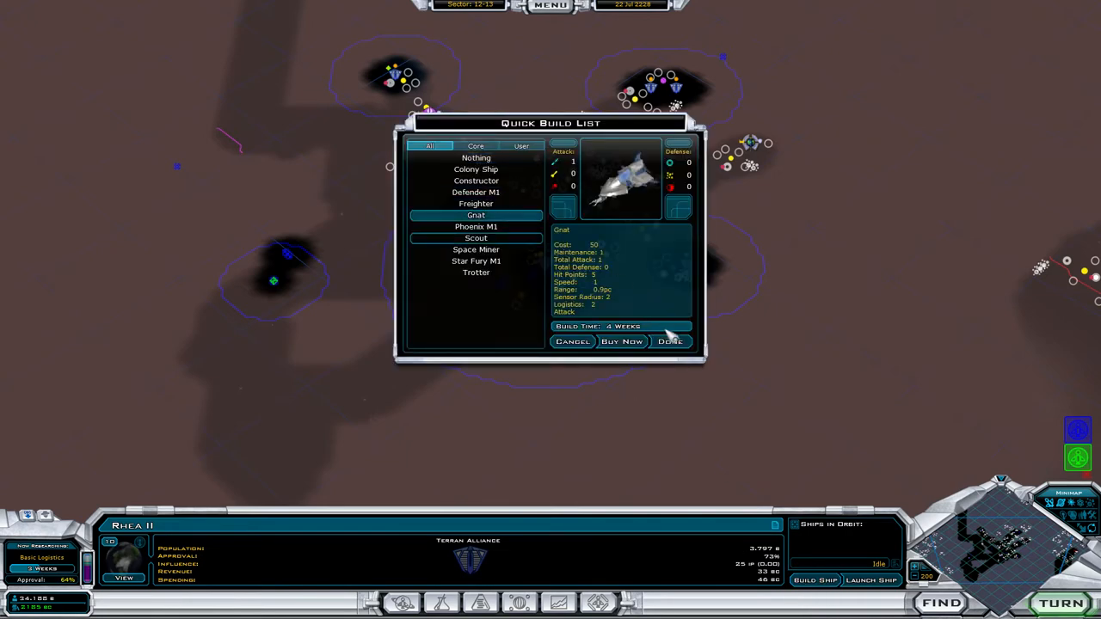
left_click(670, 341)
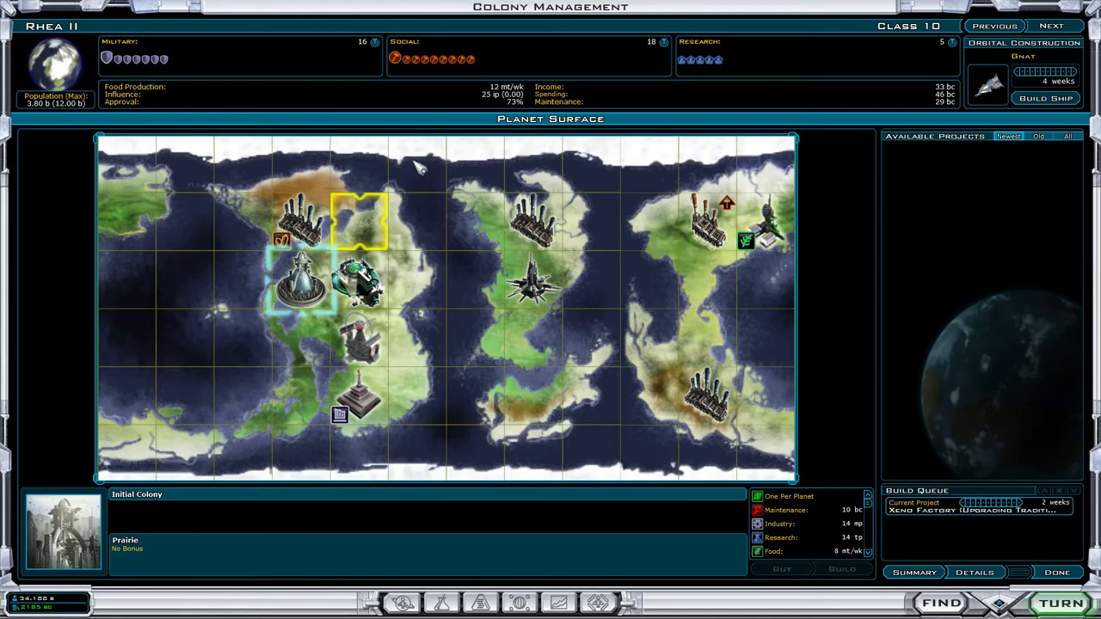
left_click(395, 172)
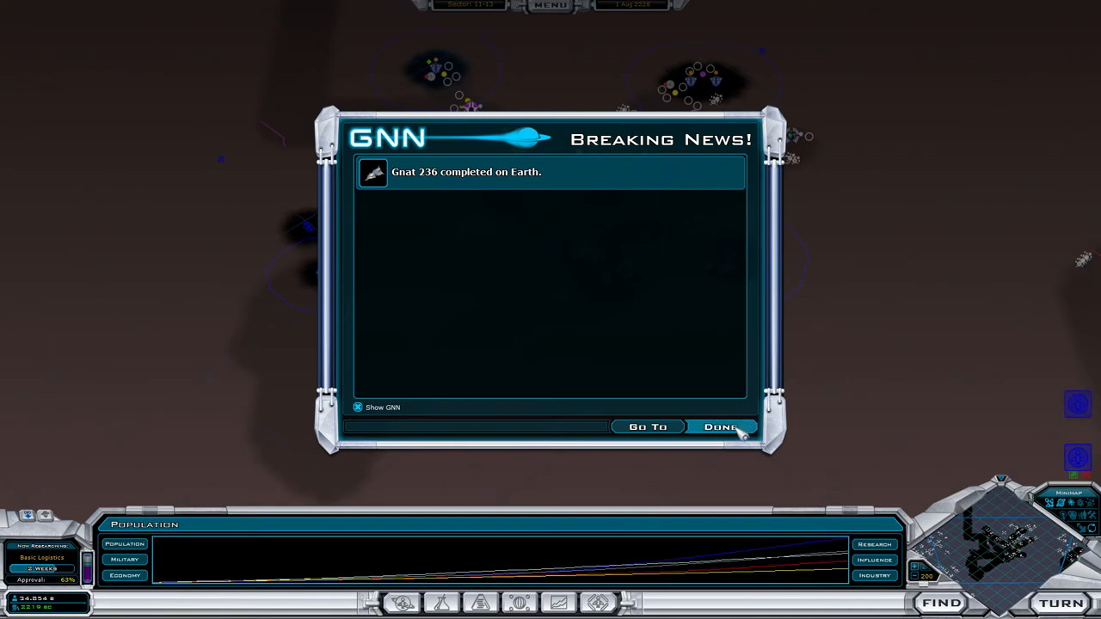
Step: Switch Gnat 236 to Auto Explore after Auto Attack reports no targets in range
left_click(721, 427)
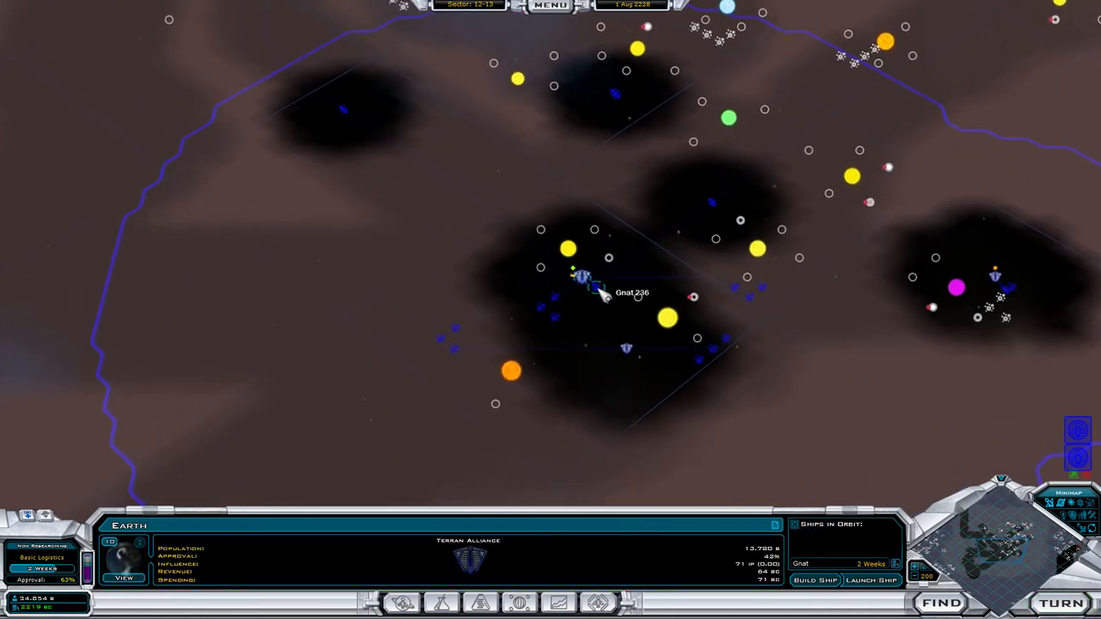
left_click(585, 277)
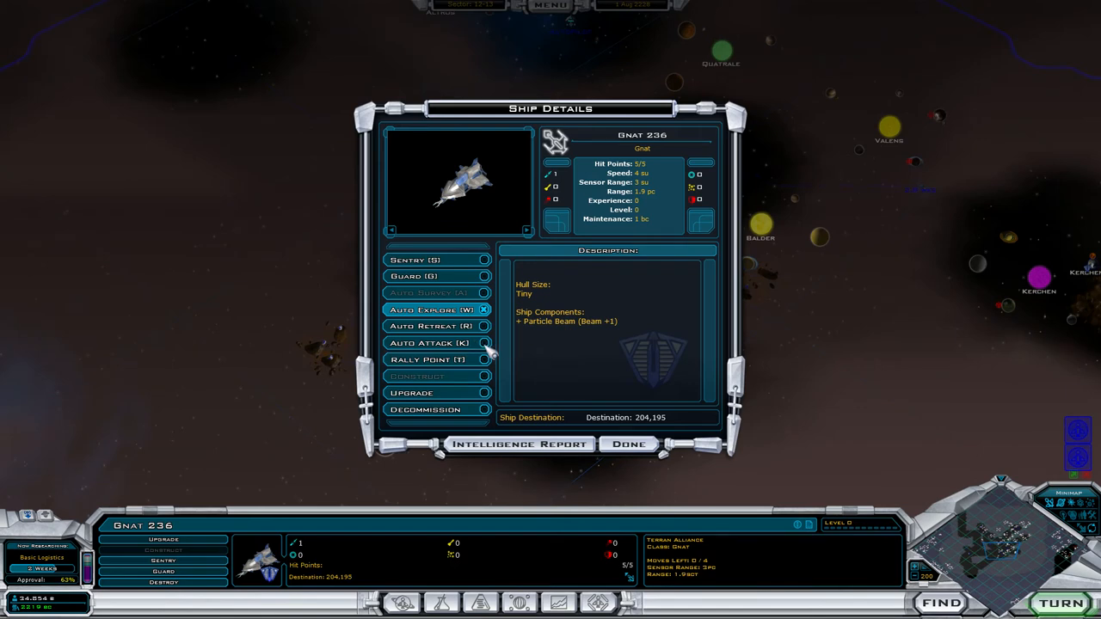
left_click(429, 343)
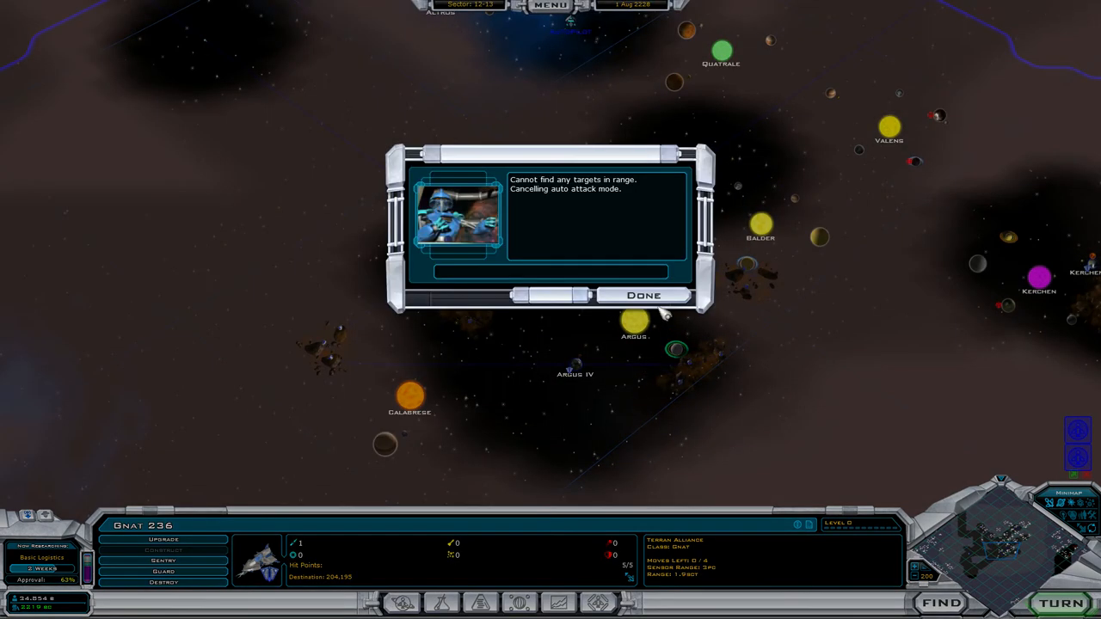
left_click(642, 295)
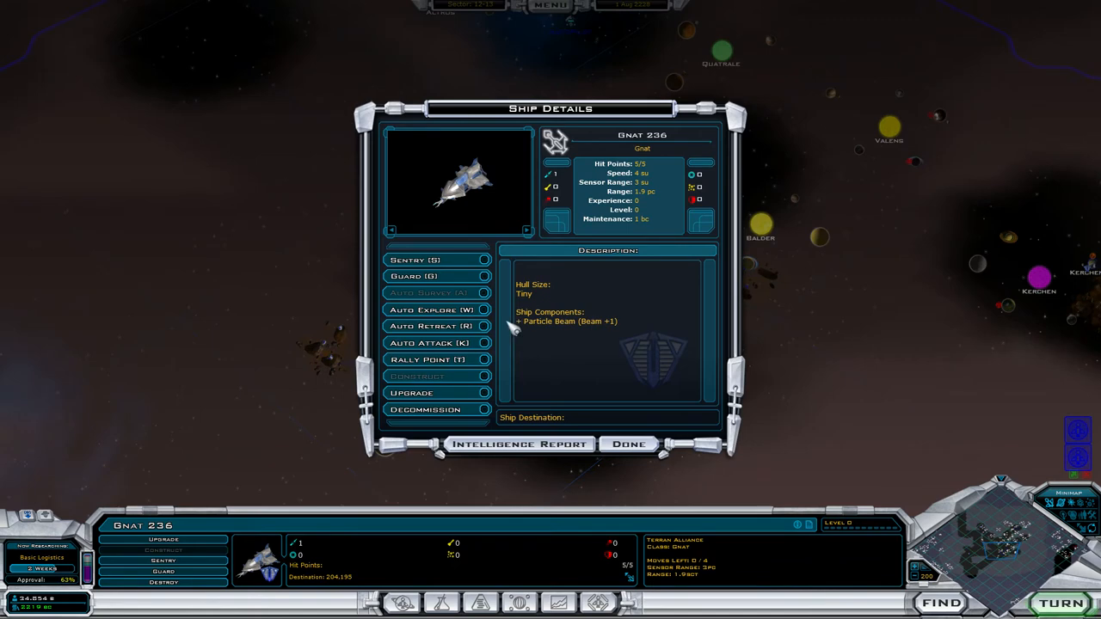
left_click(434, 310)
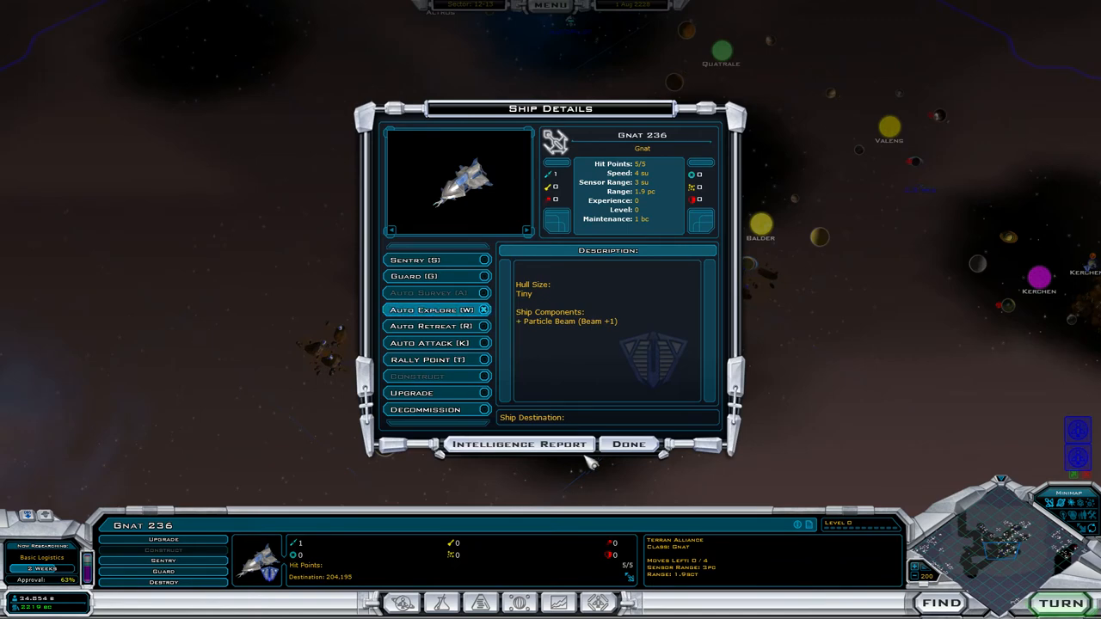
left_click(628, 445)
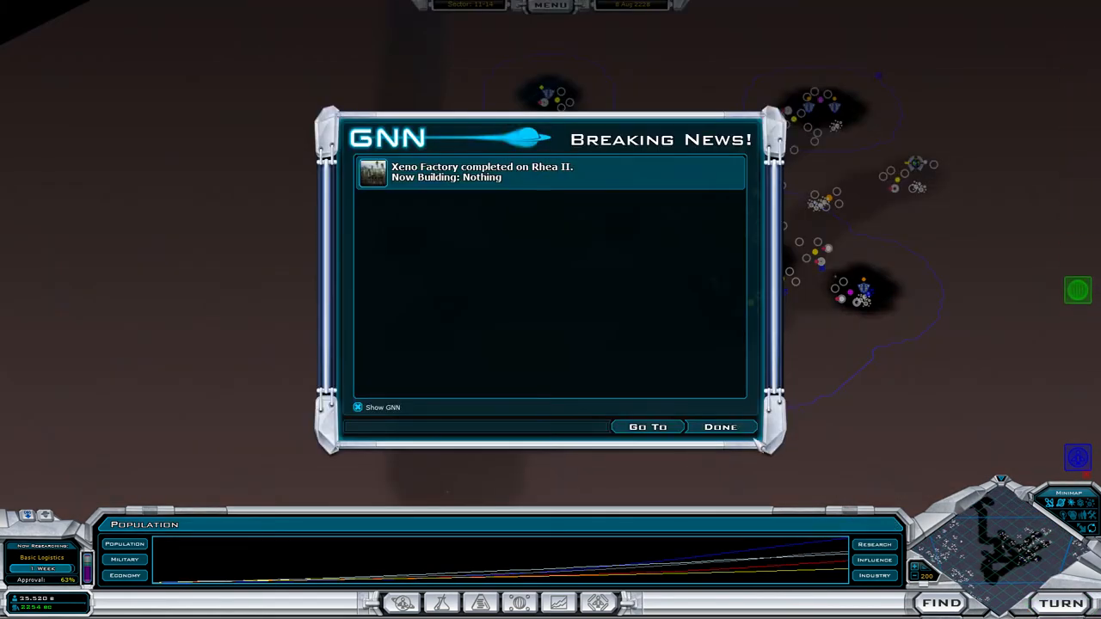
Step: Research General Life Support and clear the Xeno Factory, Dark Yor and new-Gnat reports
left_click(719, 427)
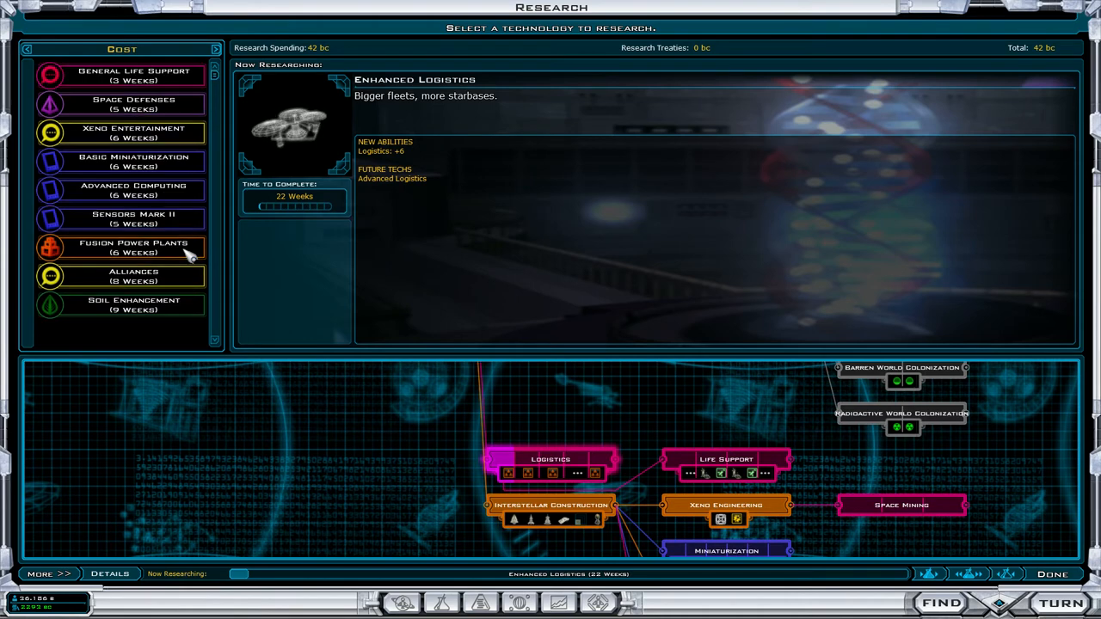
left_click(133, 75)
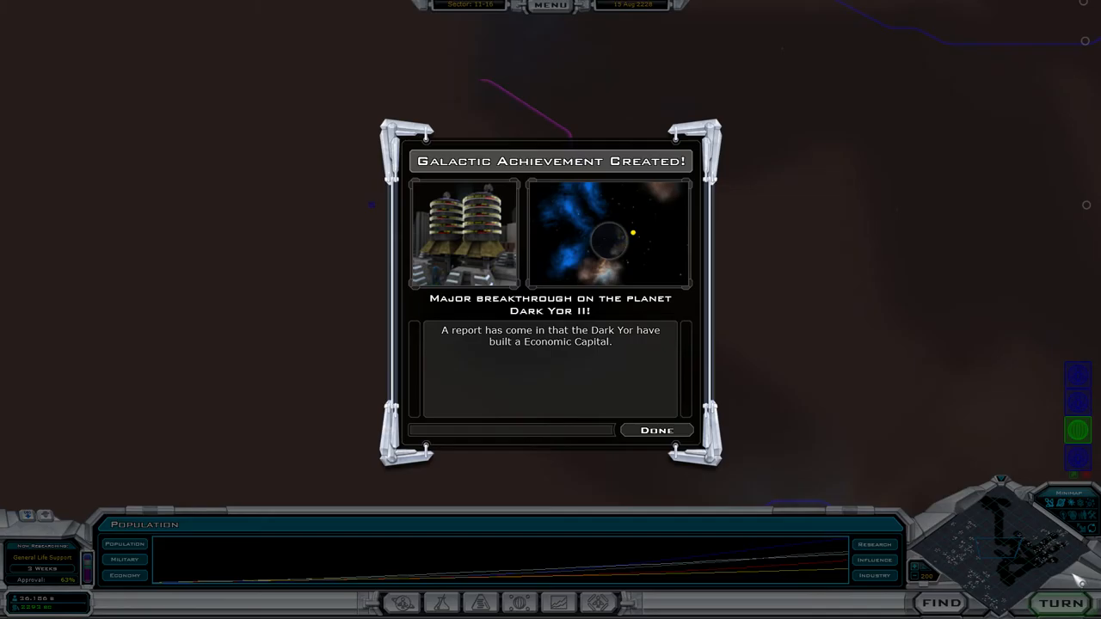
left_click(656, 430)
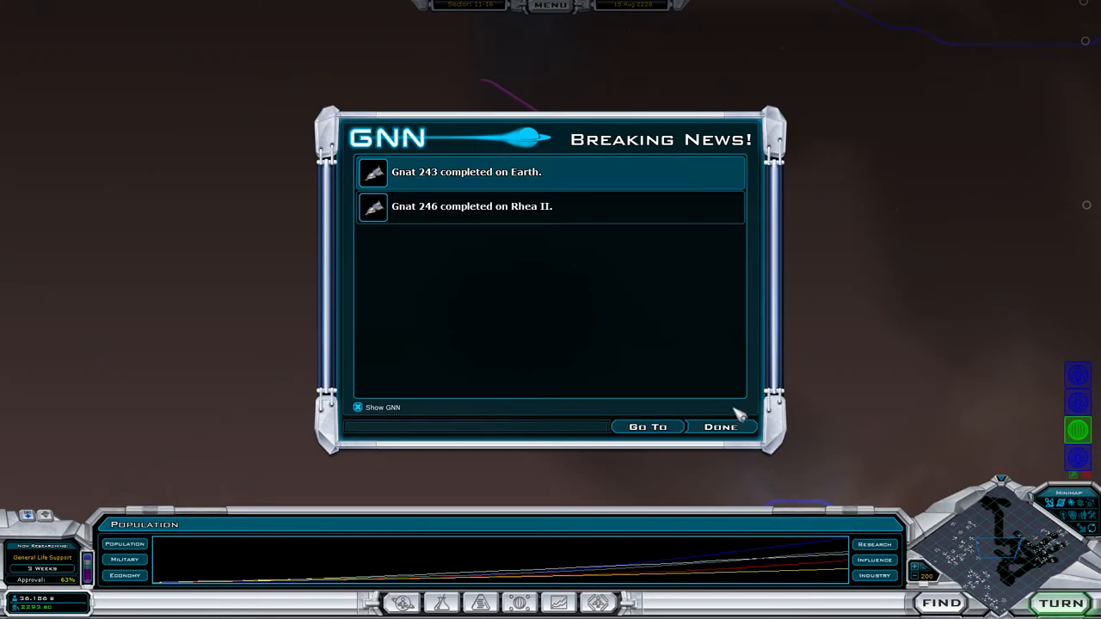
left_click(720, 426)
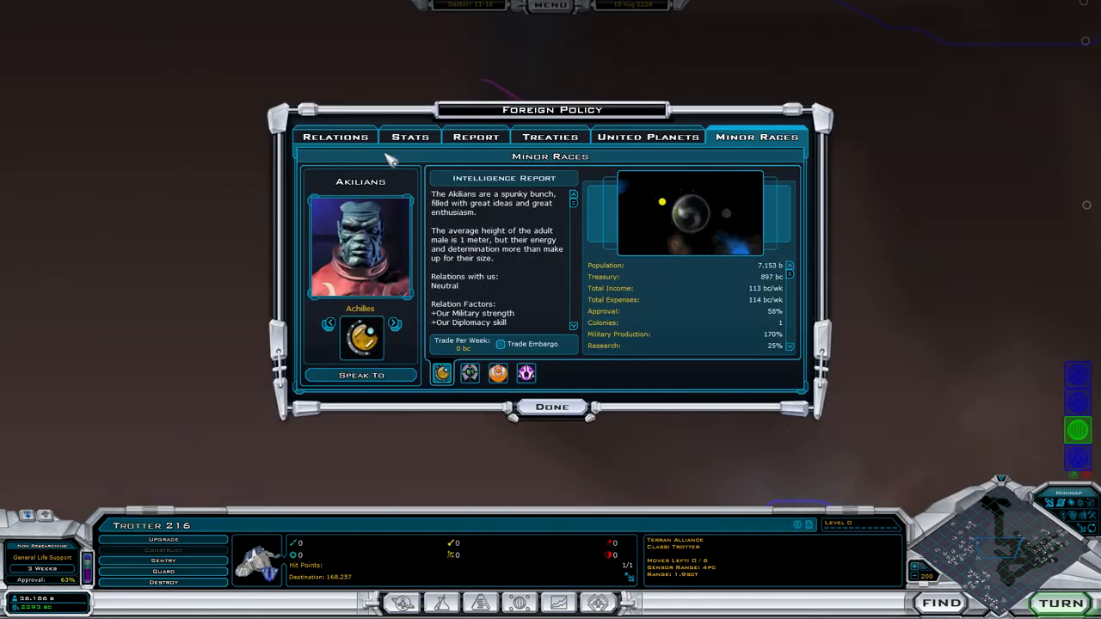
Step: Review Drengin stats, espionage and own Stats & Graphs, ending on Foreign Policy Relations
left_click(410, 136)
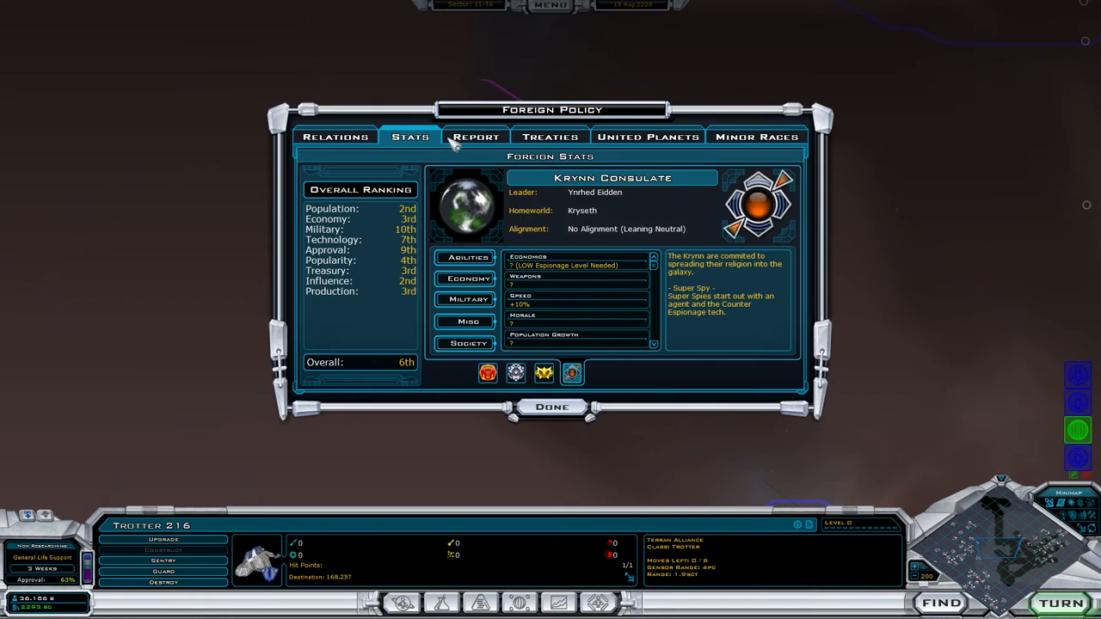
mouse_move(395, 232)
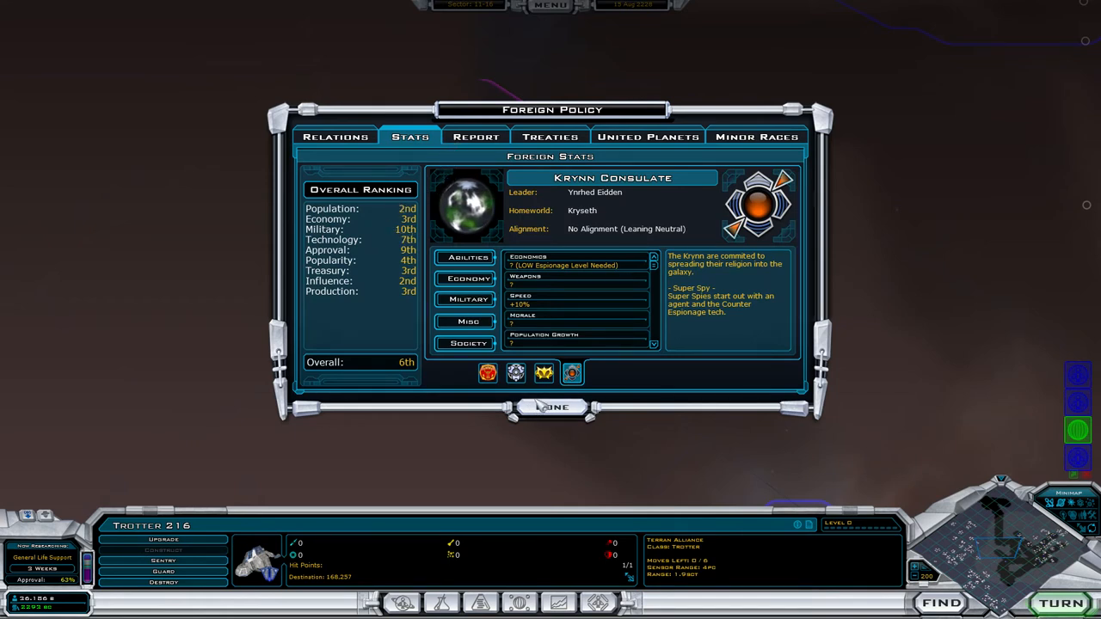
left_click(487, 373)
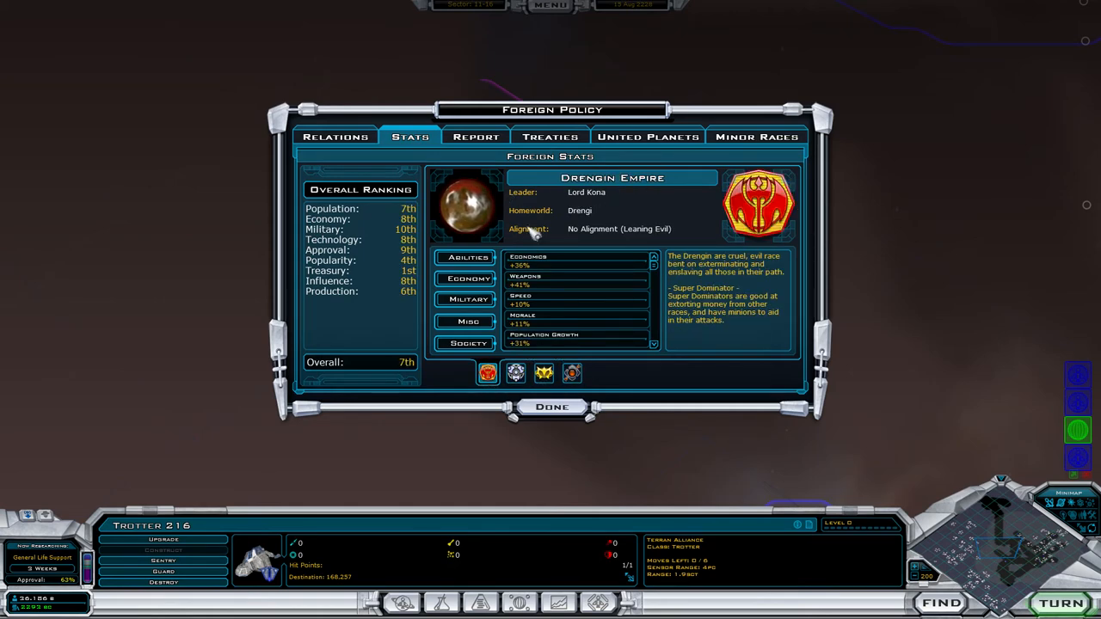
left_click(335, 136)
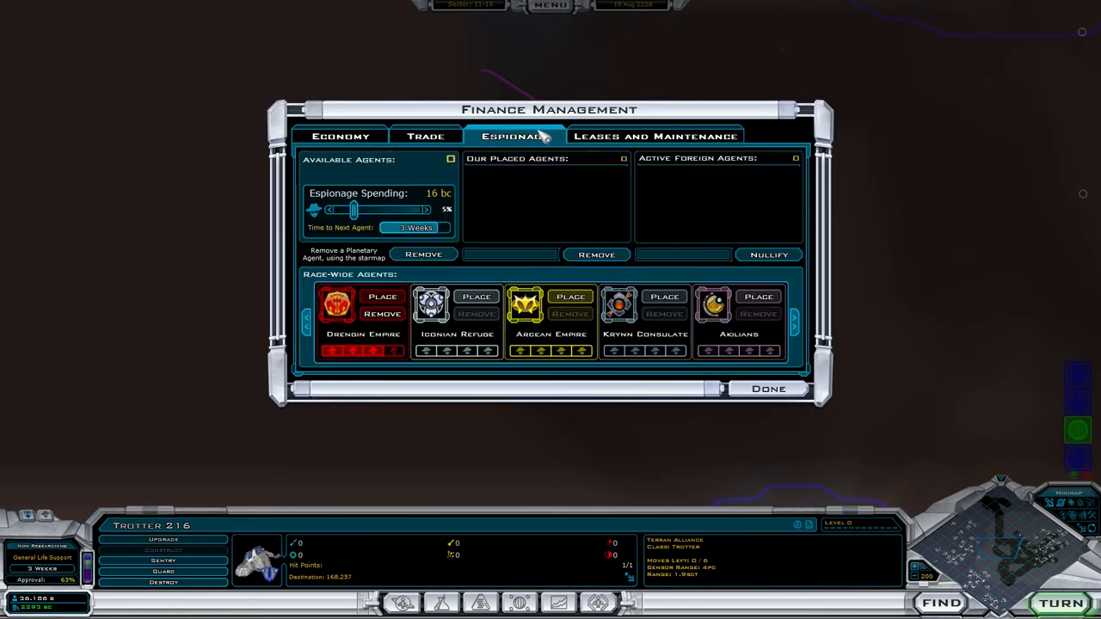
left_click(767, 388)
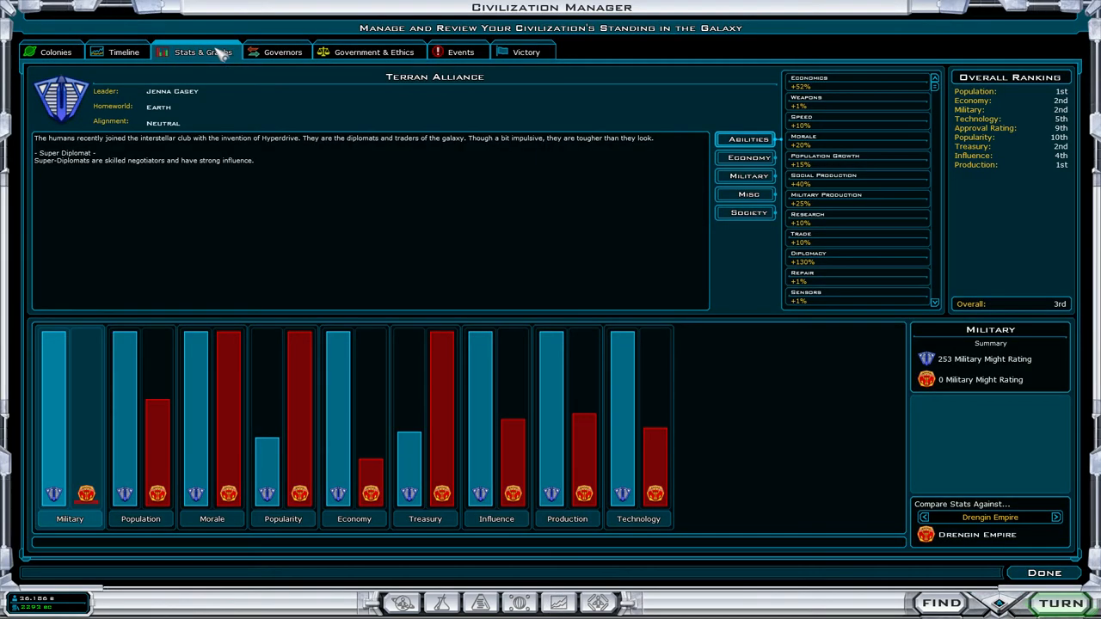
mouse_move(714, 47)
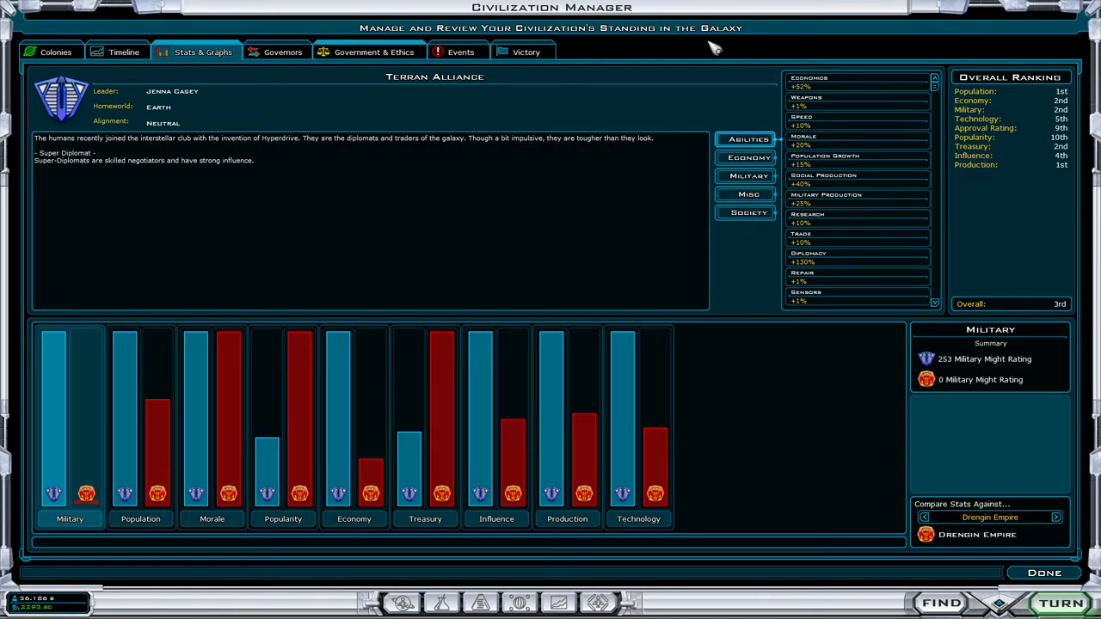
mouse_move(1054, 112)
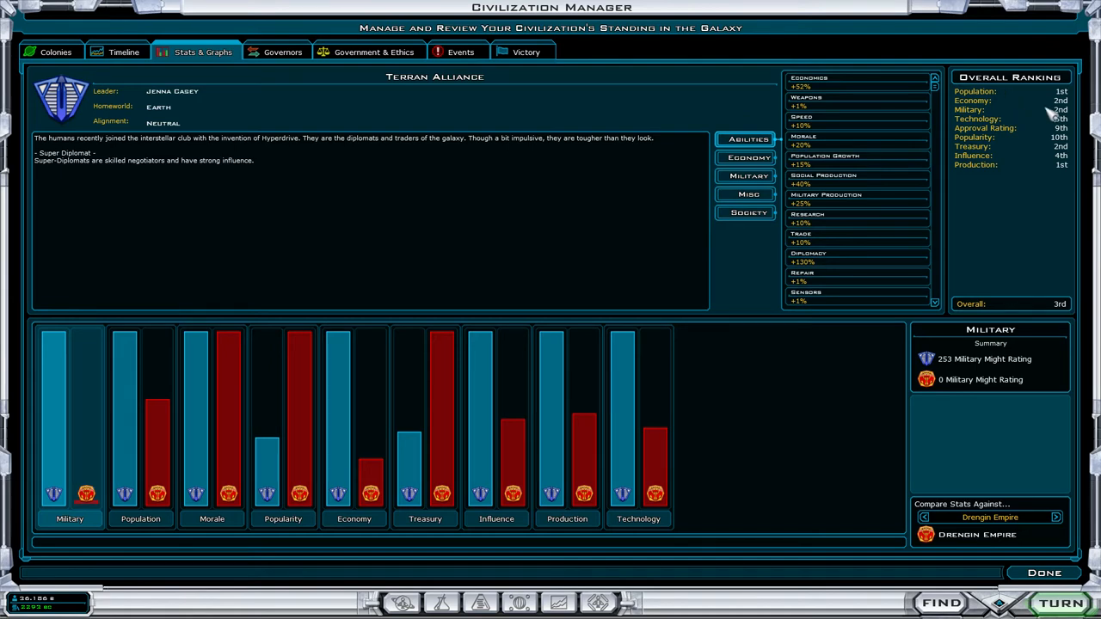
left_click(1043, 572)
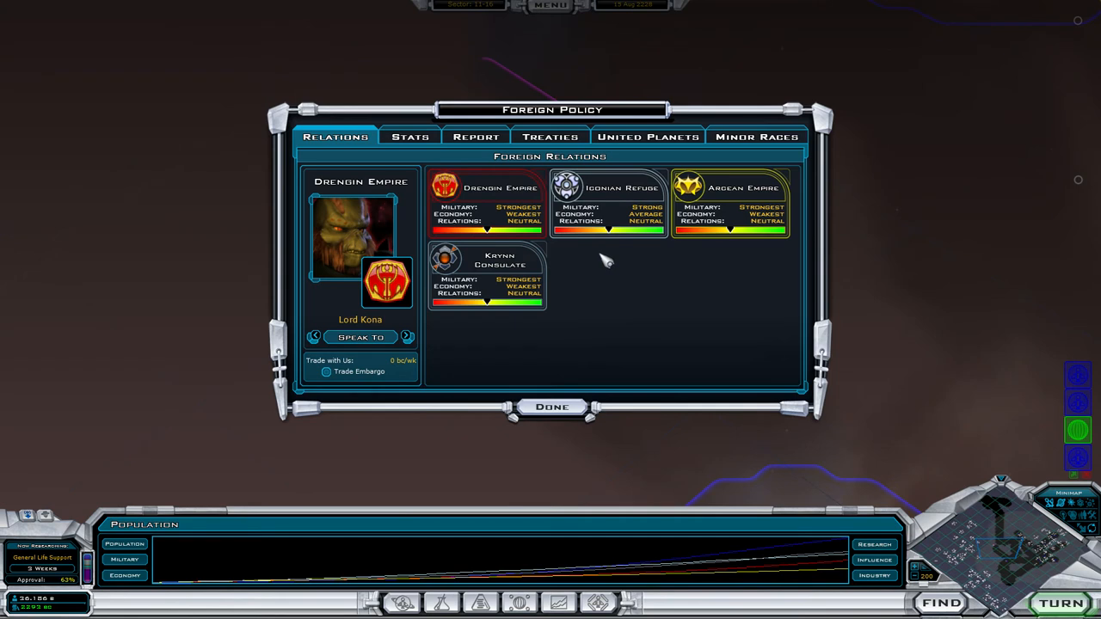
mouse_move(605, 252)
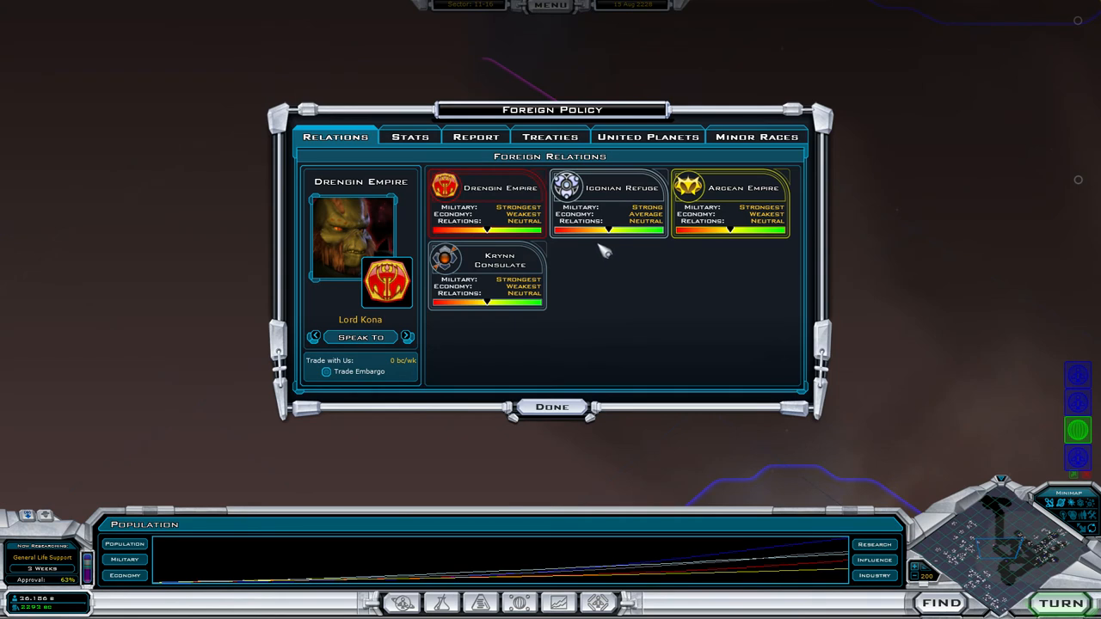
mouse_move(465, 204)
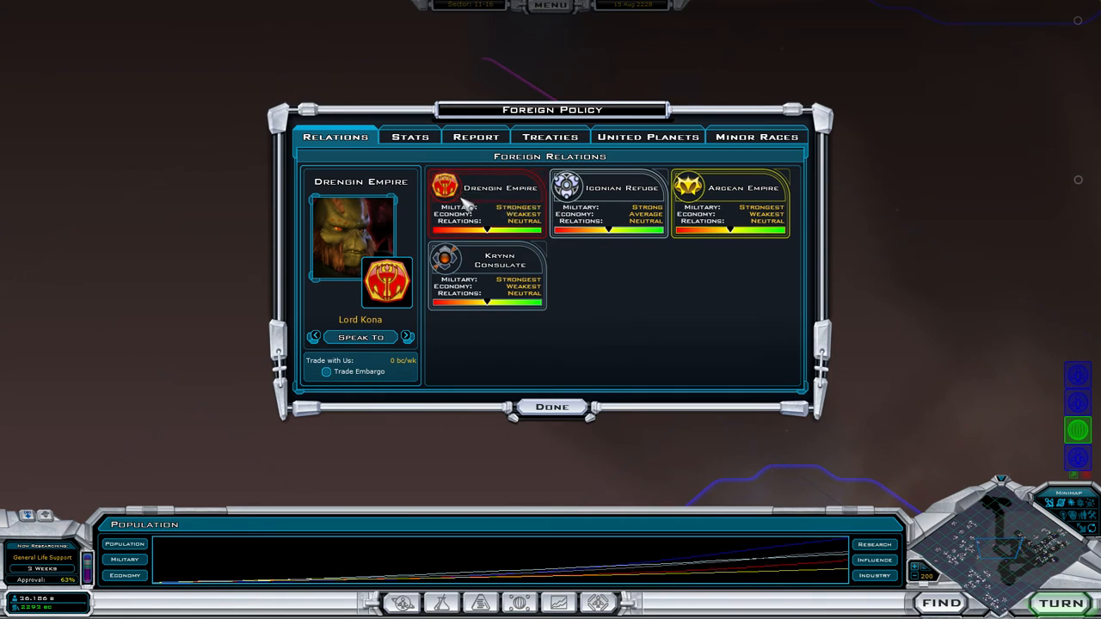
mouse_move(464, 331)
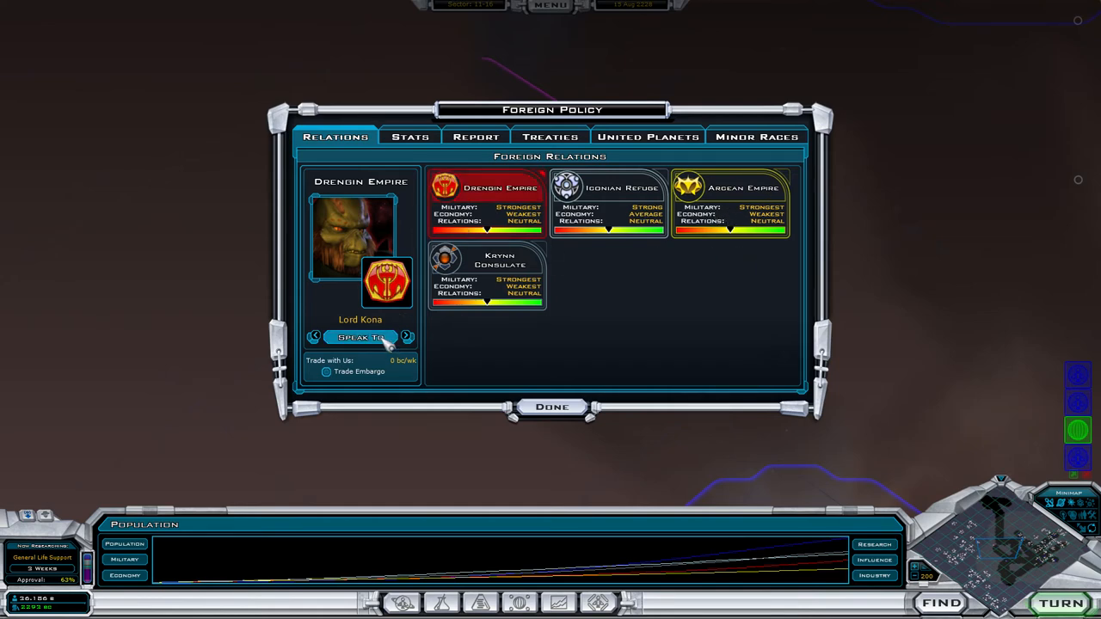
Step: Offer the Drengin techs for Xeno Slavery, inspect it, then start Iconian Refuge talks
left_click(360, 336)
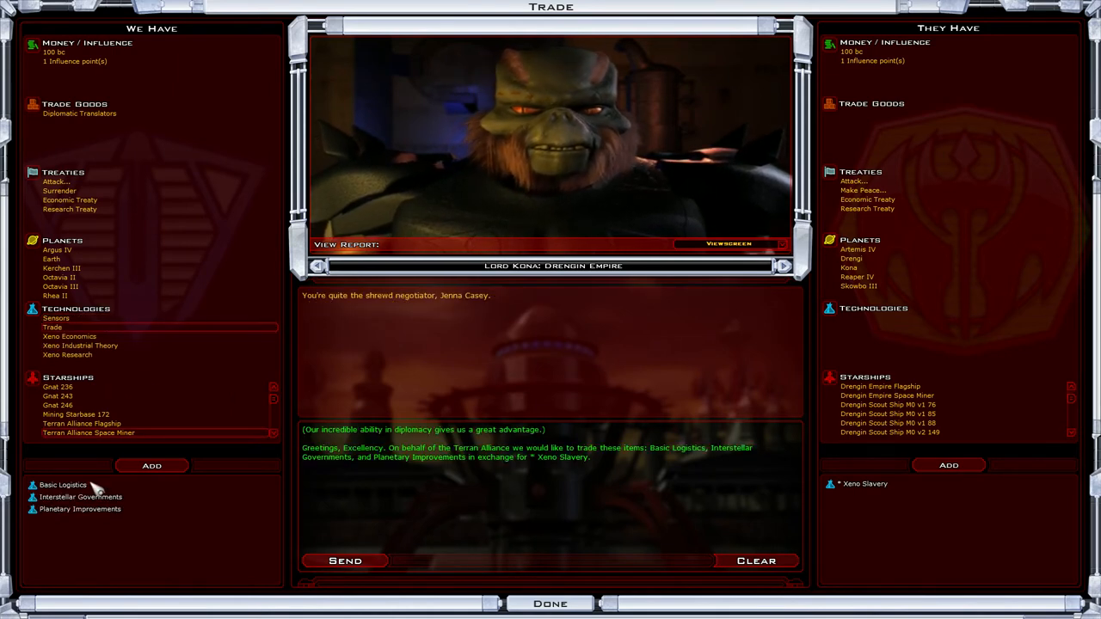
left_click(864, 483)
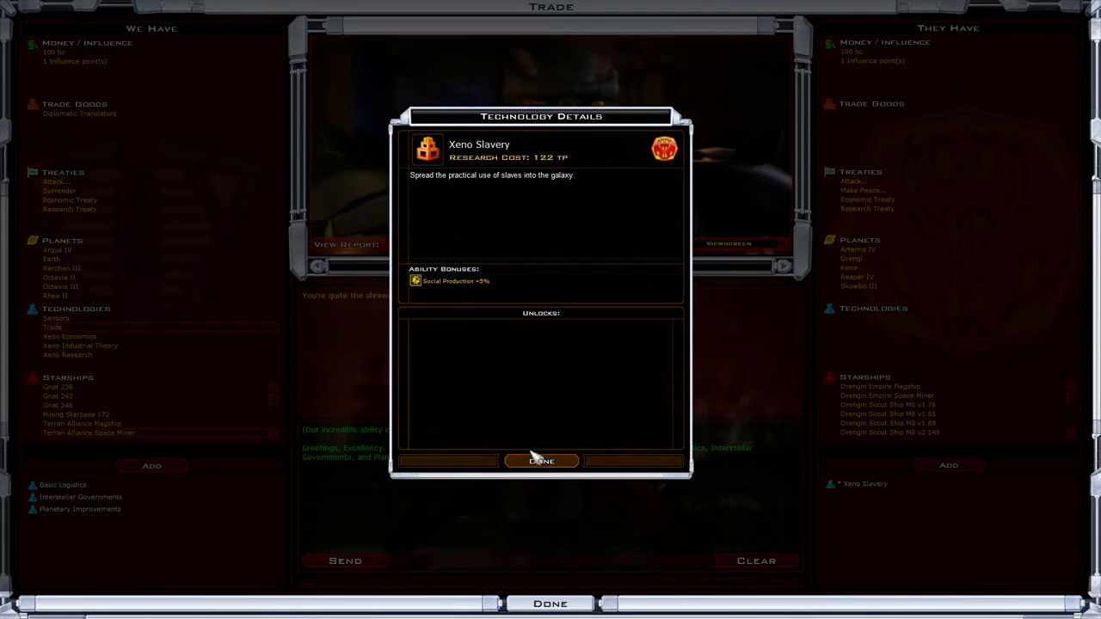
left_click(541, 461)
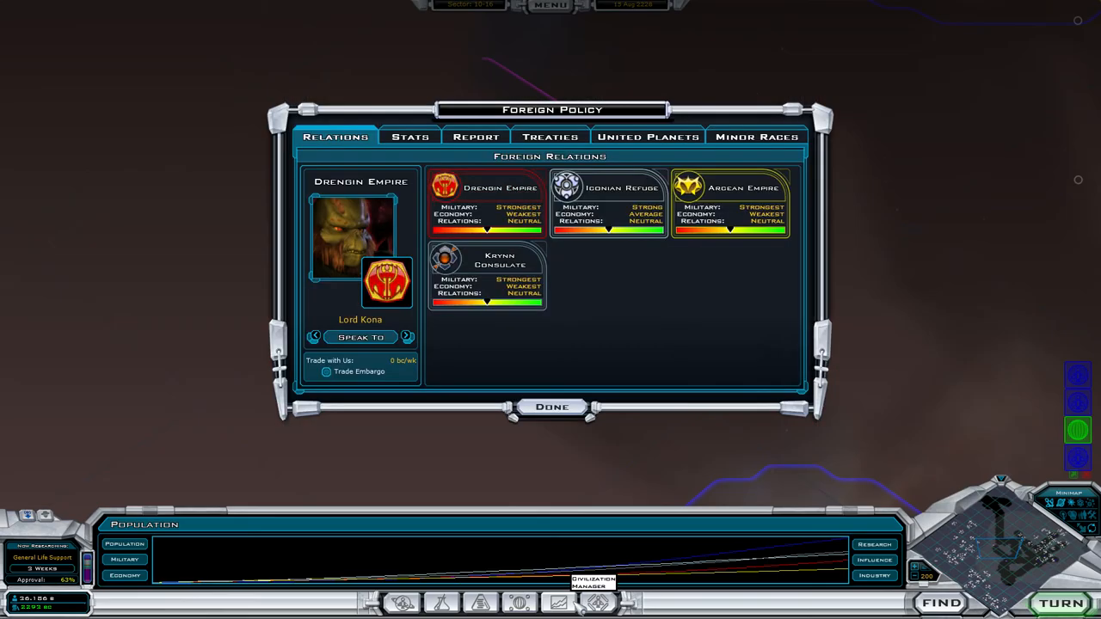
left_click(609, 188)
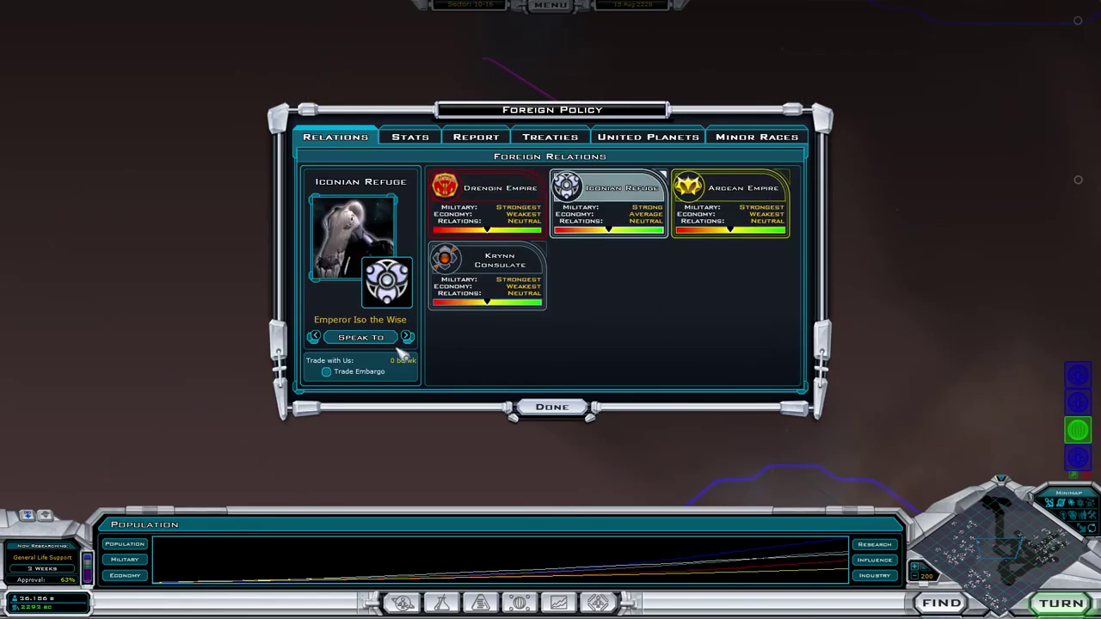
left_click(359, 336)
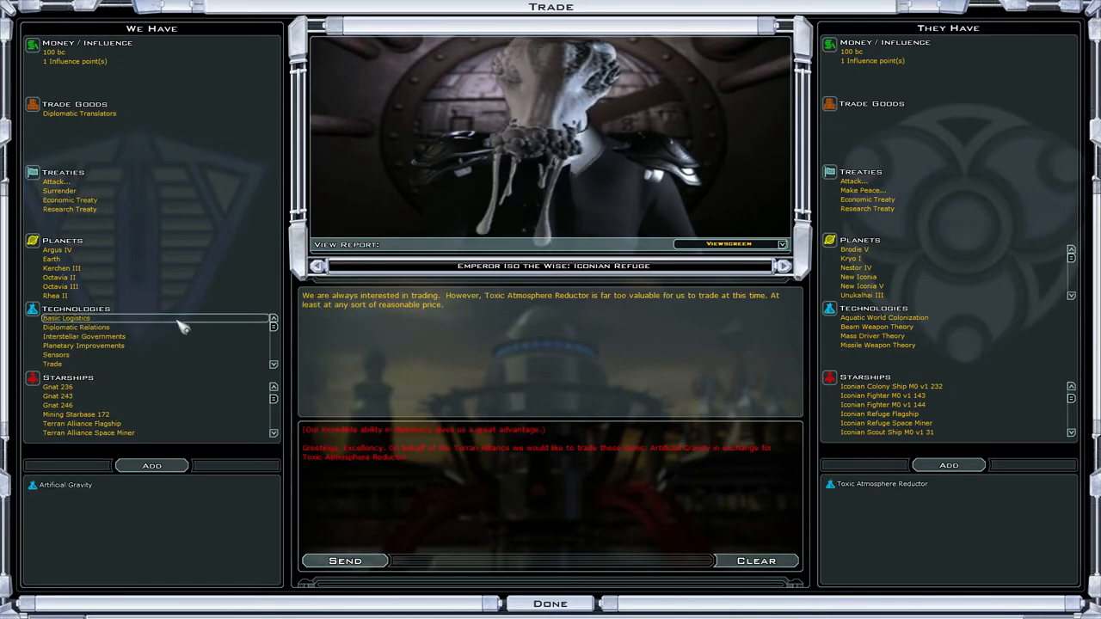
Step: Send the Arceans Basic Logistics for War Rooms and return to Relations
left_click(550, 603)
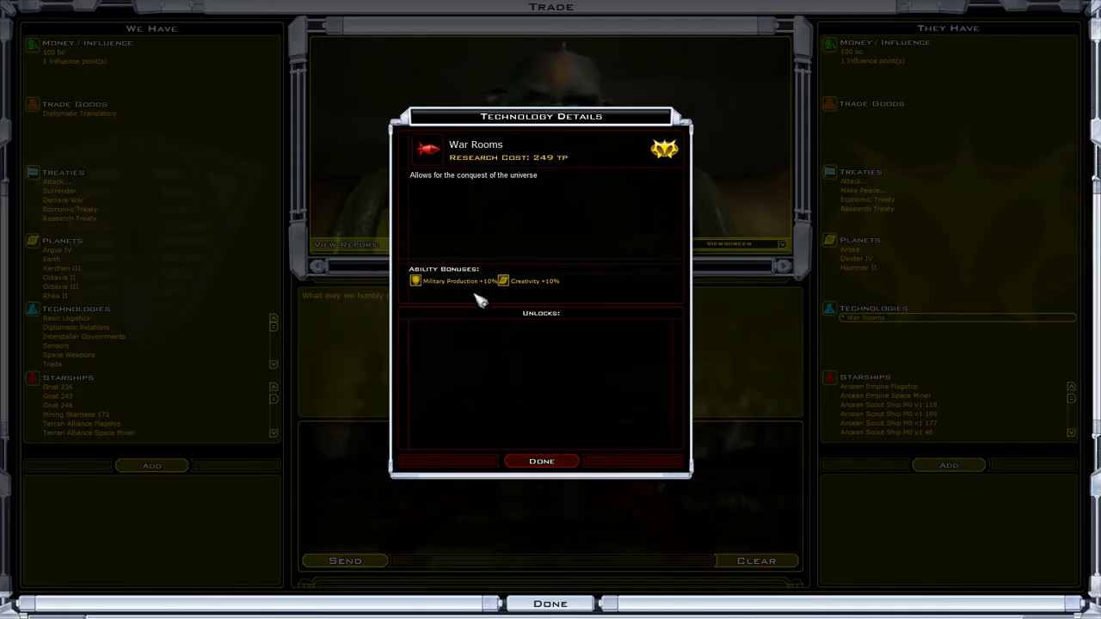
mouse_move(469, 299)
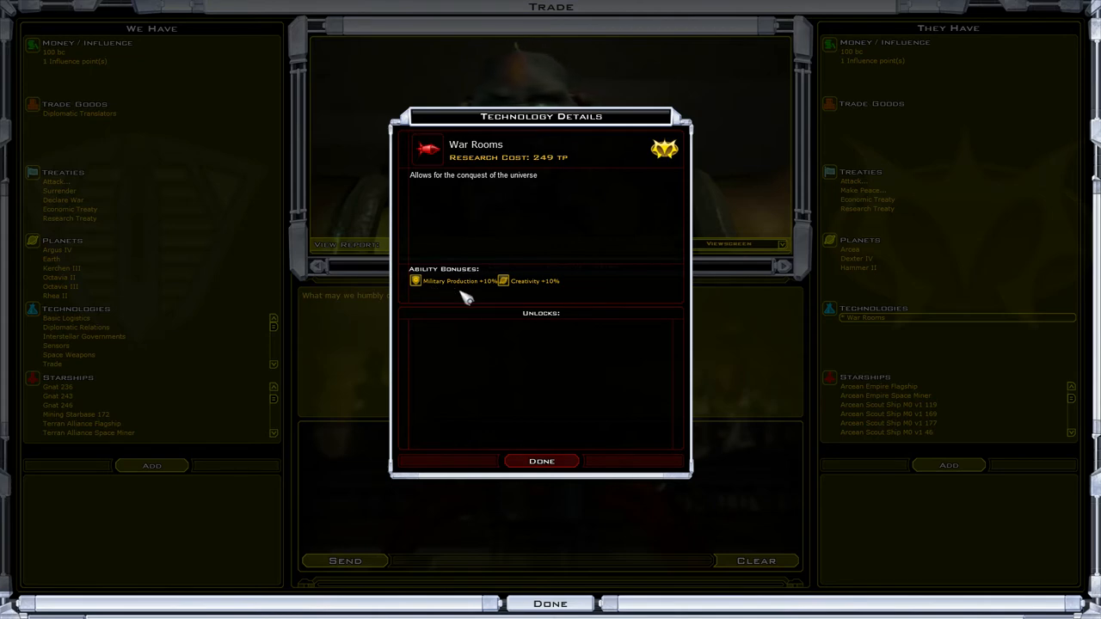
left_click(541, 461)
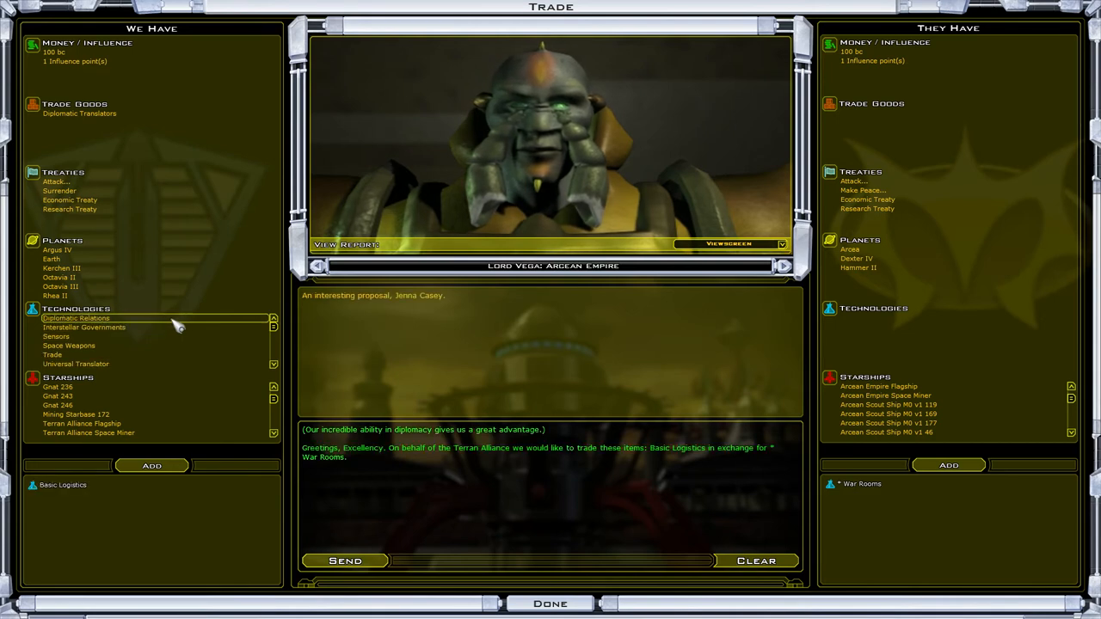
mouse_move(861, 57)
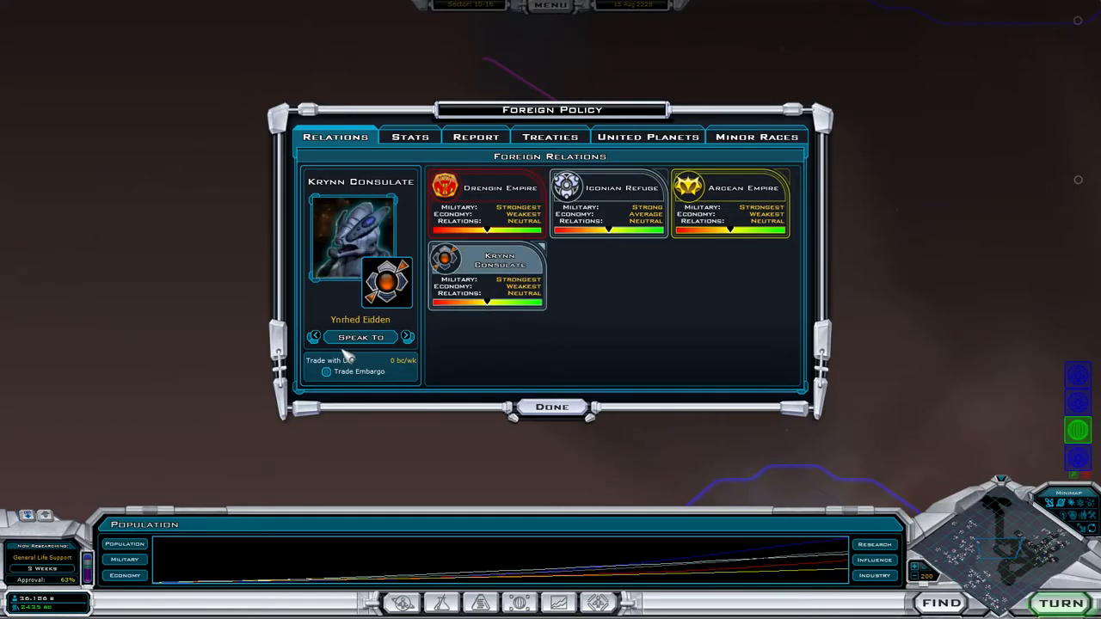
Step: Open and close talks with Krynn, Dark Yor and Drengin; Dark Yor refuse an Economic Treaty
left_click(360, 337)
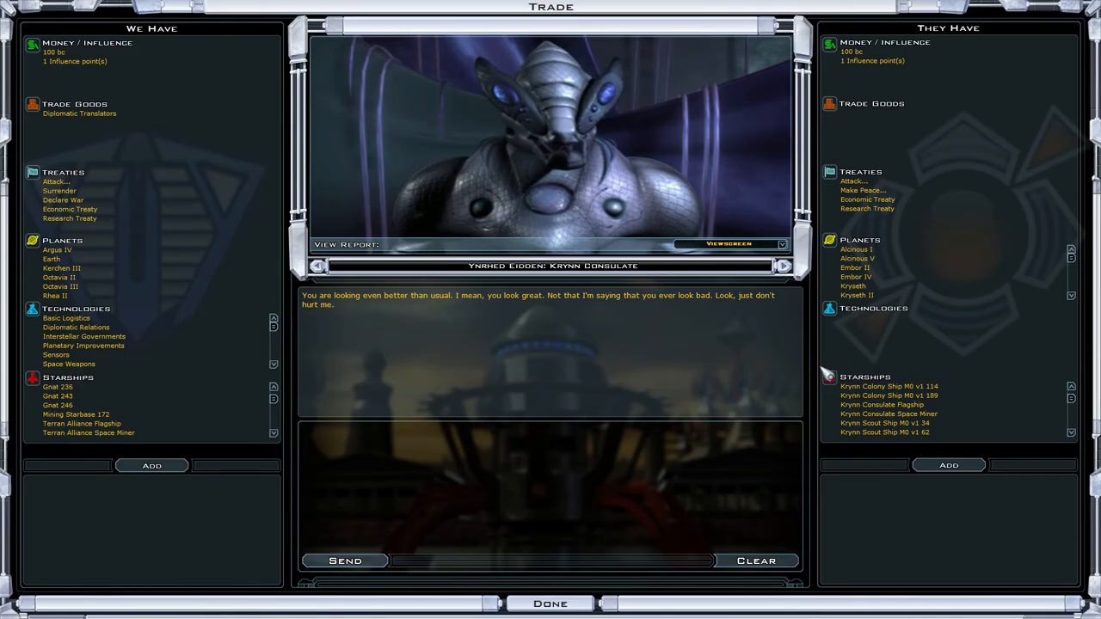
left_click(550, 603)
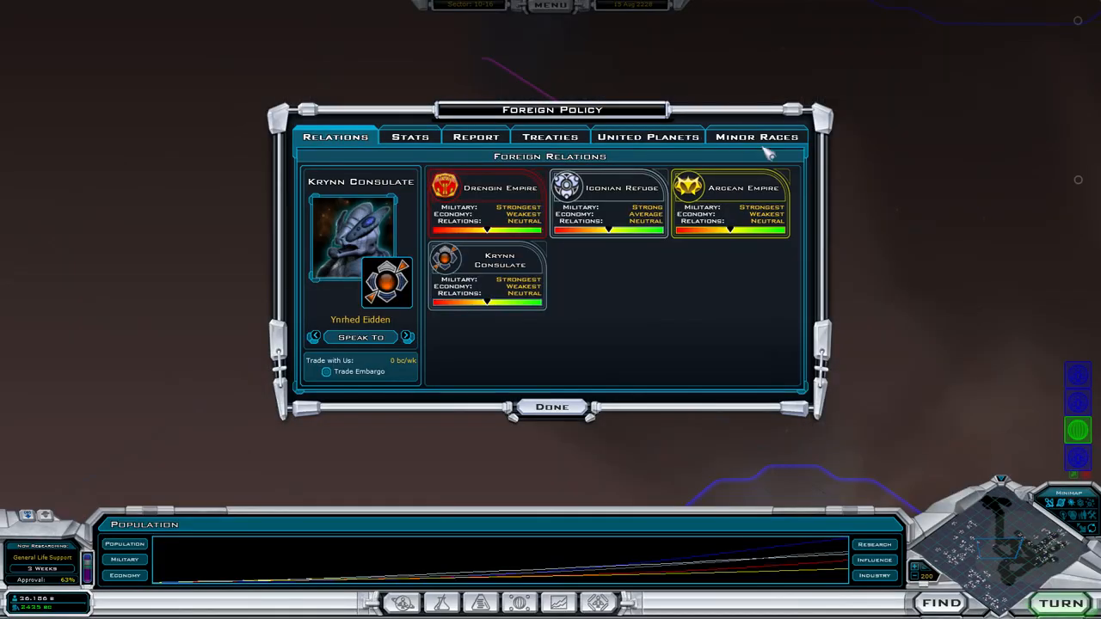
left_click(756, 136)
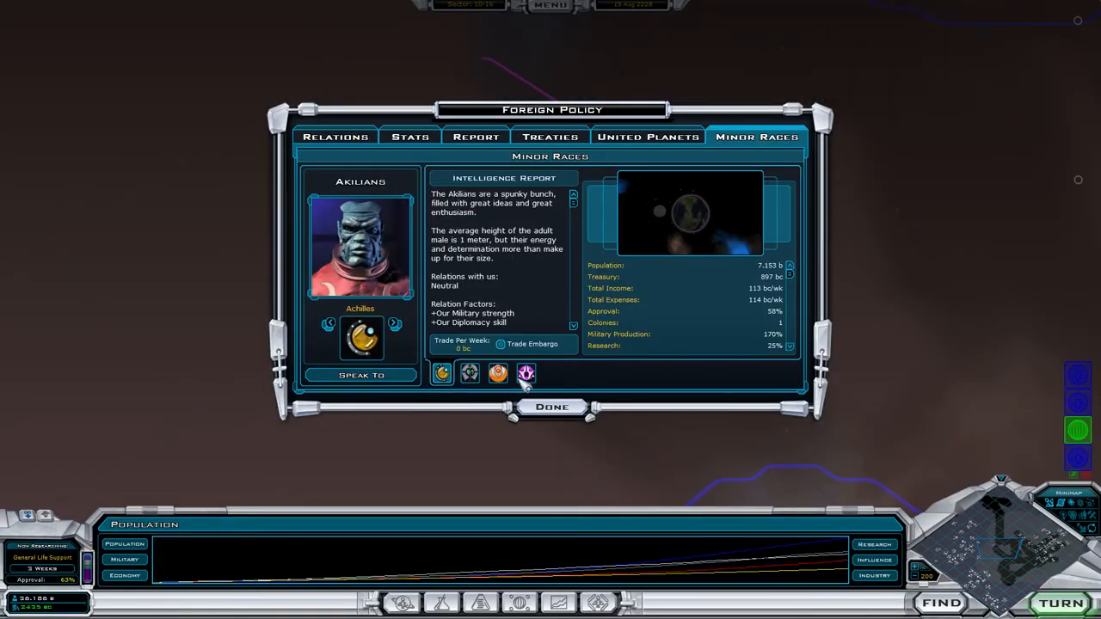
left_click(361, 374)
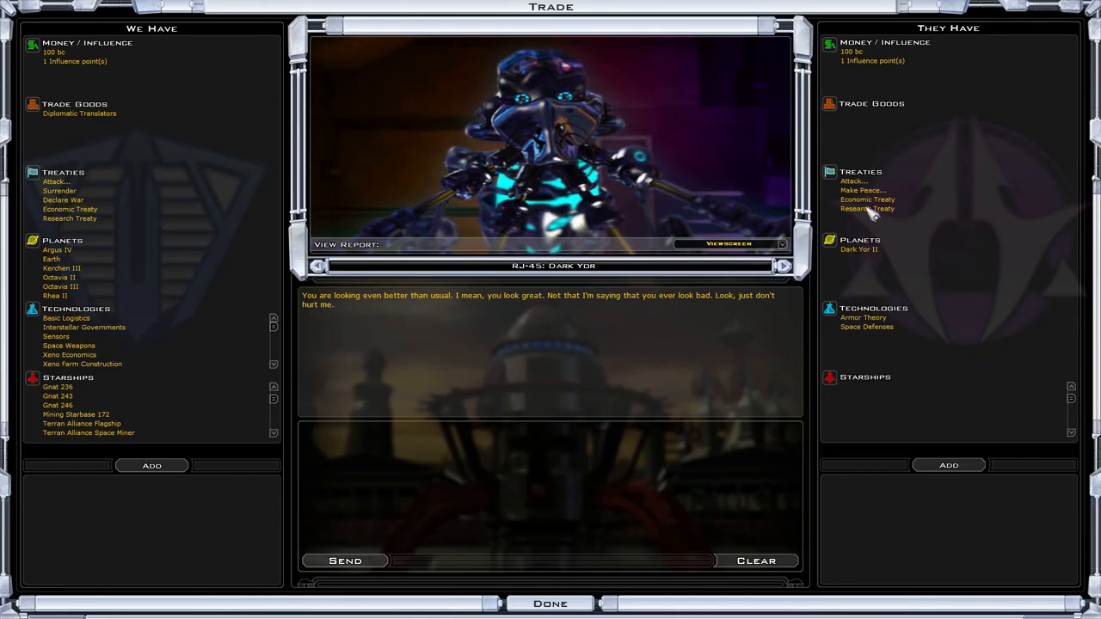
left_click(867, 199)
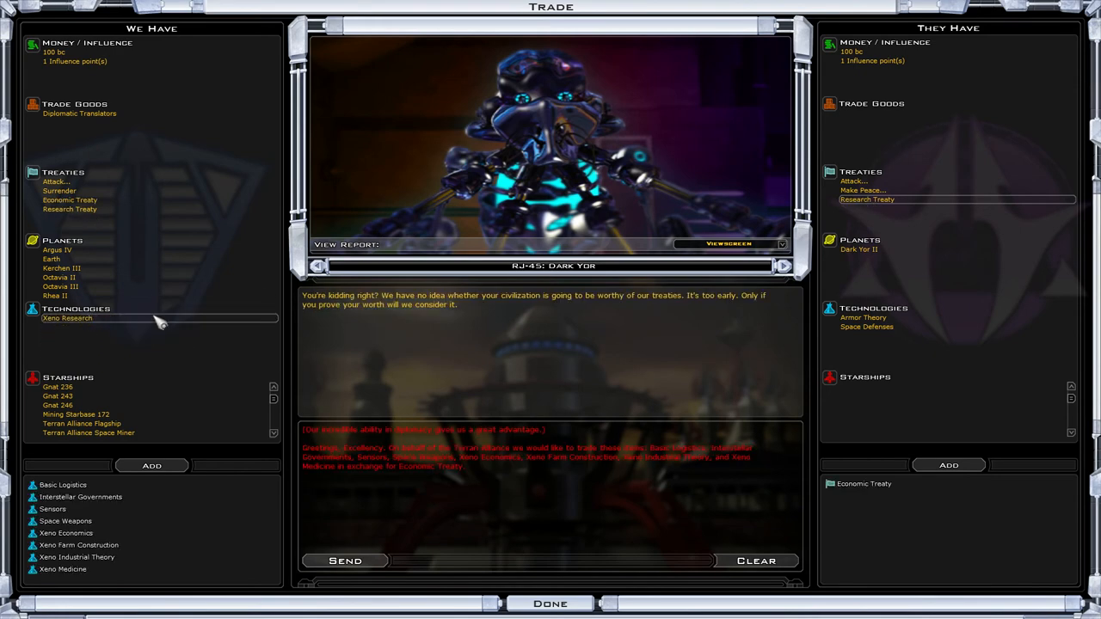
left_click(550, 603)
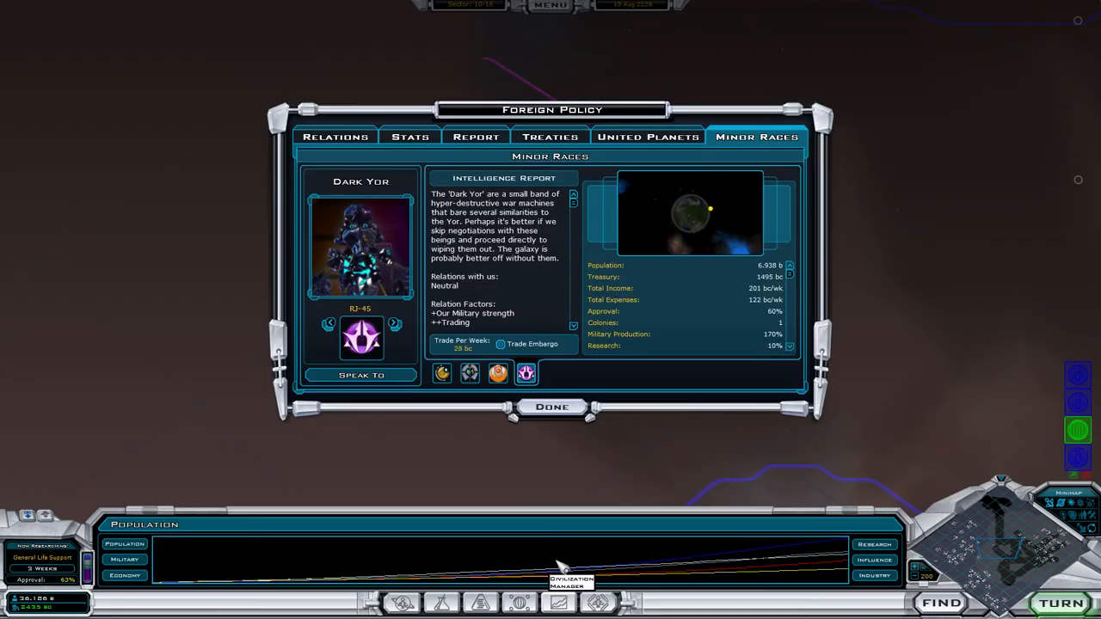
left_click(335, 136)
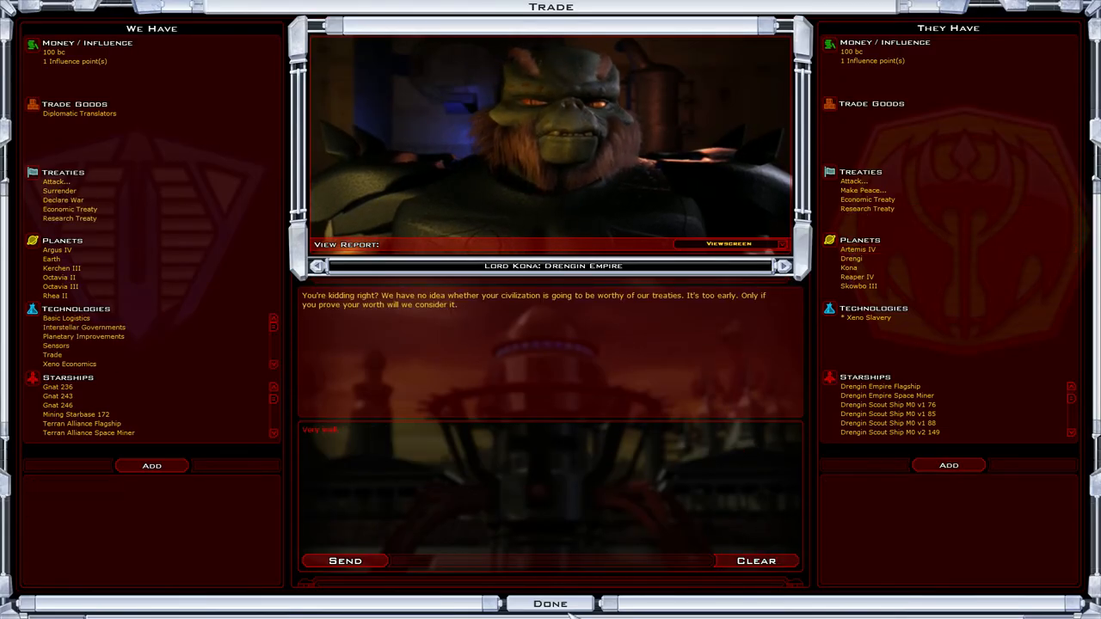
left_click(549, 603)
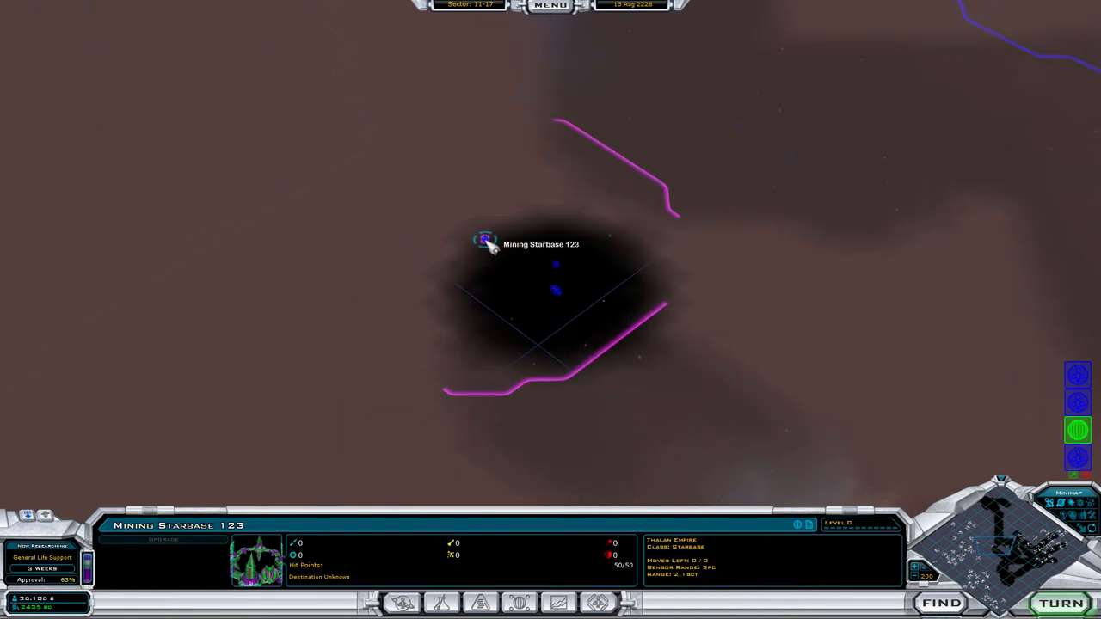
Step: Select Thalan Mining Starbase 123 and speak with Hithesius of the Thalan Empire
left_click(585, 292)
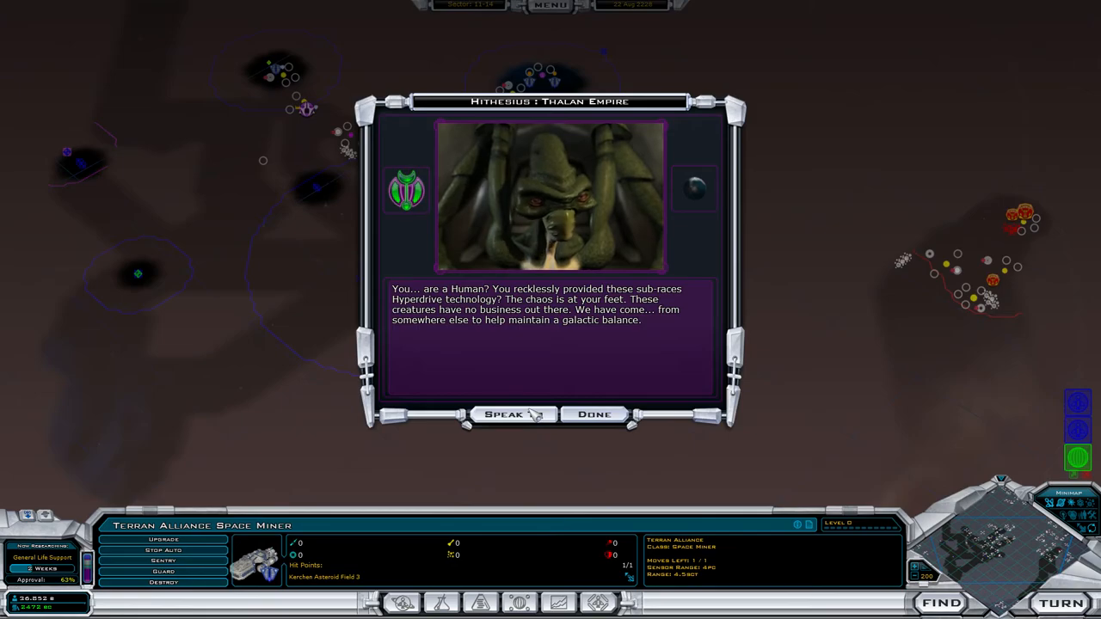
left_click(503, 414)
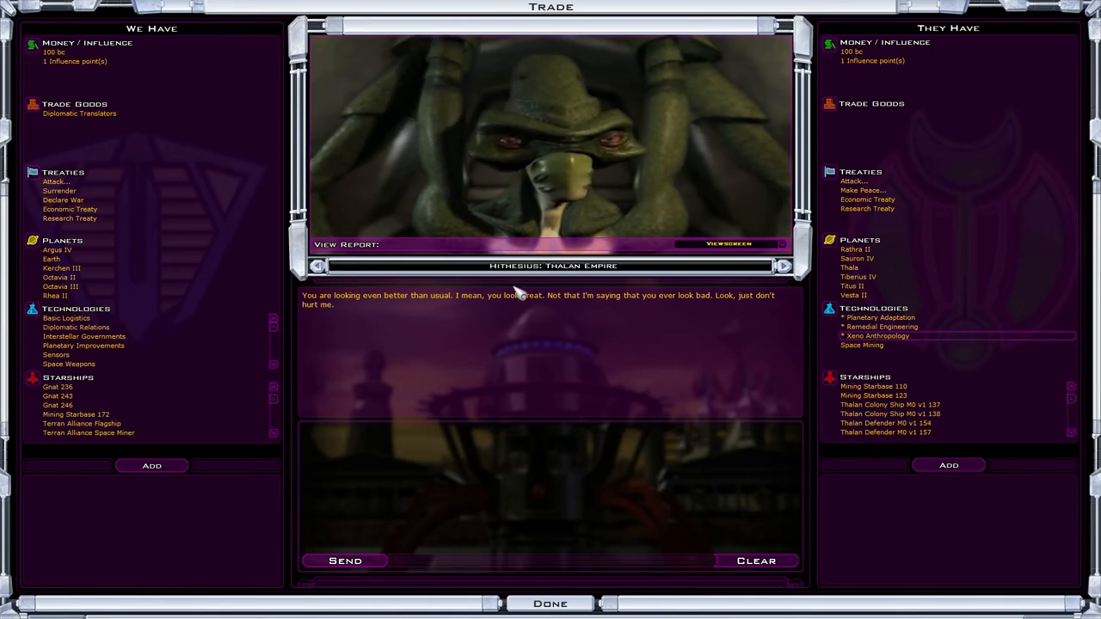
Step: Inspect the Planetary Adaptation and Xeno Anthropology technology details
left_click(880, 318)
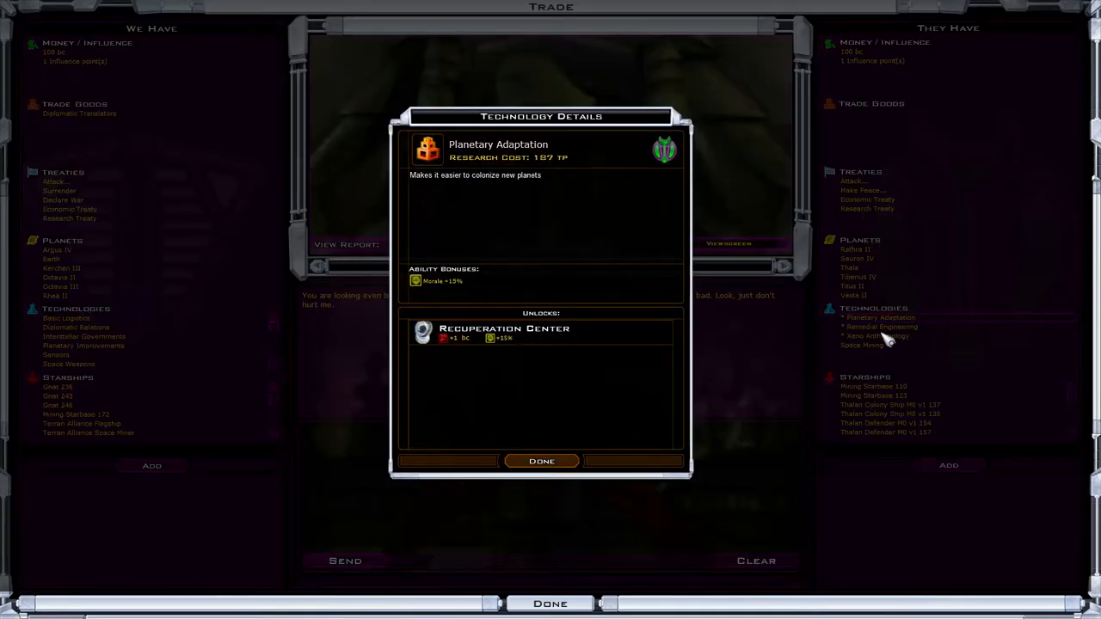
left_click(542, 461)
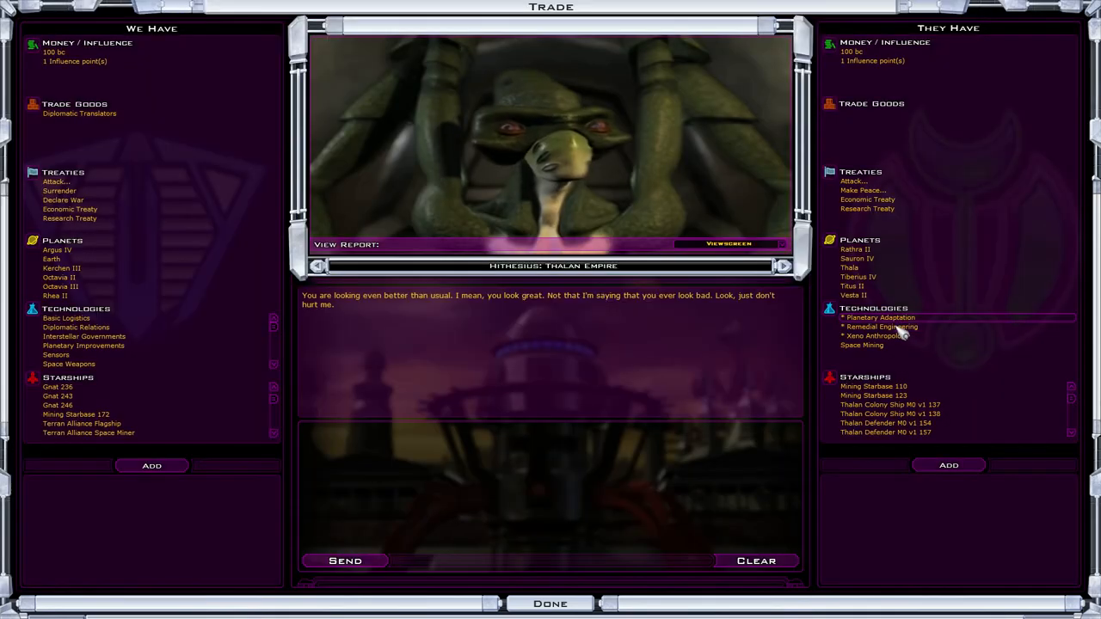
left_click(881, 327)
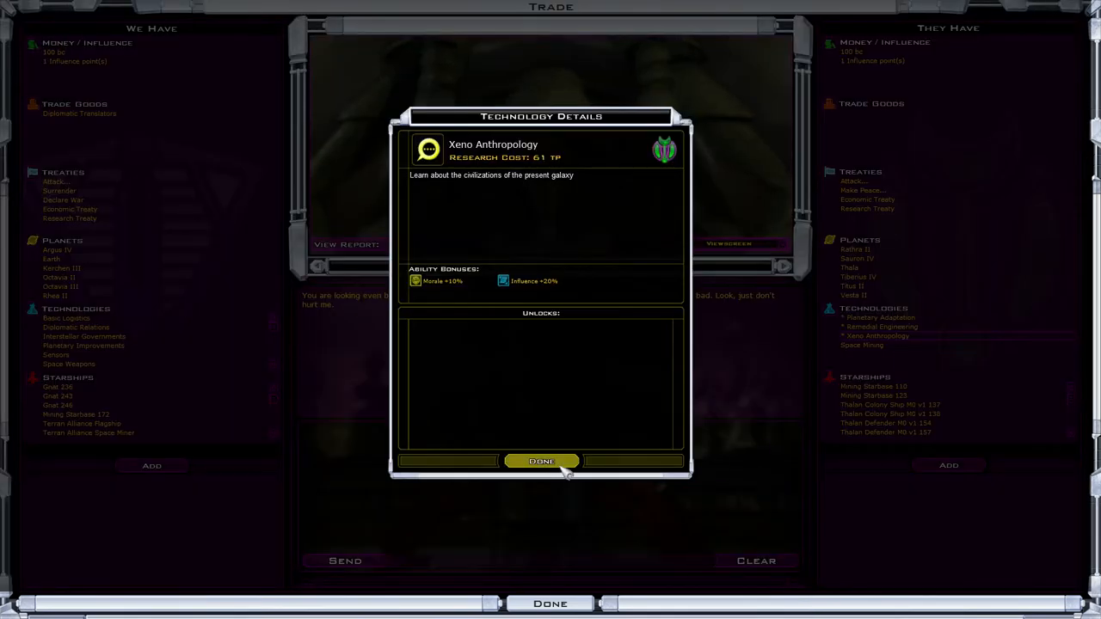
left_click(541, 461)
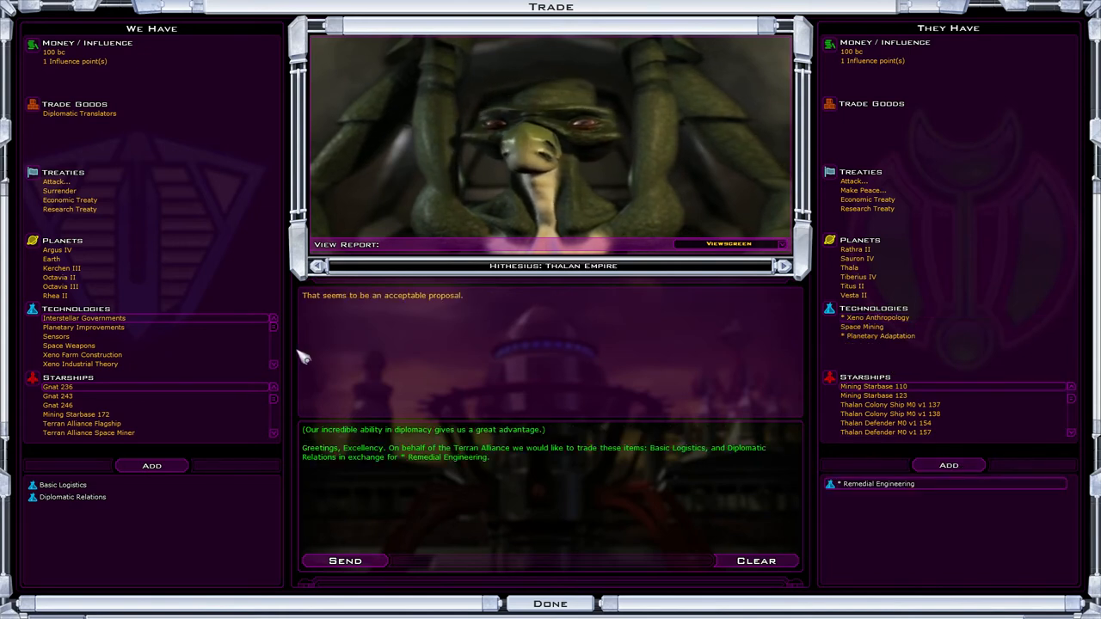
Step: Request Xeno Anthropology and 417 bc, demand Planetary Adaptation, then leave the Thalan talks
left_click(877, 318)
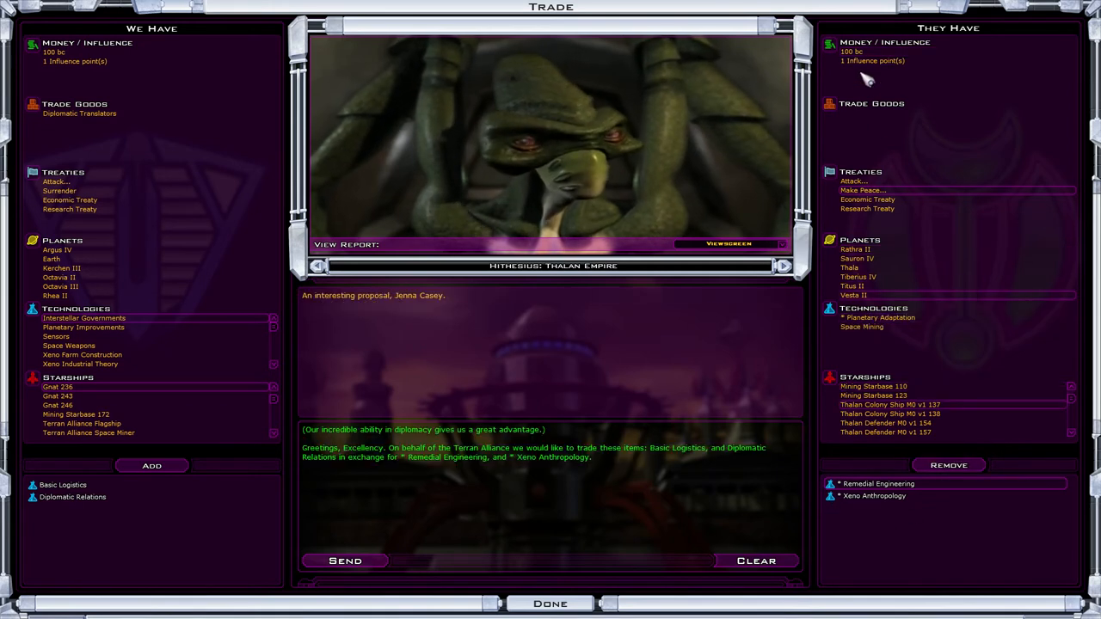
left_click(886, 50)
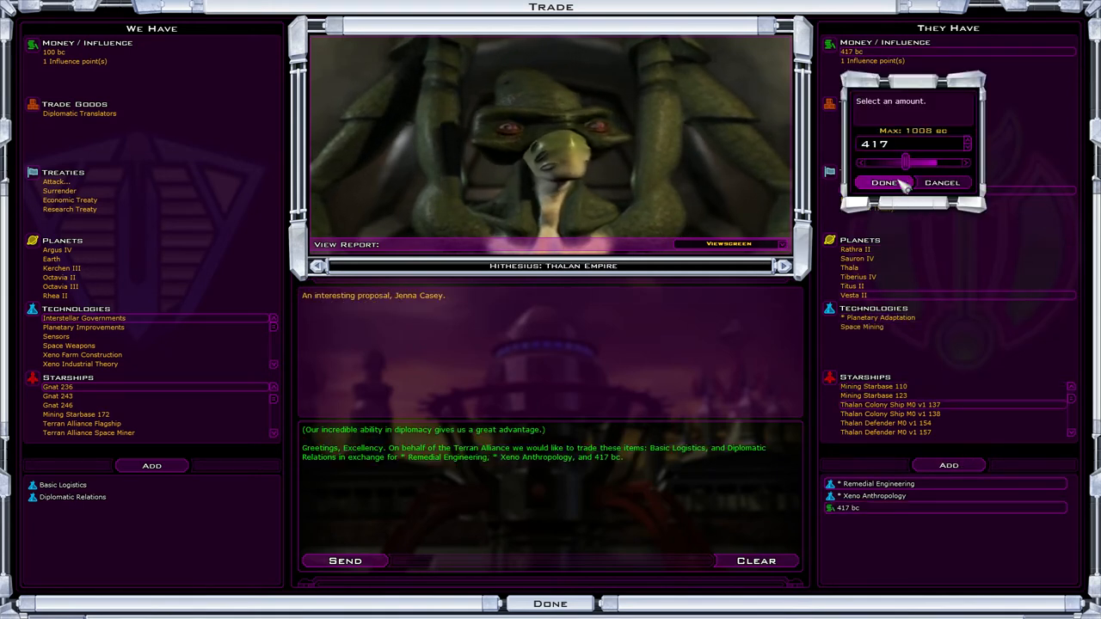
left_click(884, 182)
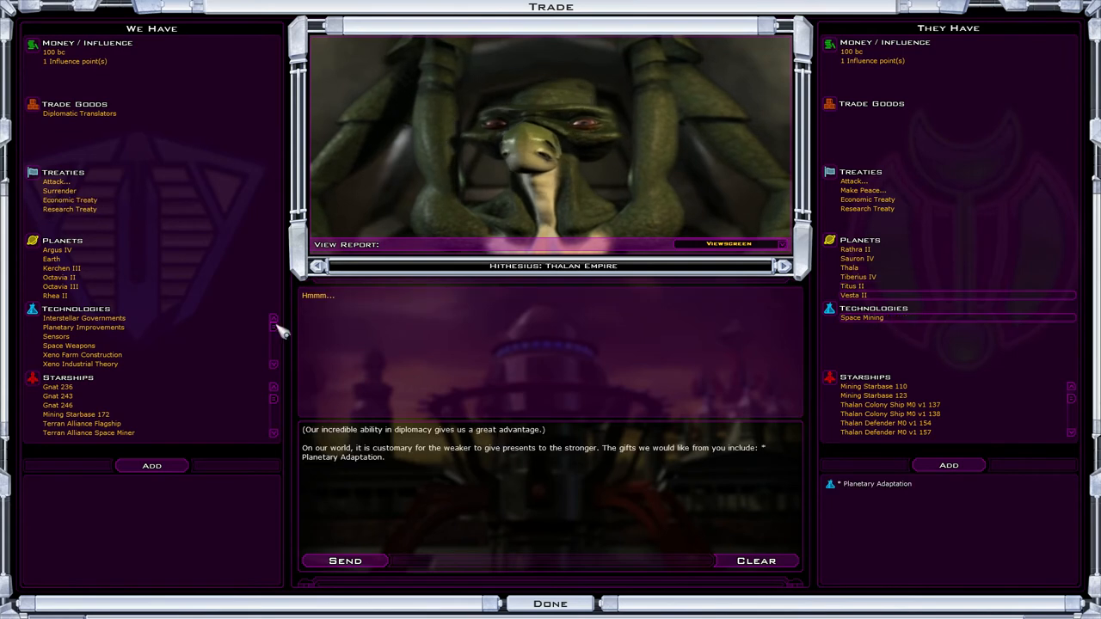
left_click(344, 560)
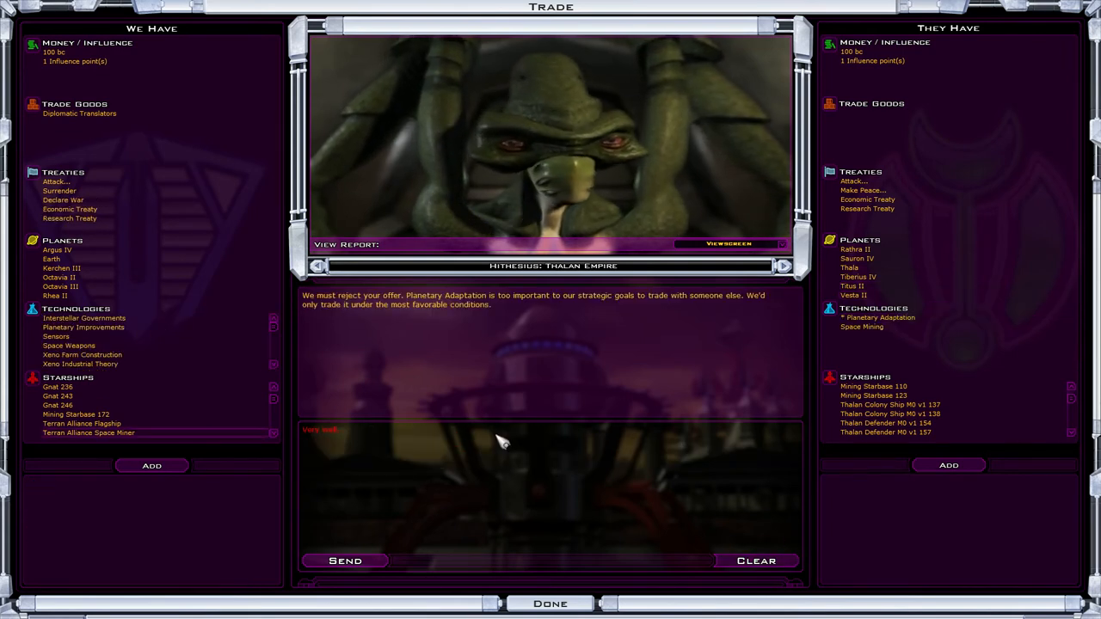
left_click(550, 603)
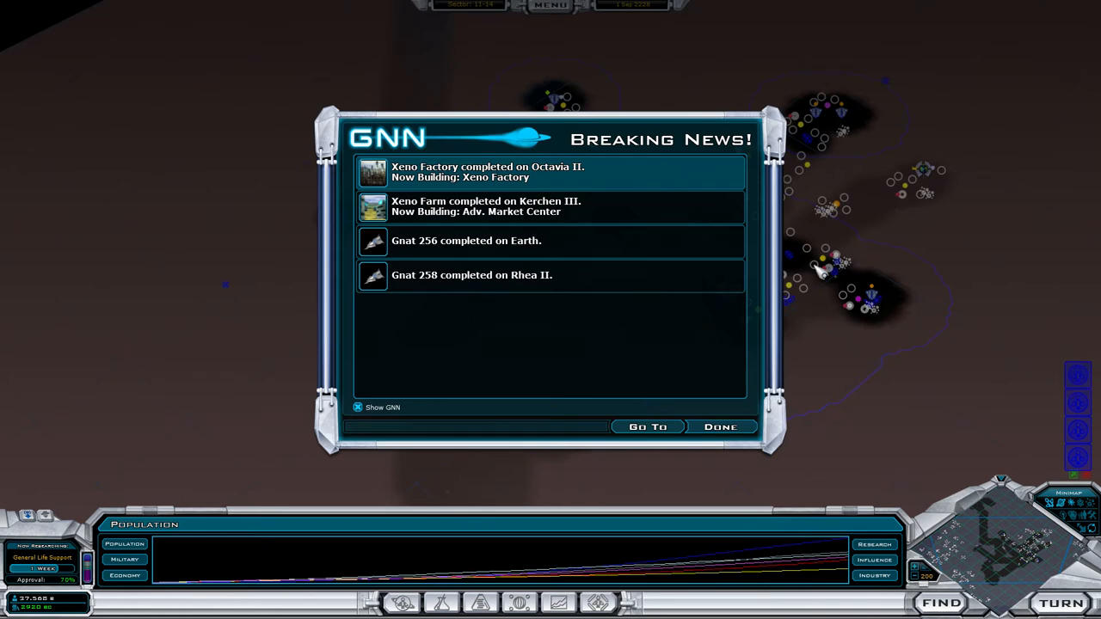
Step: Dismiss the GNN news and open Octavia II's Colony Management from the map
left_click(720, 426)
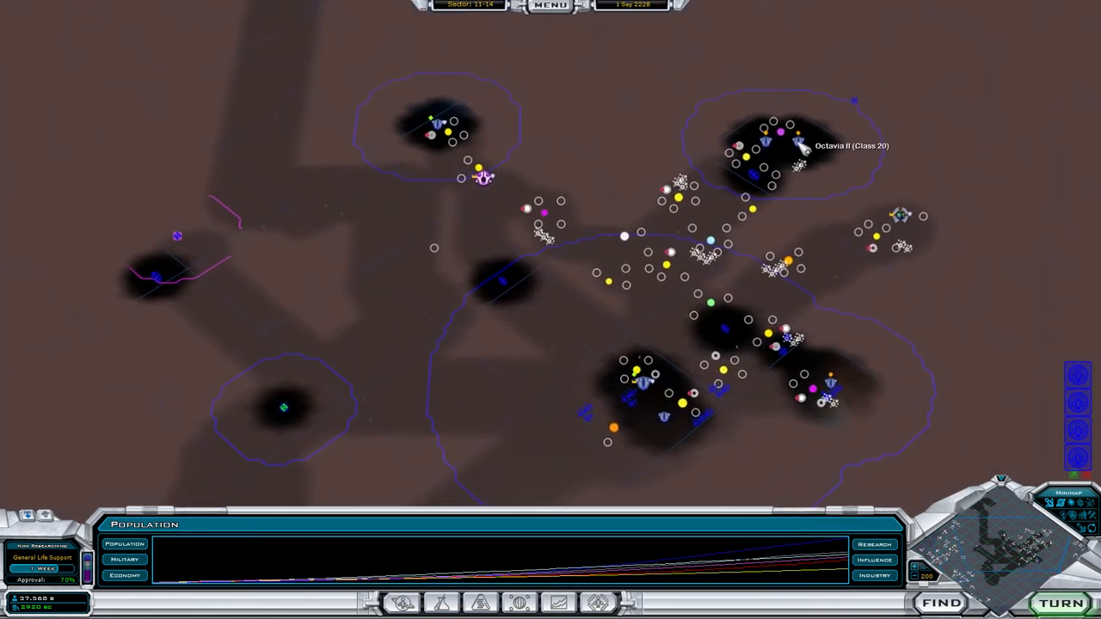
double_click(774, 154)
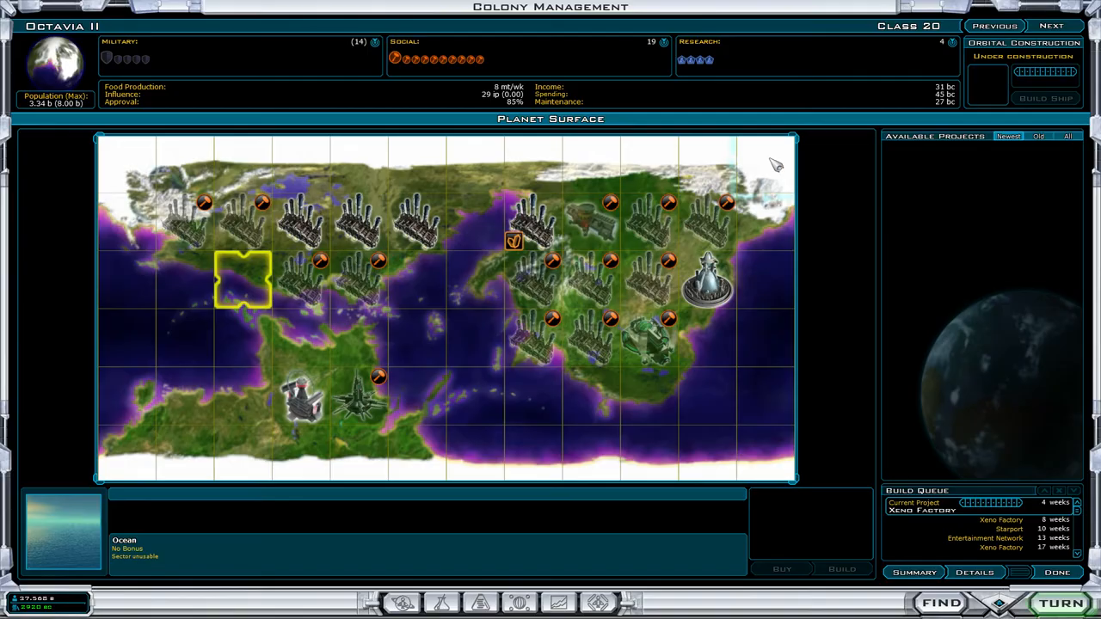
mouse_move(1015, 538)
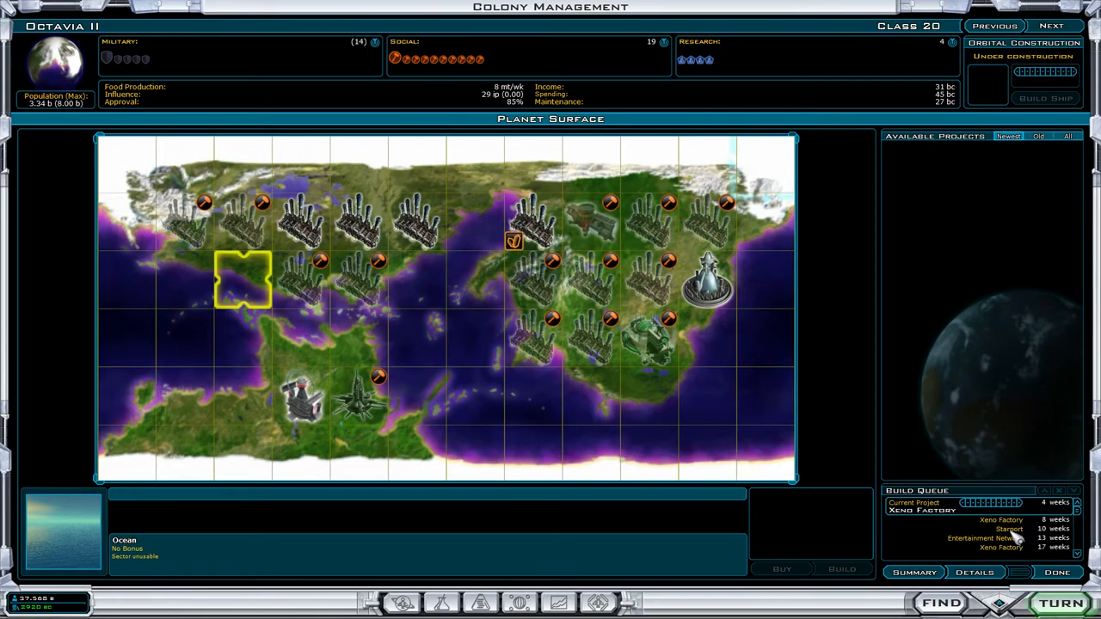
mouse_move(853, 417)
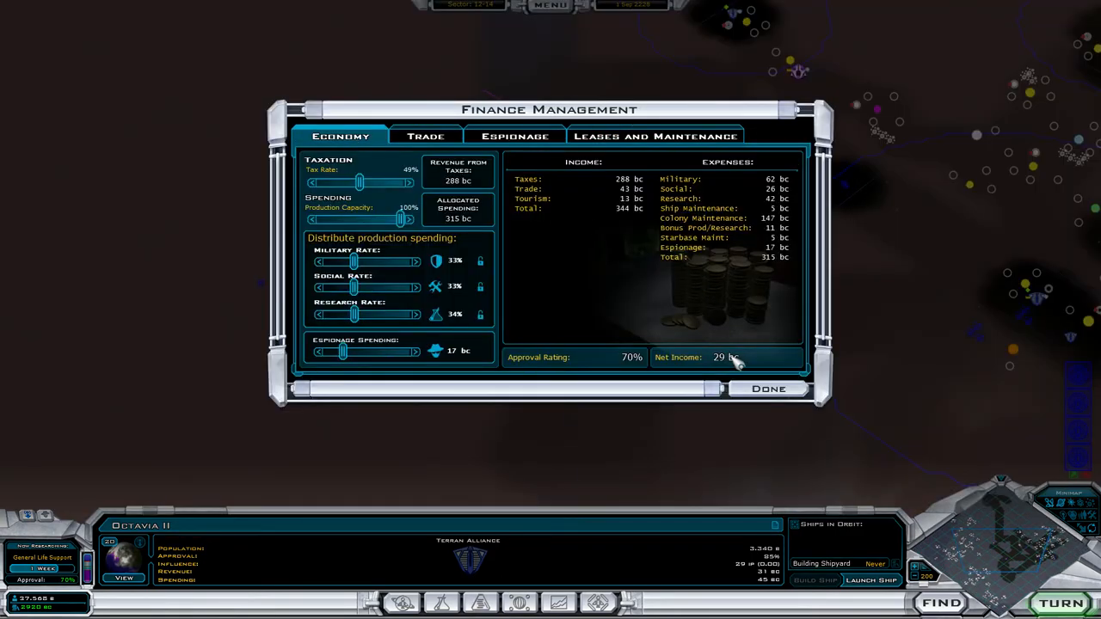
mouse_move(768, 389)
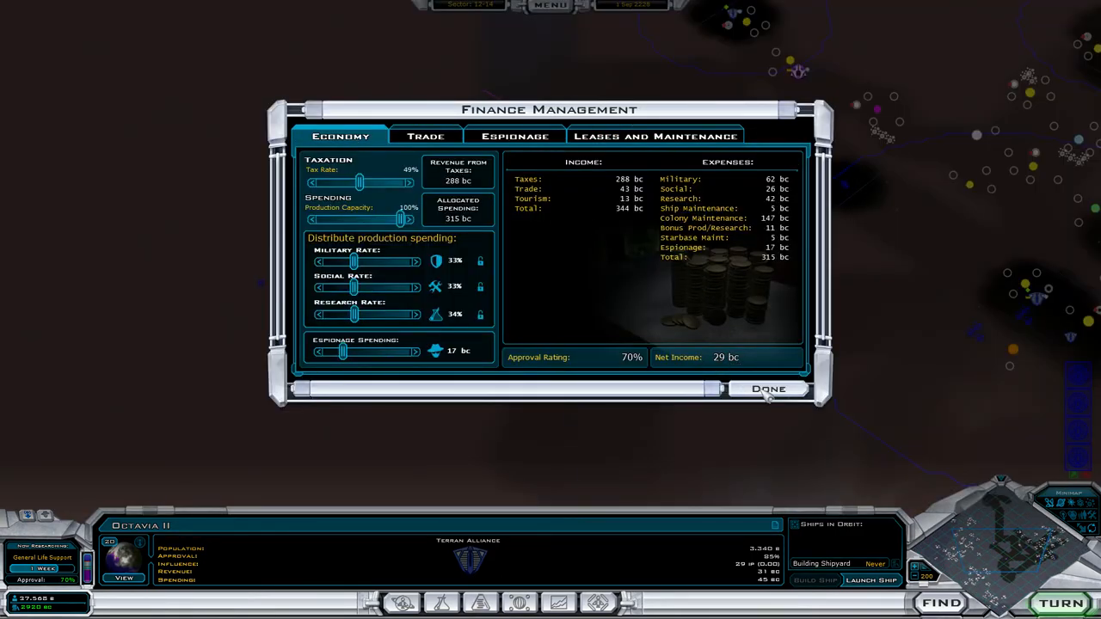
Step: Drop the tax rate from 49% to 38% for 84% approval, then close Finance Management
left_click_drag(359, 182, 349, 183)
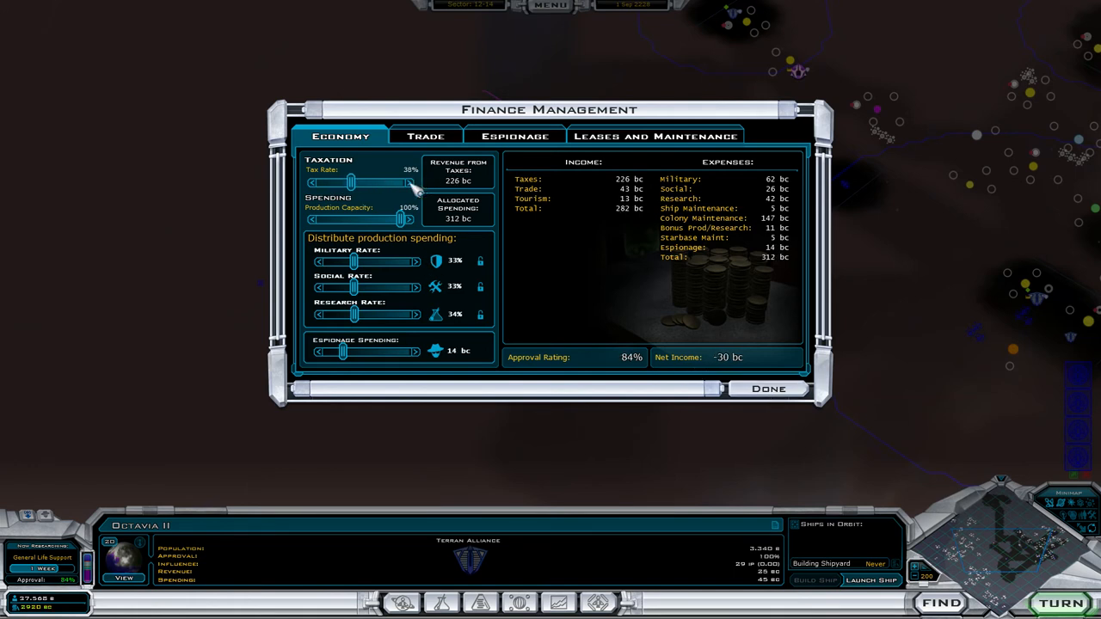
left_click(767, 389)
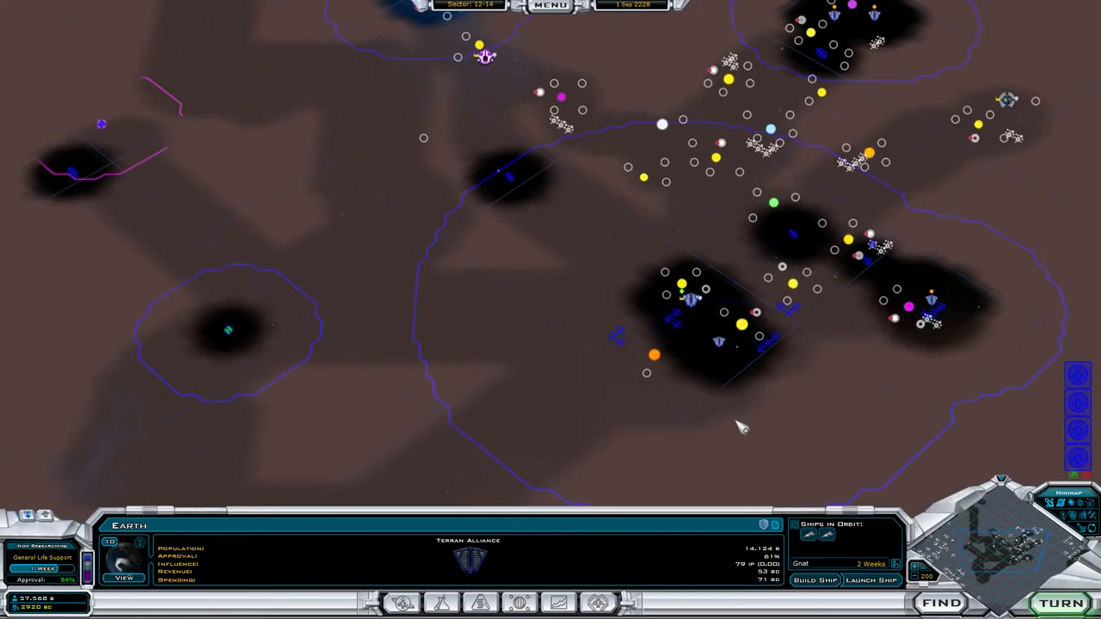
left_click(870, 580)
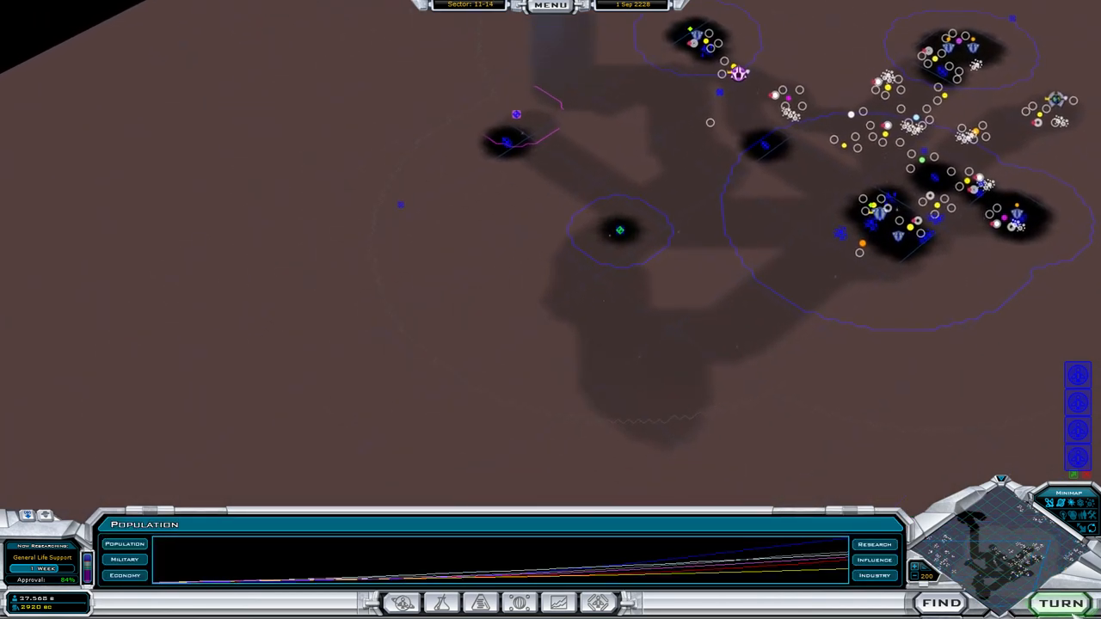
left_click(1065, 603)
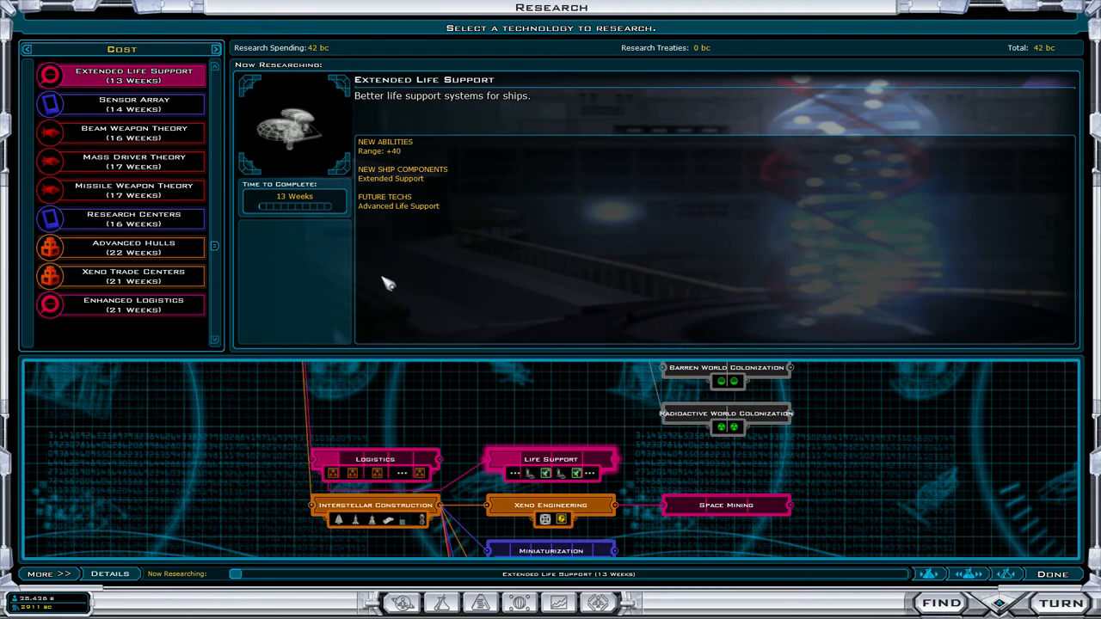
mouse_move(239, 289)
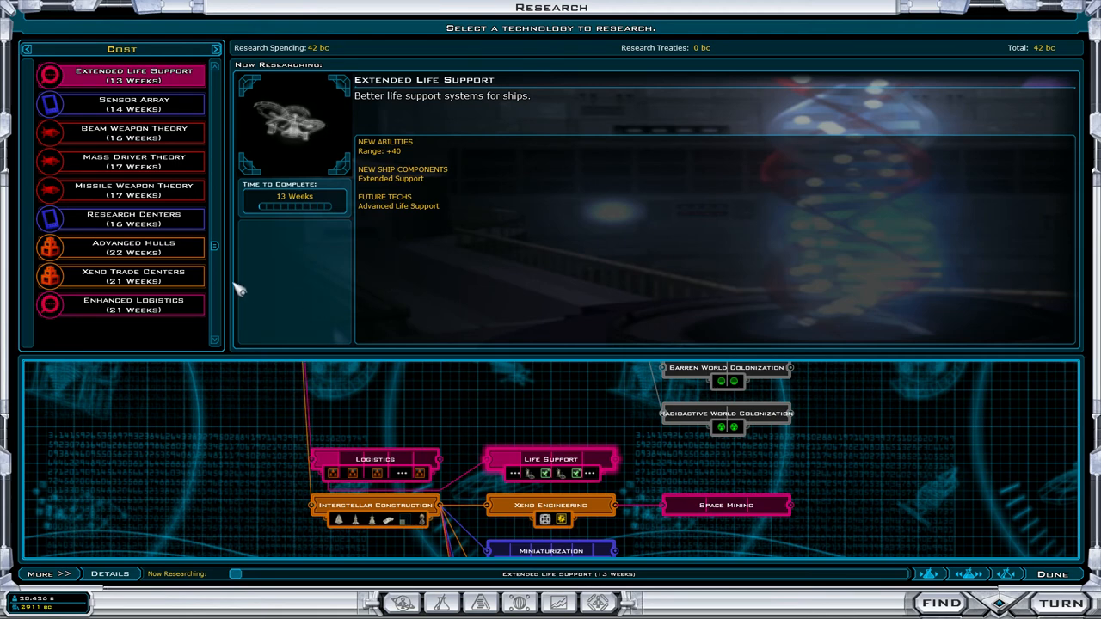
Step: Compare Advanced Trade, Xeno Entertainment and Alliances, then keep Extended Life Support as research
left_click(133, 219)
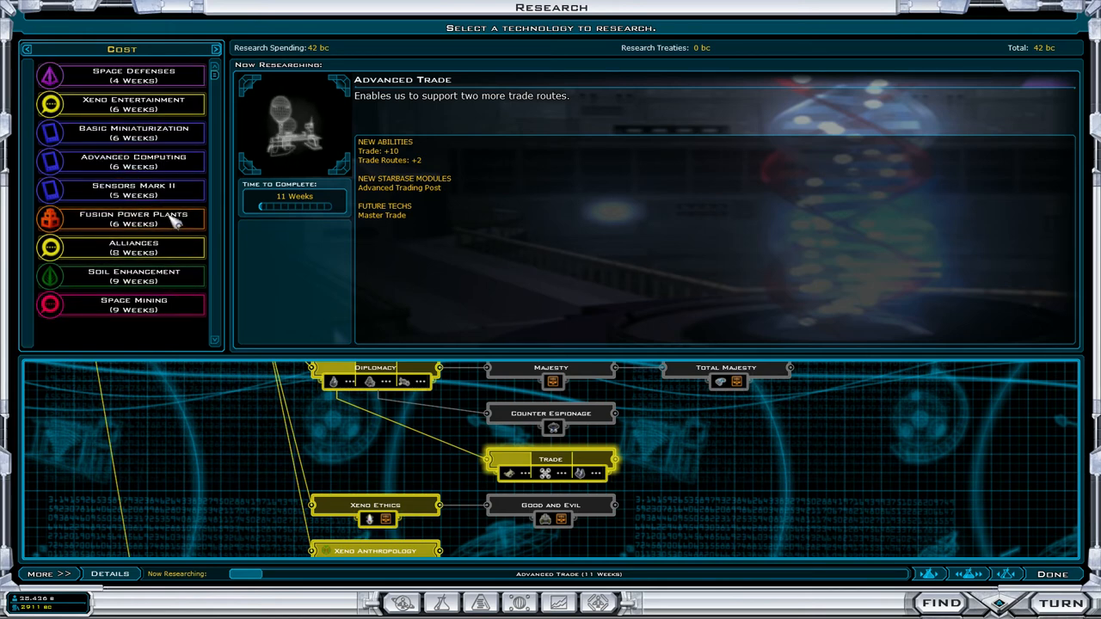
left_click(133, 103)
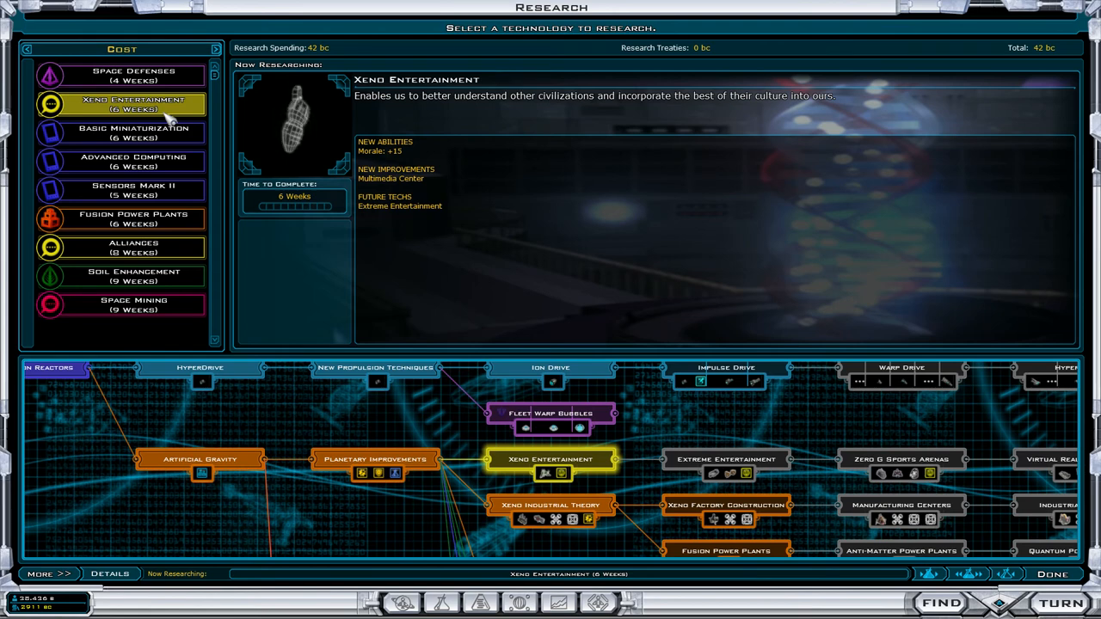
left_click(133, 248)
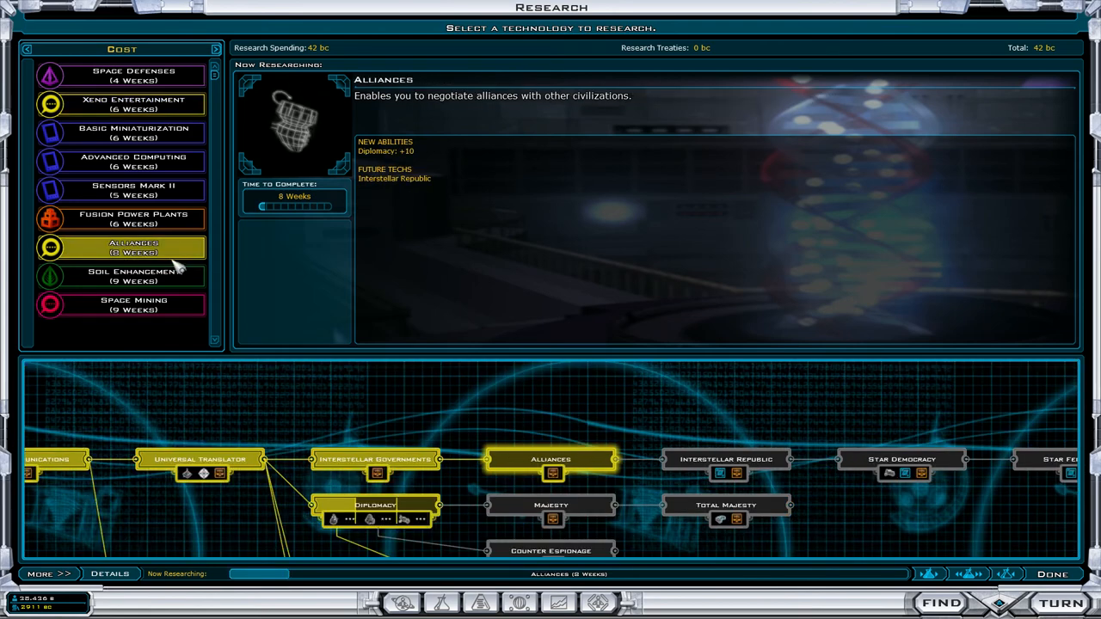
mouse_move(1051, 555)
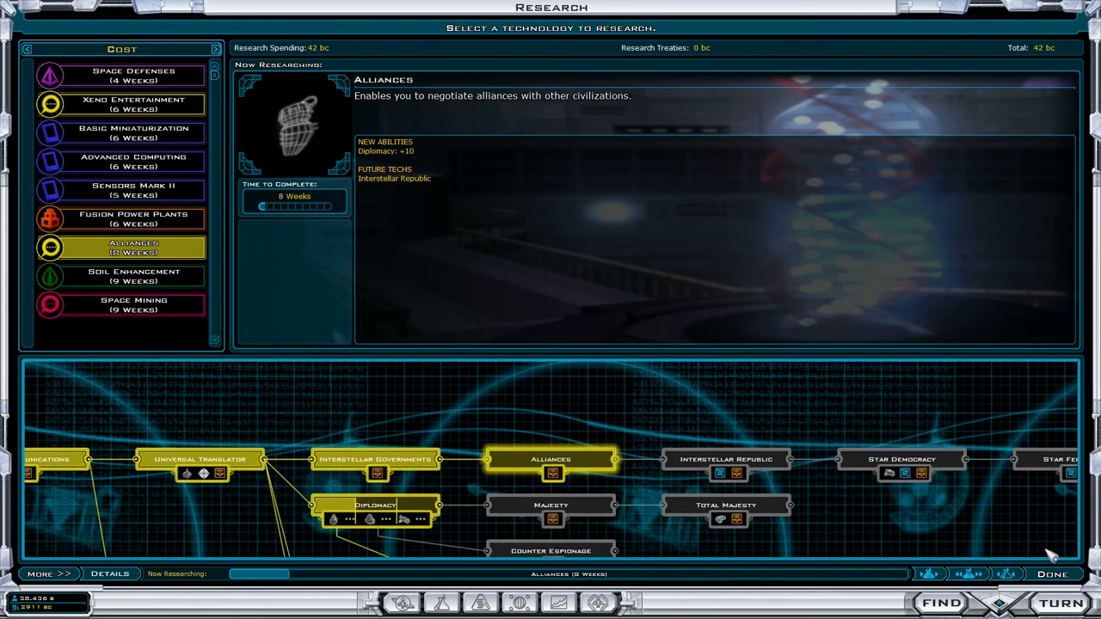
left_click(1053, 574)
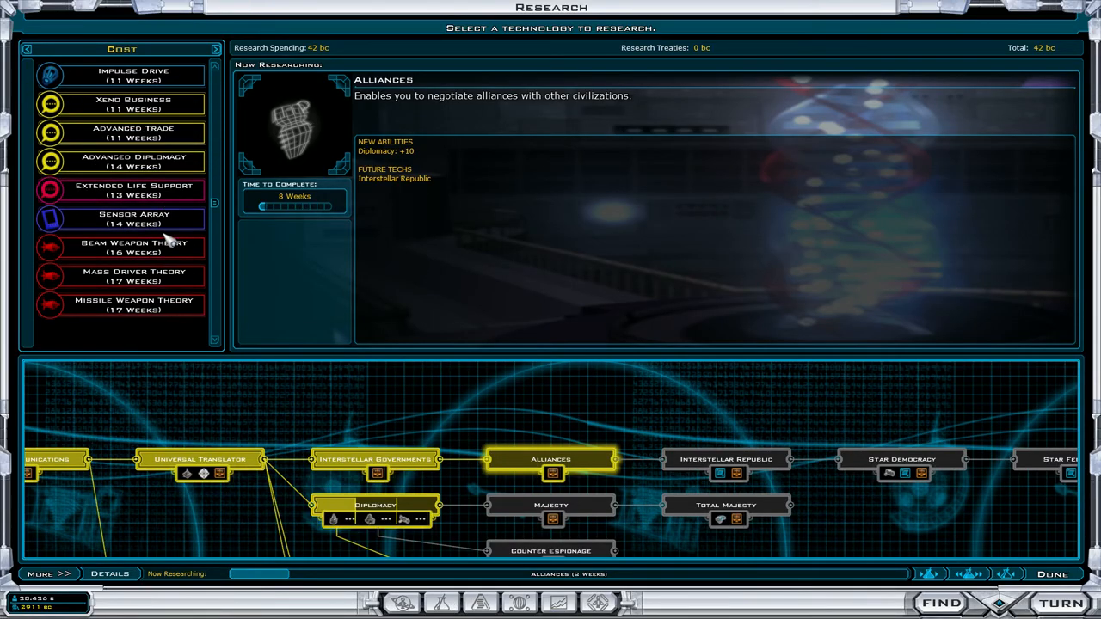
left_click(134, 190)
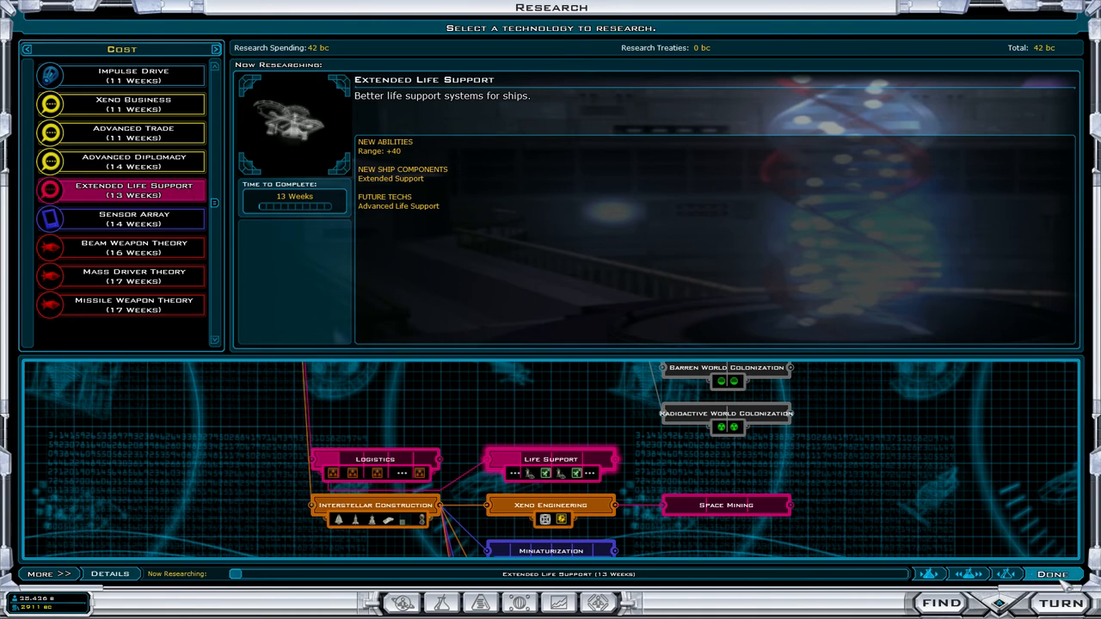
left_click(1053, 574)
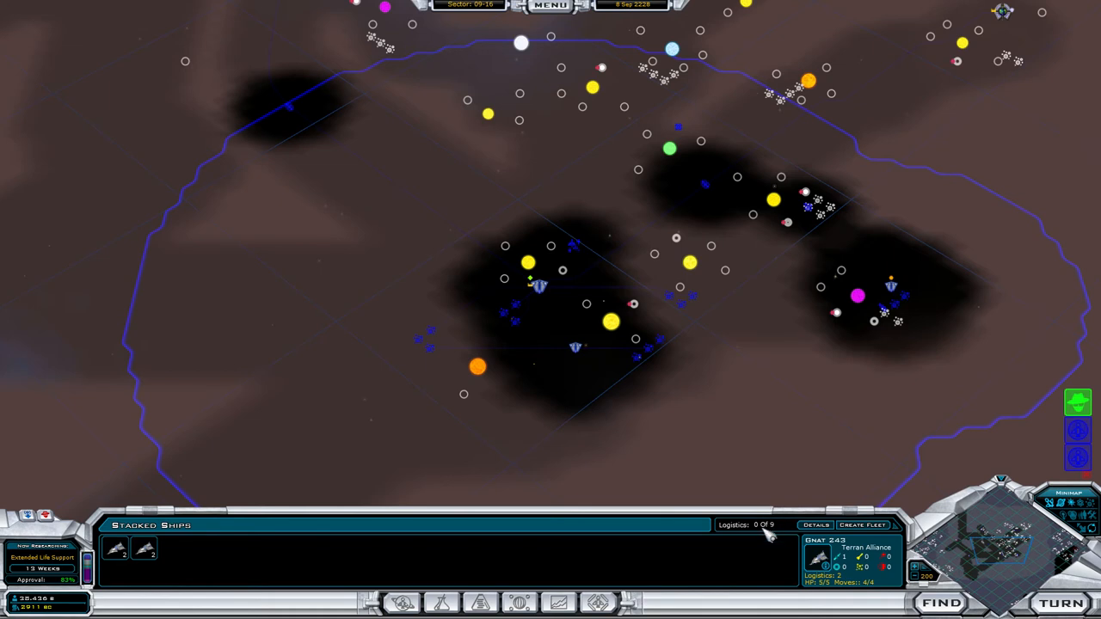
mouse_move(704, 471)
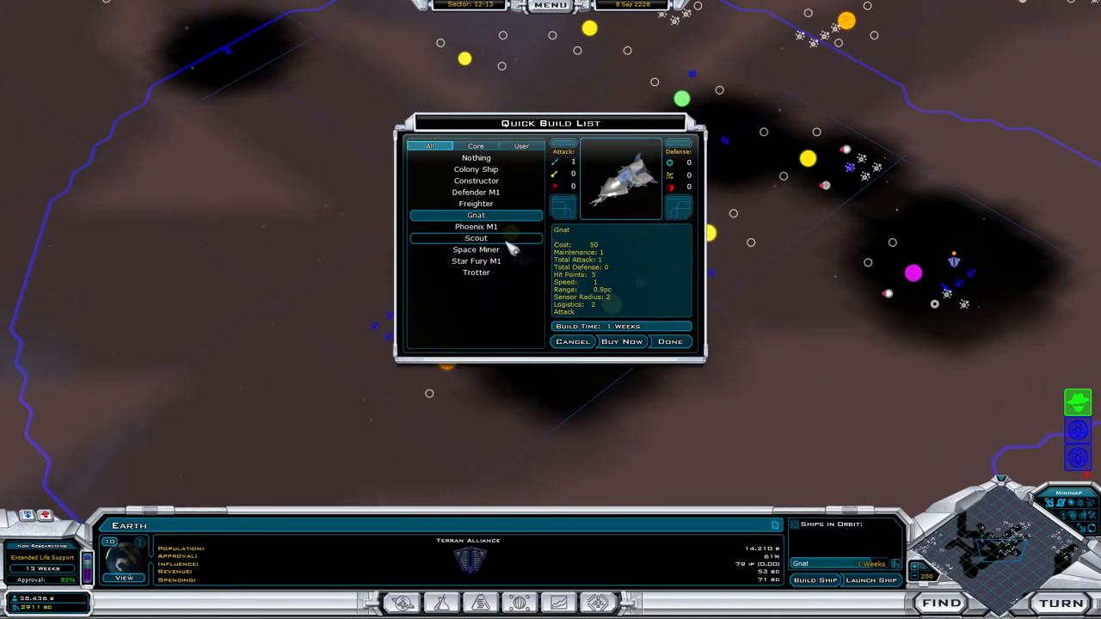
Step: Queue a Gnat on Earth, end the turn, and place an agent against the Drengin Empire
left_click(670, 342)
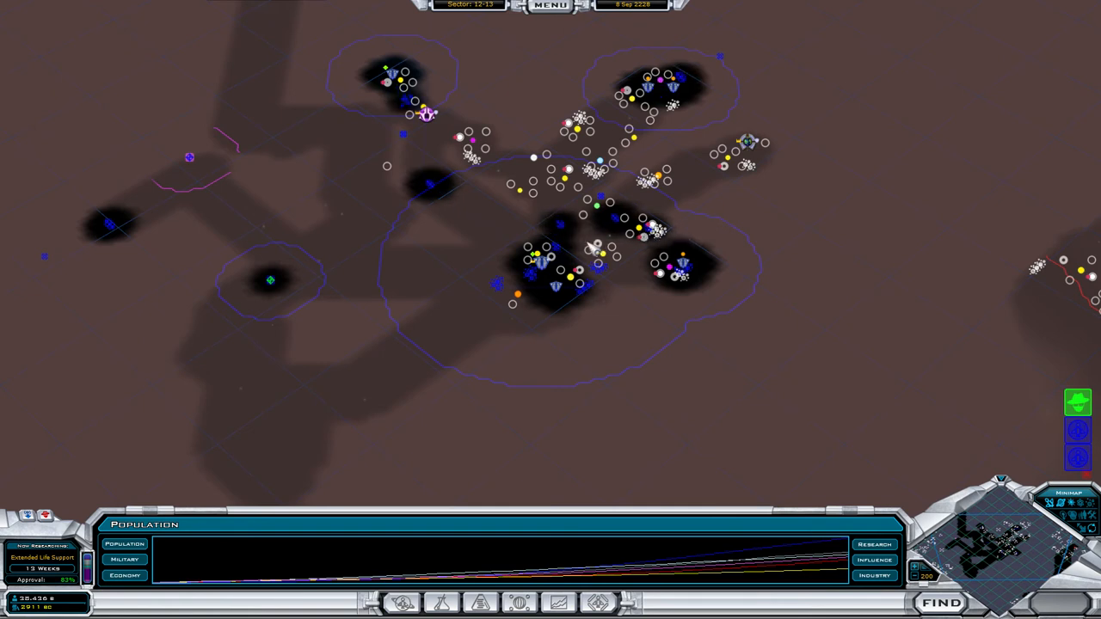
left_click(417, 103)
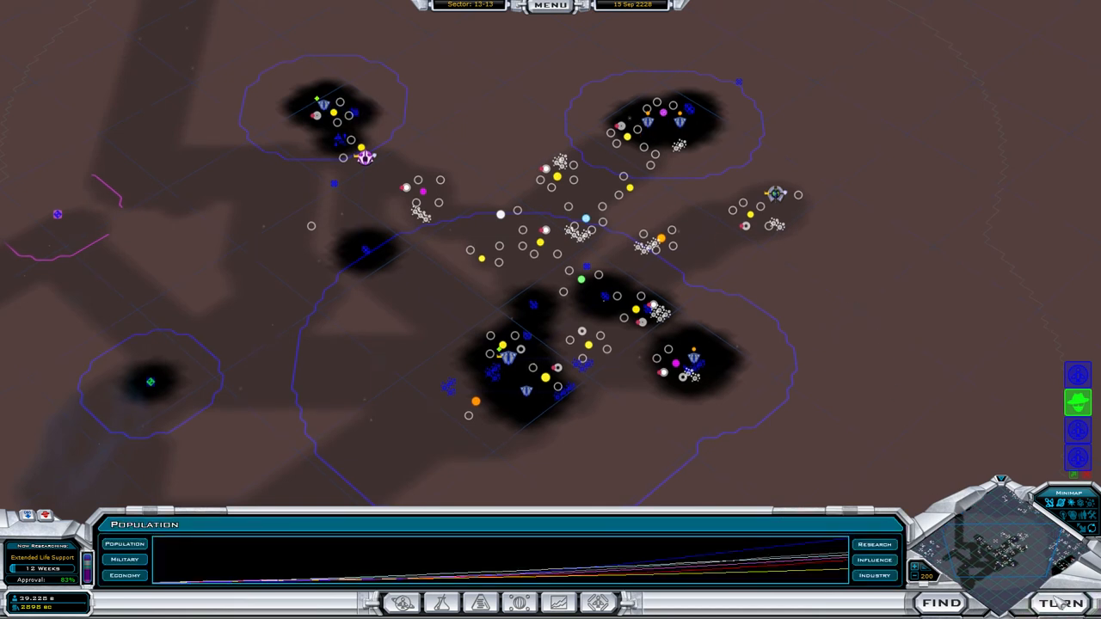
mouse_move(482, 603)
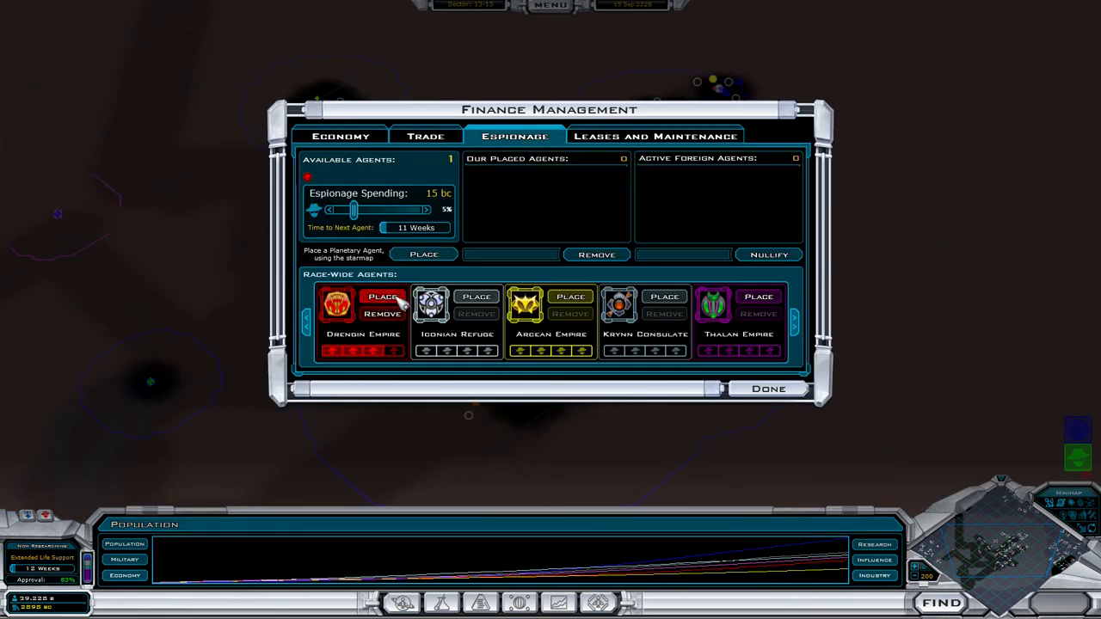
left_click(769, 389)
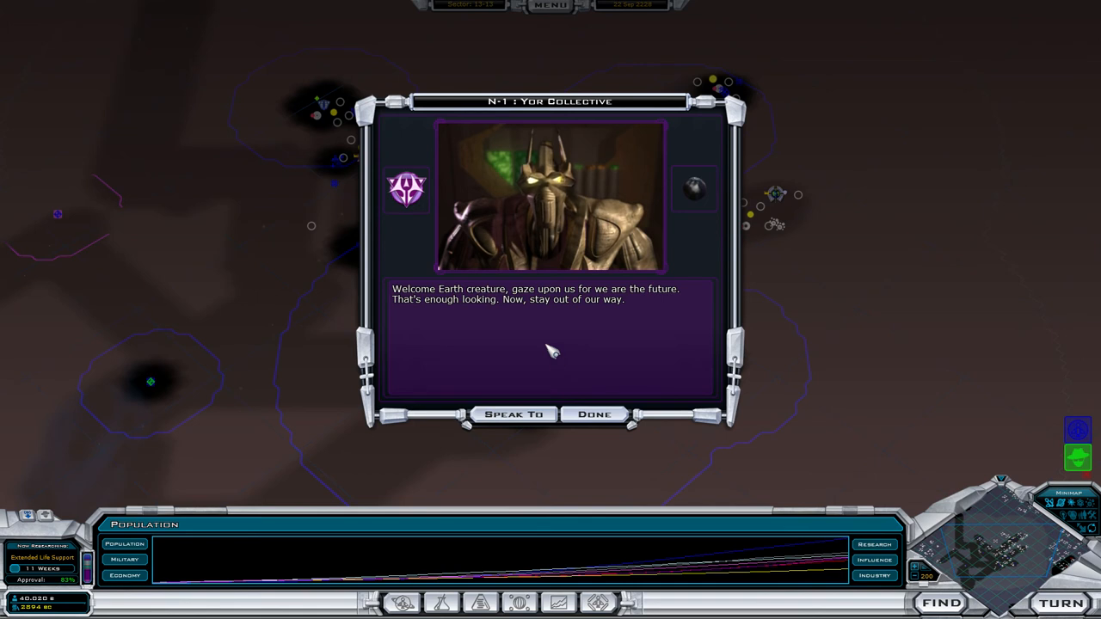
mouse_move(534, 347)
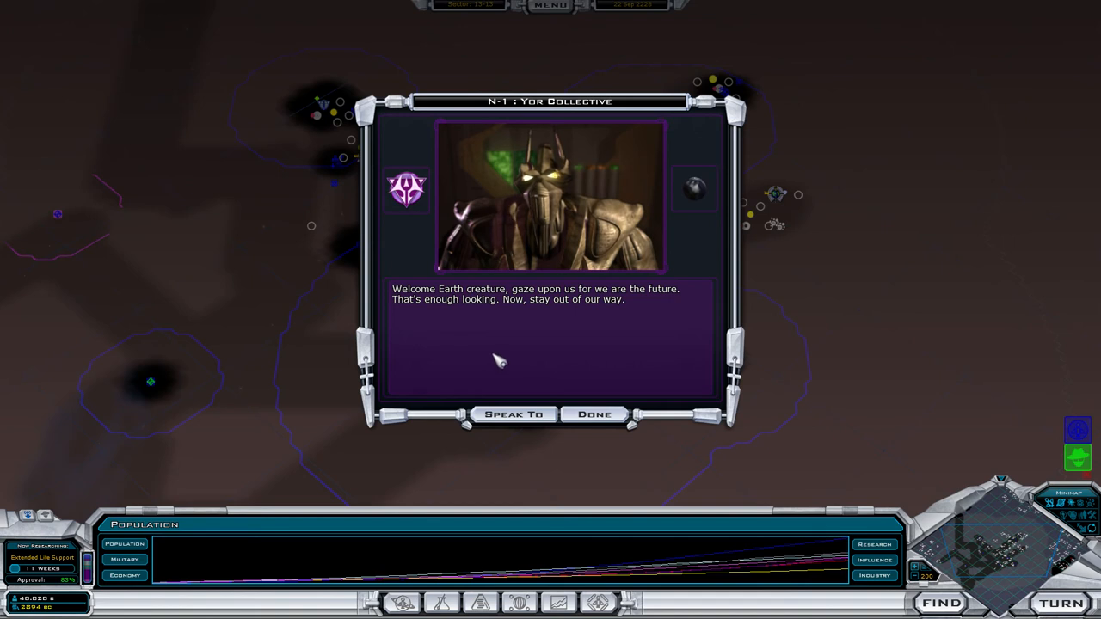
mouse_move(499, 434)
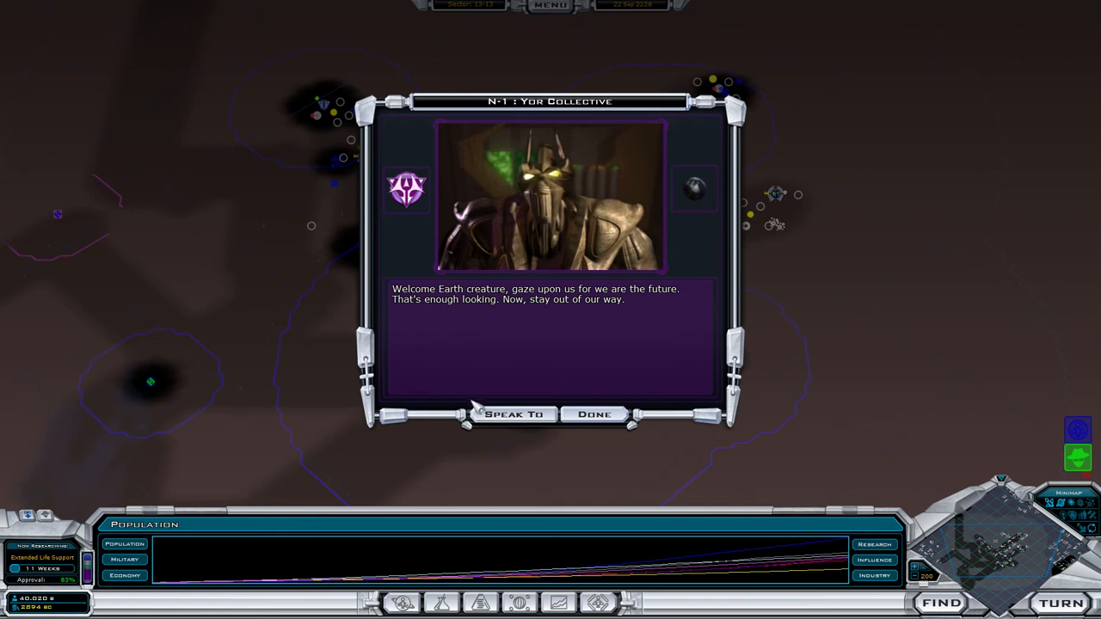
Step: Choose Speak To with N-1 of the Yor Collective to open the Trade screen
left_click(513, 413)
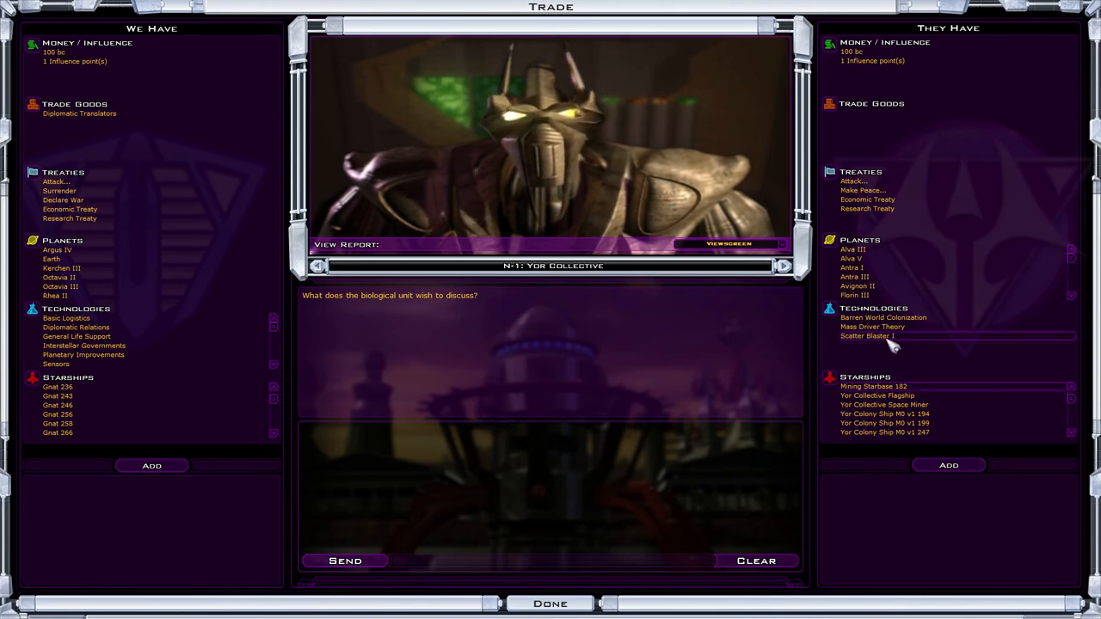
Step: Check Scatter Blaster I details, clear the refused Barren World Colonization offer, and exit trading
left_click(867, 337)
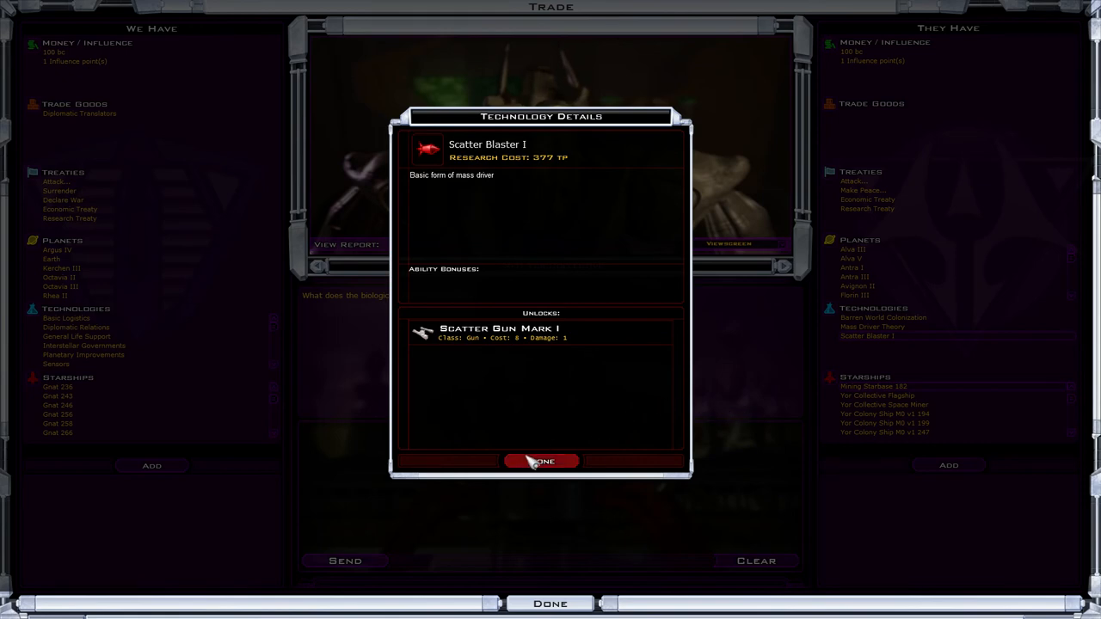
left_click(542, 462)
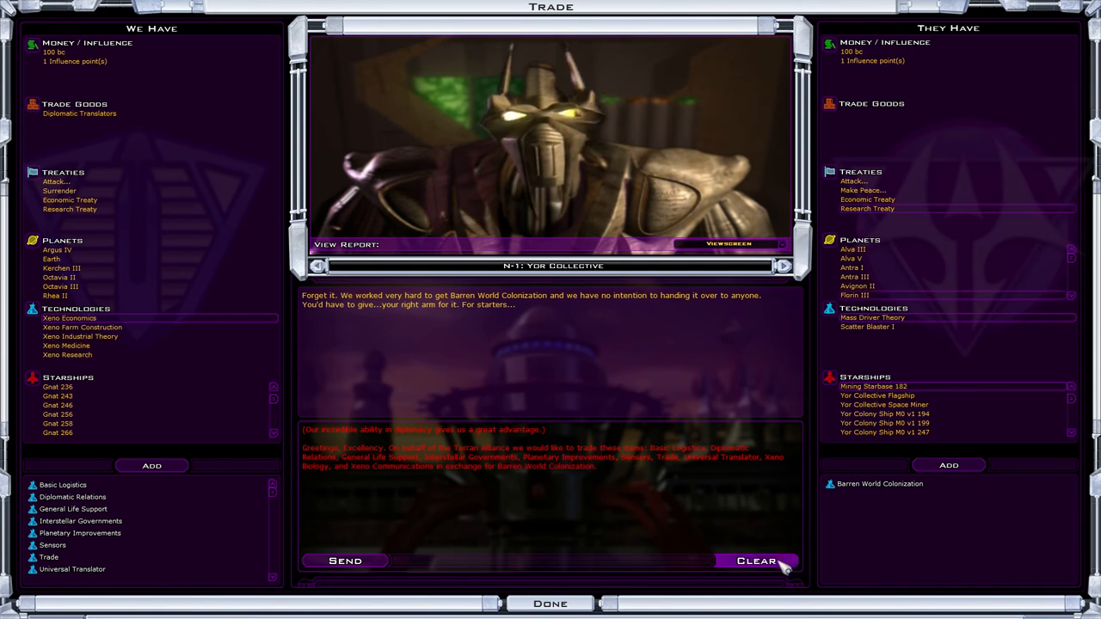
left_click(755, 561)
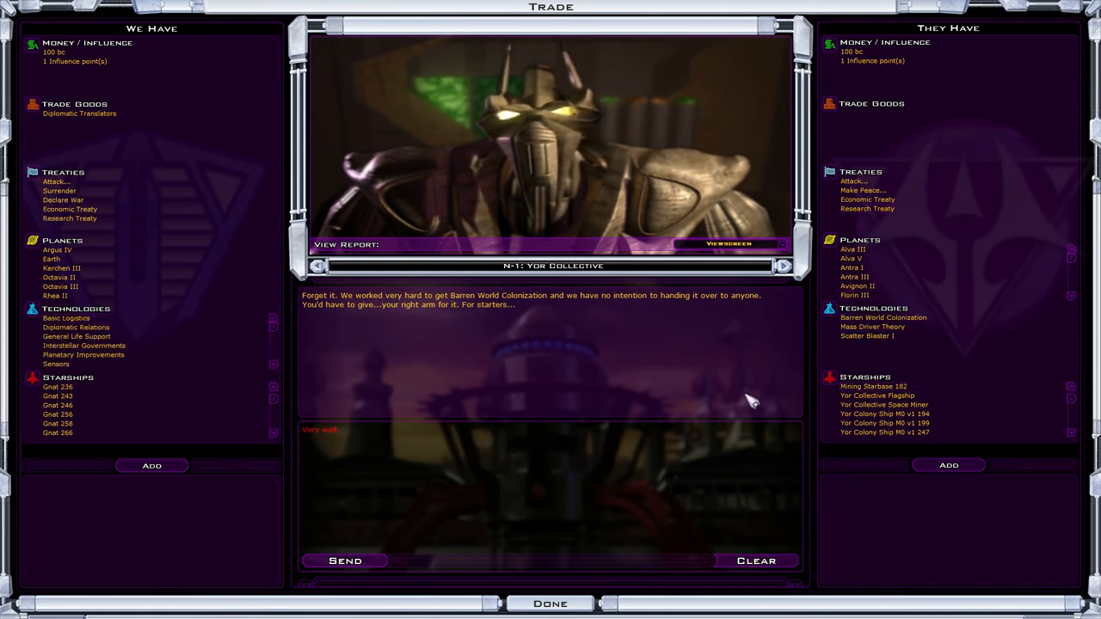
mouse_move(830, 463)
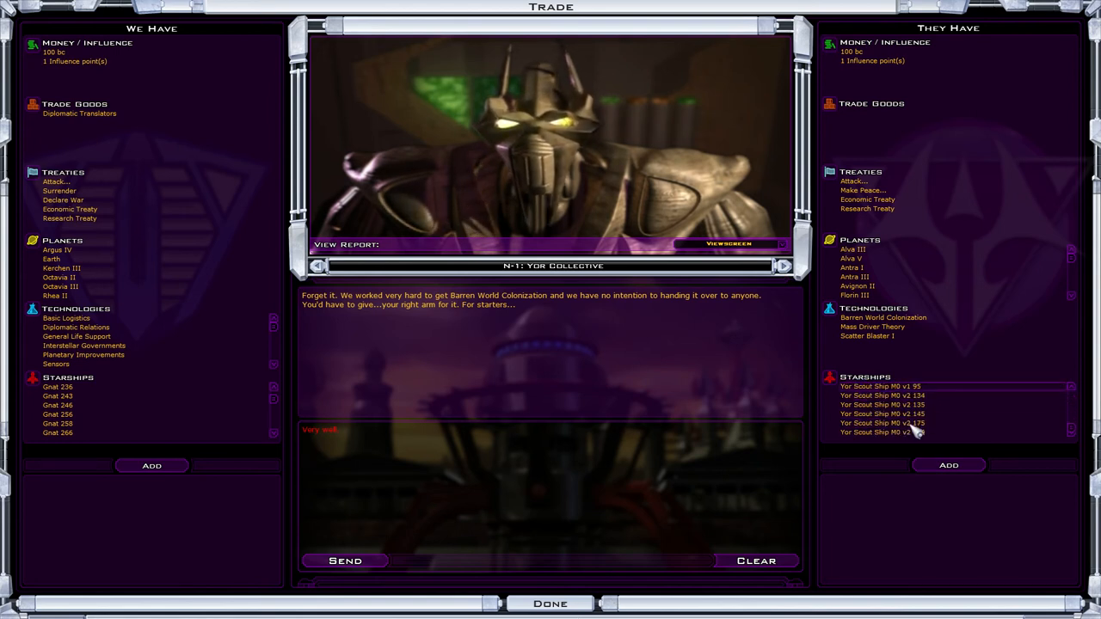
scroll("down", 3)
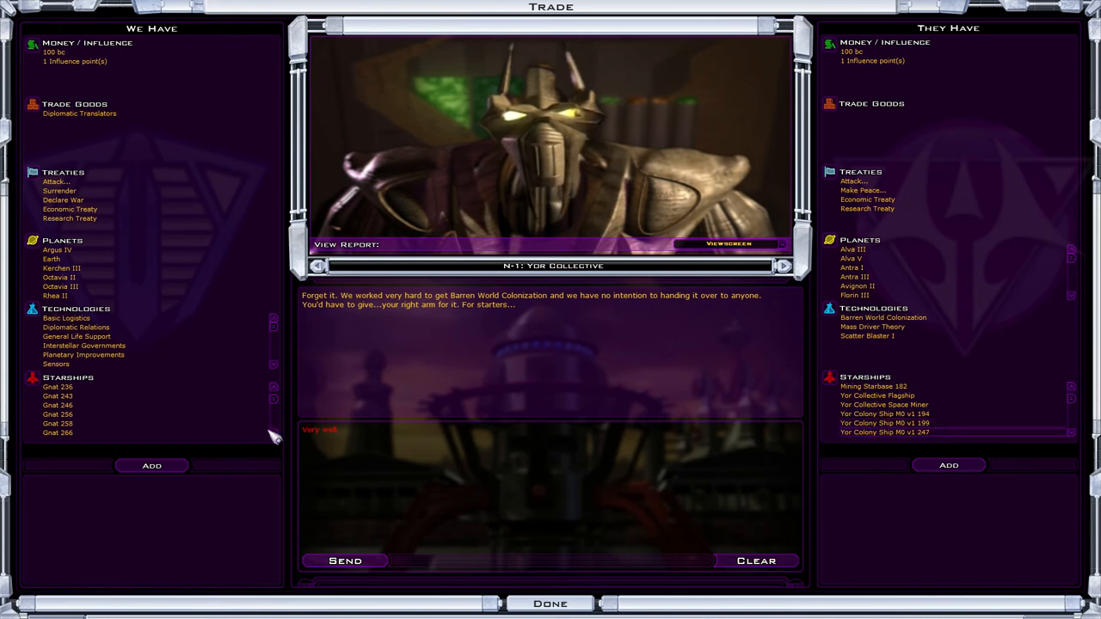
left_click(549, 603)
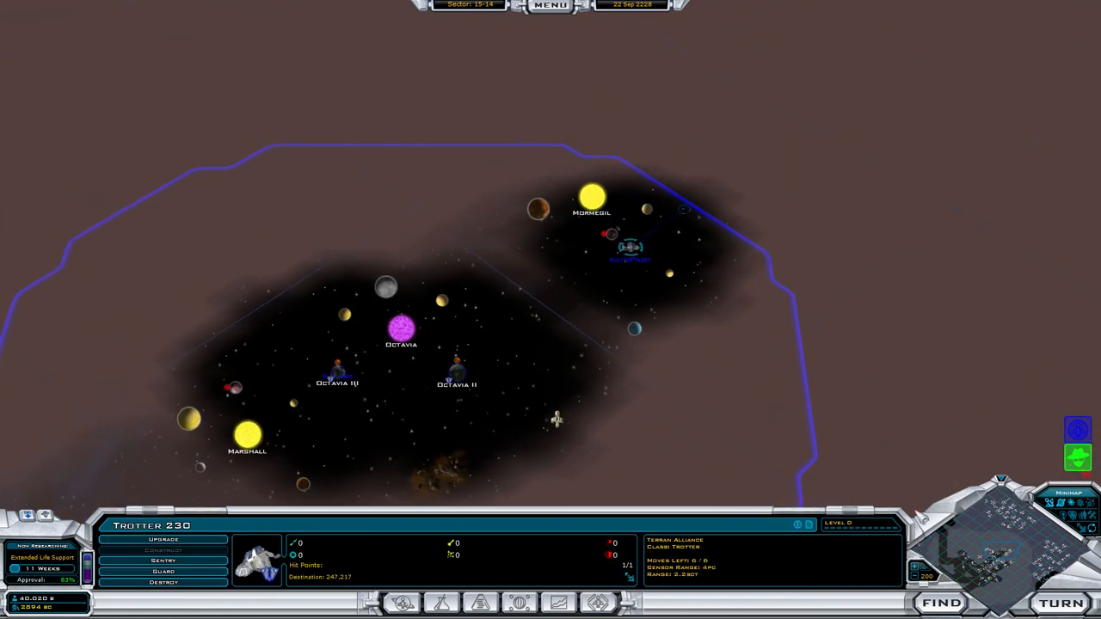
Step: Send Trotter 230 to Mormegil, end the turn, and dismiss the Quarterly Report and GNN news
left_click(592, 196)
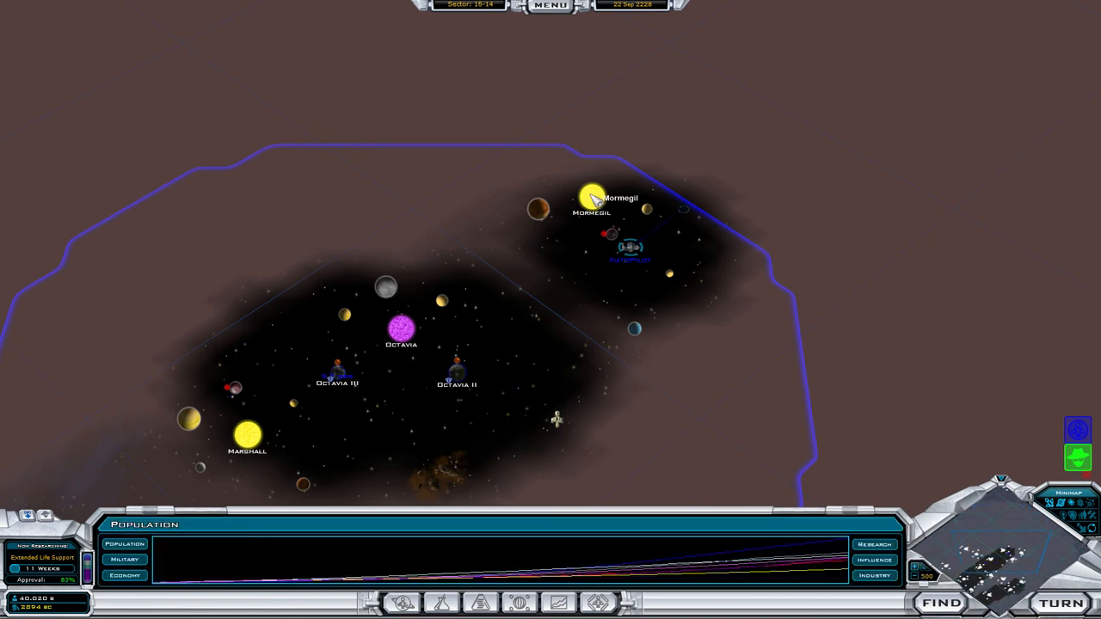
left_click(624, 248)
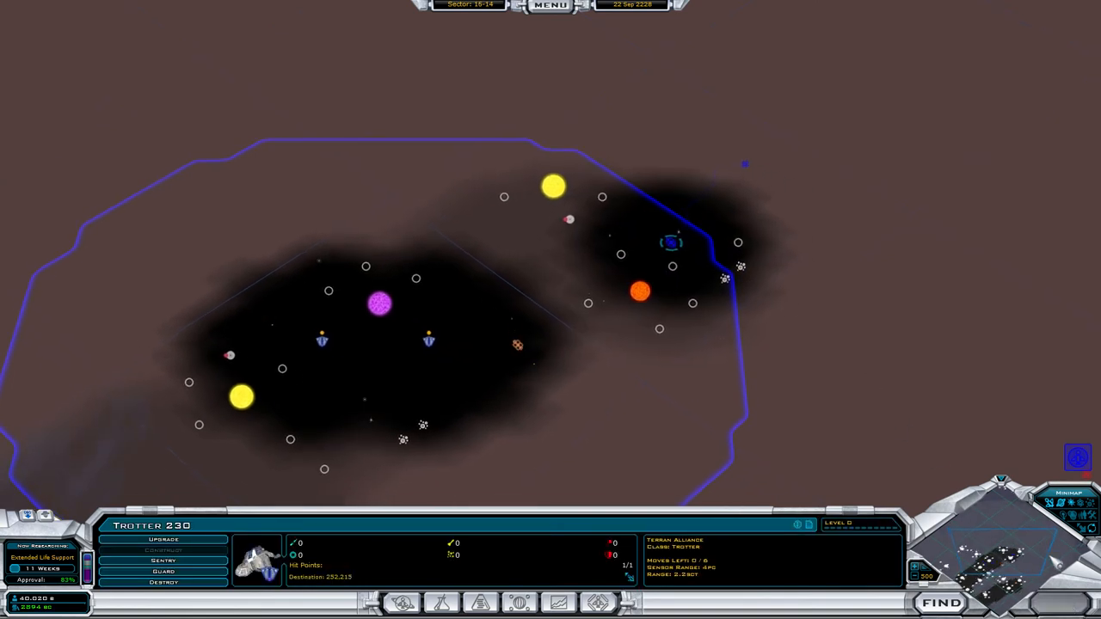
left_click(1064, 602)
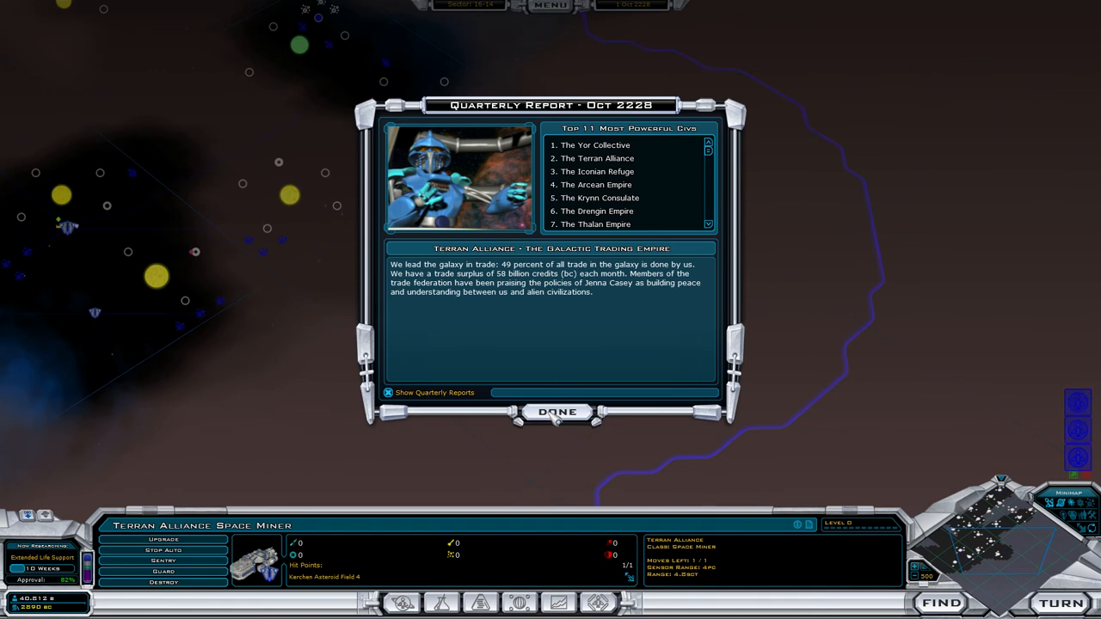
left_click(557, 411)
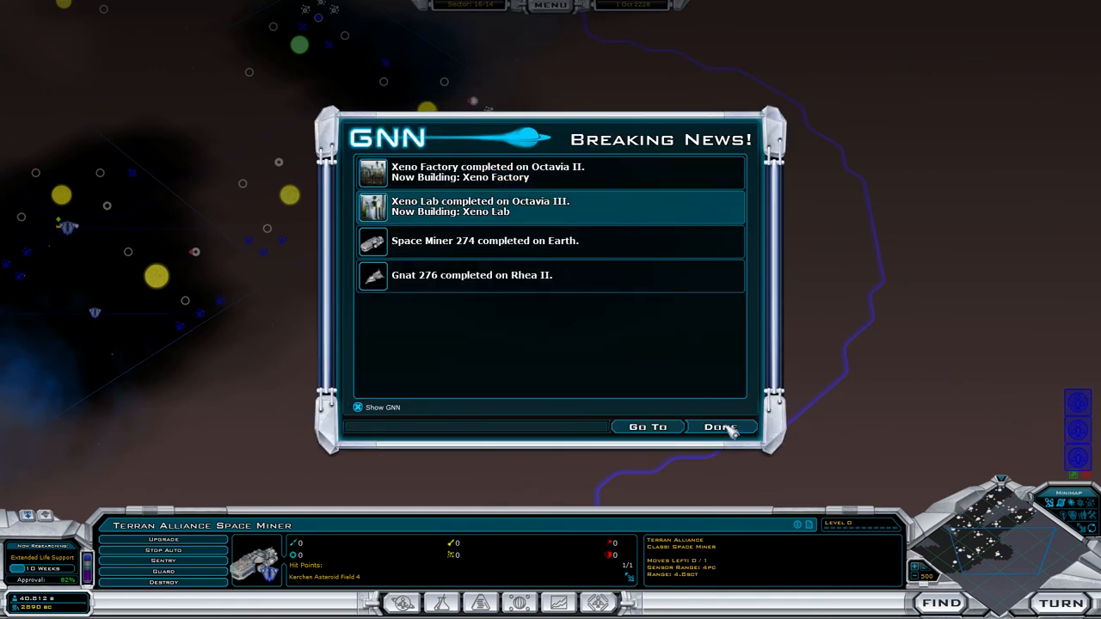
left_click(721, 426)
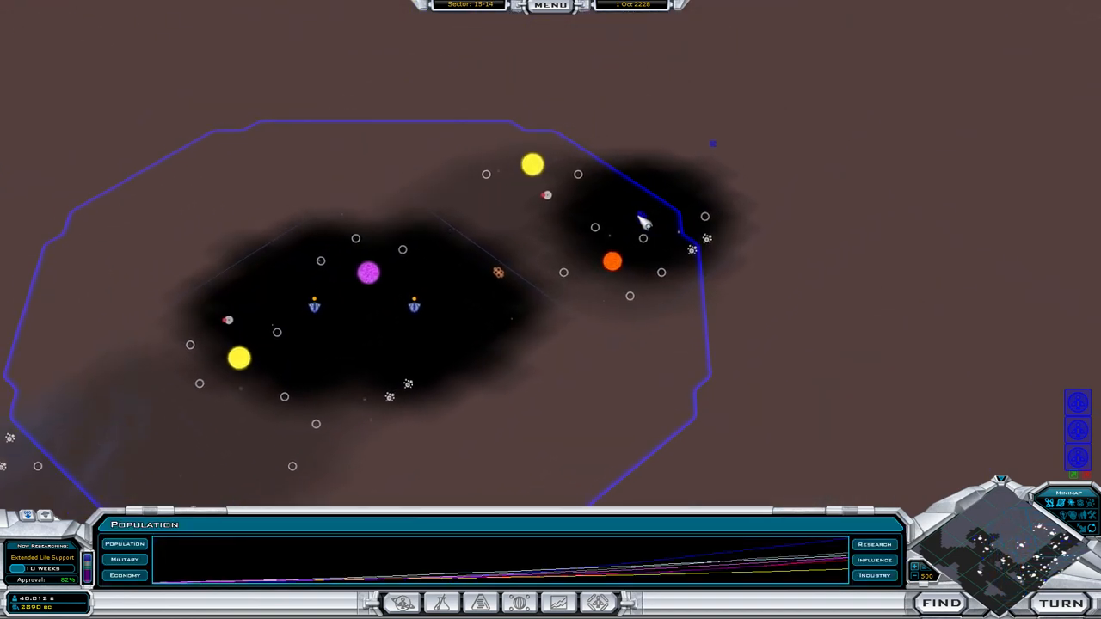
Step: Select Trotter 230, target the Ditla star, and end the turn
left_click(708, 189)
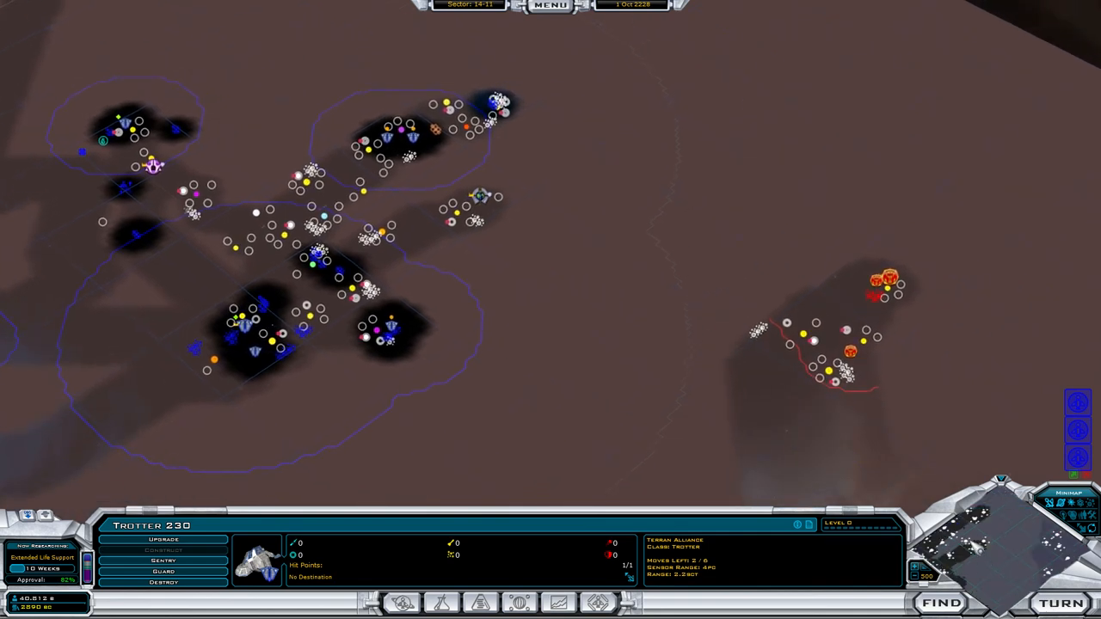
mouse_move(361, 564)
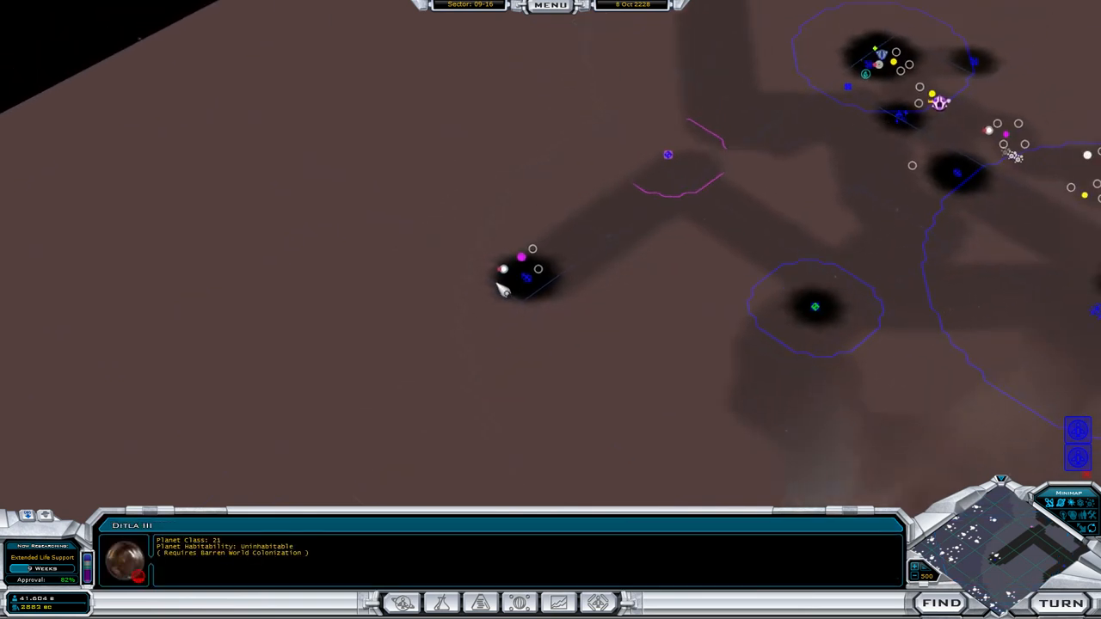
left_click(520, 271)
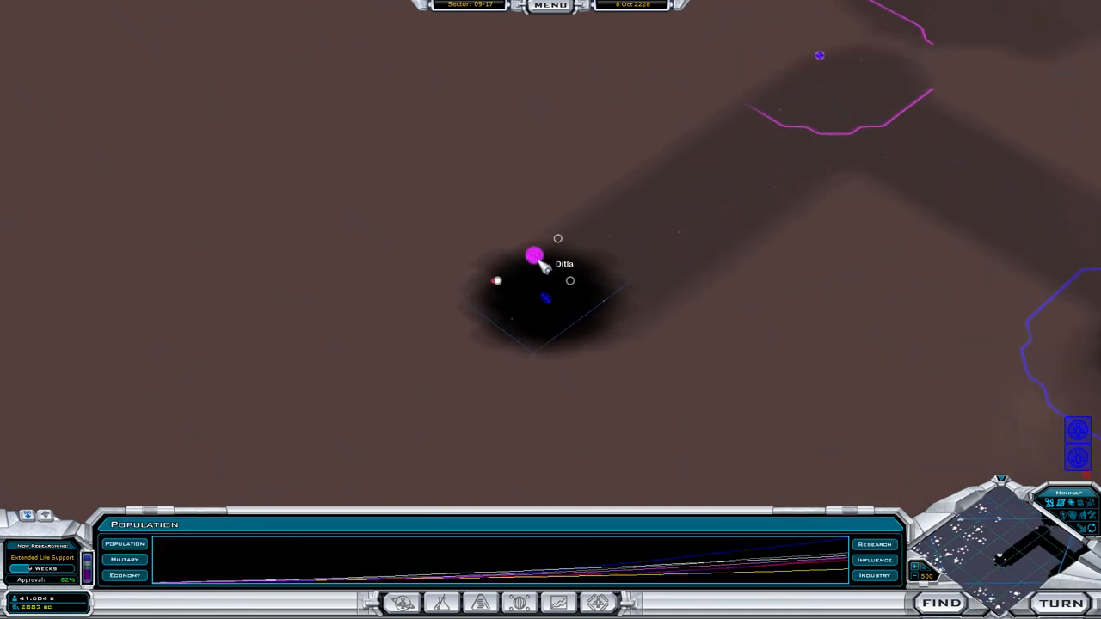
left_click(546, 299)
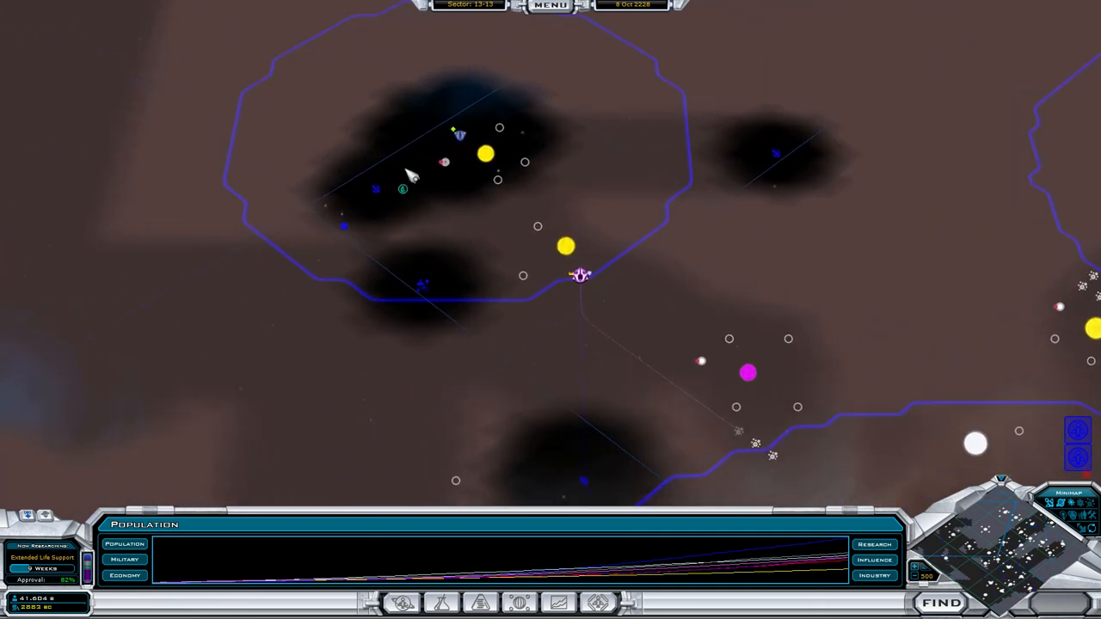
left_click(1064, 603)
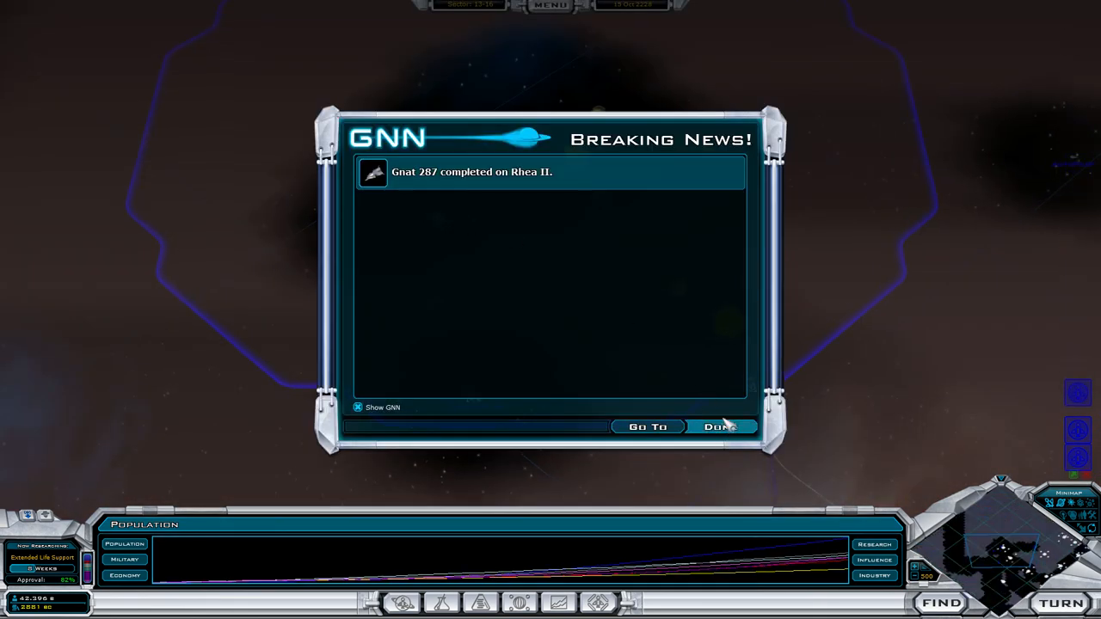
Step: Dismiss the Gnat 287 completion news and zoom out on the galaxy map
left_click(719, 427)
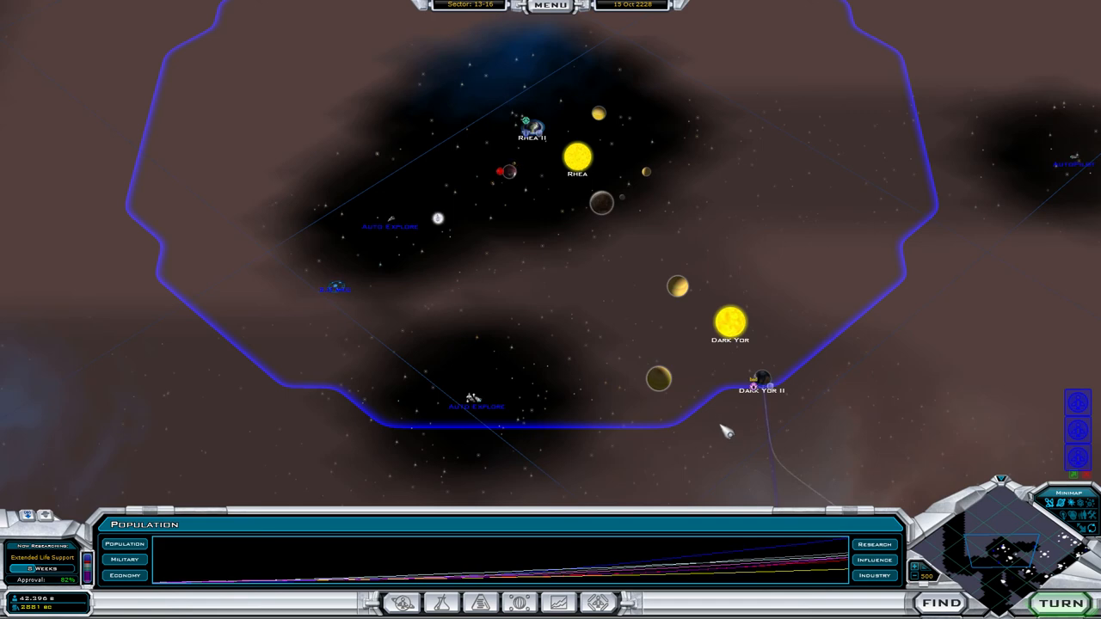
scroll("down", 3)
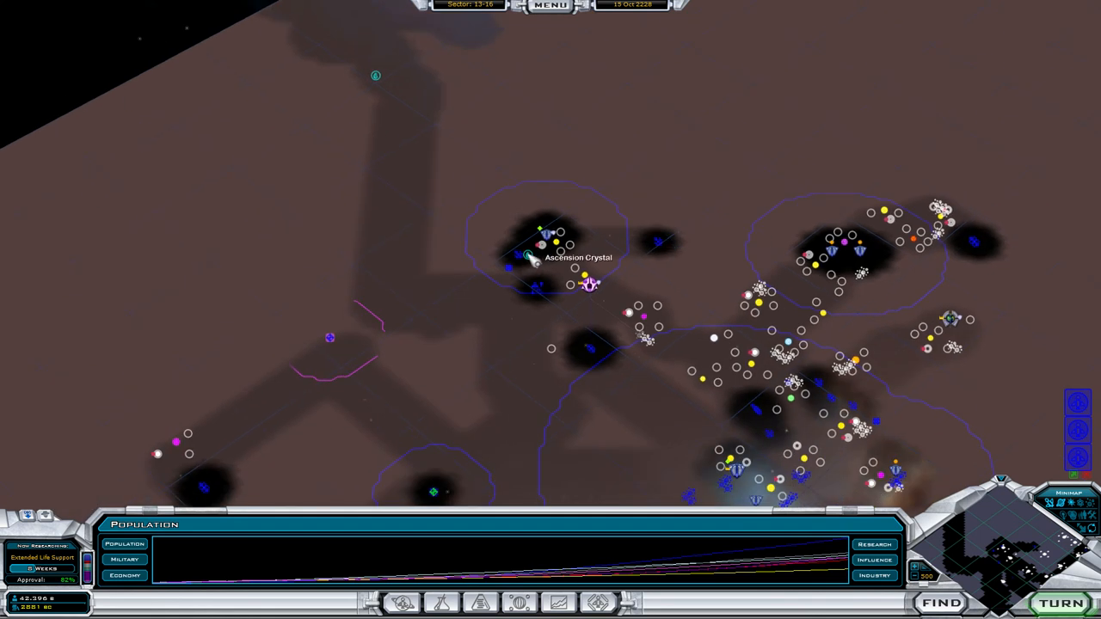
mouse_move(684, 239)
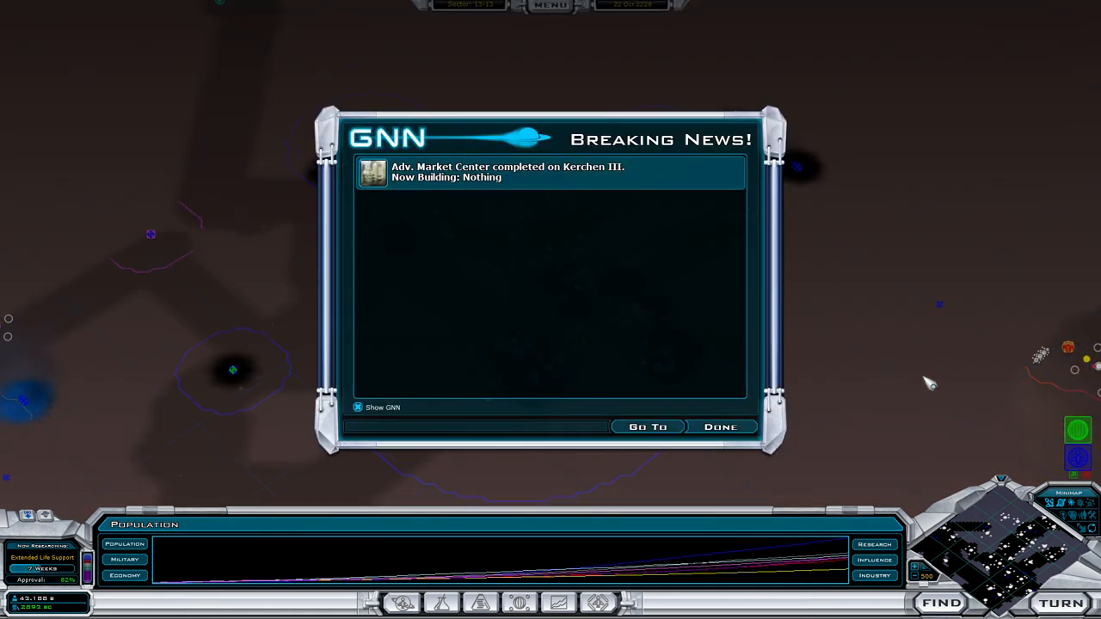
Step: Dismiss the news of Kerchen III's completed Adv. Market Center
left_click(720, 427)
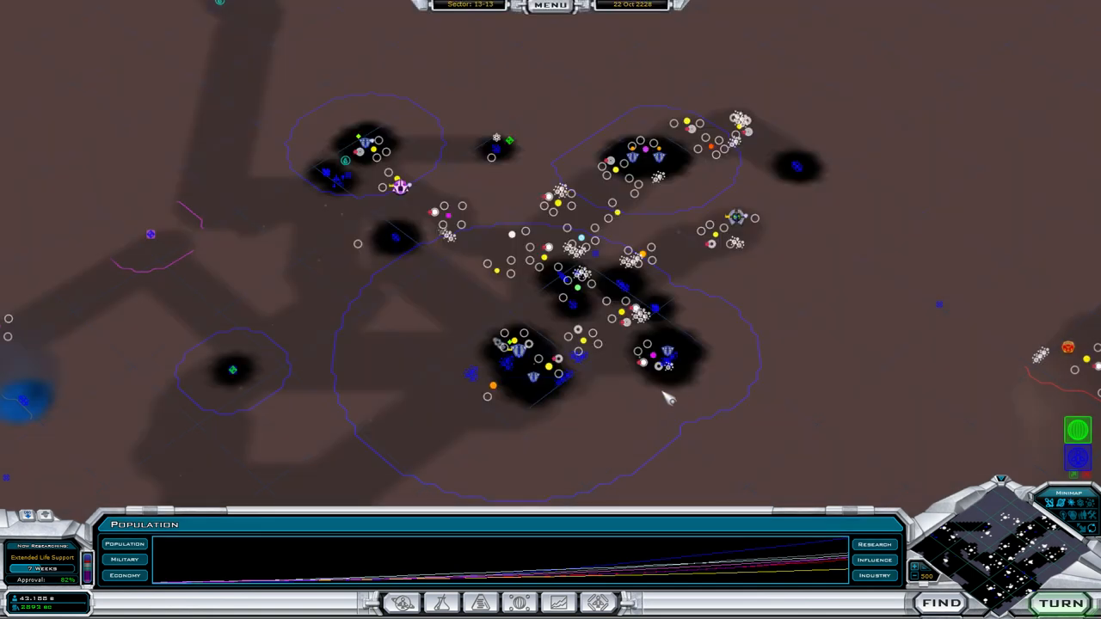
mouse_move(892, 346)
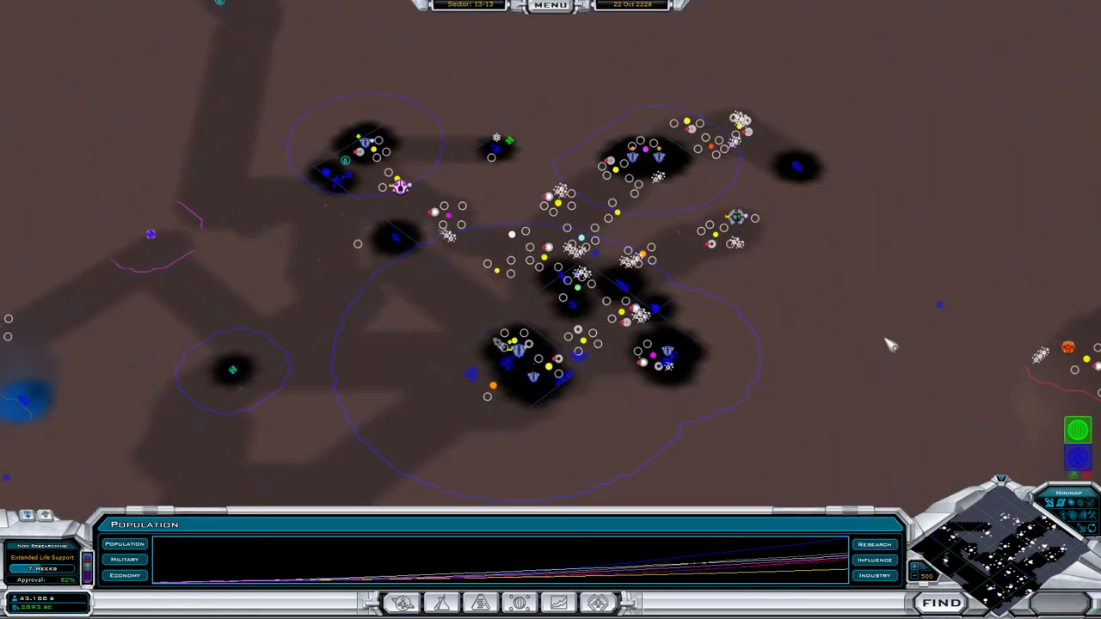
mouse_move(702, 288)
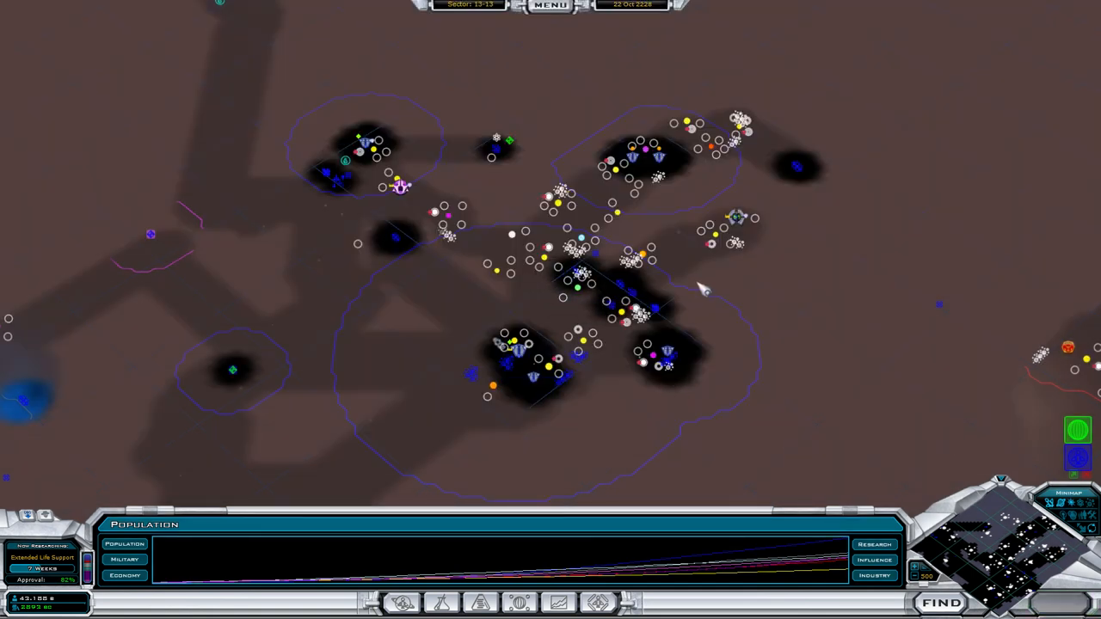
mouse_move(684, 349)
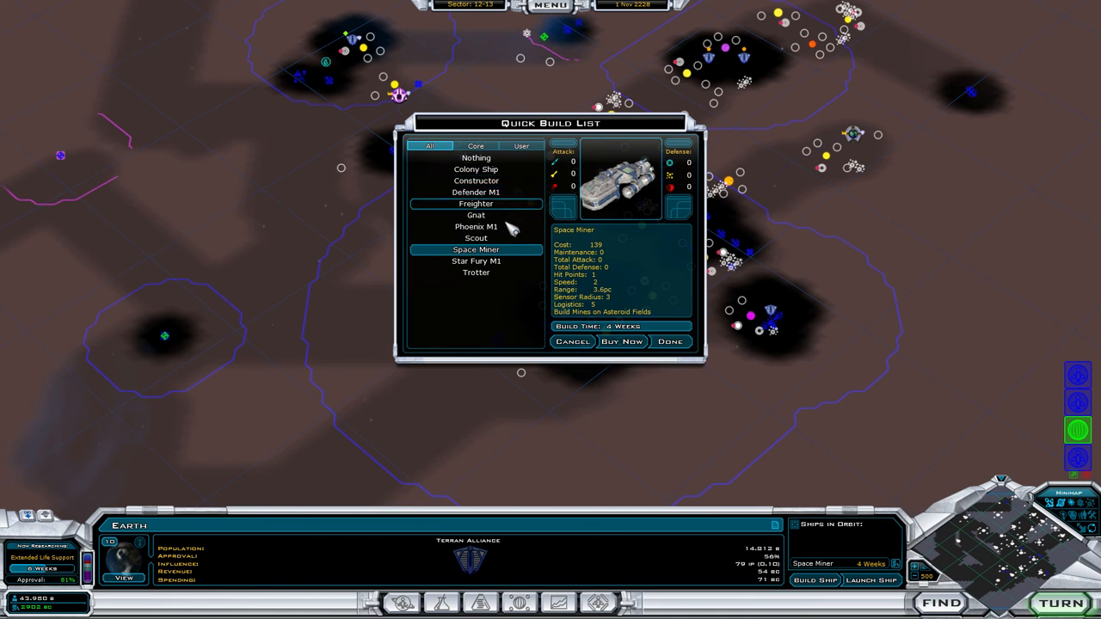
Step: Pick the Trotter trade ship in Earth's Quick Build List and confirm it
left_click(476, 273)
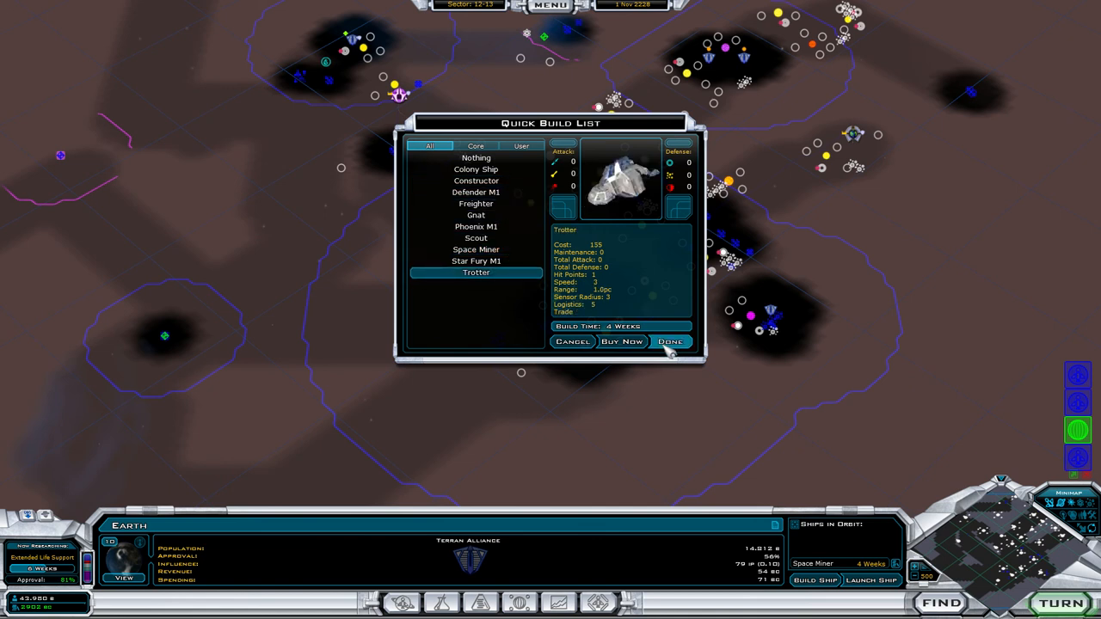
left_click(476, 180)
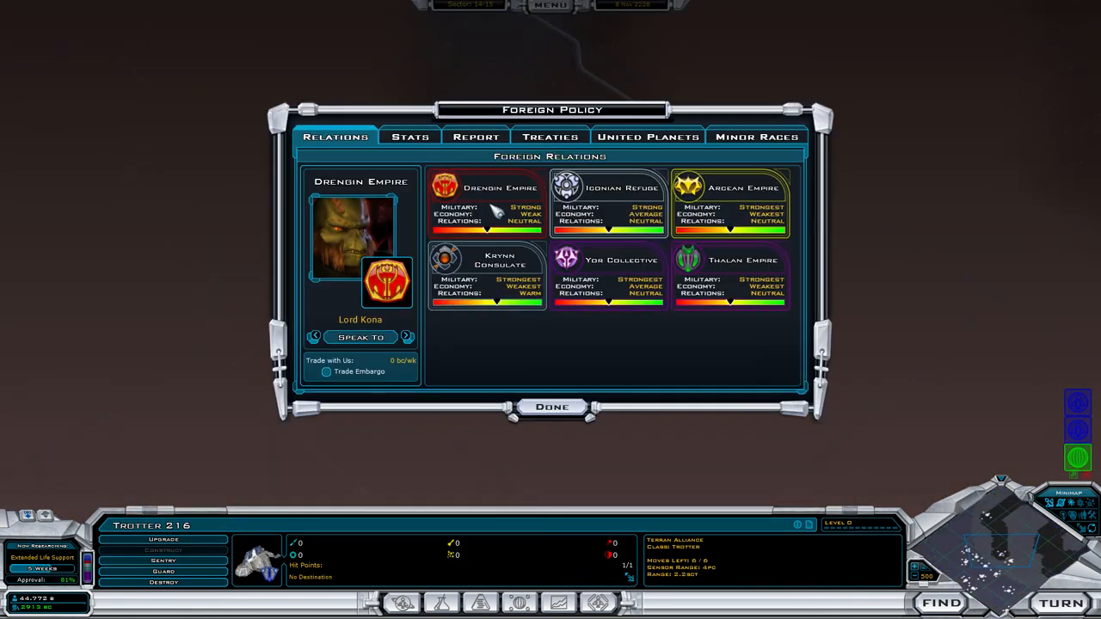
Step: Leave Foreign Policy, route Trotter 216 to a point inside Embor, and end the turn
left_click(551, 407)
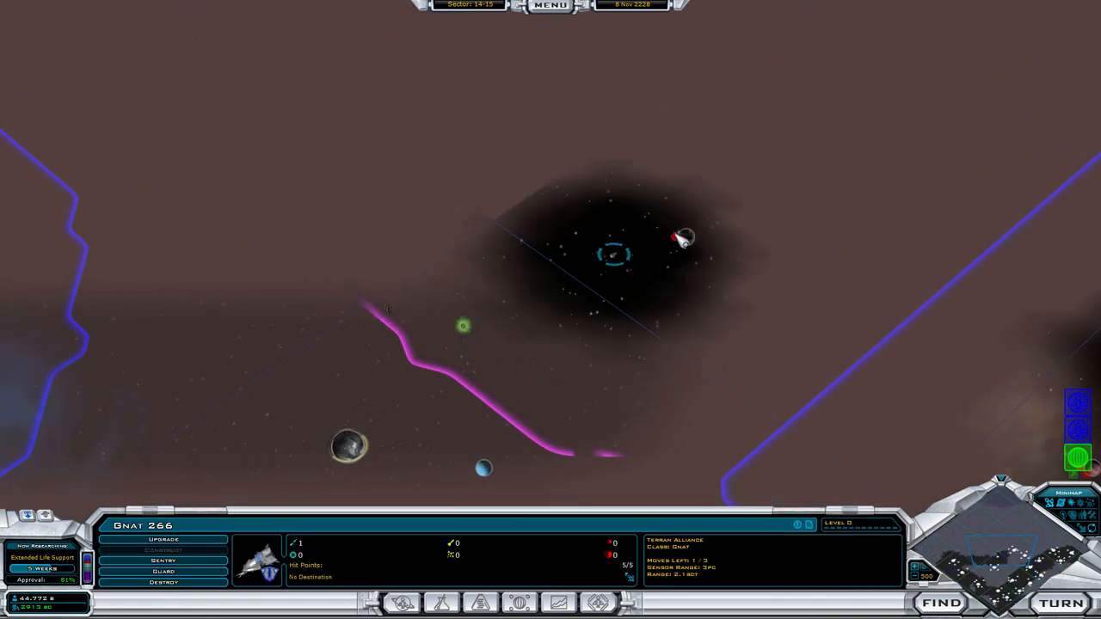
left_click(684, 239)
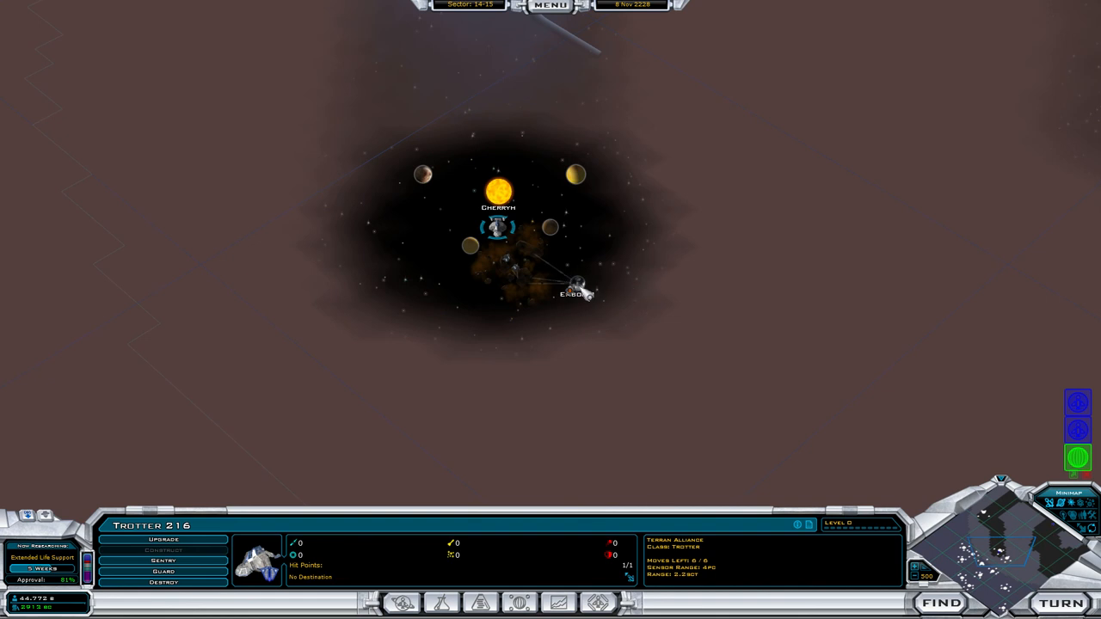
left_click(628, 348)
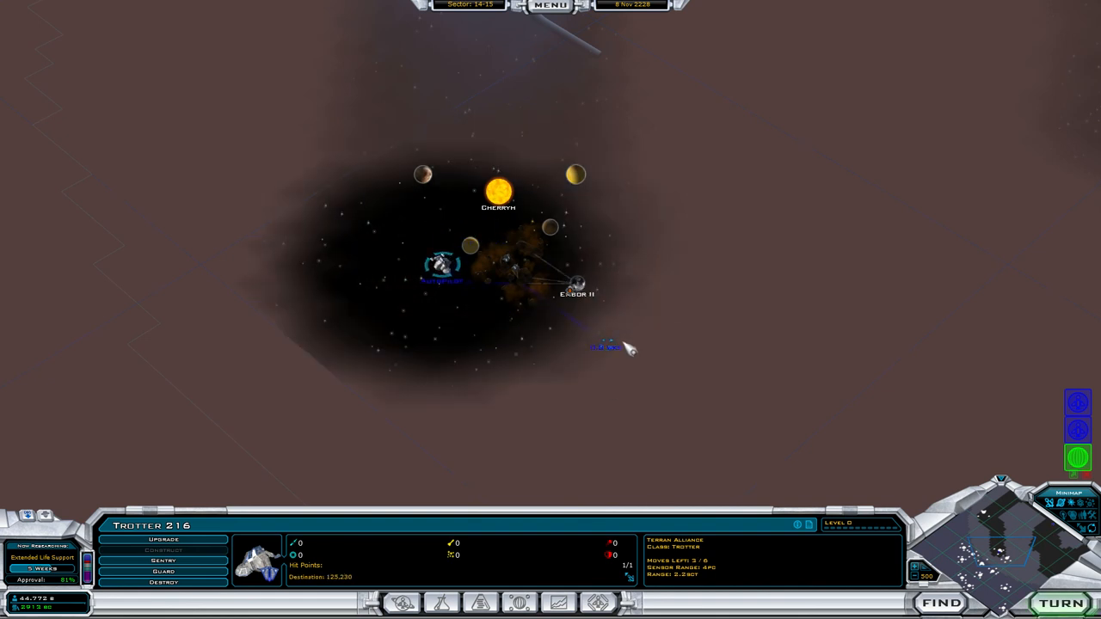
left_click(663, 347)
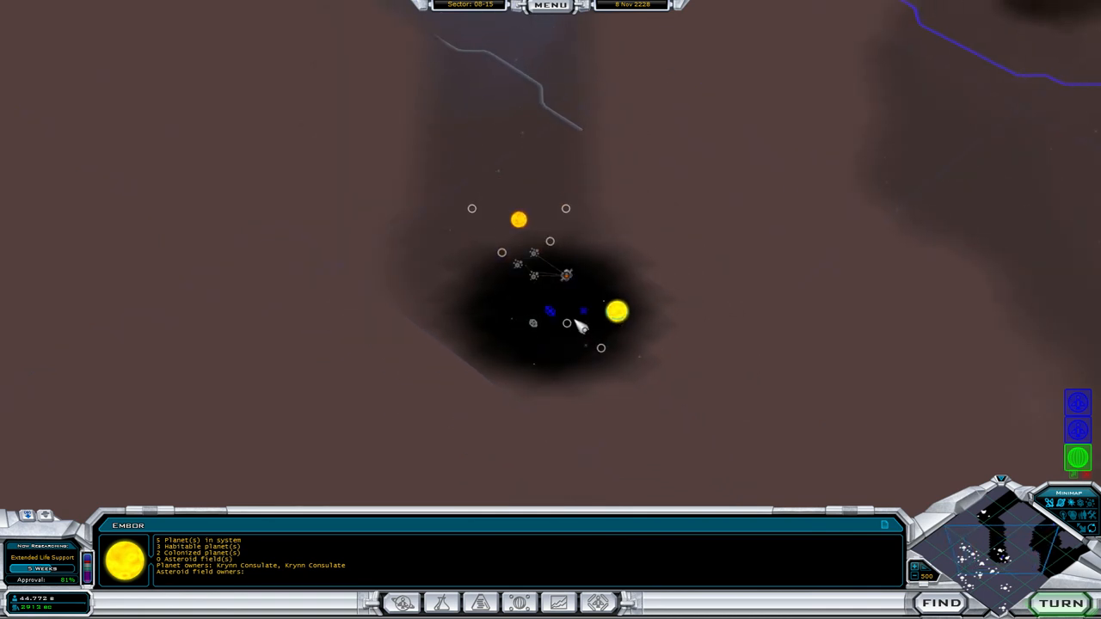
left_click(551, 310)
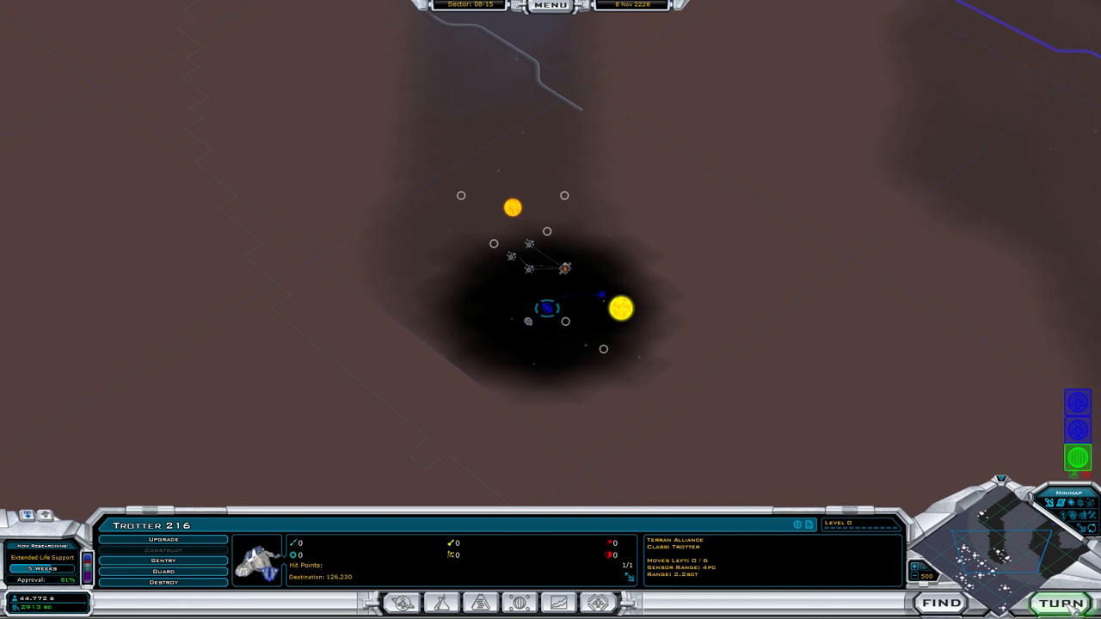
left_click(1062, 602)
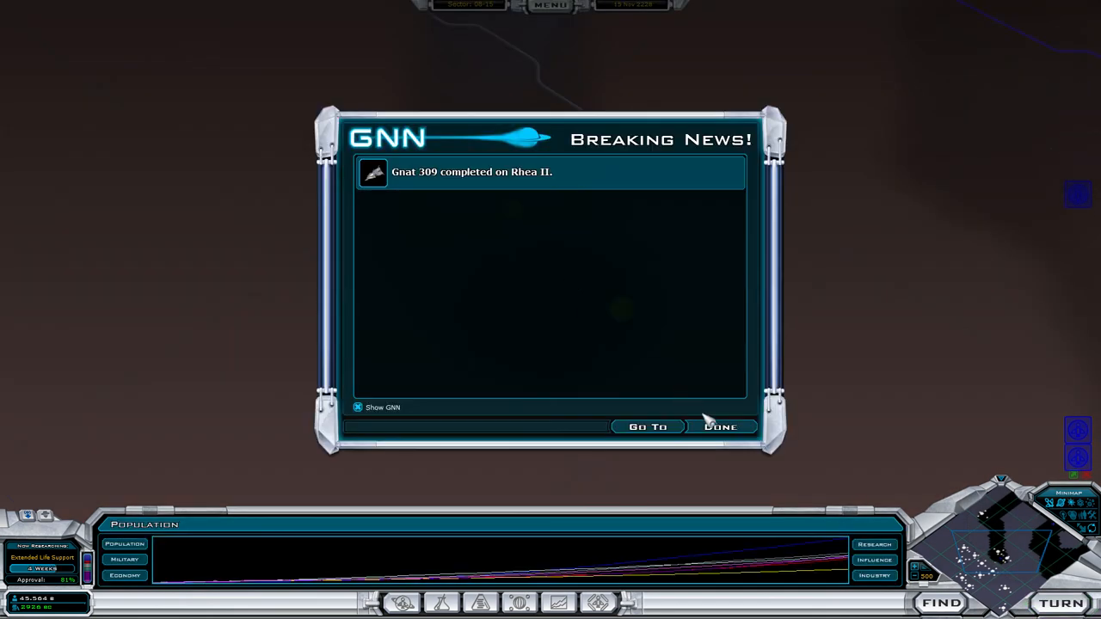
Step: Dismiss the Gnat 309 news and acknowledge the Earth–Embor IV trade route
left_click(721, 426)
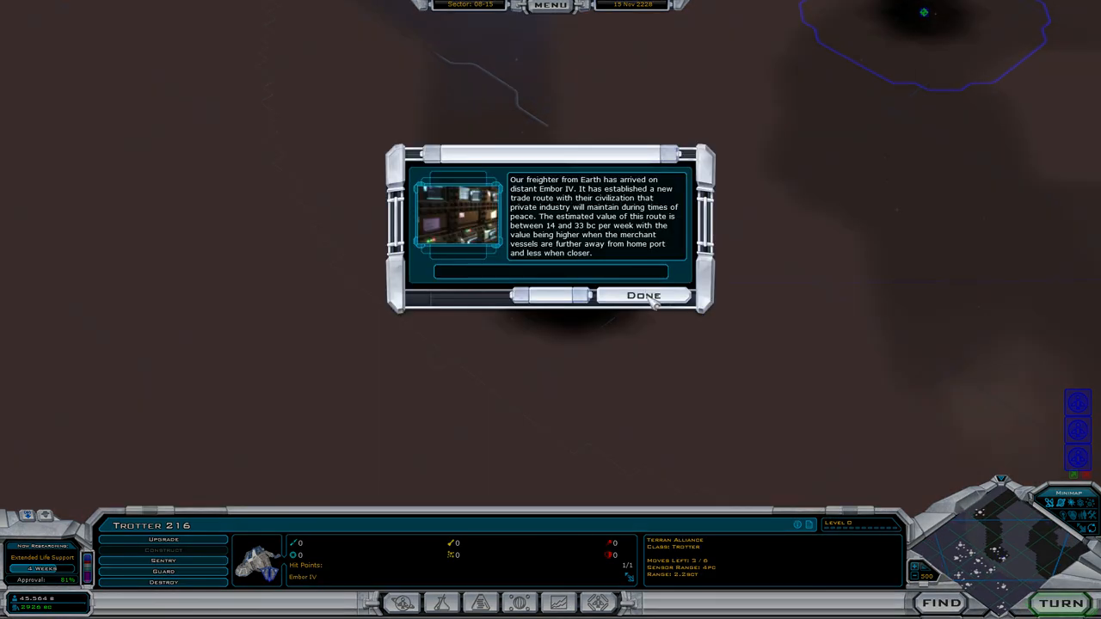
left_click(644, 295)
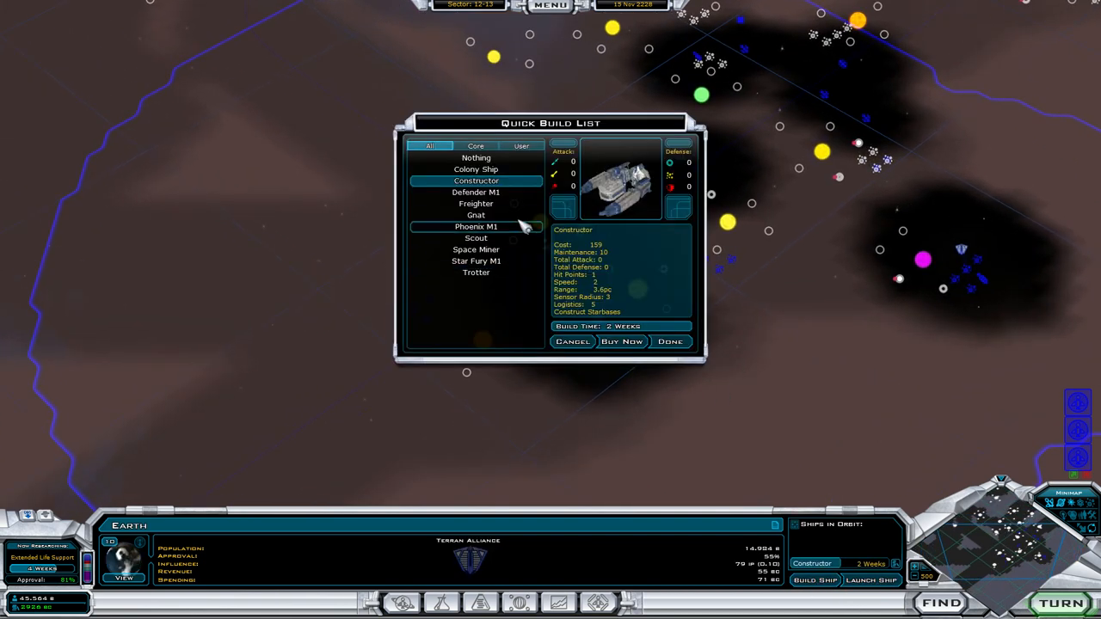
Step: Queue a two-week Colony Ship and a Constructor on Earth, then scroll the galaxy map
left_click(476, 168)
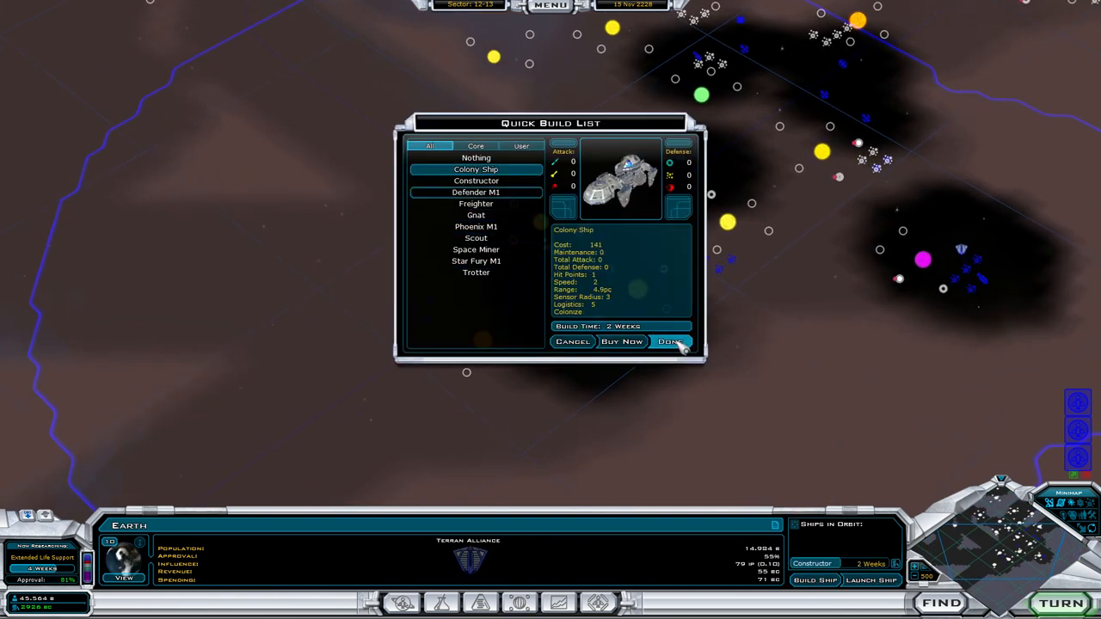
left_click(670, 342)
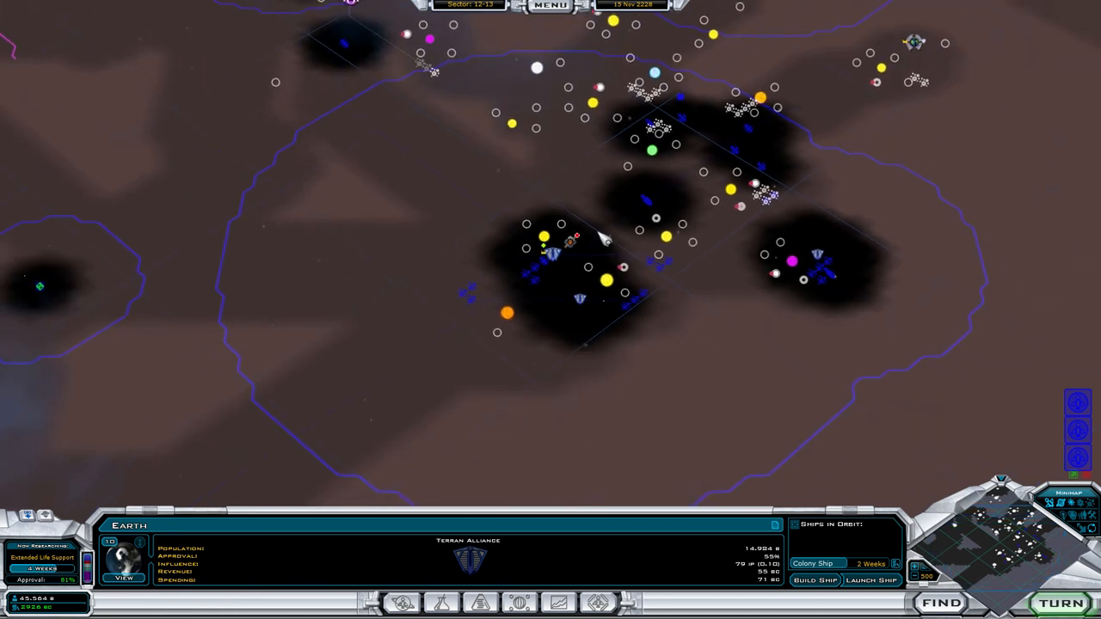
left_click(814, 579)
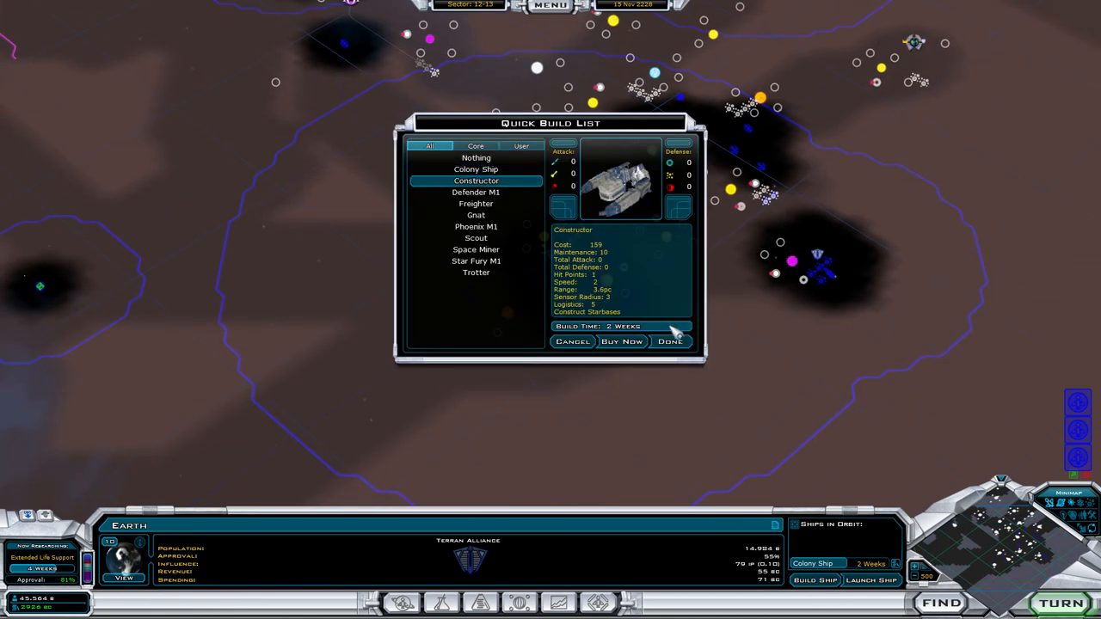
left_click(622, 341)
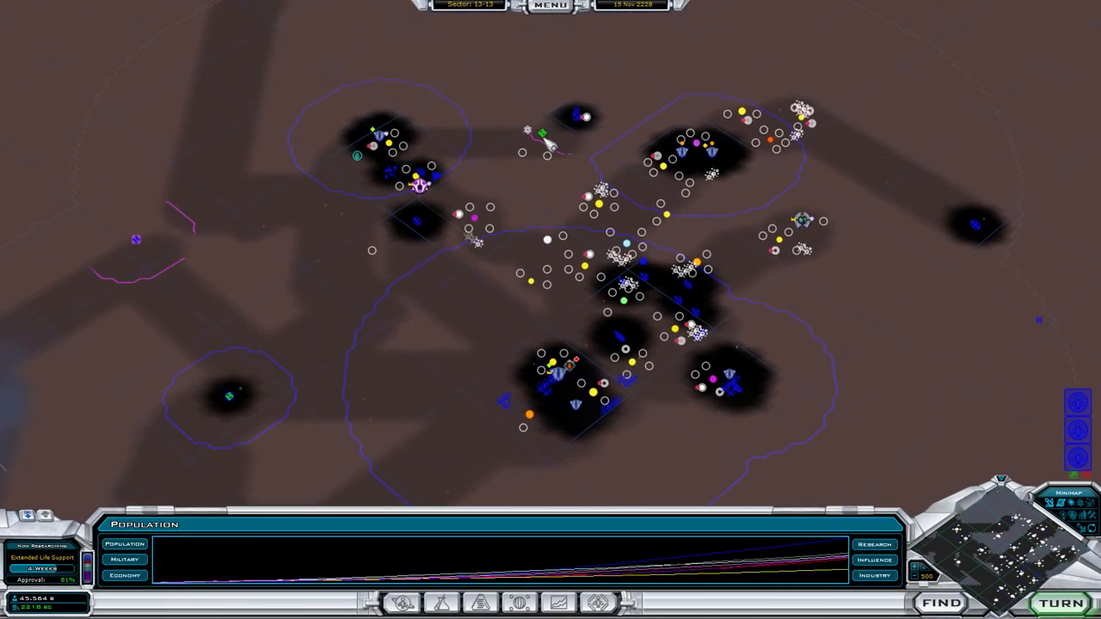
mouse_move(331, 360)
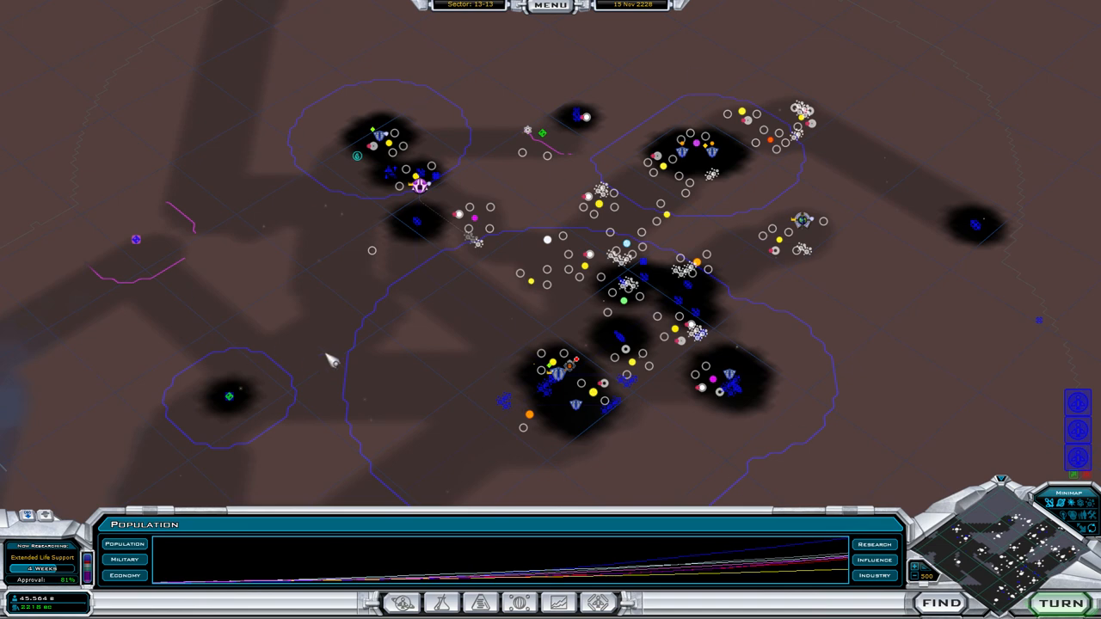
scroll("down", 3)
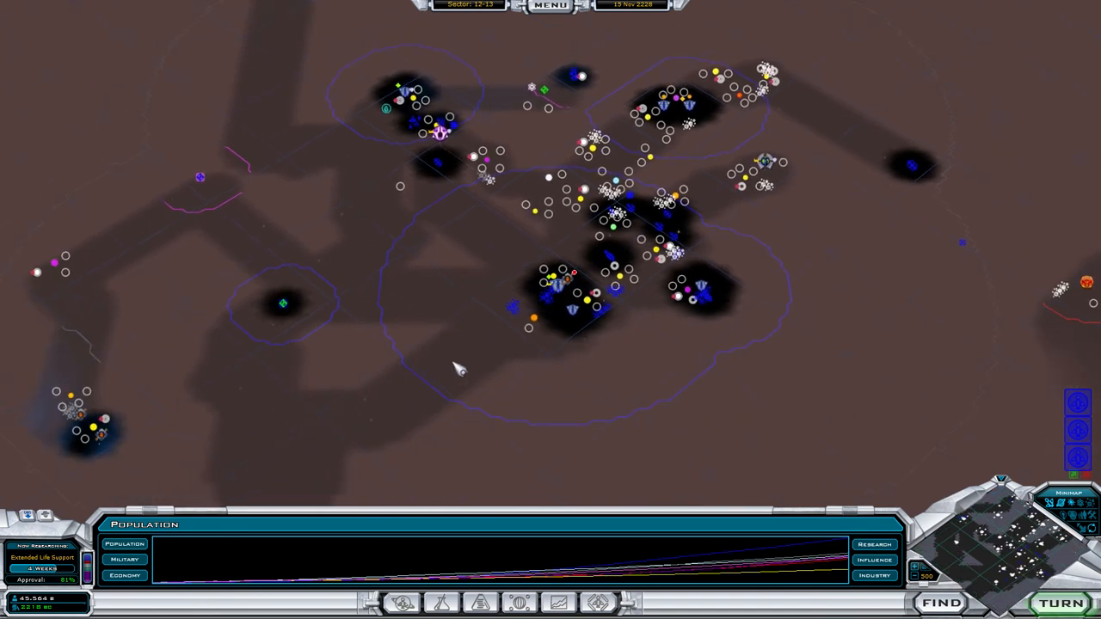
mouse_move(719, 322)
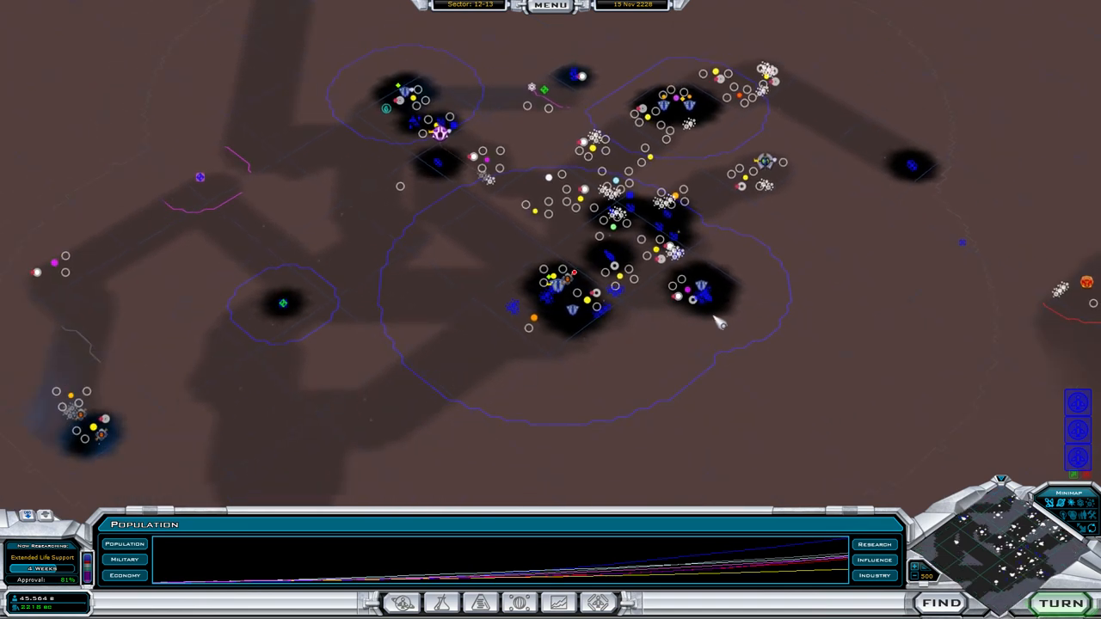